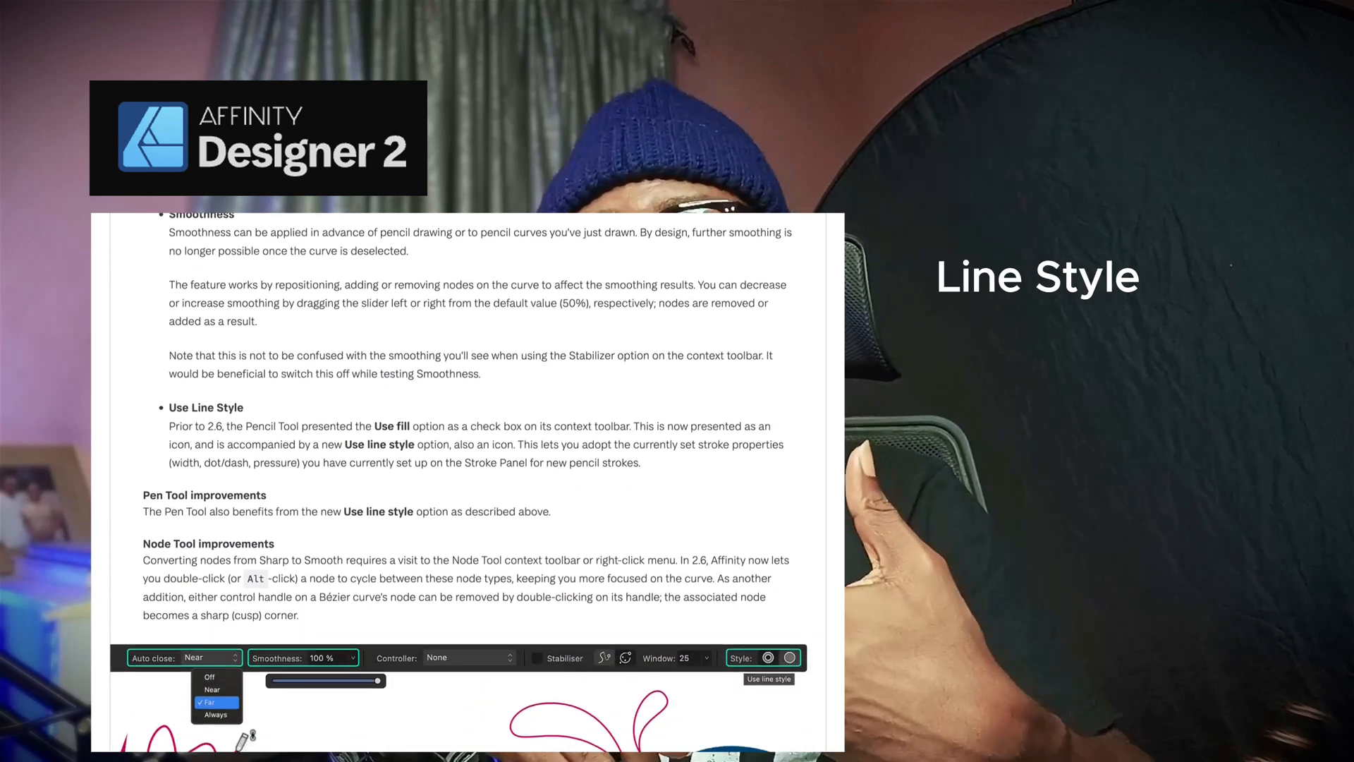
- Select the Pencil Tool on the Auto Close demo board
scroll("down", 3)
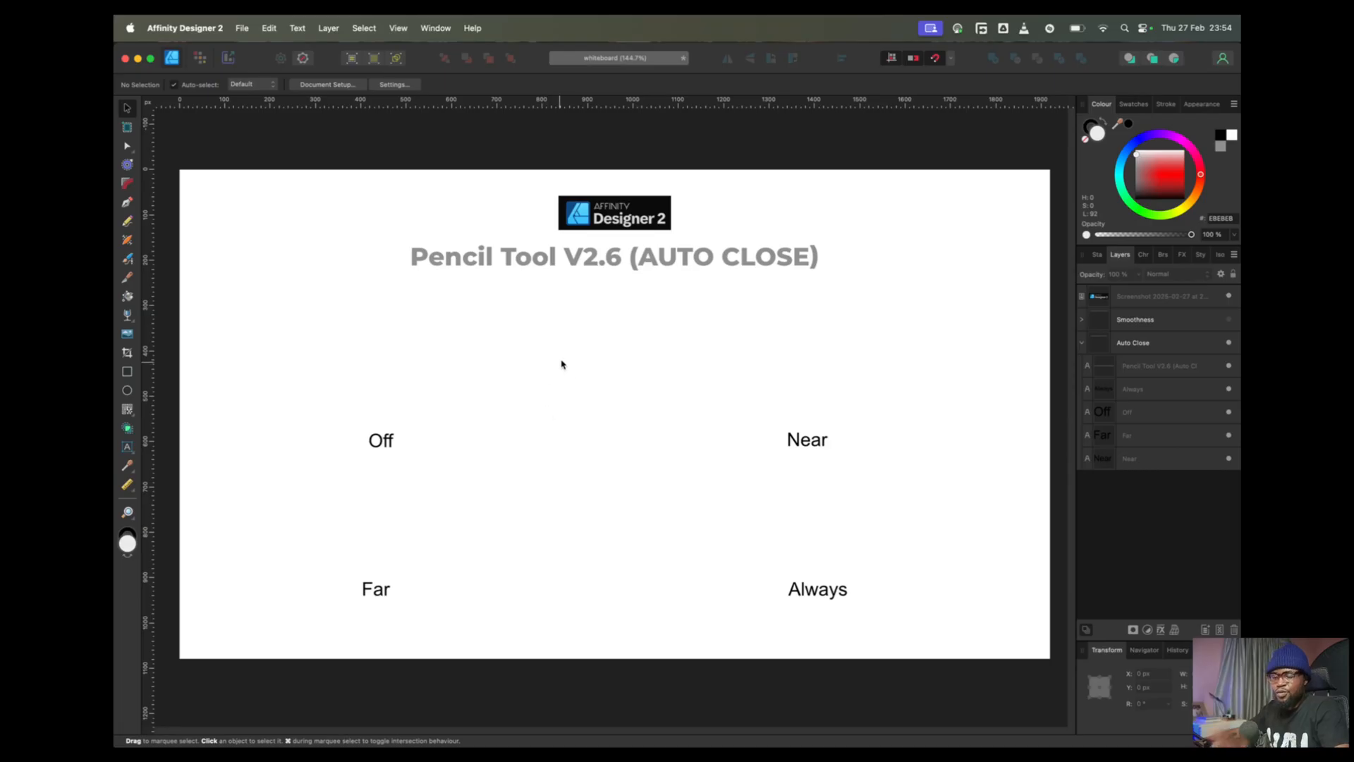
mouse_move(223, 259)
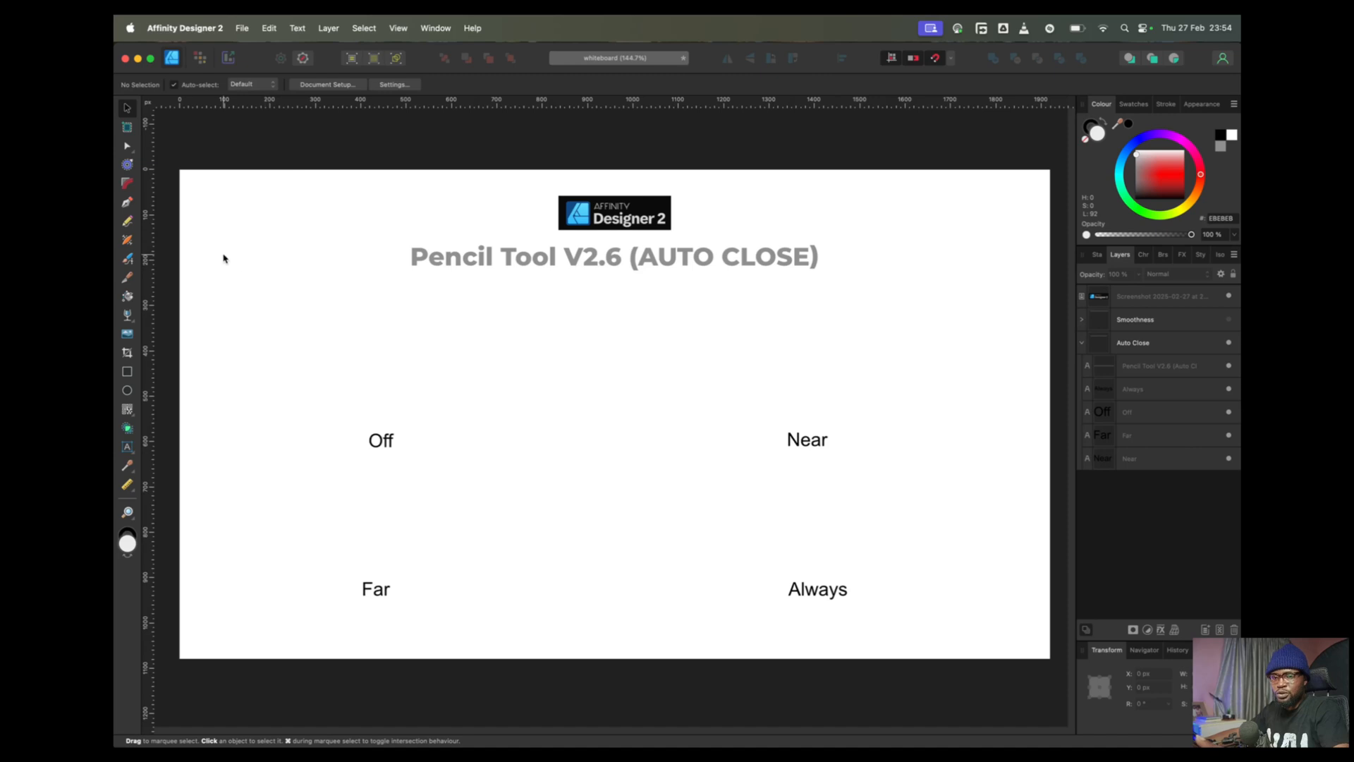
mouse_move(200, 291)
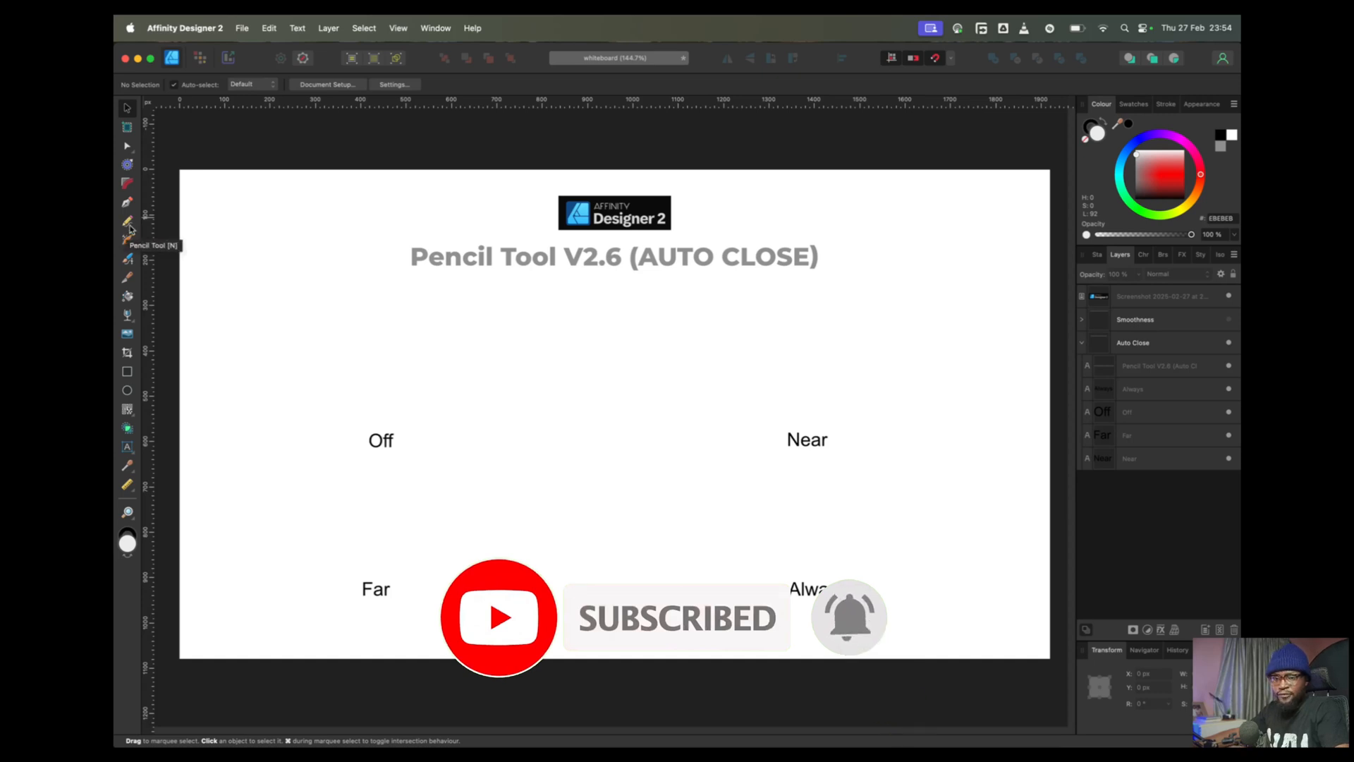
left_click(127, 222)
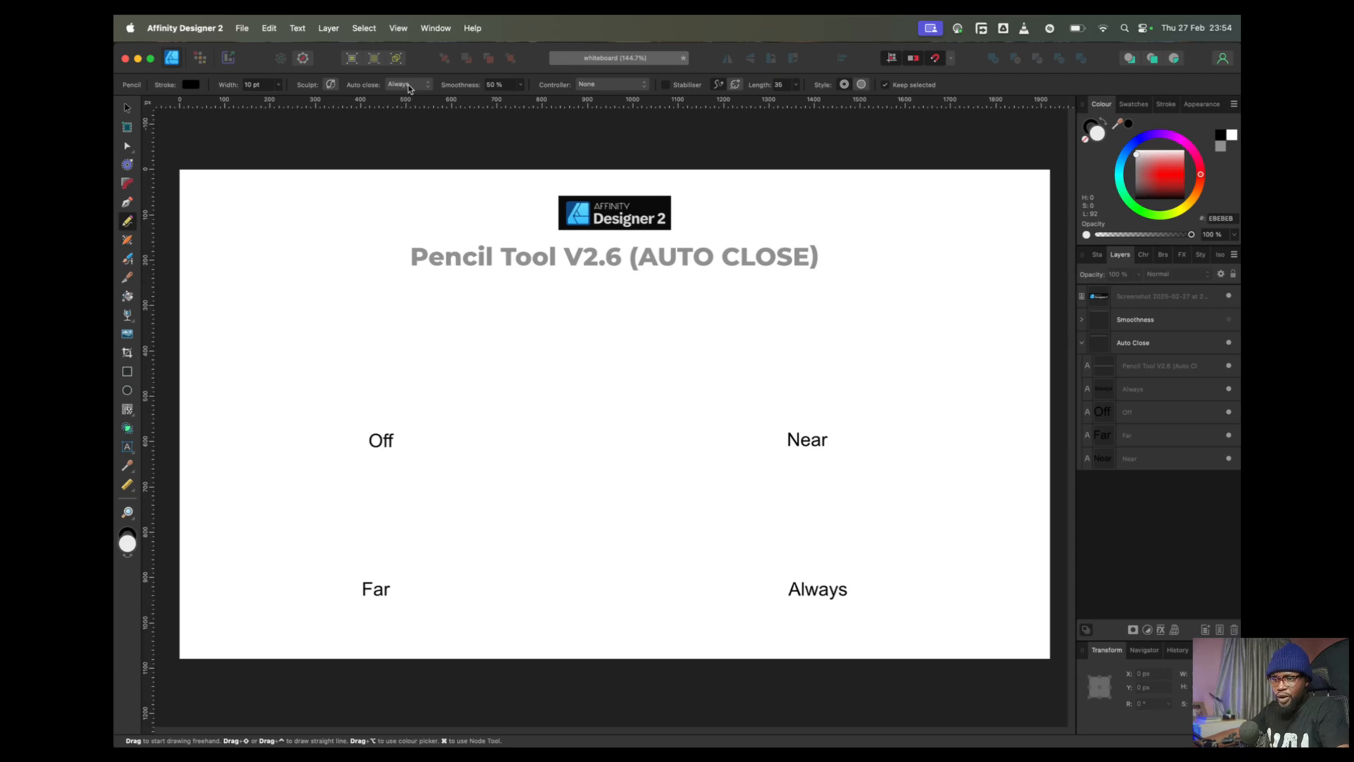
- Set Auto Close to Off and width to 8.5 pt, then draw an open loop above 'Off'
left_click(401, 84)
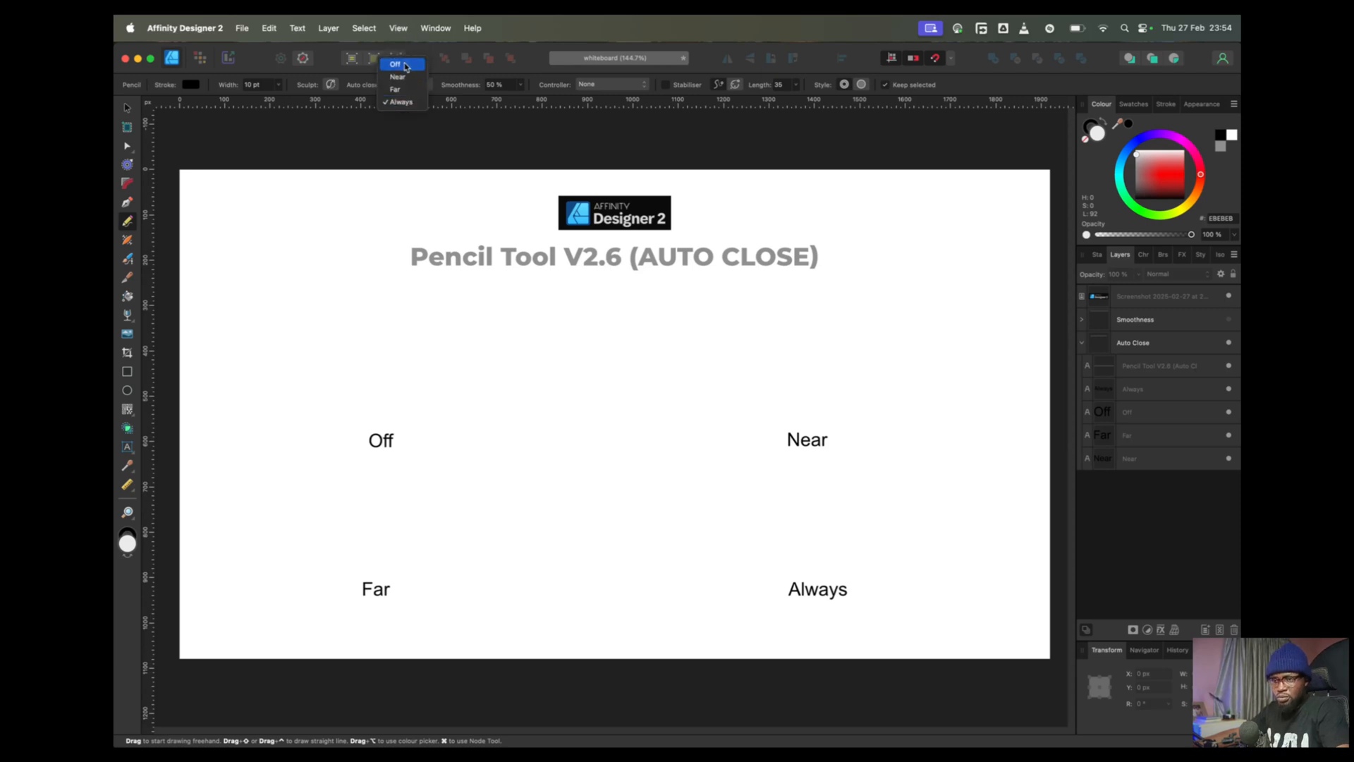
left_click(394, 64)
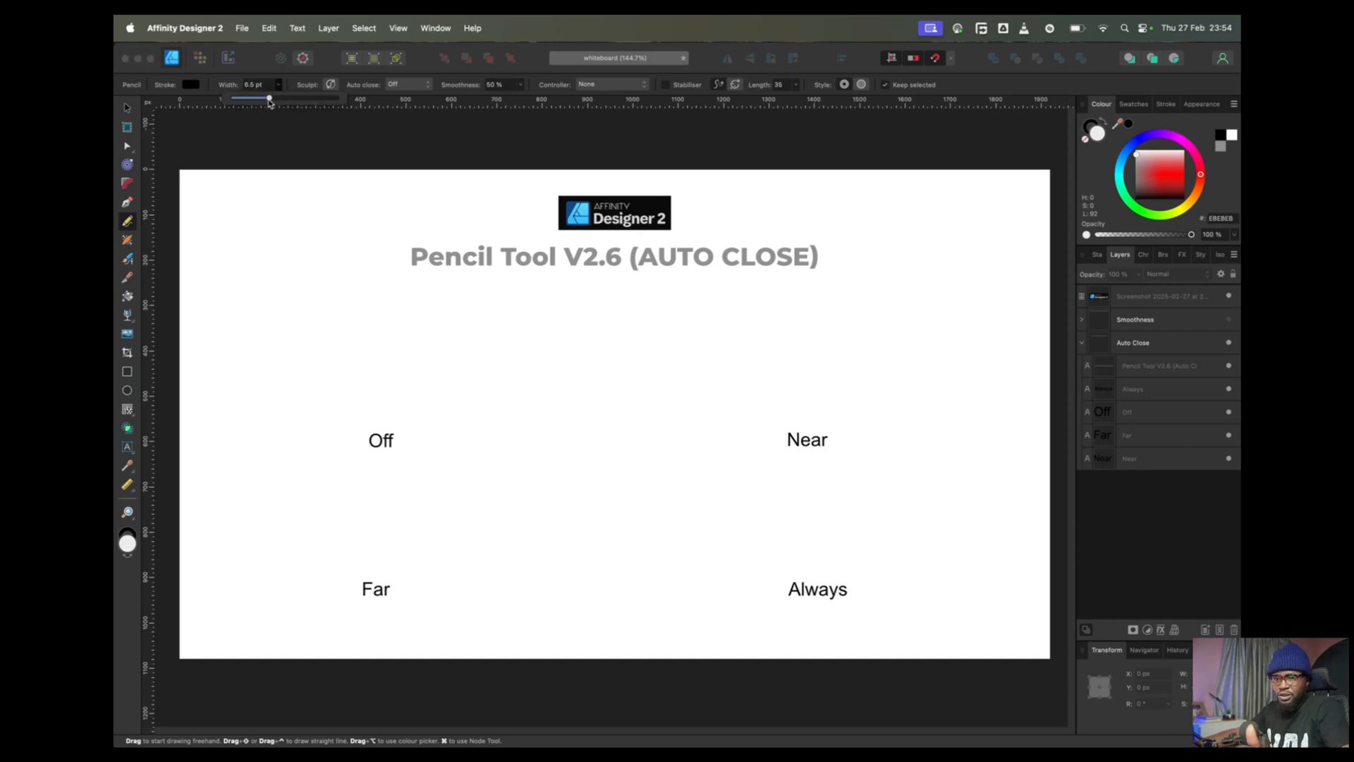
left_click_drag(253, 99, 274, 99)
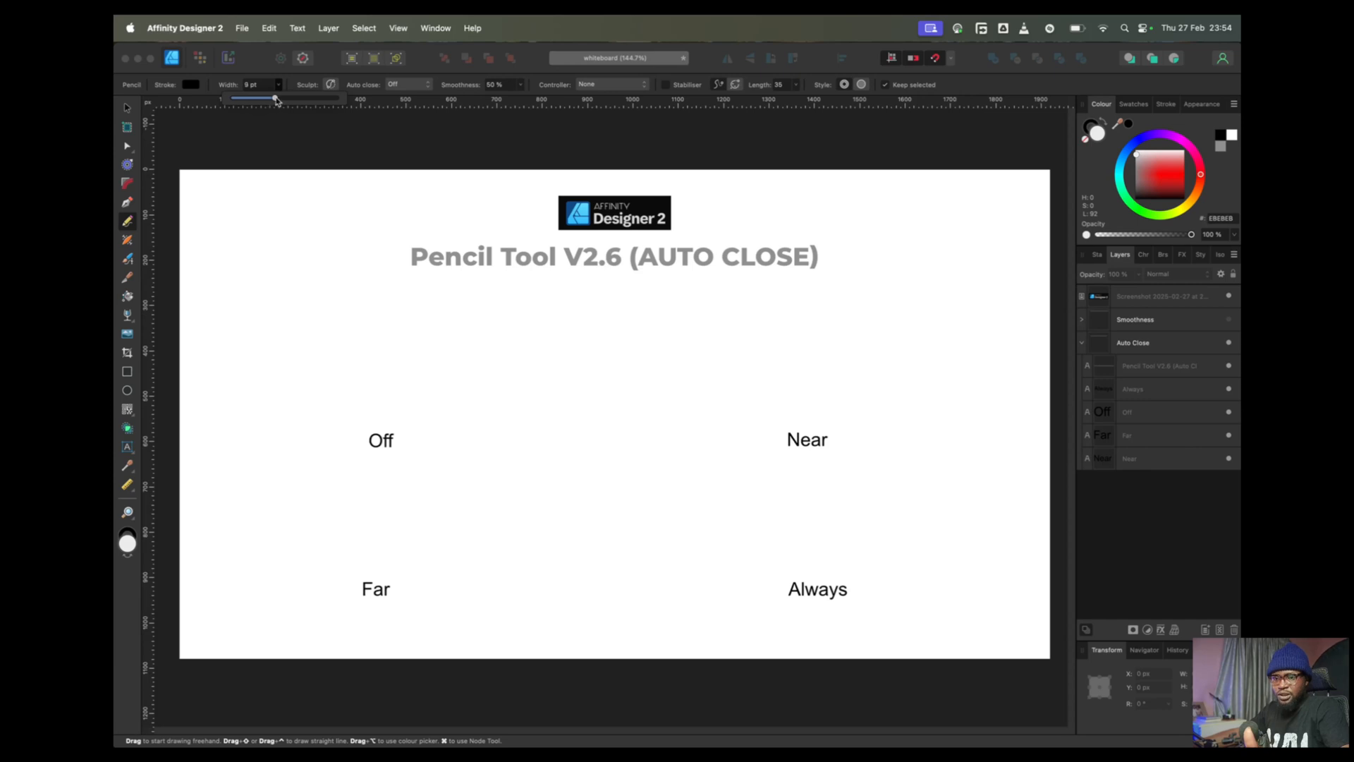
left_click_drag(280, 98, 274, 97)
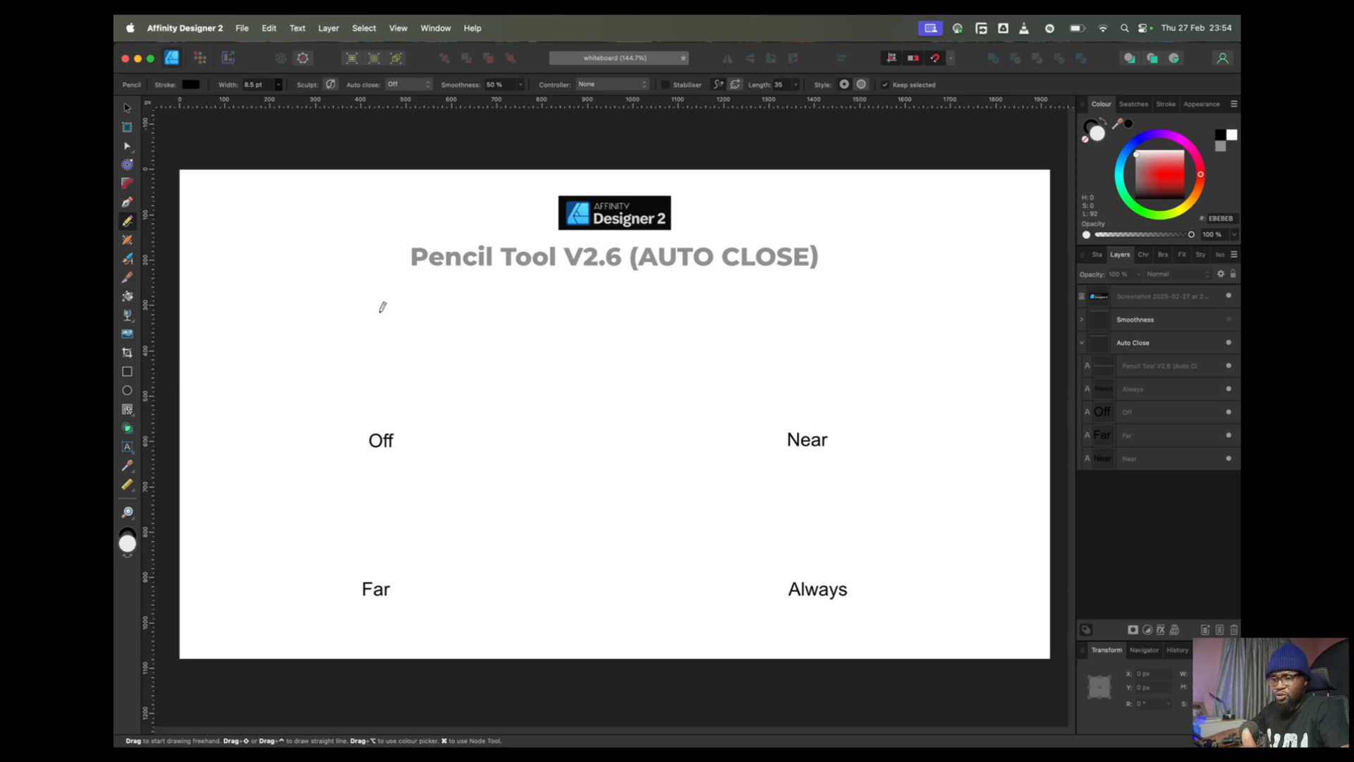
left_click_drag(381, 307, 362, 362)
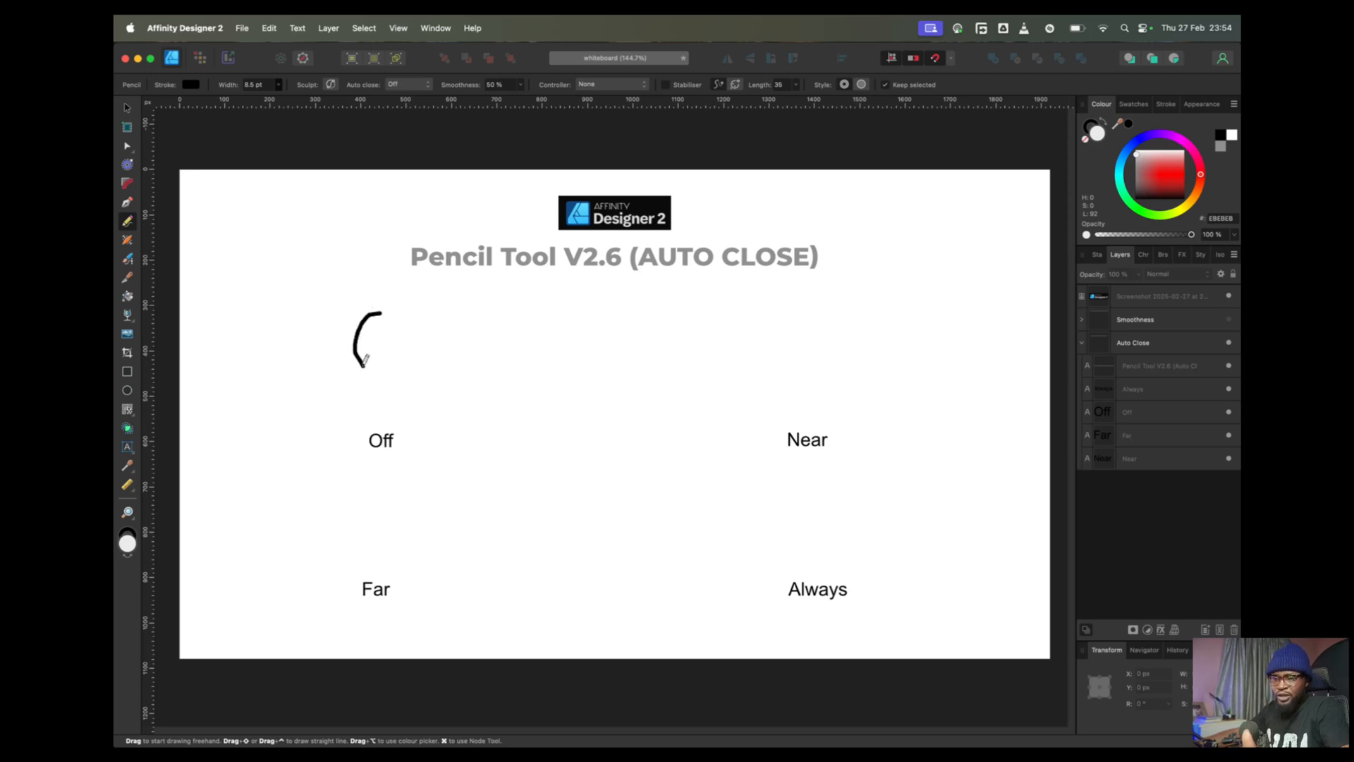
left_click_drag(362, 363, 423, 311)
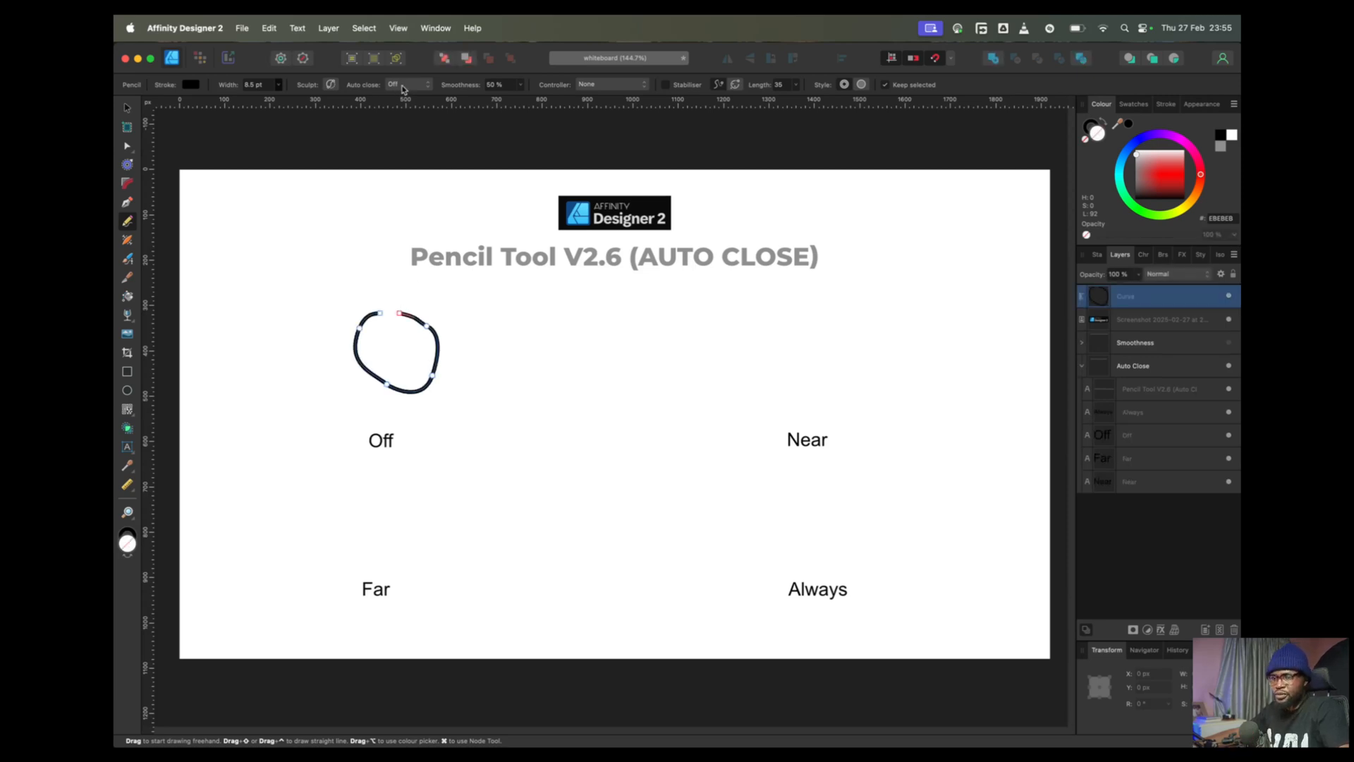
- Switch Auto Close to Near and draw a self-closing loop above the 'Near' label
left_click(406, 85)
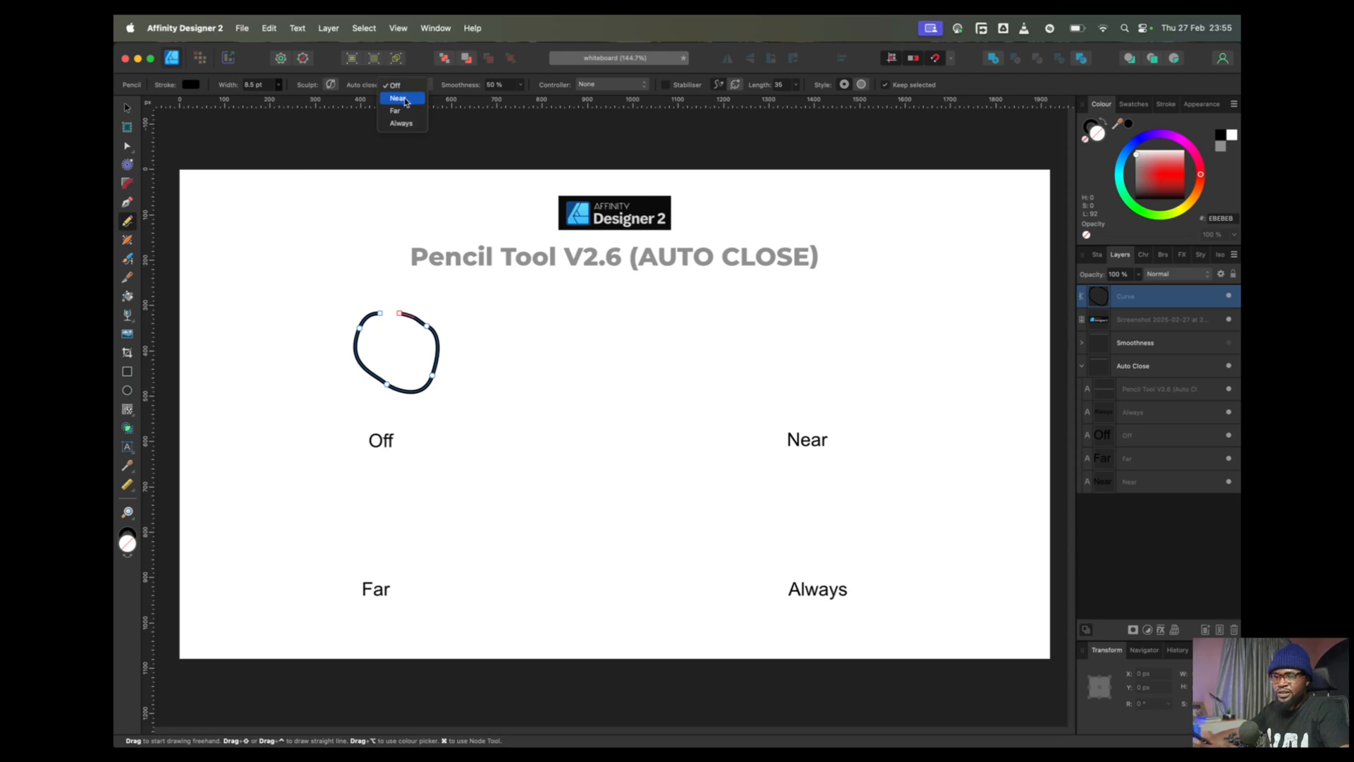
left_click(397, 98)
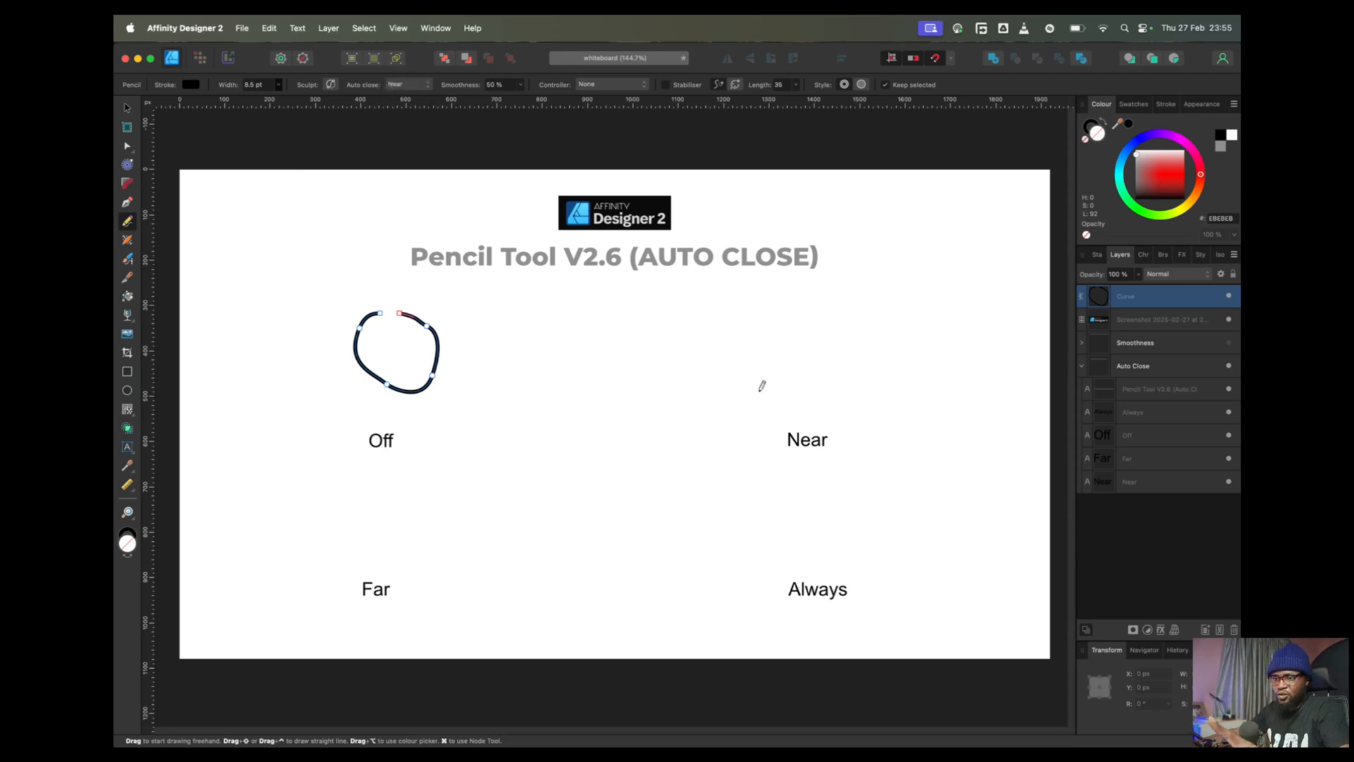
mouse_move(804, 326)
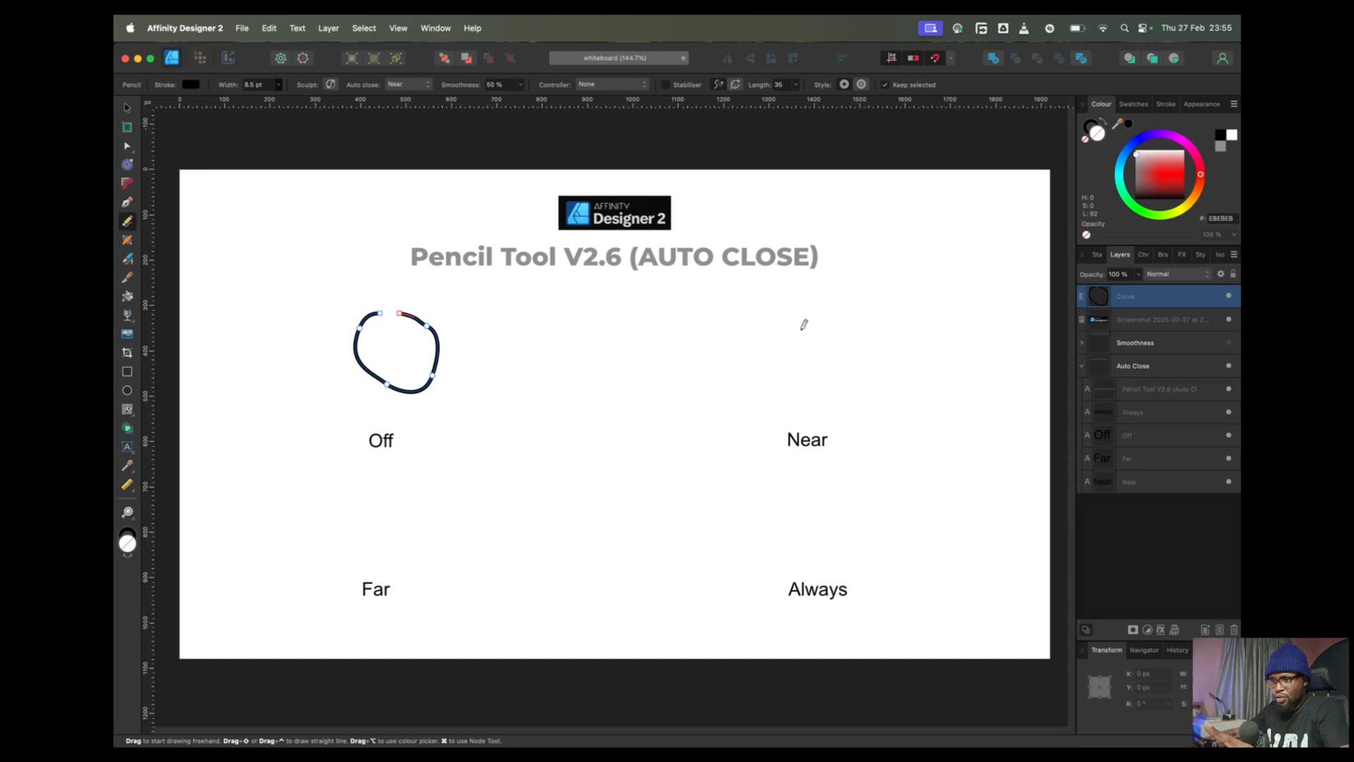
left_click_drag(799, 330, 767, 393)
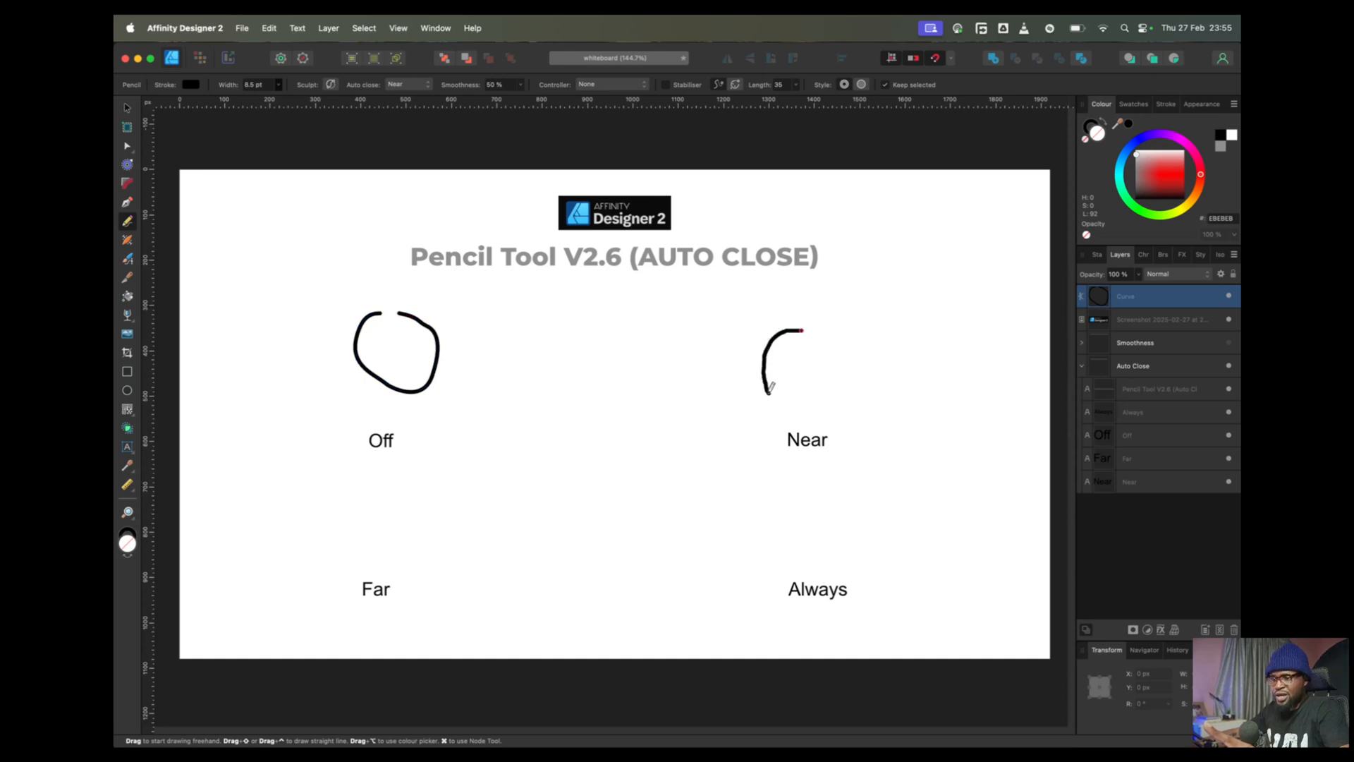
left_click_drag(765, 384, 842, 337)
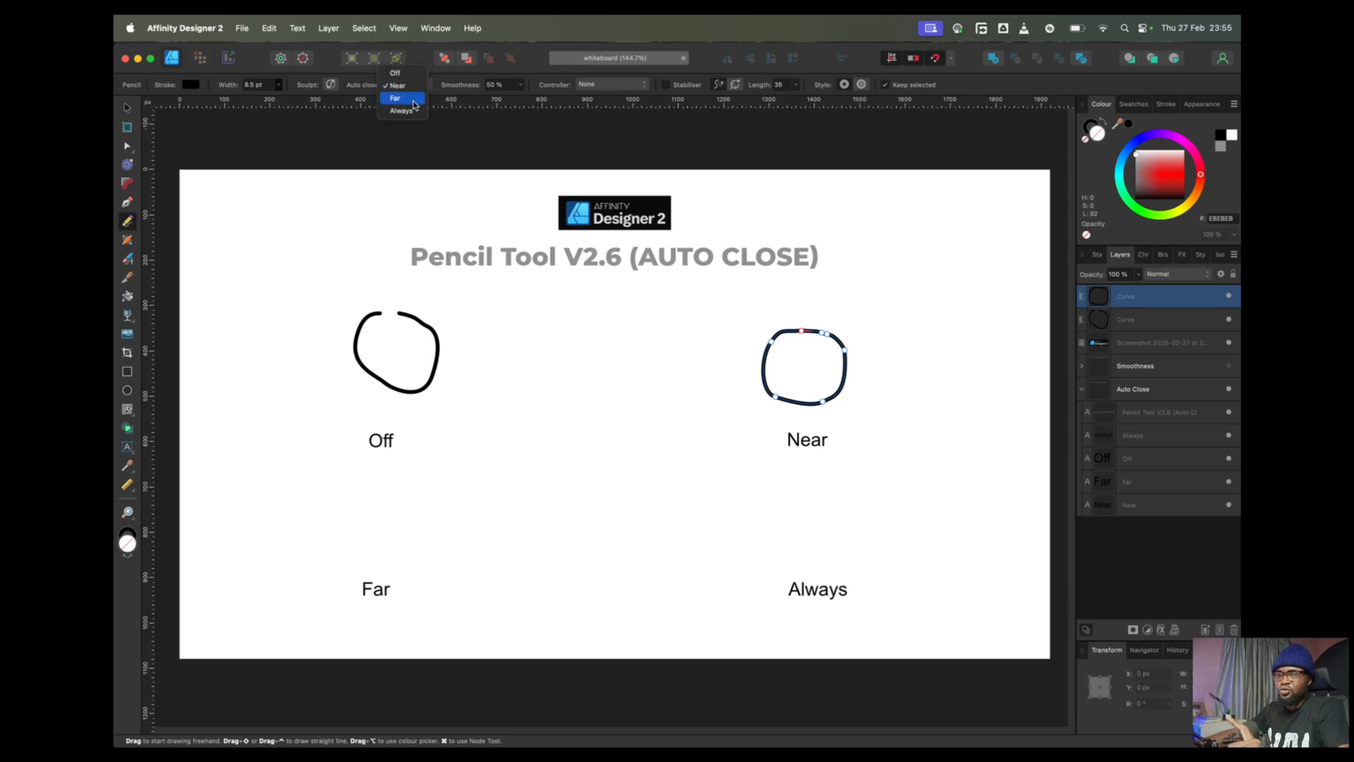
- Switch Auto Close to Far and draw a closed loop above the 'Far' label
left_click(395, 97)
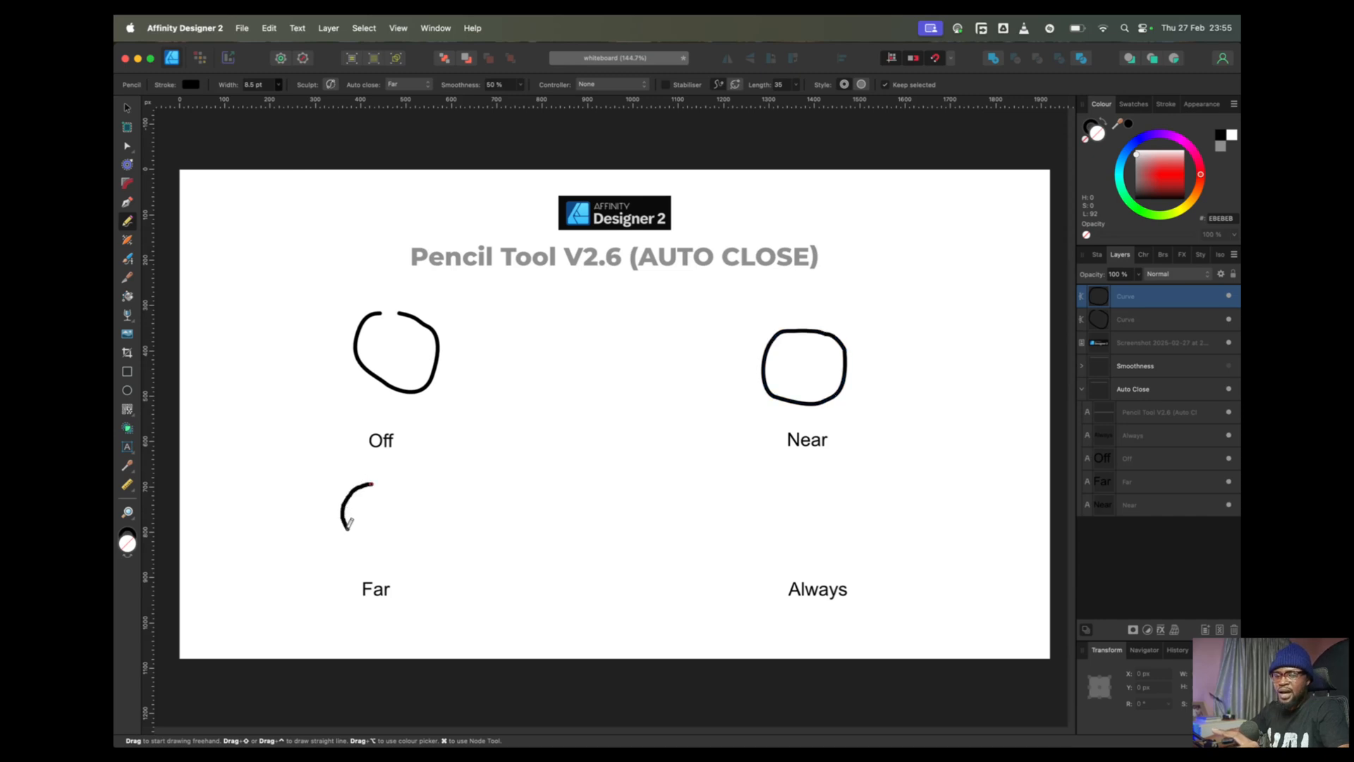
left_click_drag(350, 518, 423, 523)
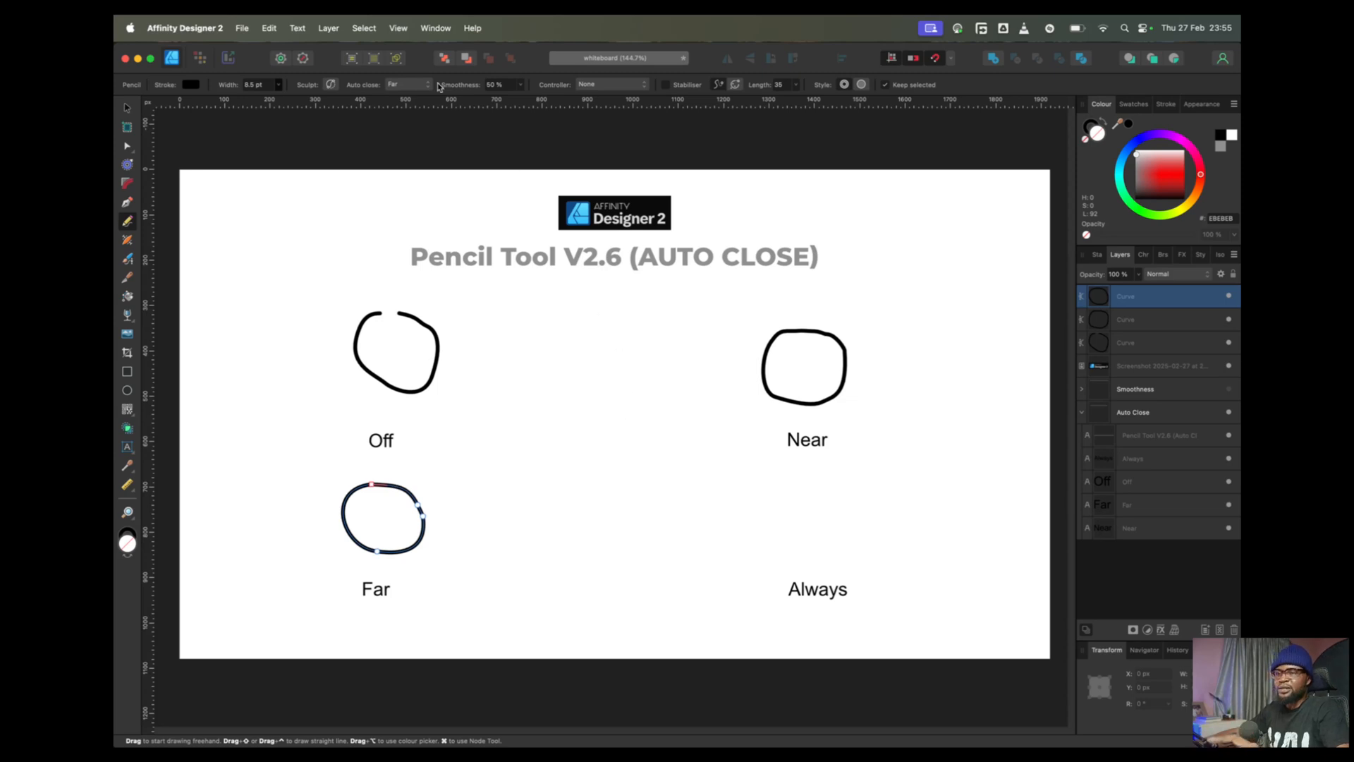
- Open the Auto Close dropdown to choose Always
left_click(406, 84)
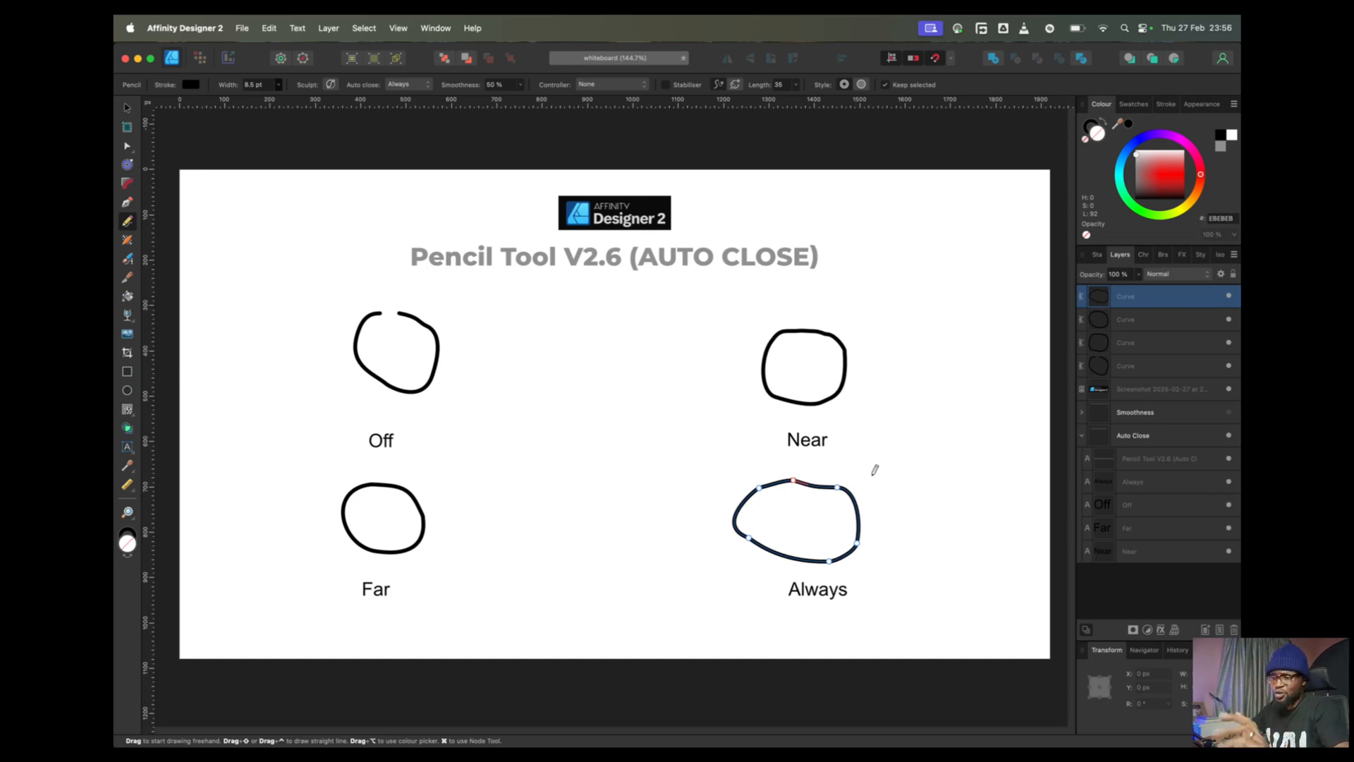
mouse_move(400, 306)
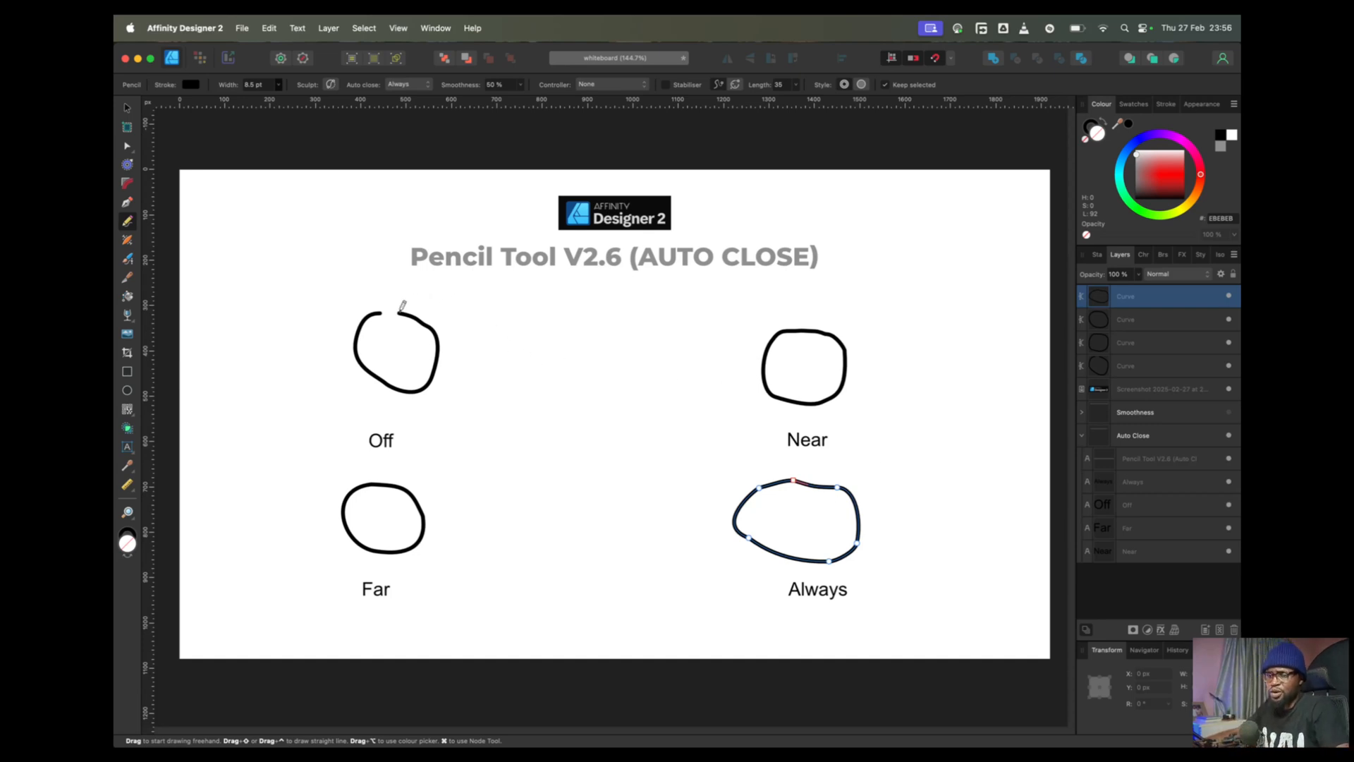
mouse_move(651, 407)
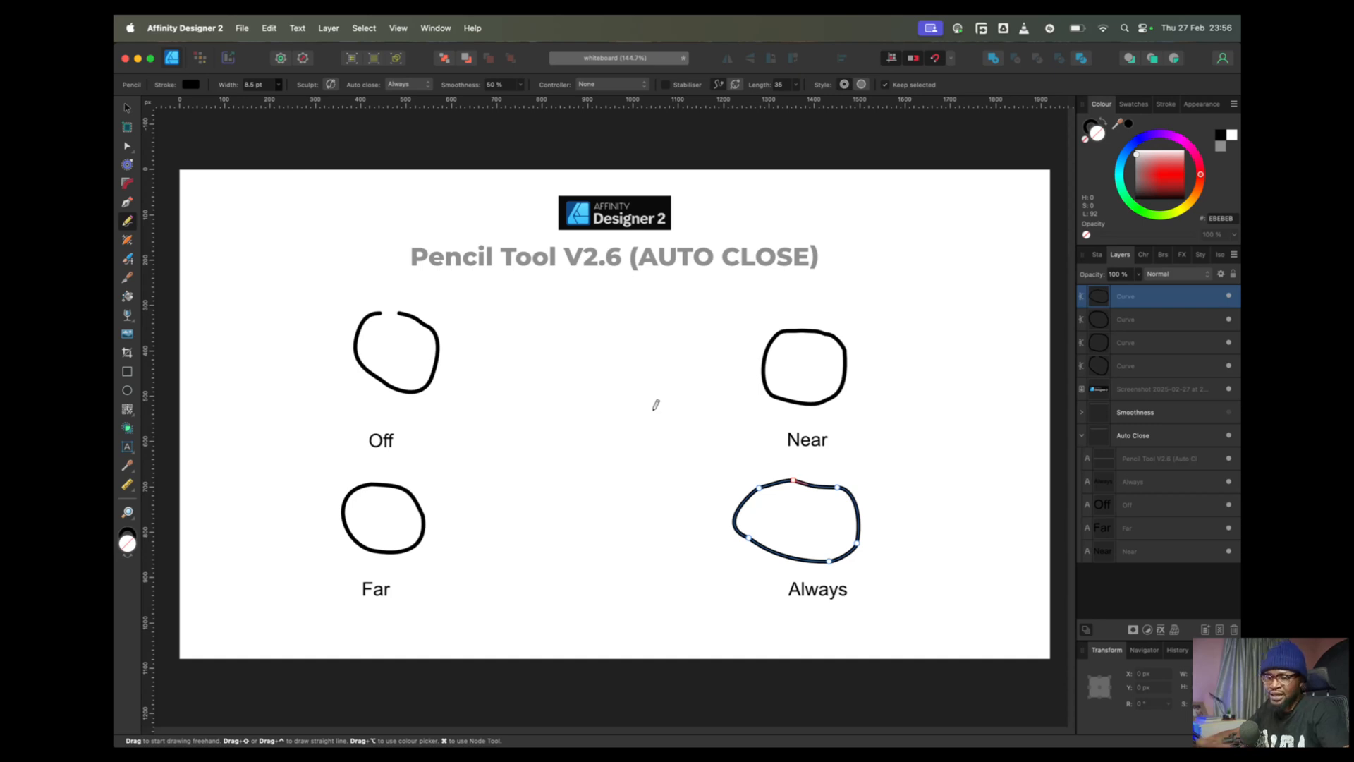
mouse_move(653, 401)
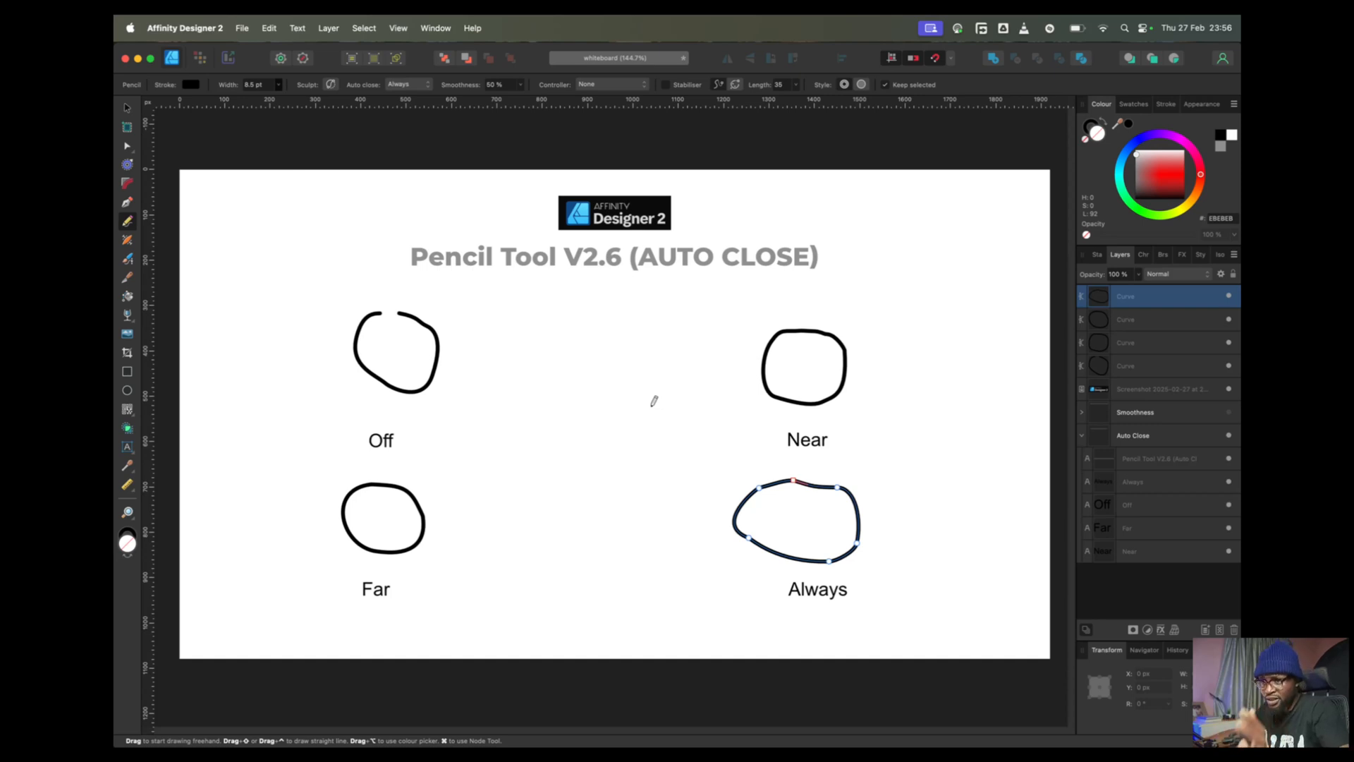
mouse_move(489, 206)
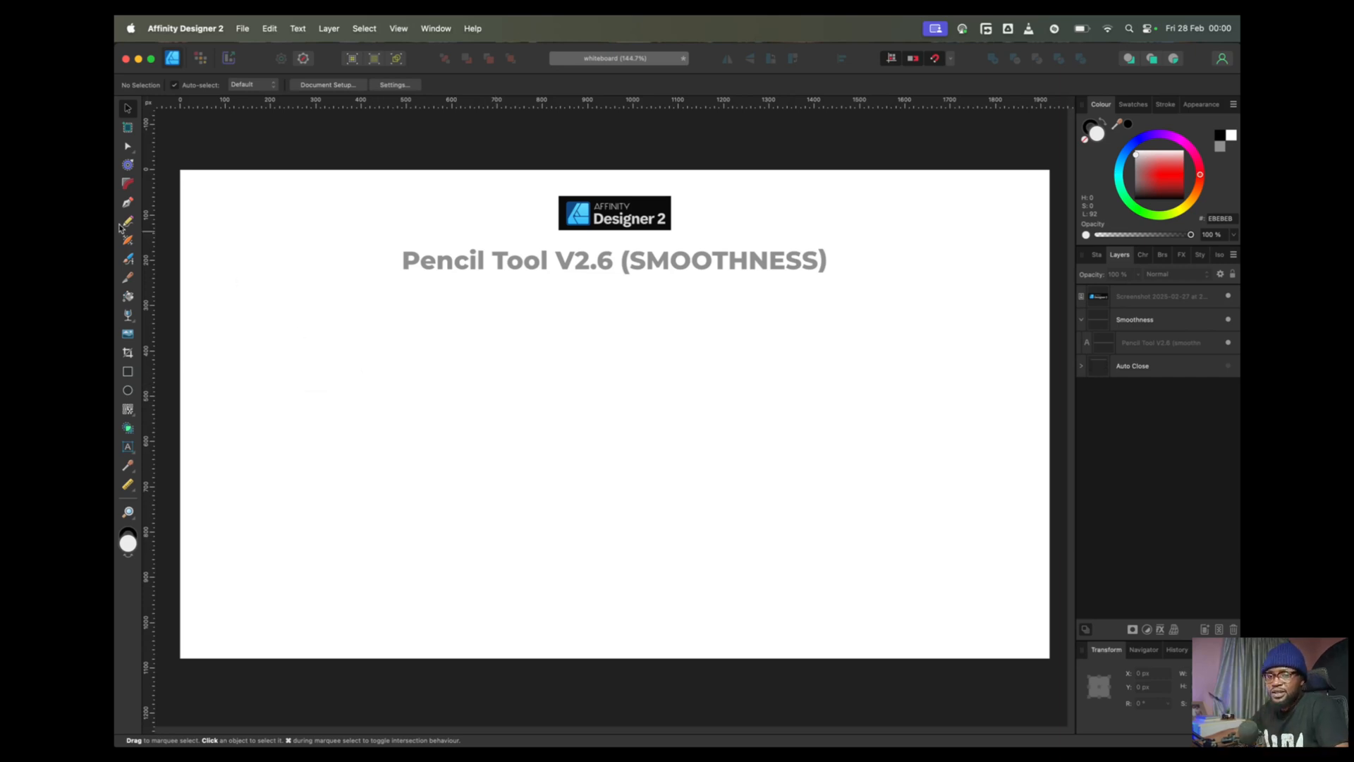
- Select the Pencil Tool on the Smoothness demo board
left_click(127, 222)
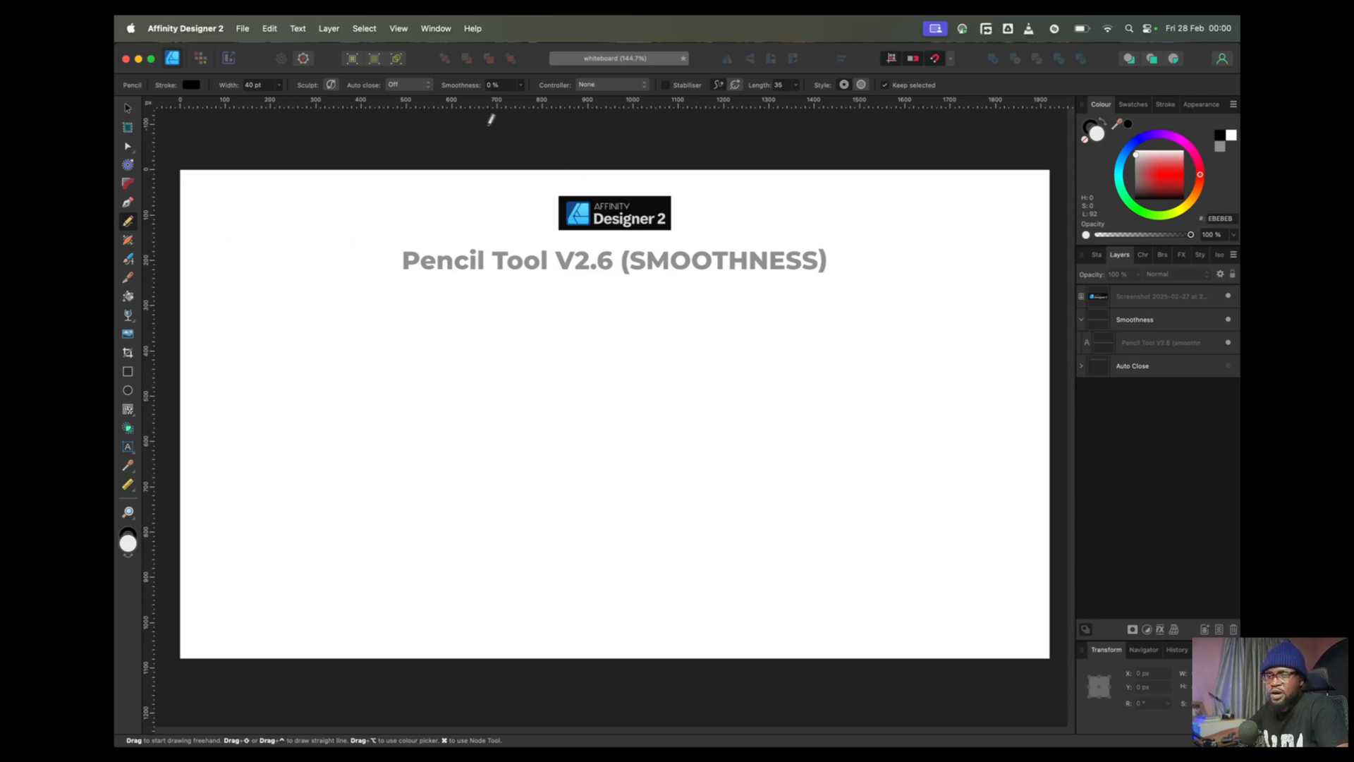
mouse_move(535, 89)
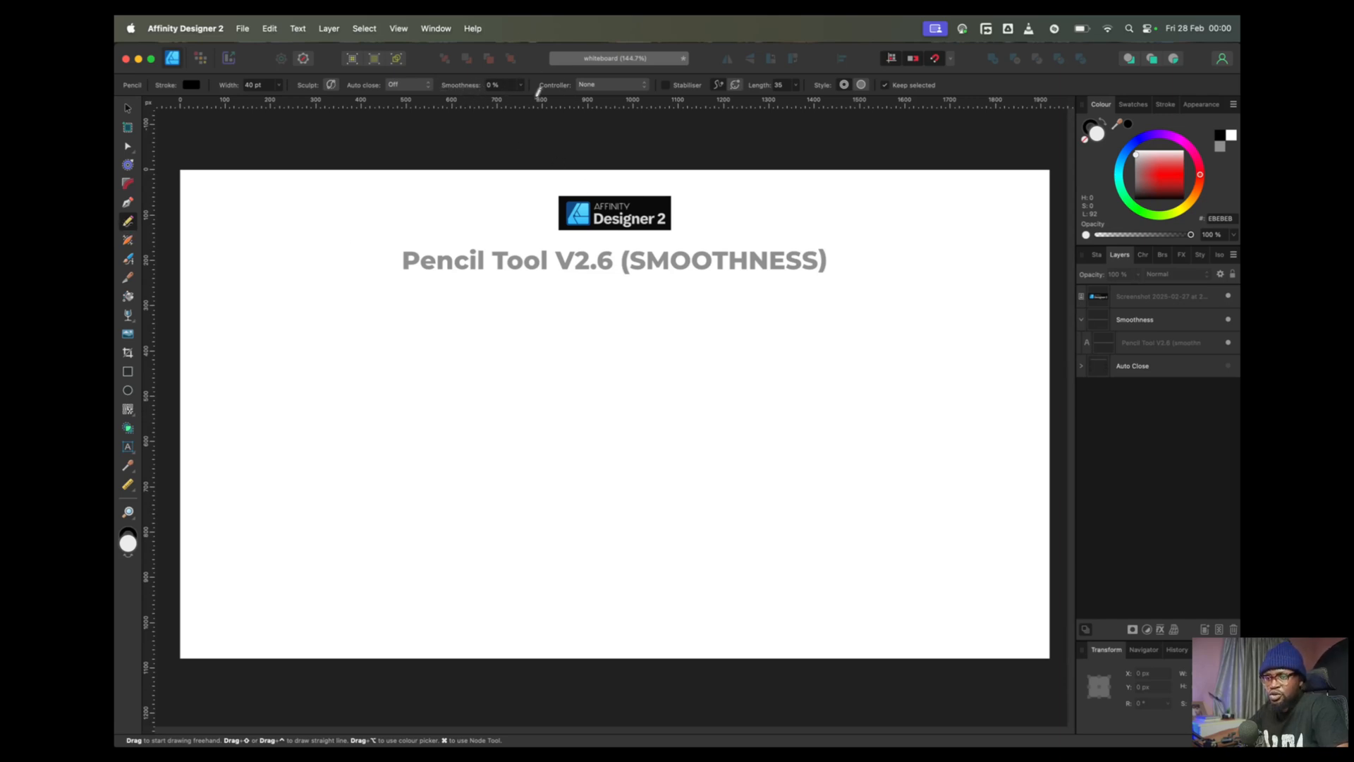
mouse_move(508, 92)
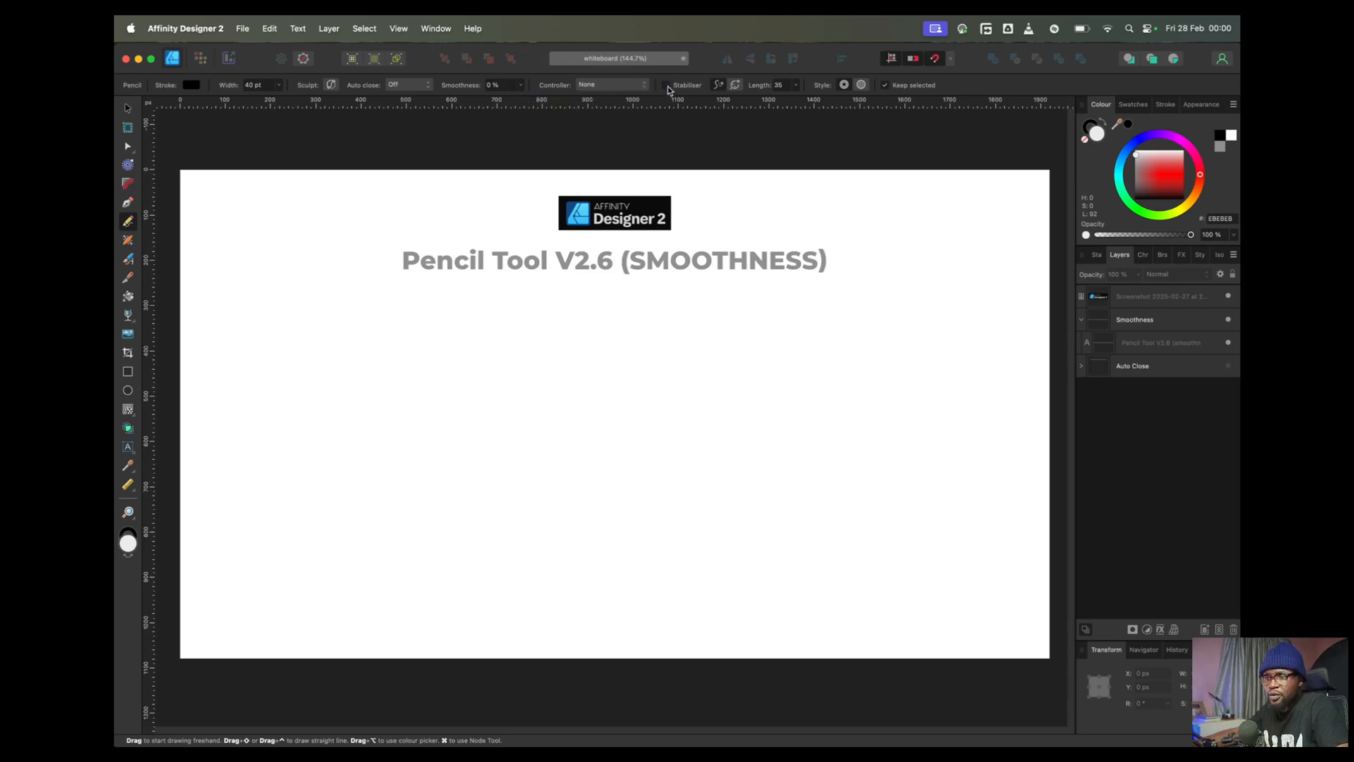
mouse_move(549, 419)
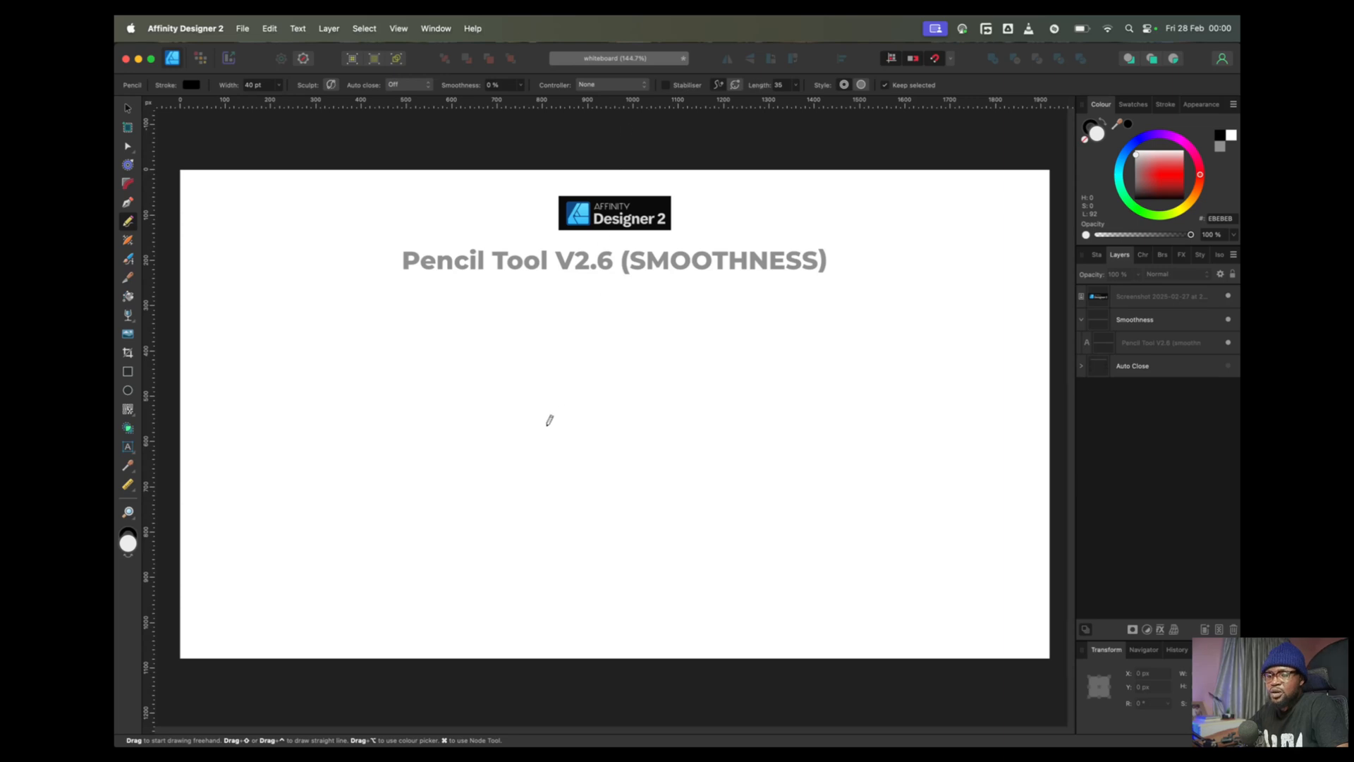
mouse_move(308, 407)
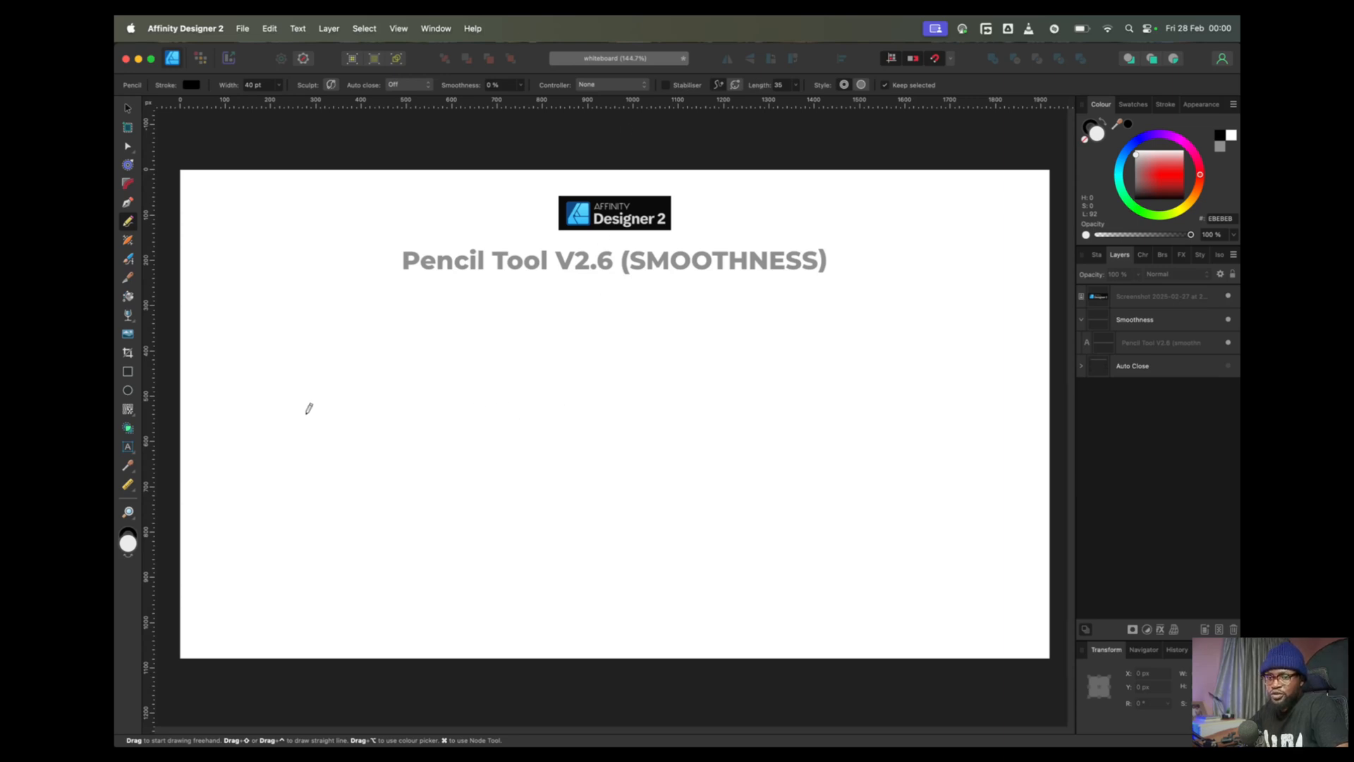
mouse_move(309, 469)
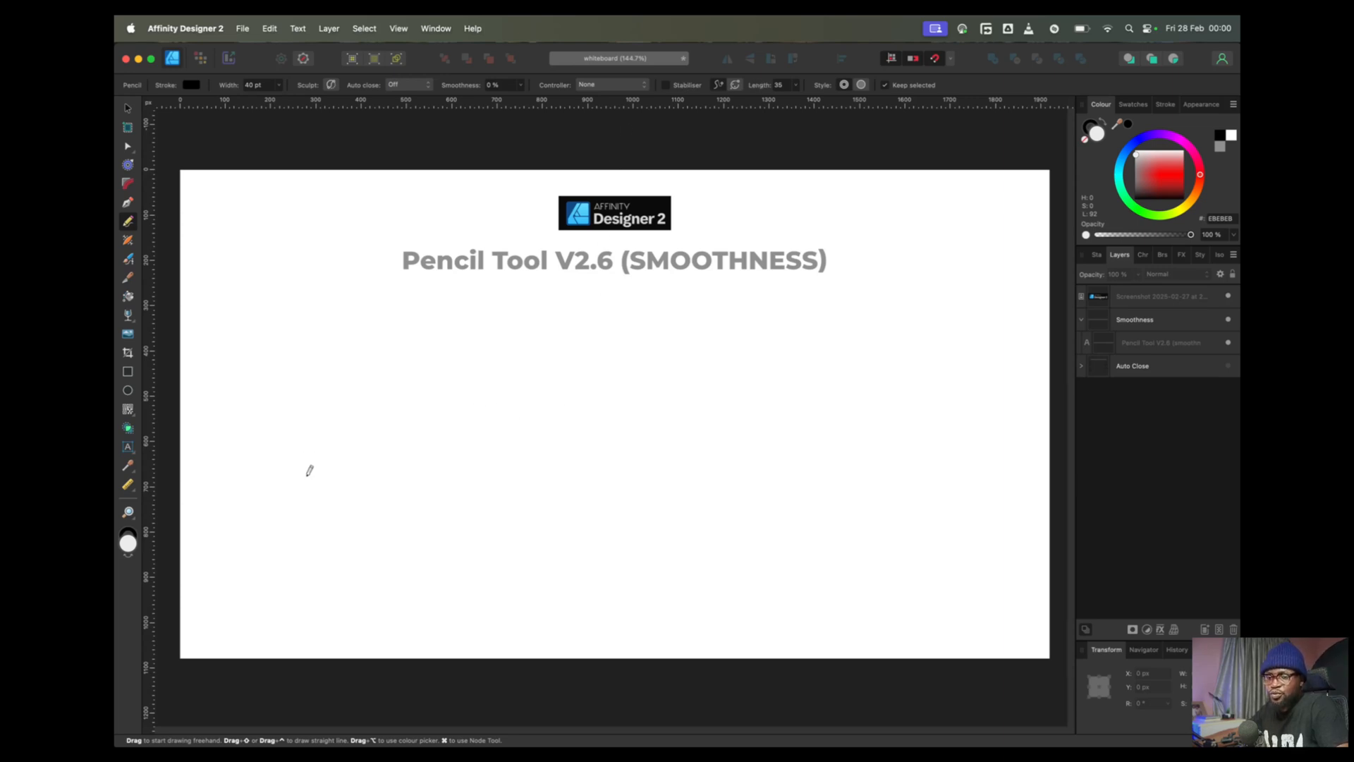
- Draw four thick freehand strokes across the Smoothness board and select the bottom stroke
left_click_drag(303, 470, 898, 436)
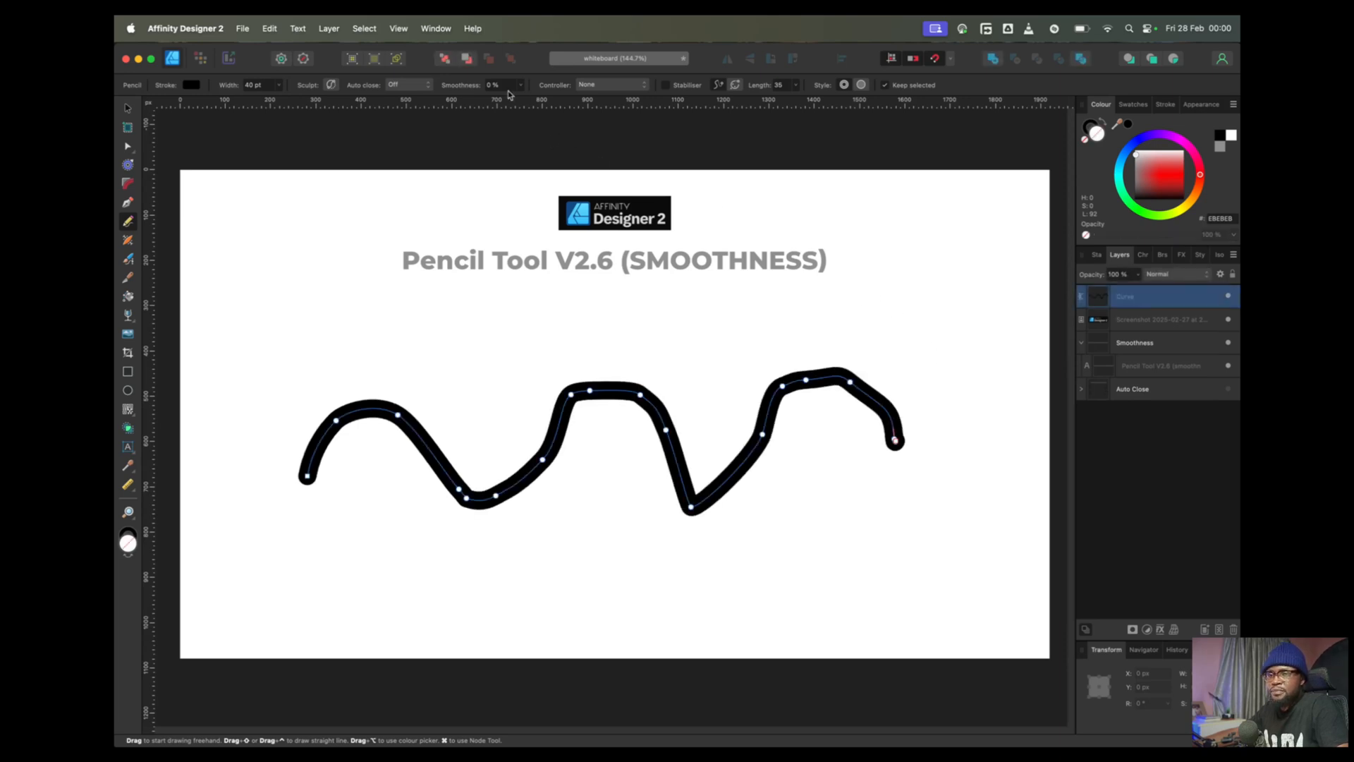
mouse_move(497, 91)
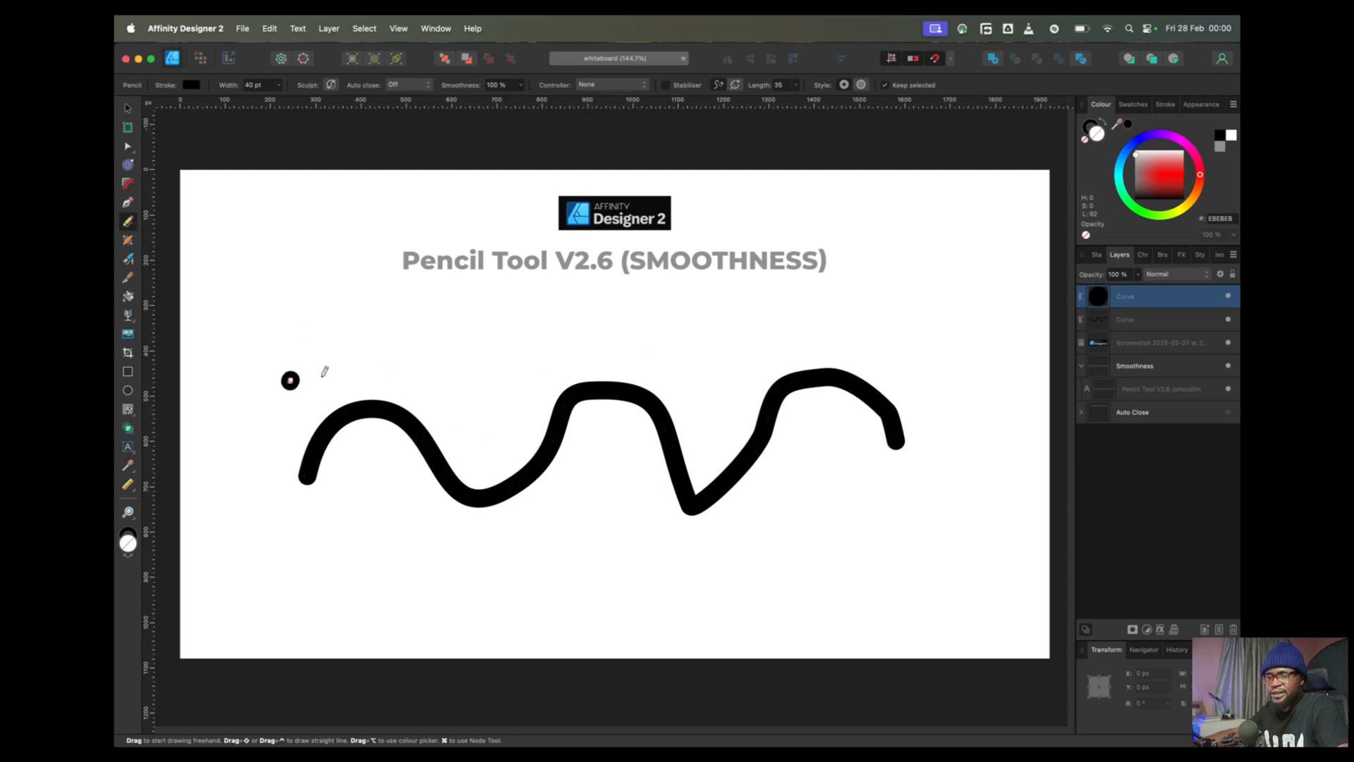
left_click_drag(293, 376, 604, 337)
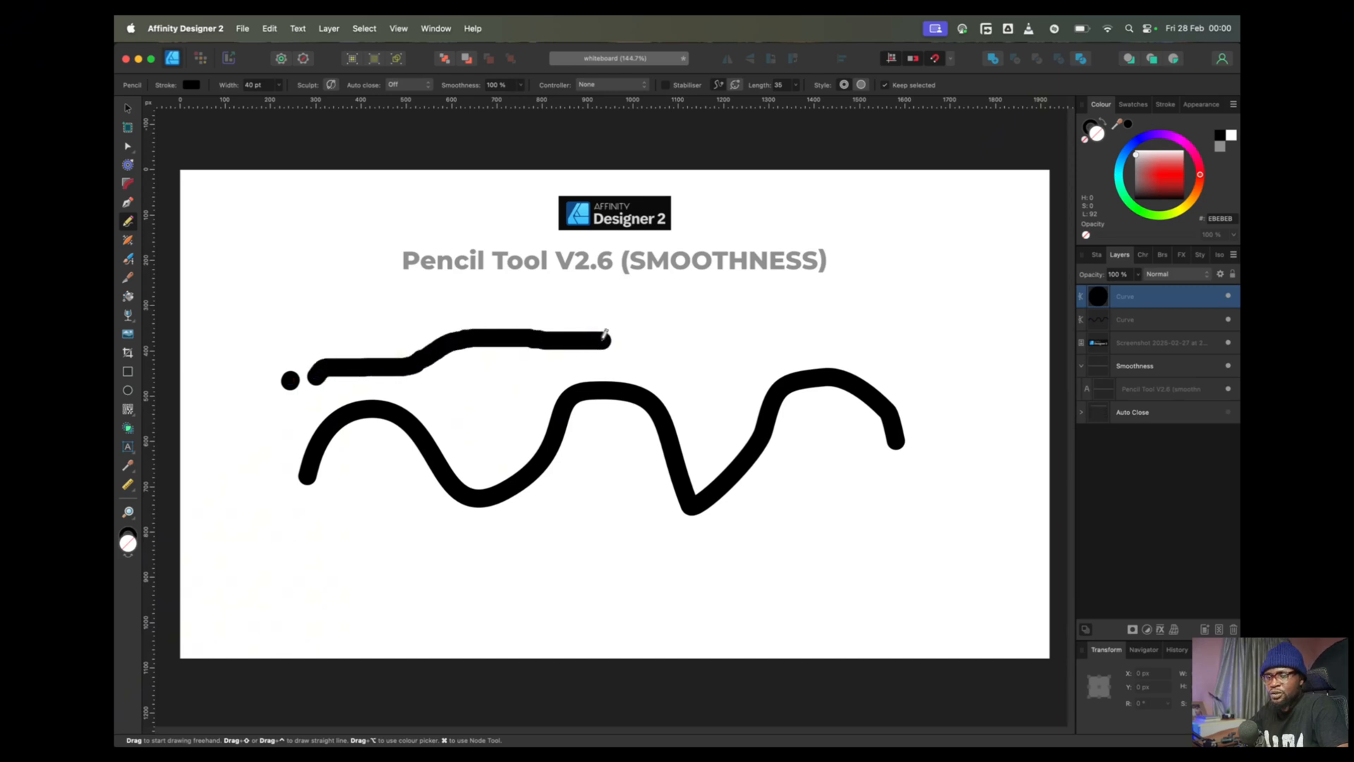
left_click_drag(604, 339, 830, 303)
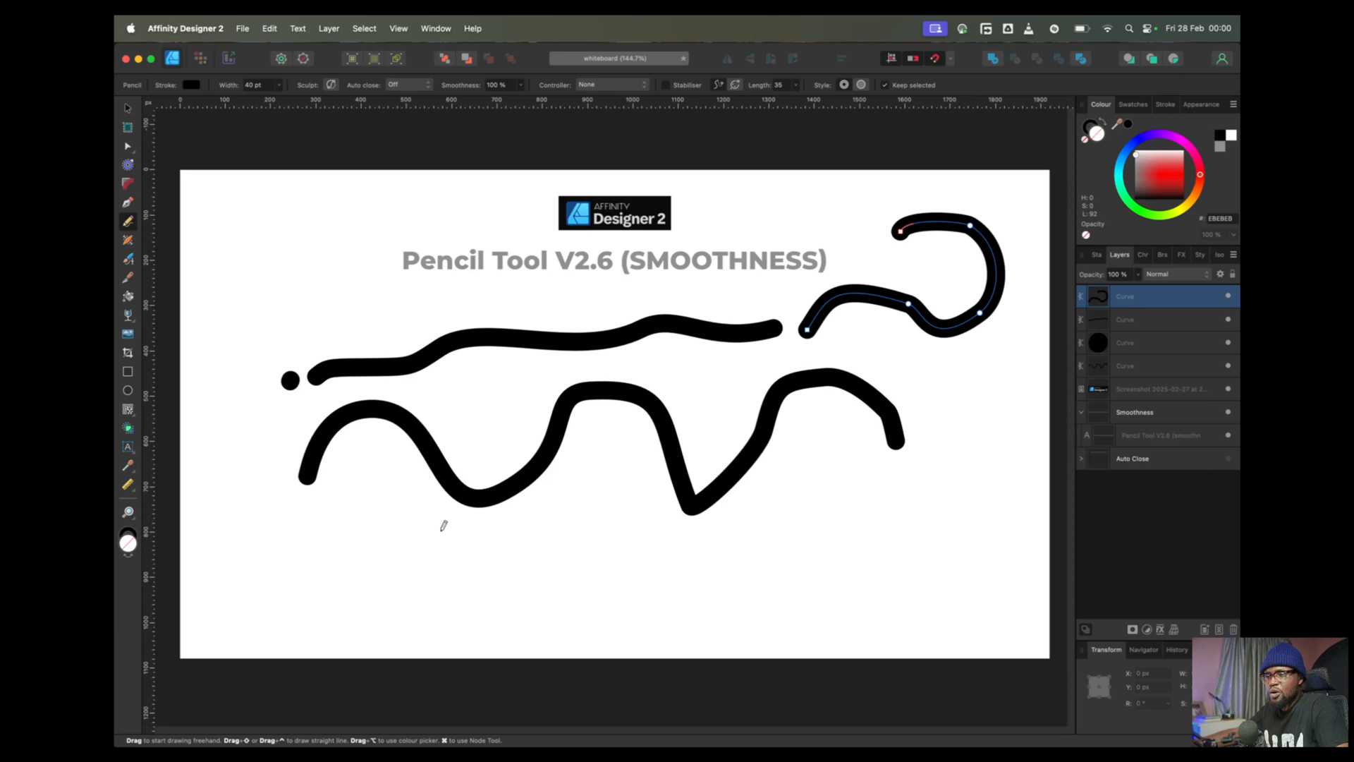
left_click_drag(427, 548, 790, 514)
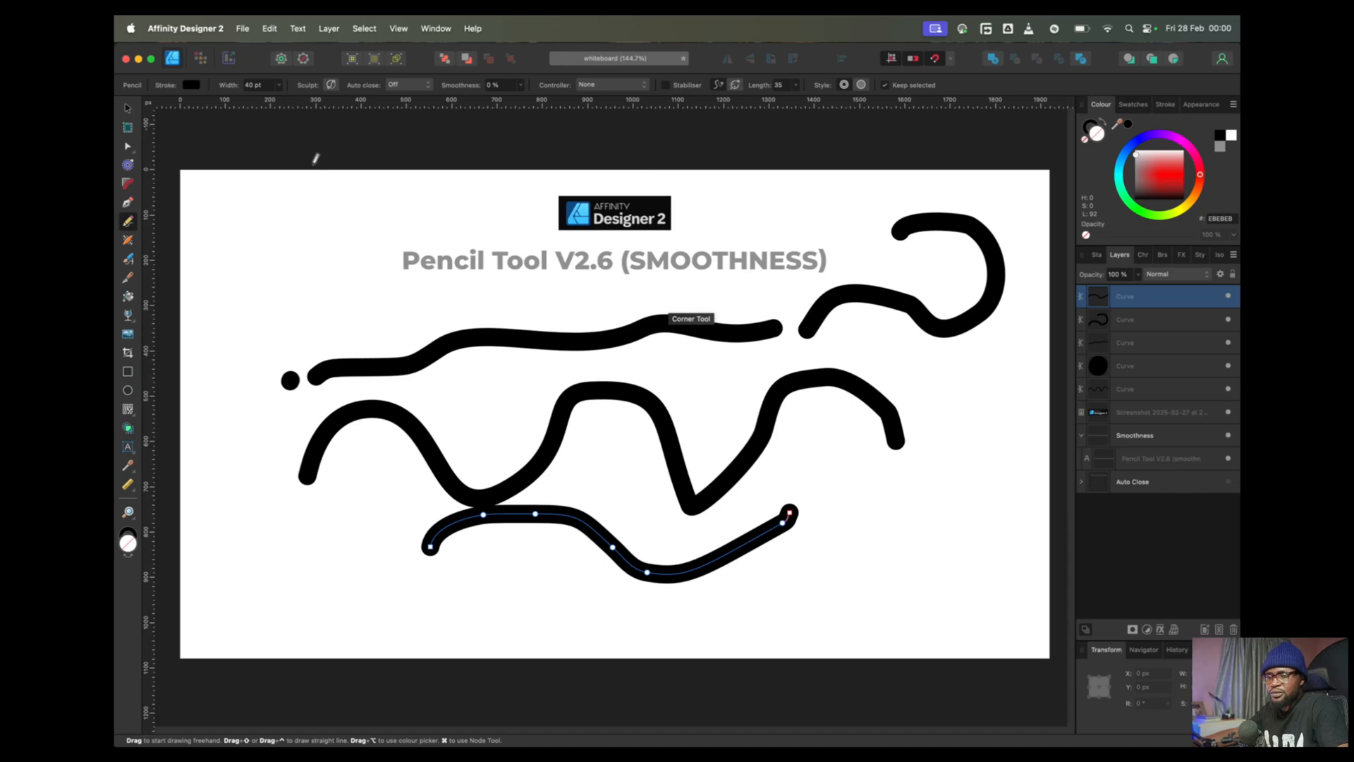
left_click(128, 107)
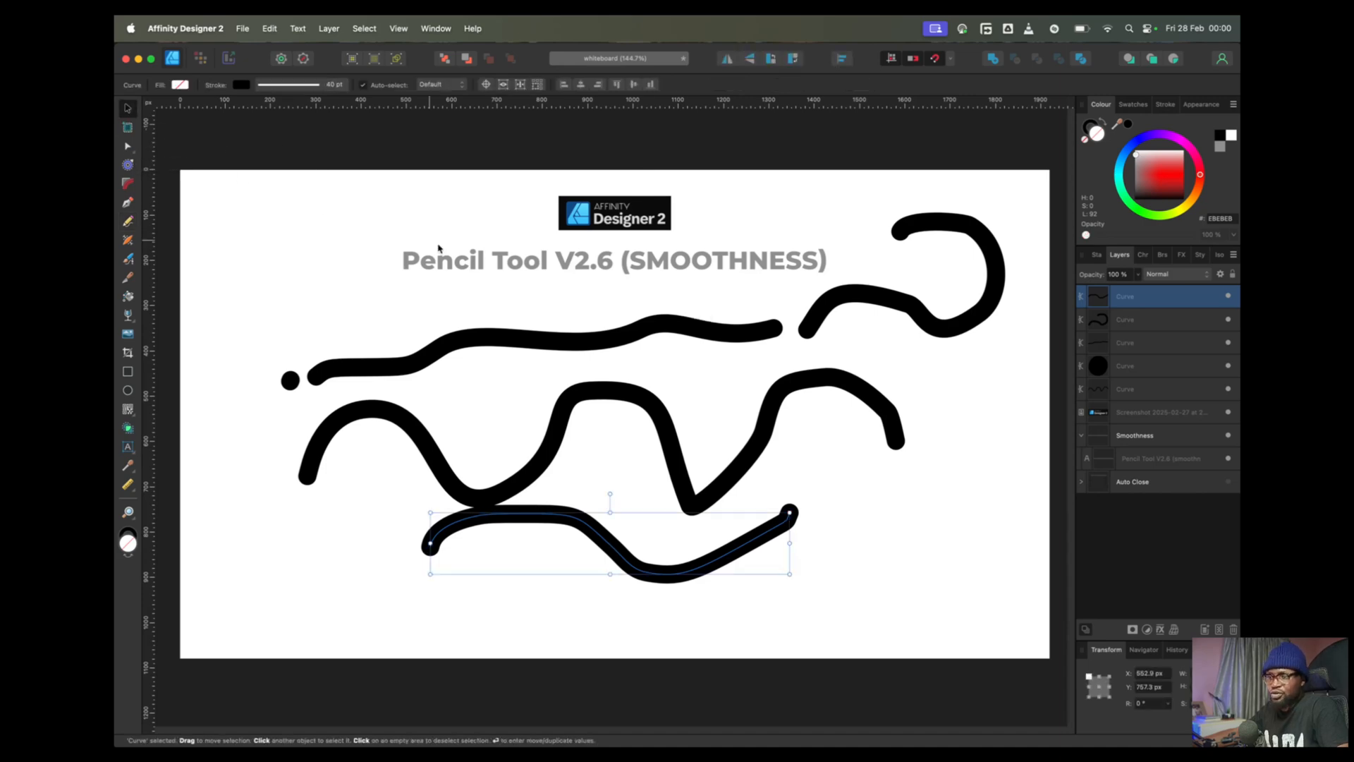
mouse_move(611, 339)
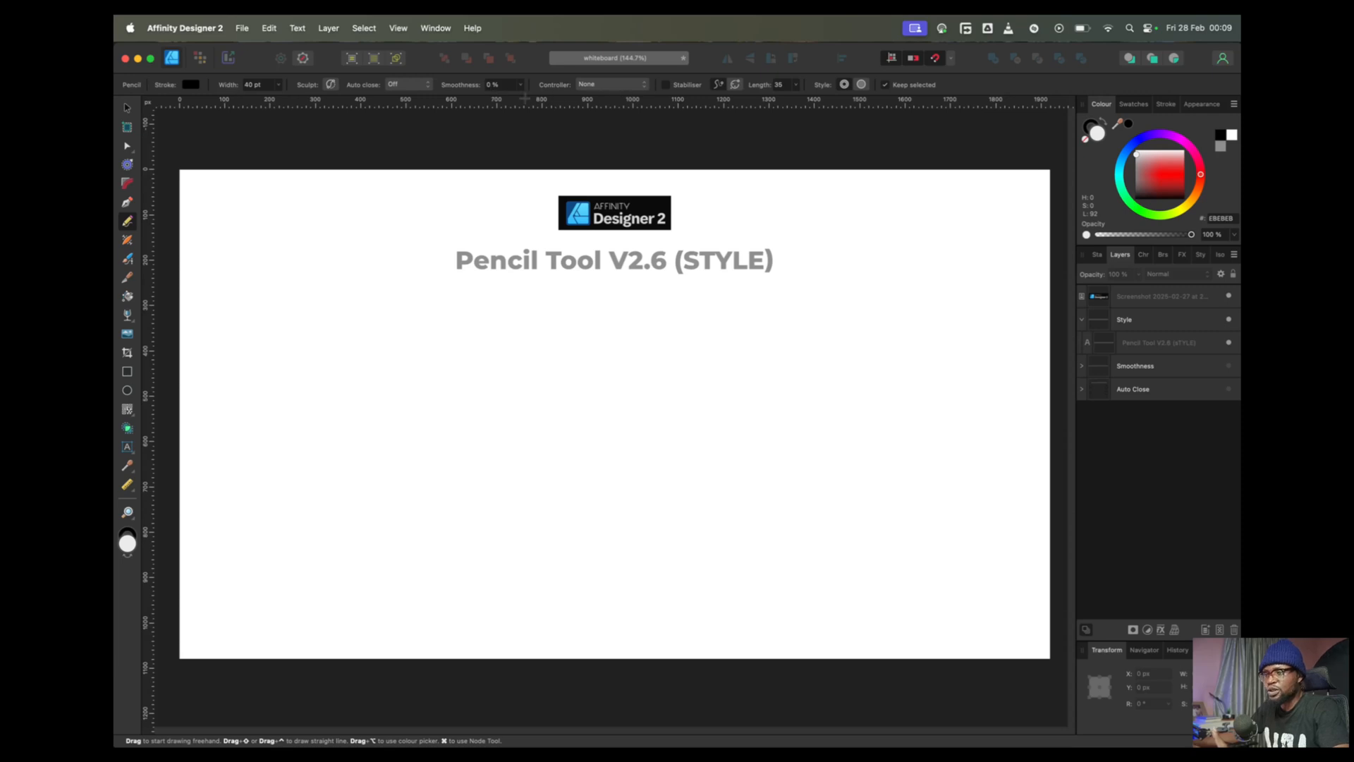
mouse_move(889, 97)
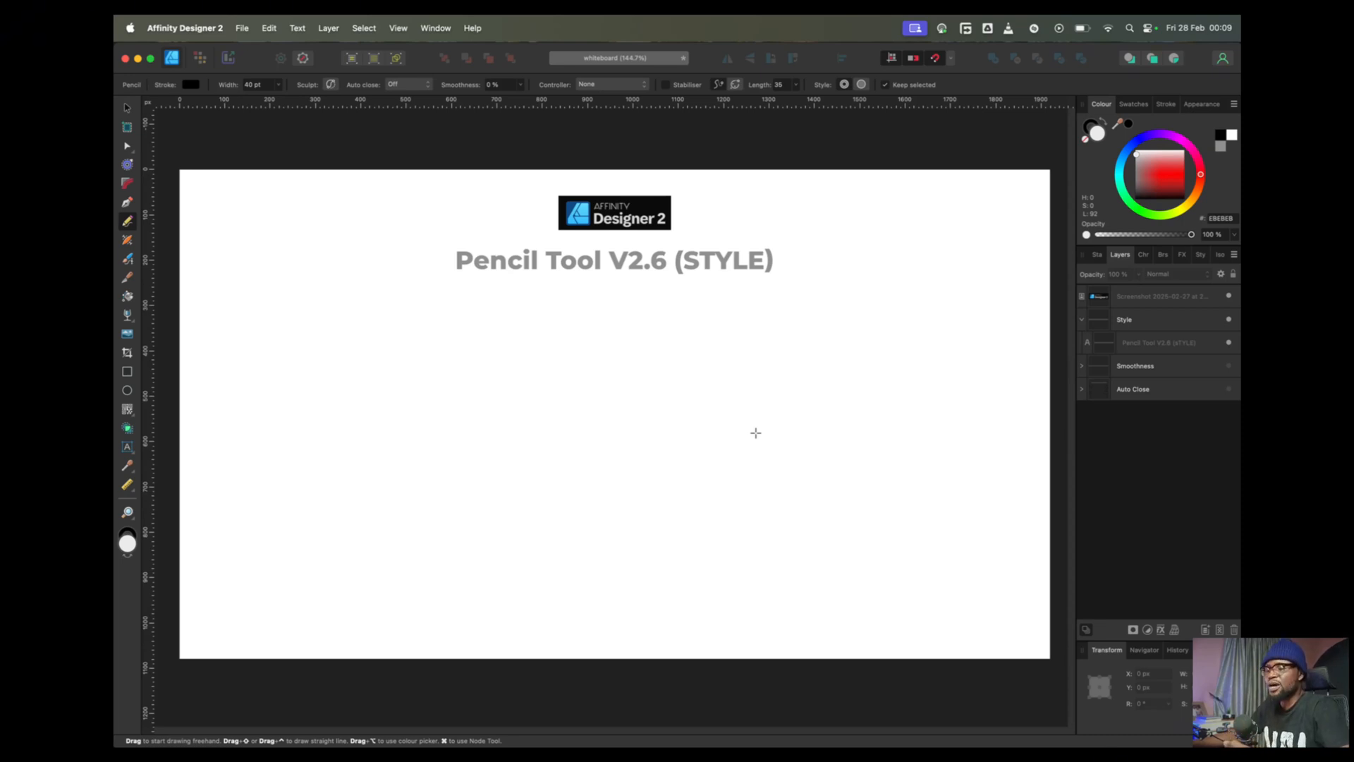
mouse_move(736, 411)
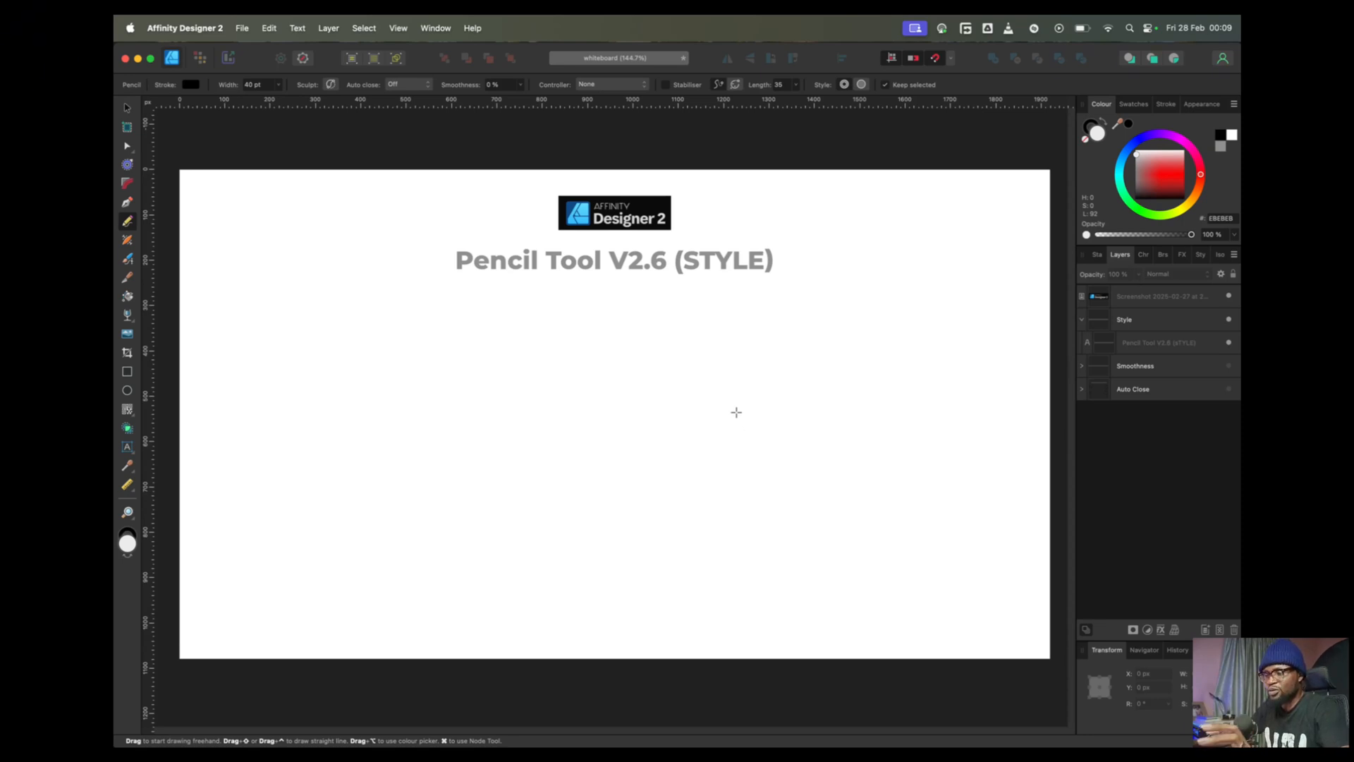
mouse_move(1133, 113)
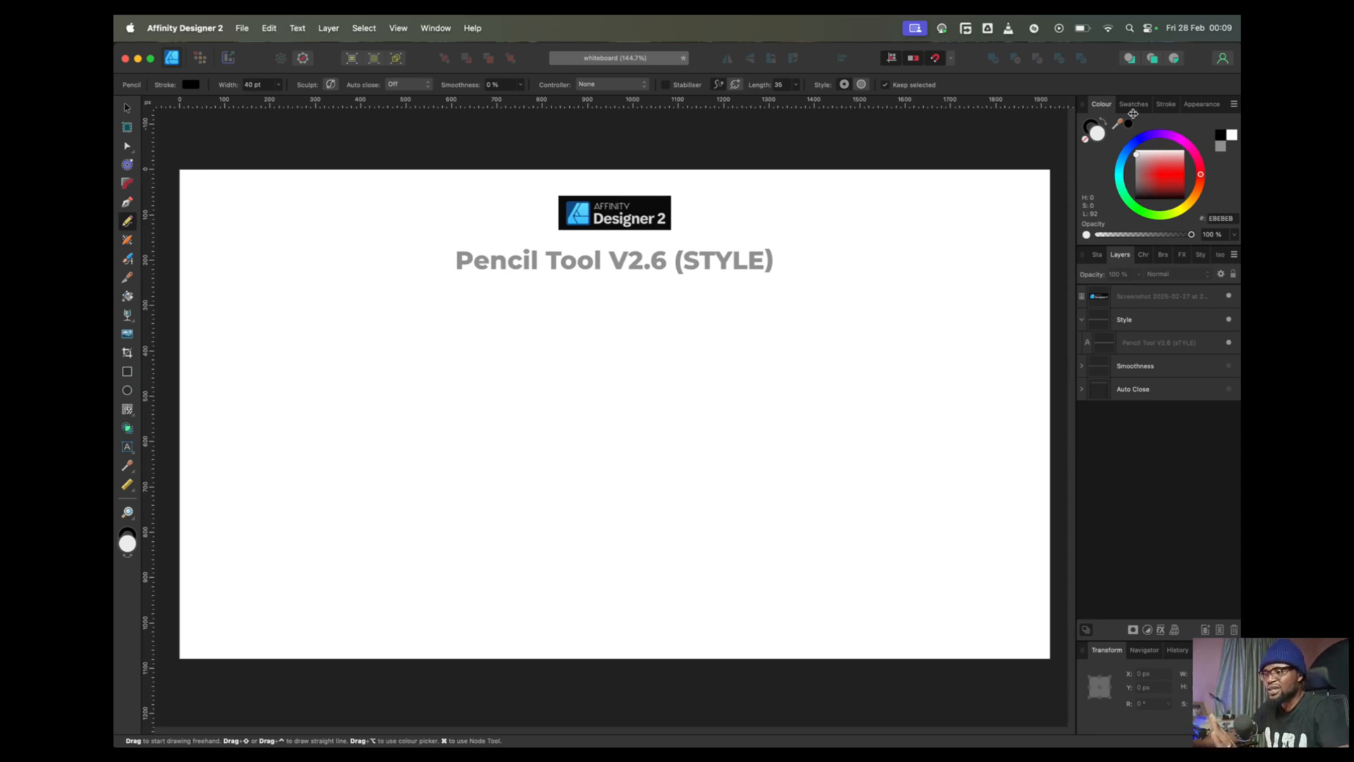
mouse_move(1114, 160)
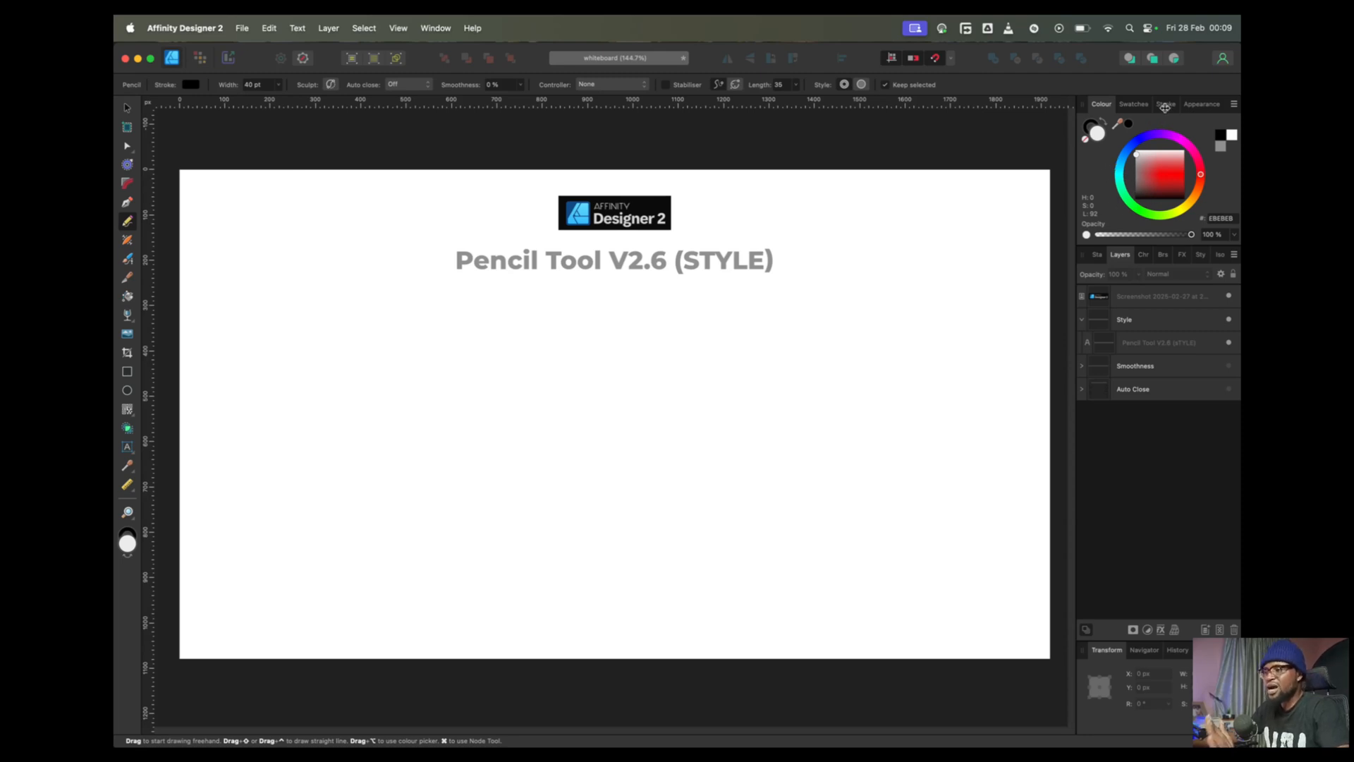
- Check the stroke width and style settings, then return to the Colour panel
left_click(1164, 104)
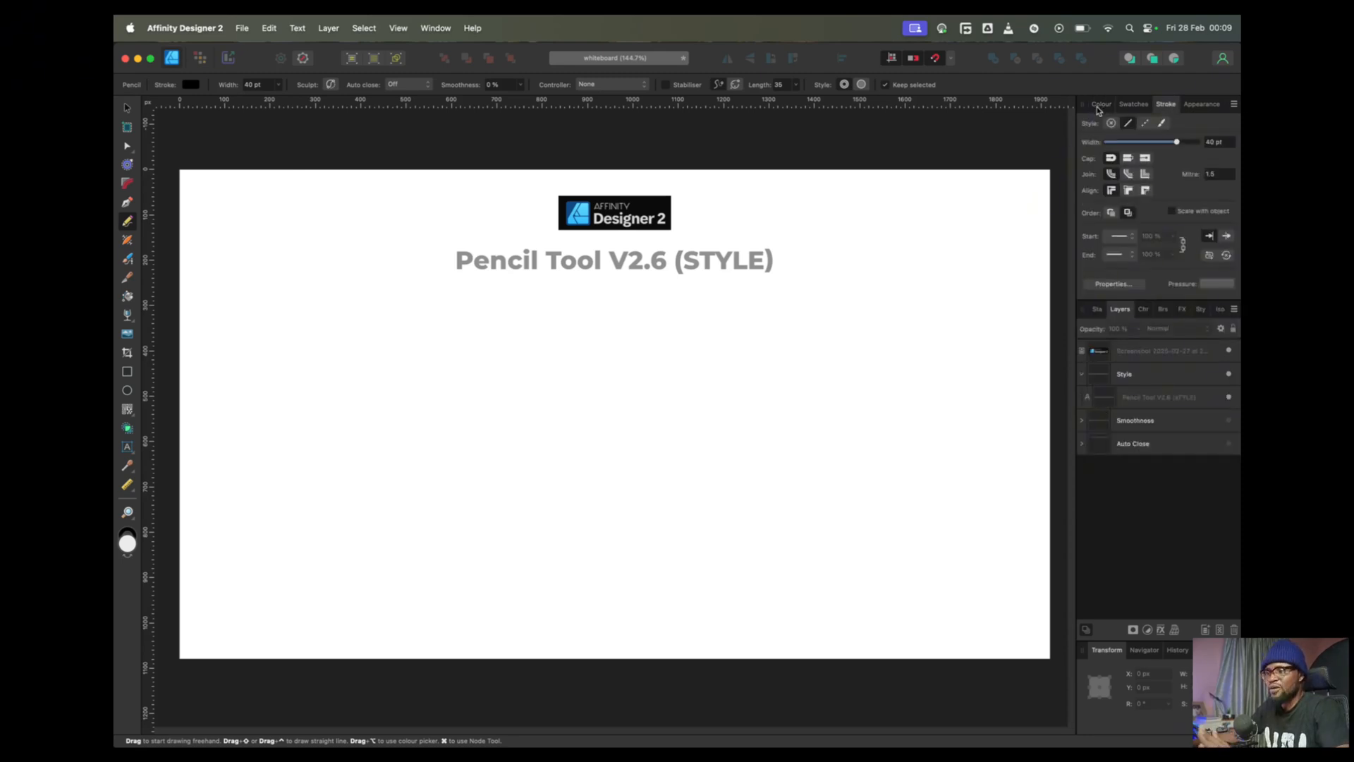
left_click(1101, 104)
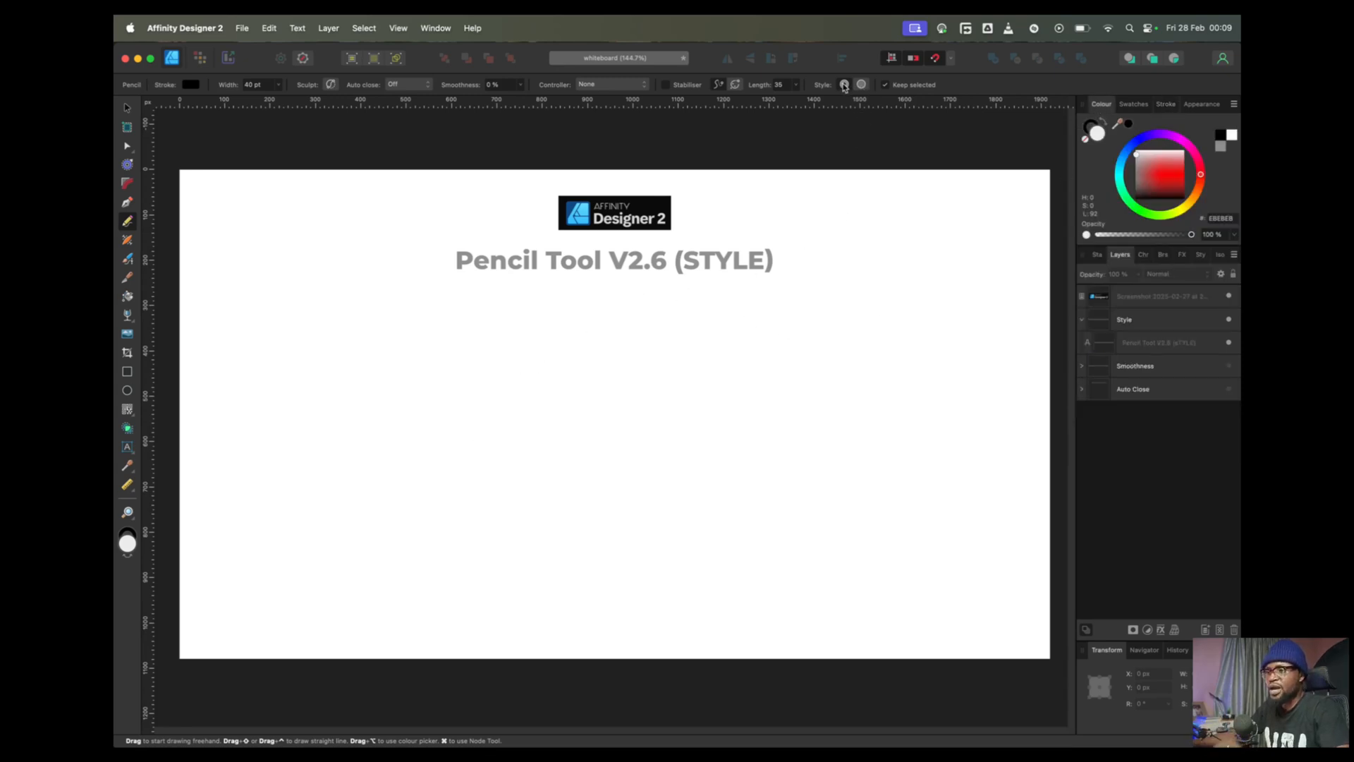
mouse_move(843, 85)
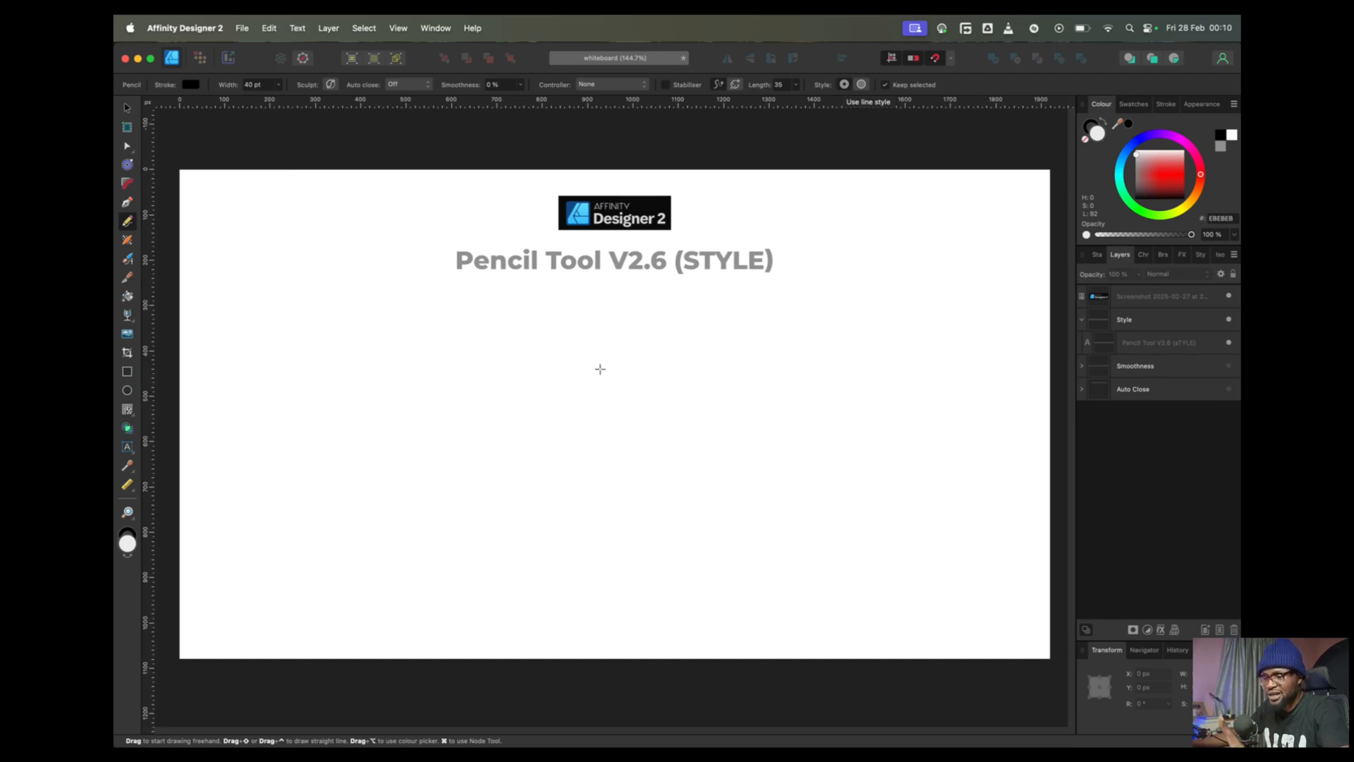
- Draw a rounded open loop on the Style board and toggle its fill off and back on
left_click_drag(574, 349, 522, 466)
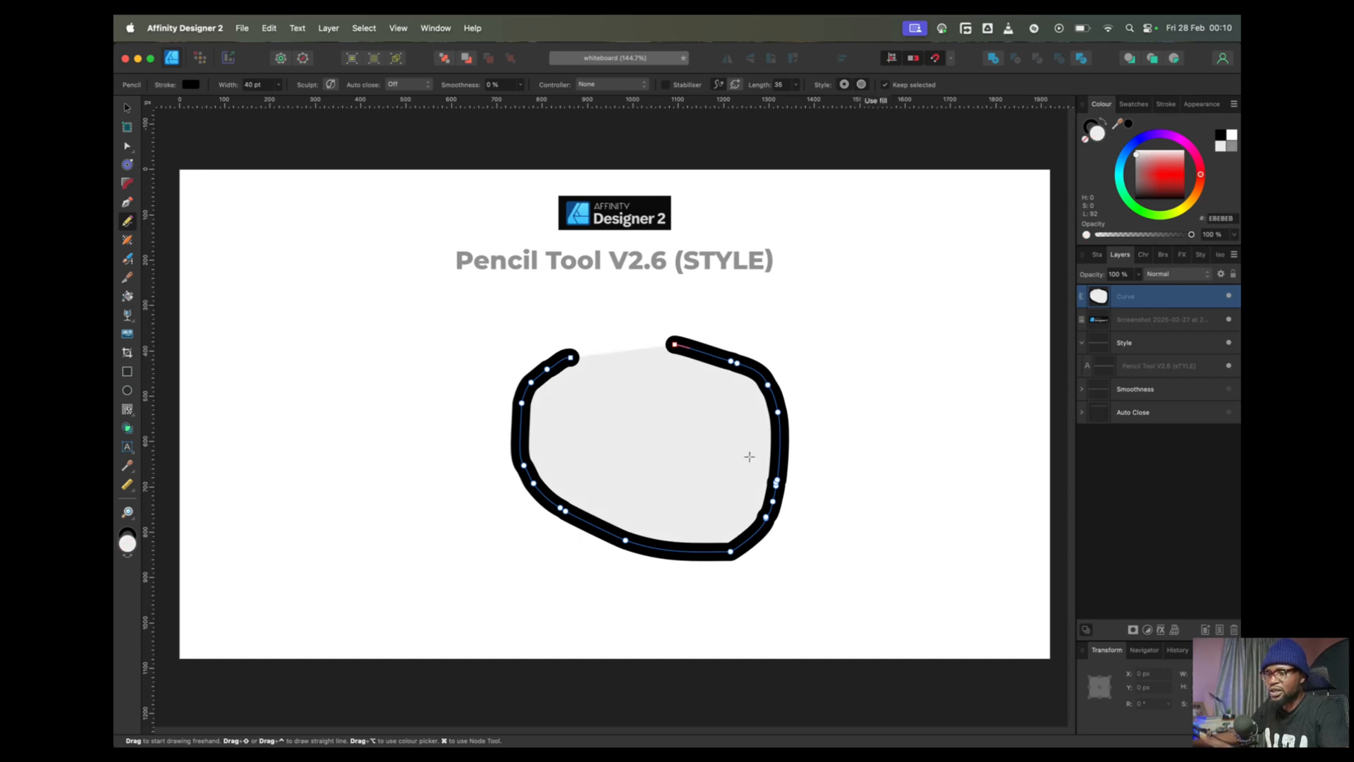
mouse_move(541, 414)
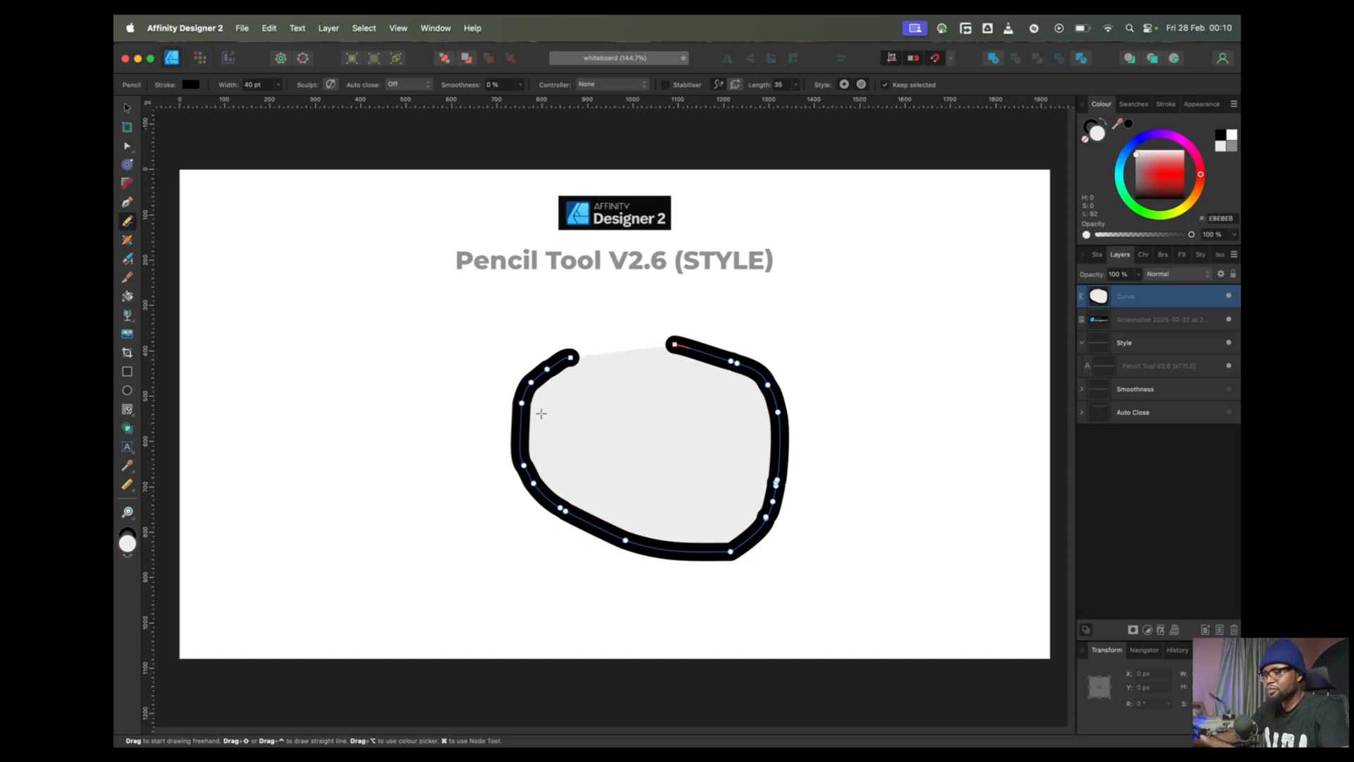
mouse_move(688, 361)
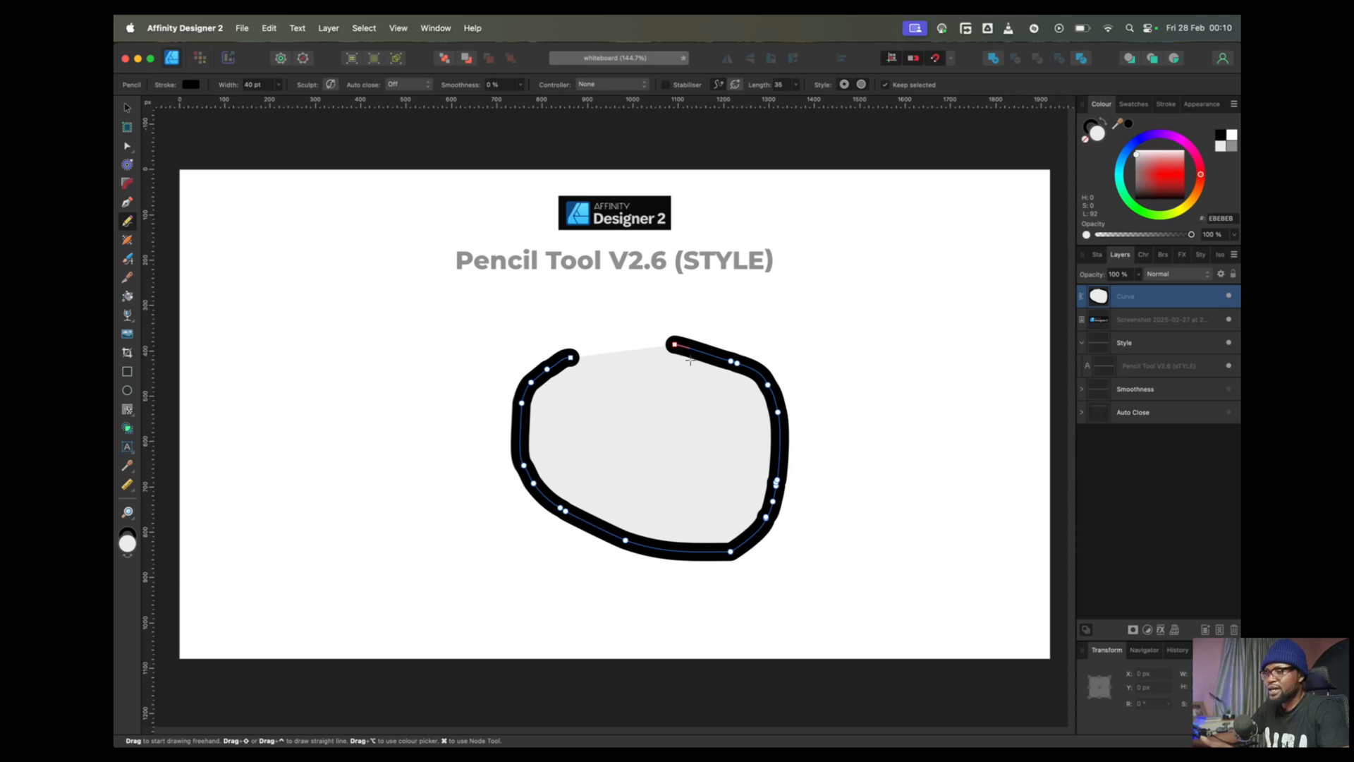
mouse_move(844, 84)
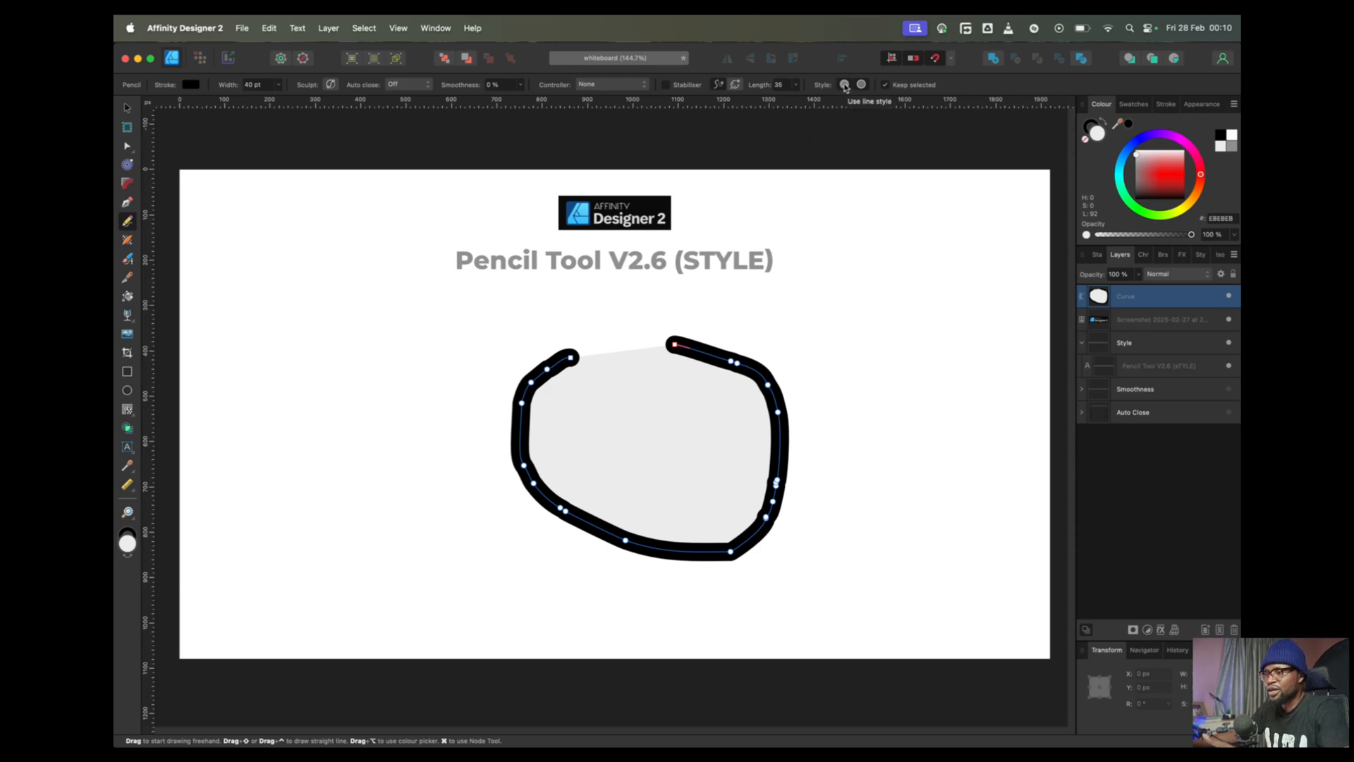
mouse_move(843, 84)
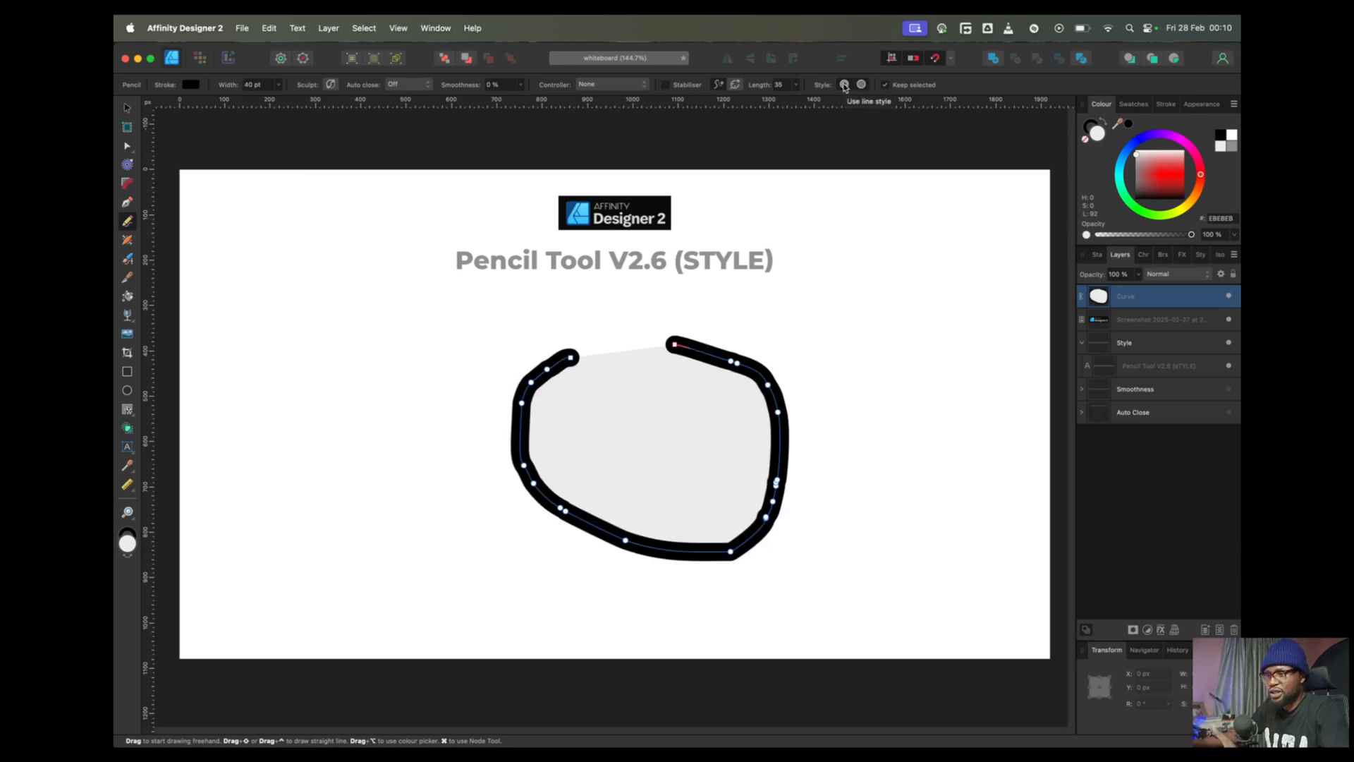
left_click(860, 84)
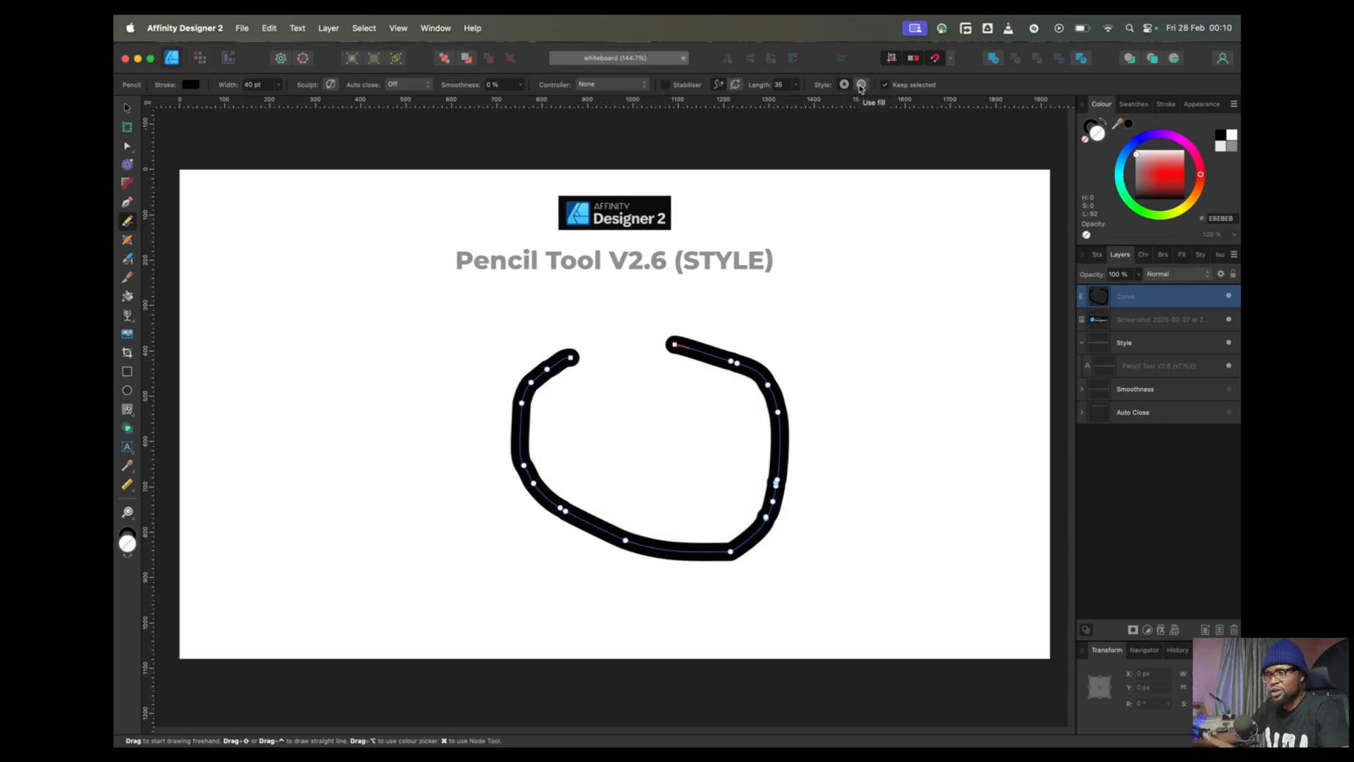
left_click(873, 101)
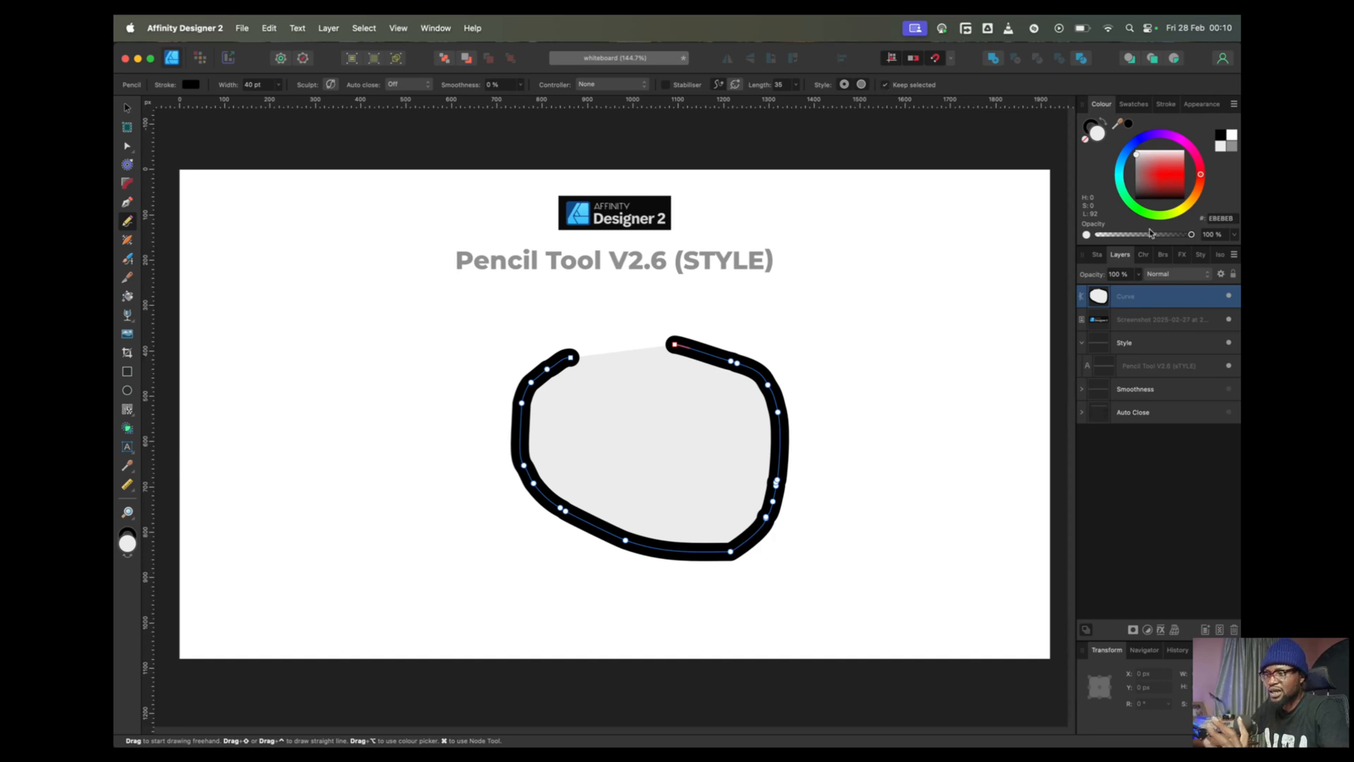
- Colour the loop's fill deep red and switch to the stroke swatch
left_click(1155, 170)
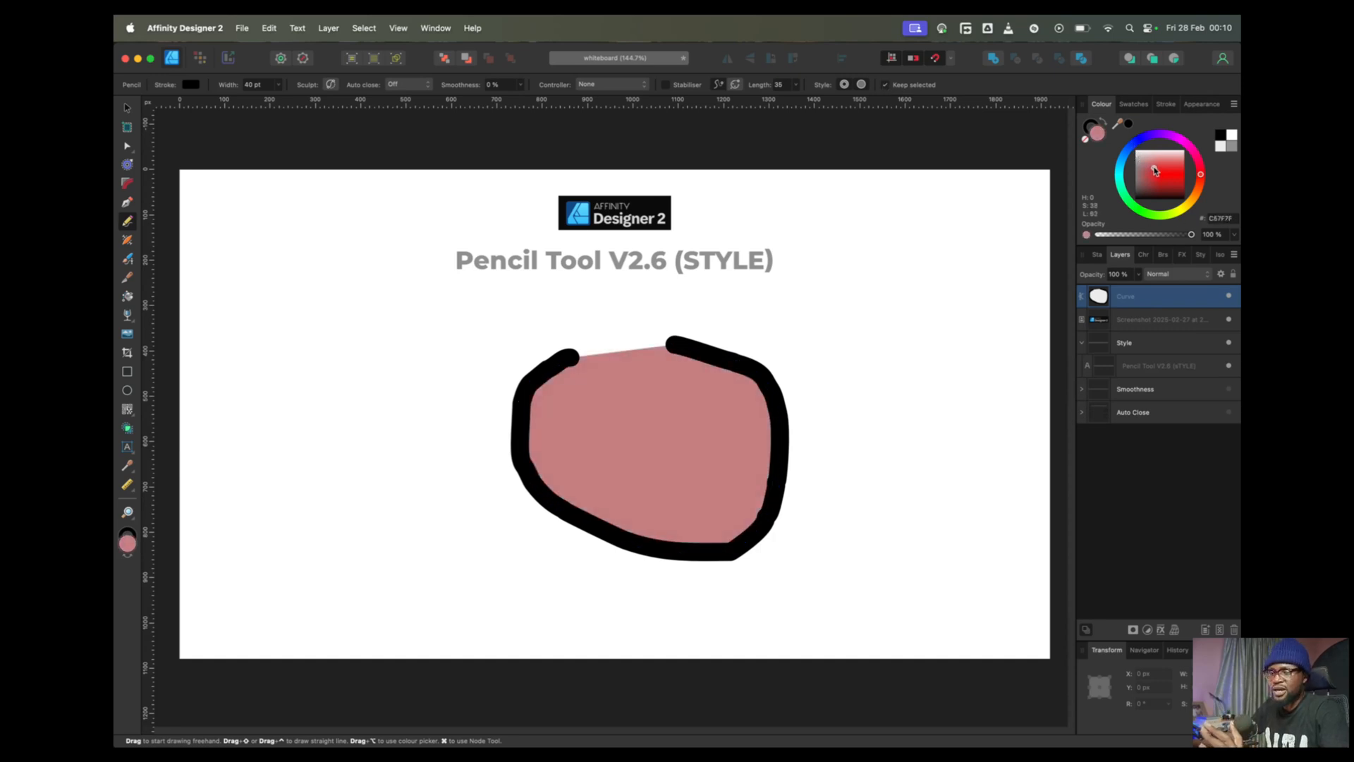
left_click(1155, 176)
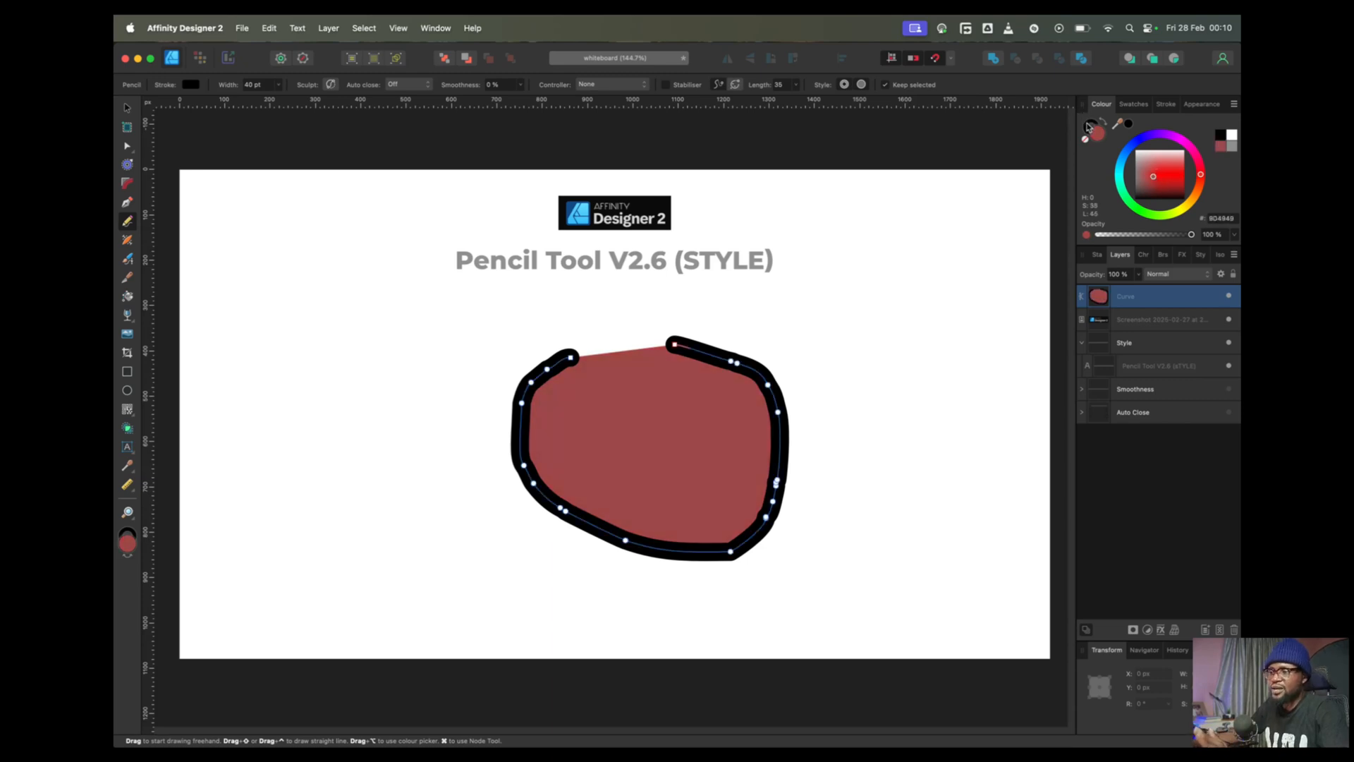
left_click(1166, 170)
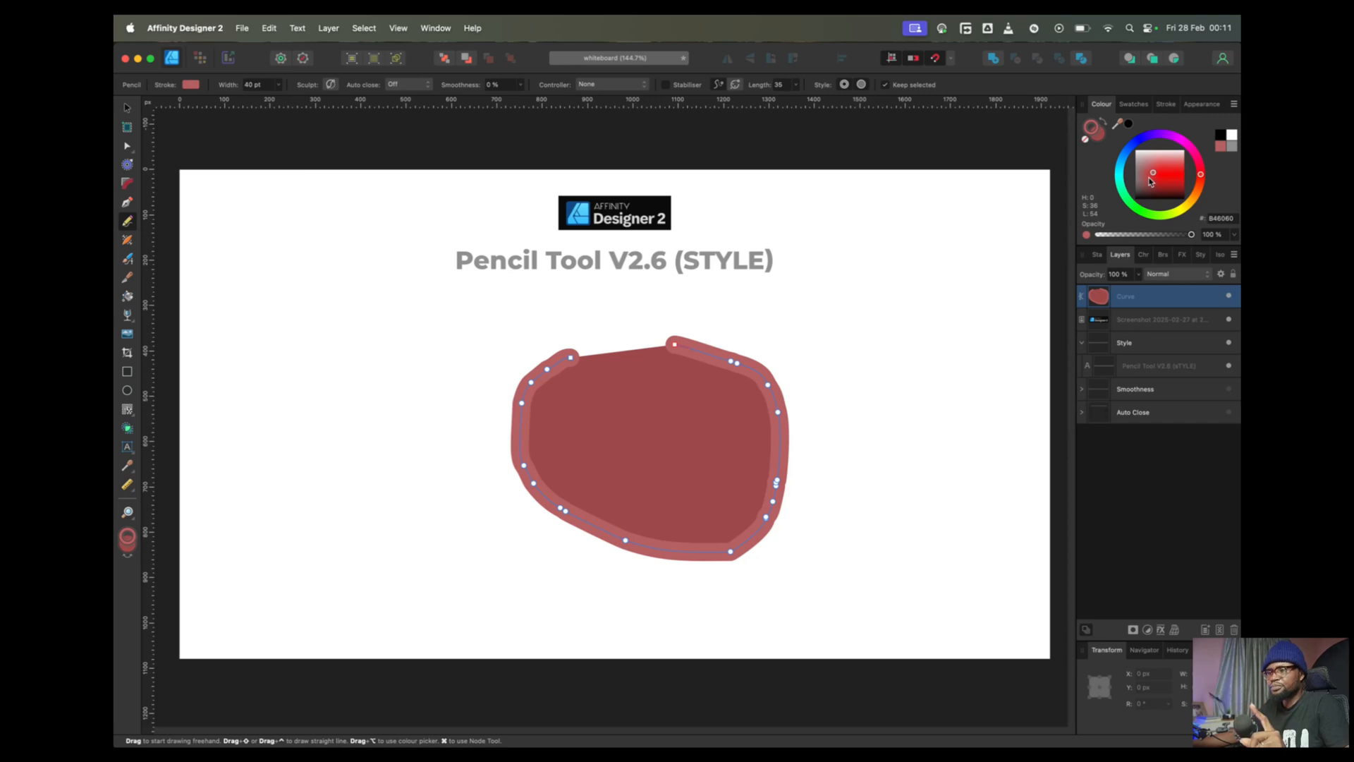
mouse_move(1150, 182)
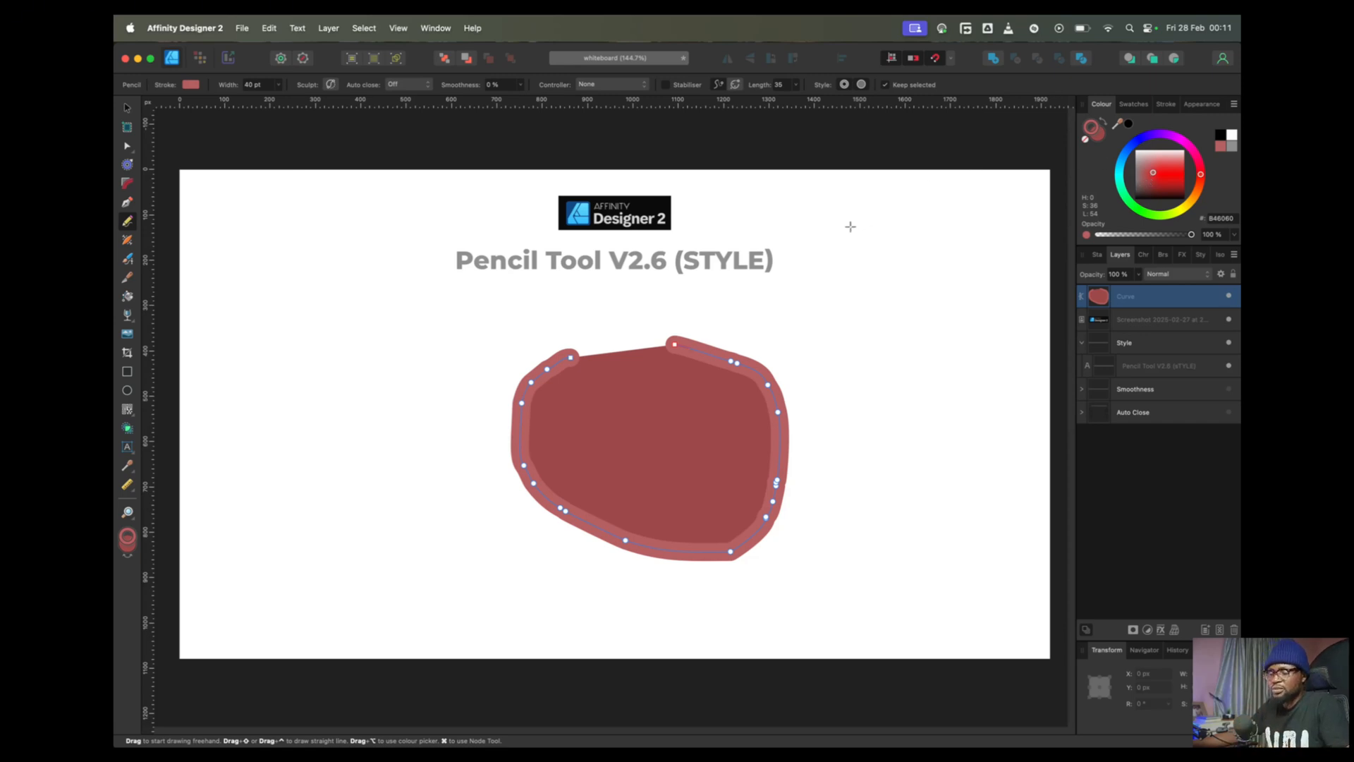
mouse_move(836, 247)
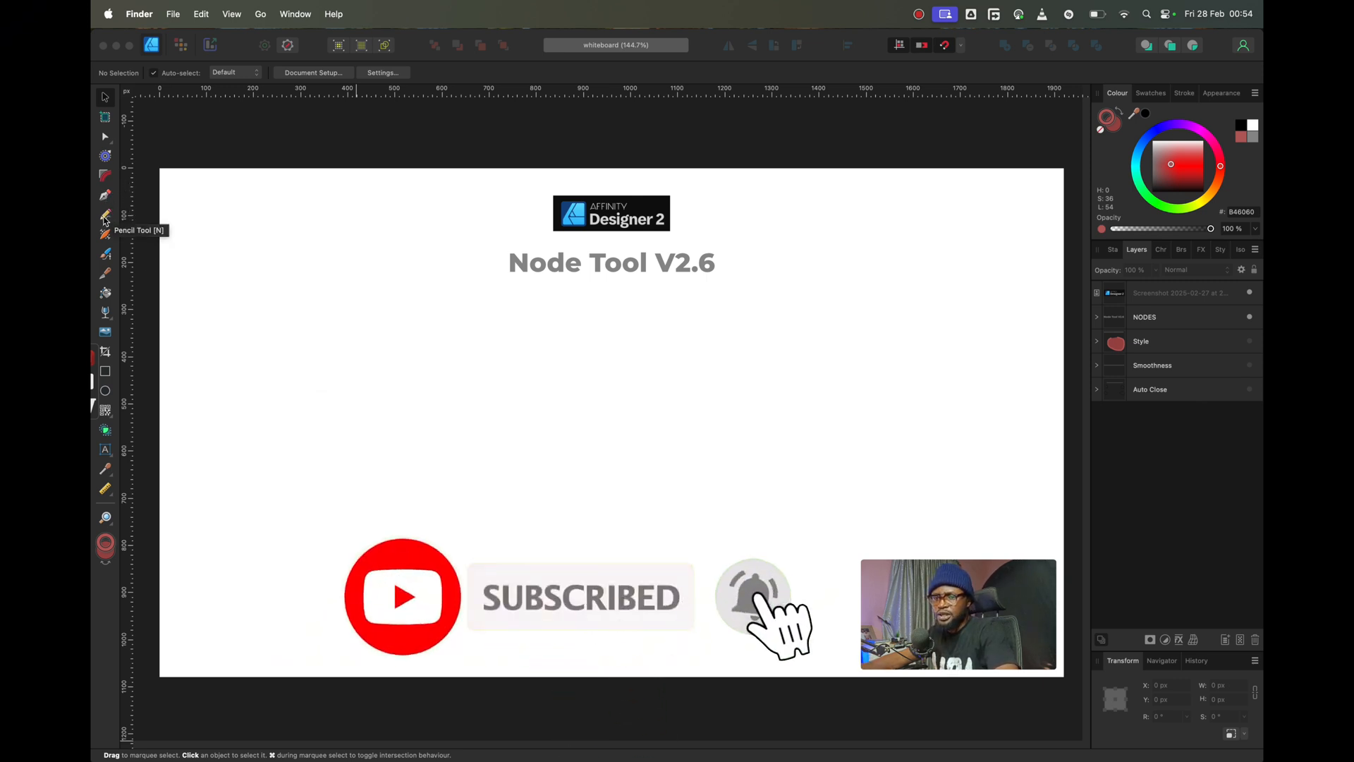
- Draw a thick red wavy freehand stroke with the Pencil Tool across the Node Tool board
left_click(104, 215)
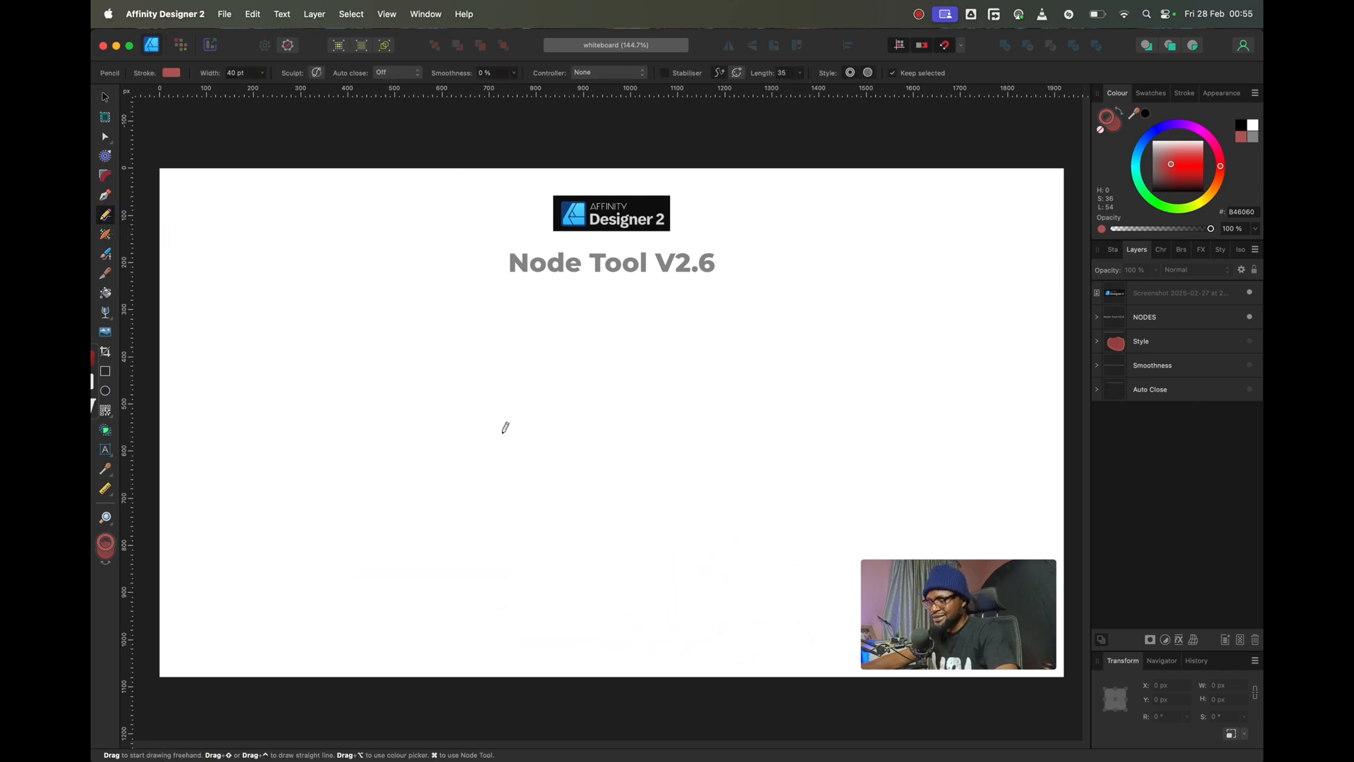
mouse_move(361, 520)
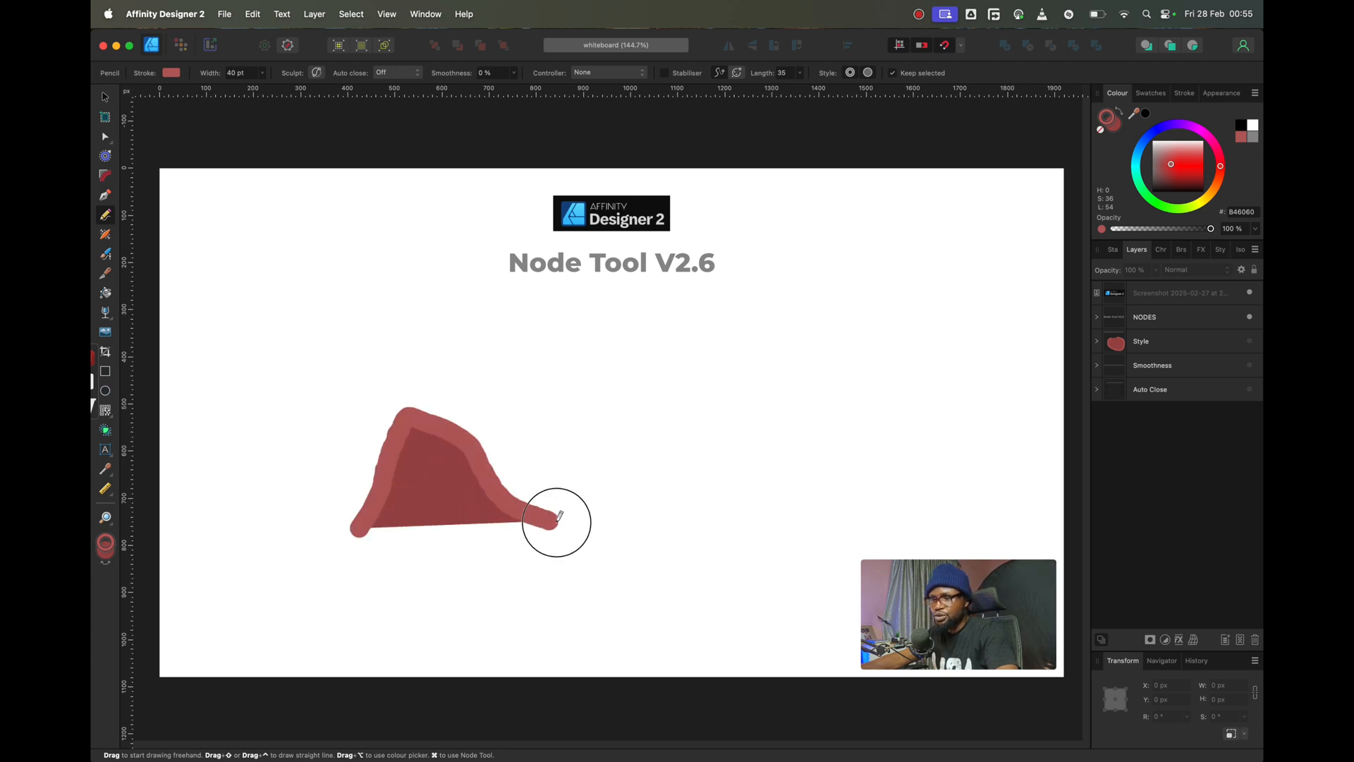
left_click_drag(557, 521, 862, 376)
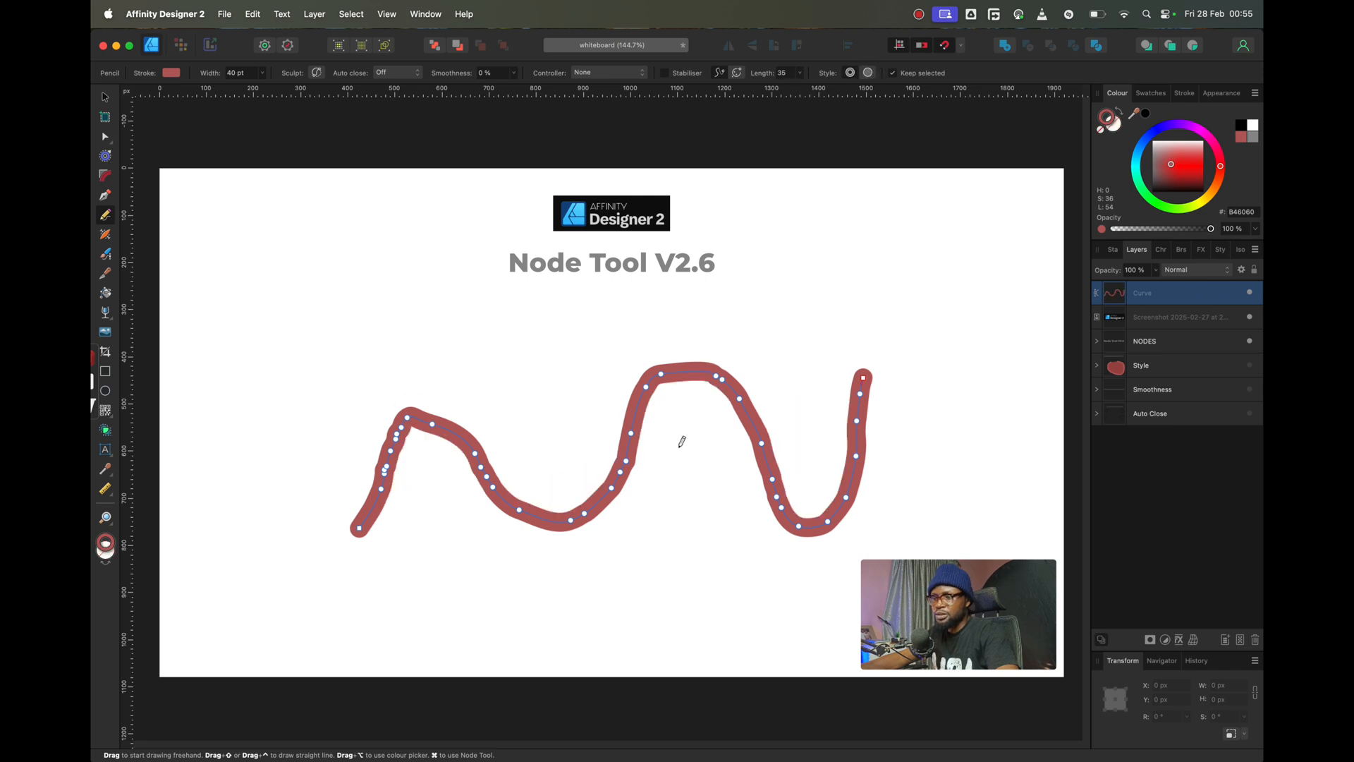
mouse_move(289, 261)
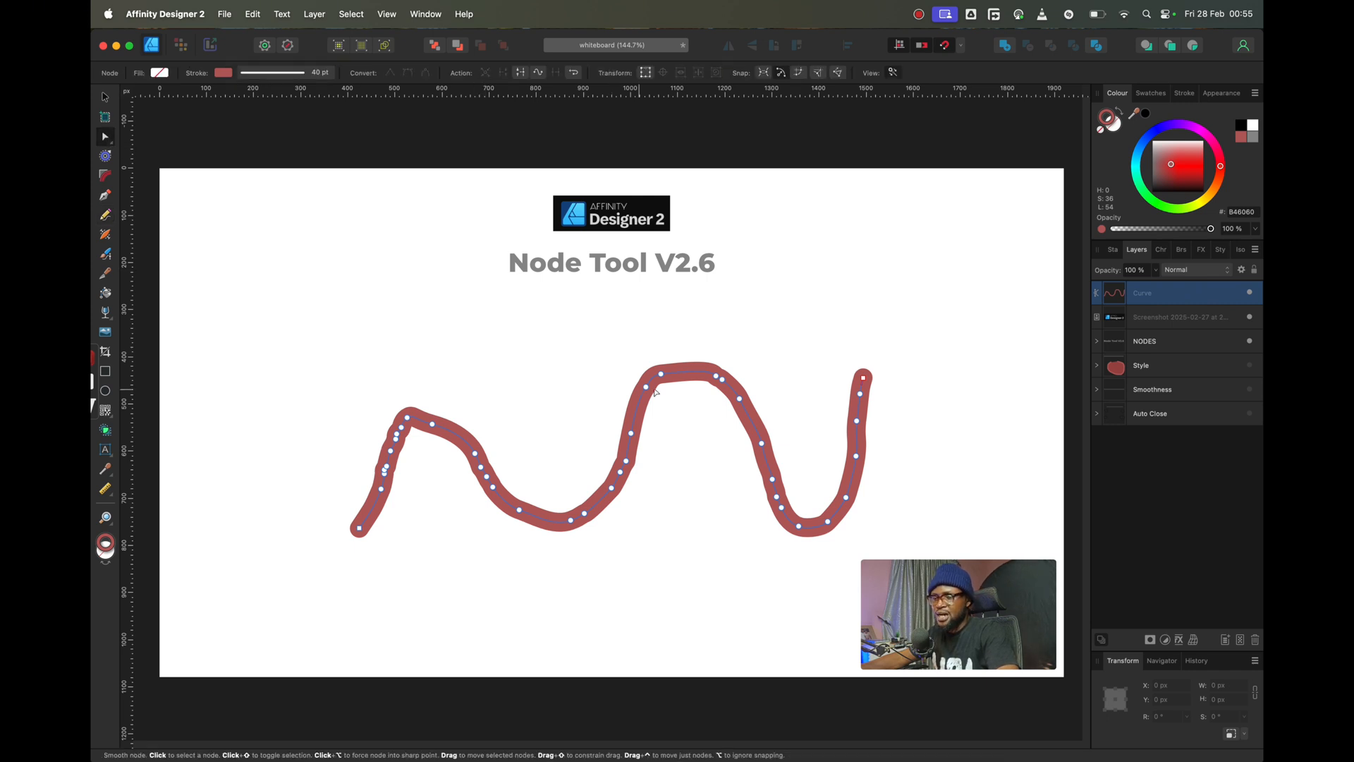
- Drag the red curve's nodes into a sharp left peak, a deeper middle dip and a hooked right end
left_click(661, 376)
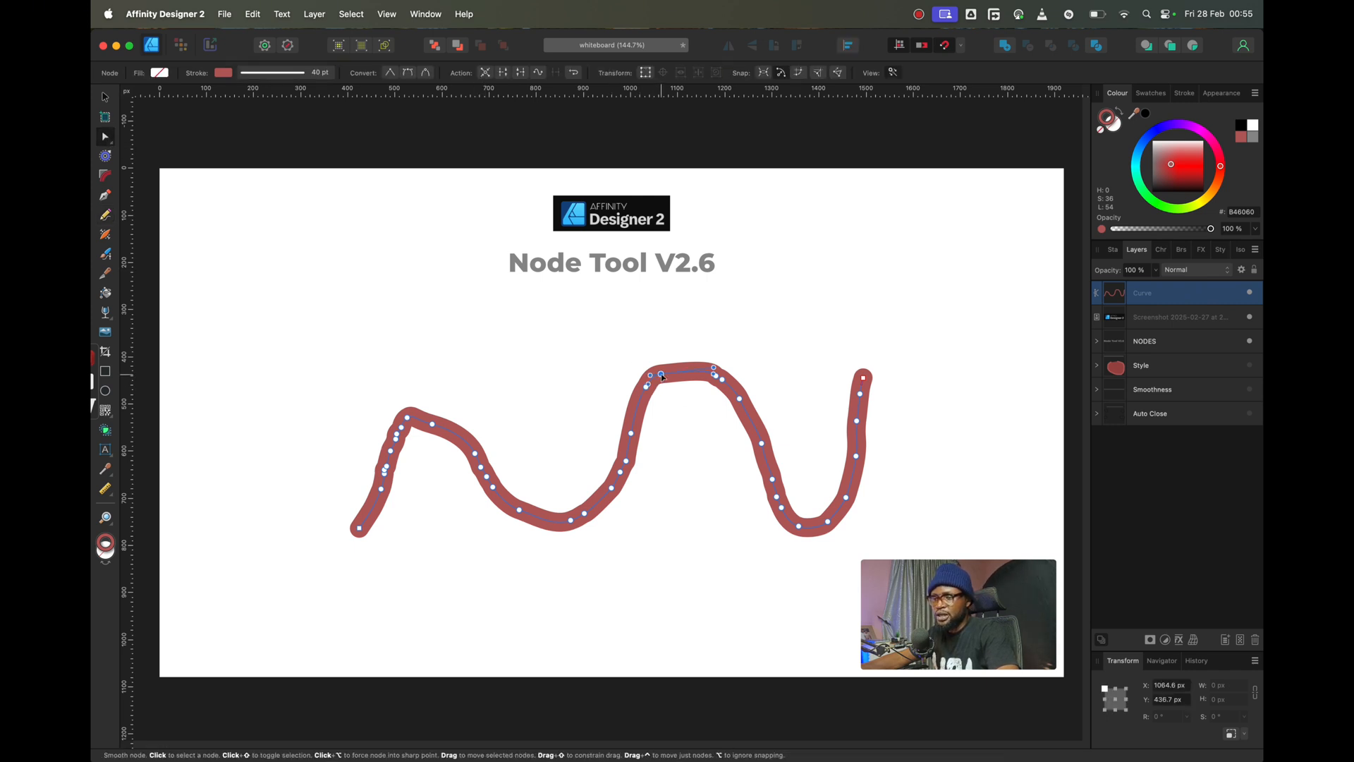
left_click(660, 375)
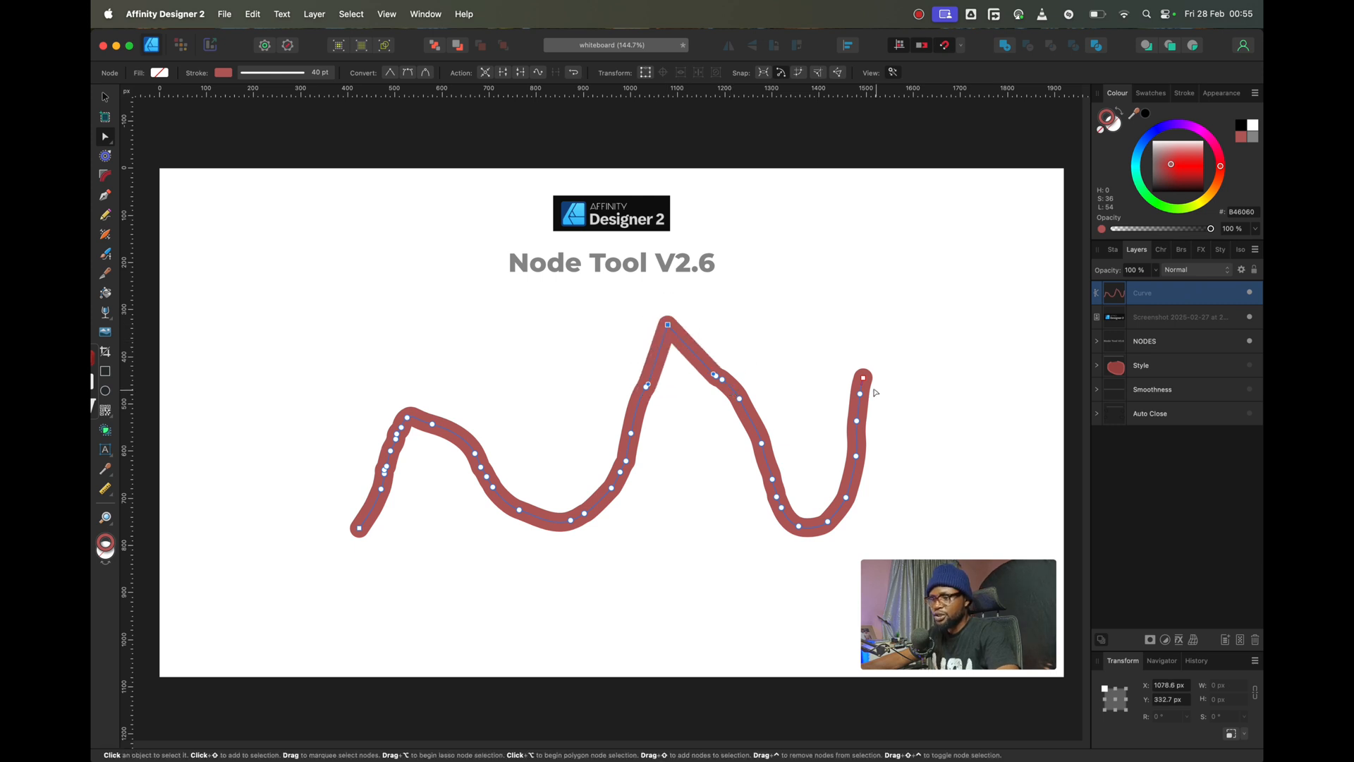
left_click(860, 378)
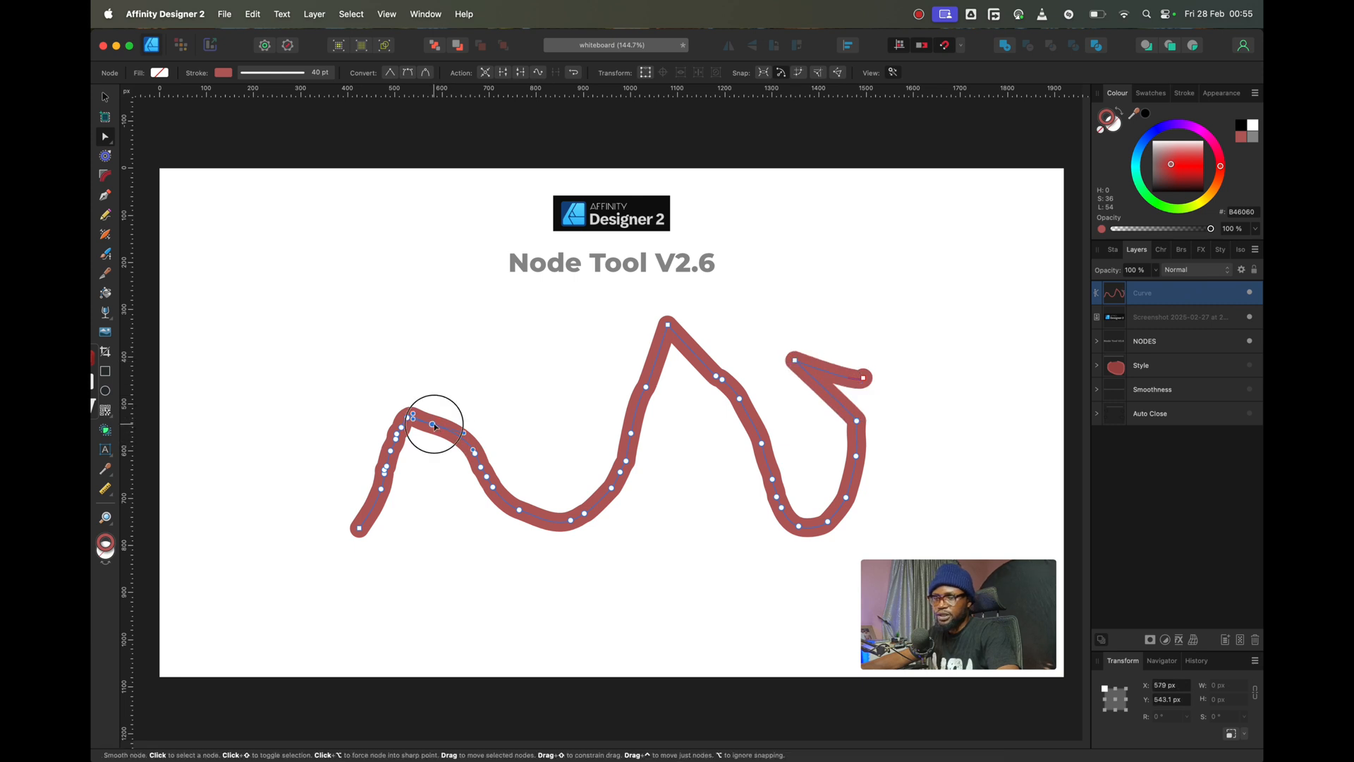
left_click_drag(434, 423, 466, 302)
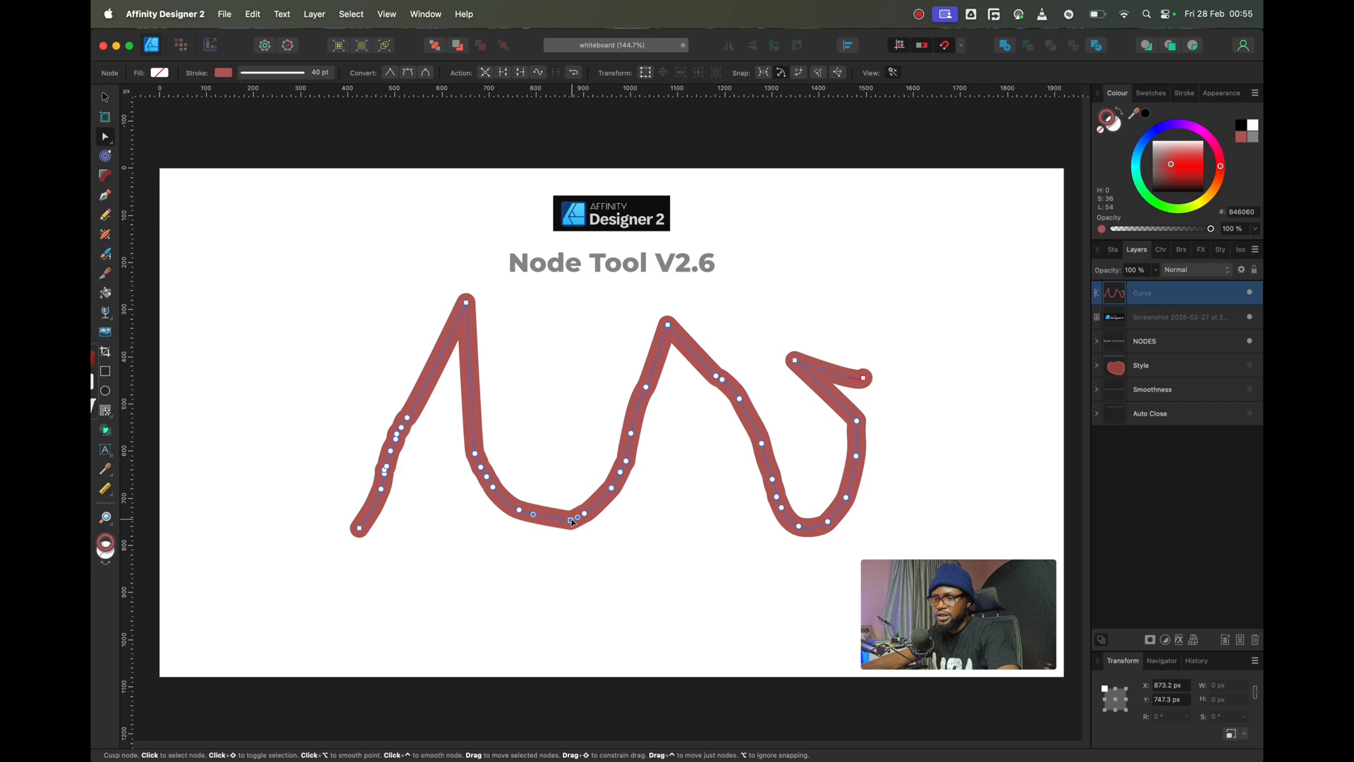
left_click_drag(572, 519, 574, 578)
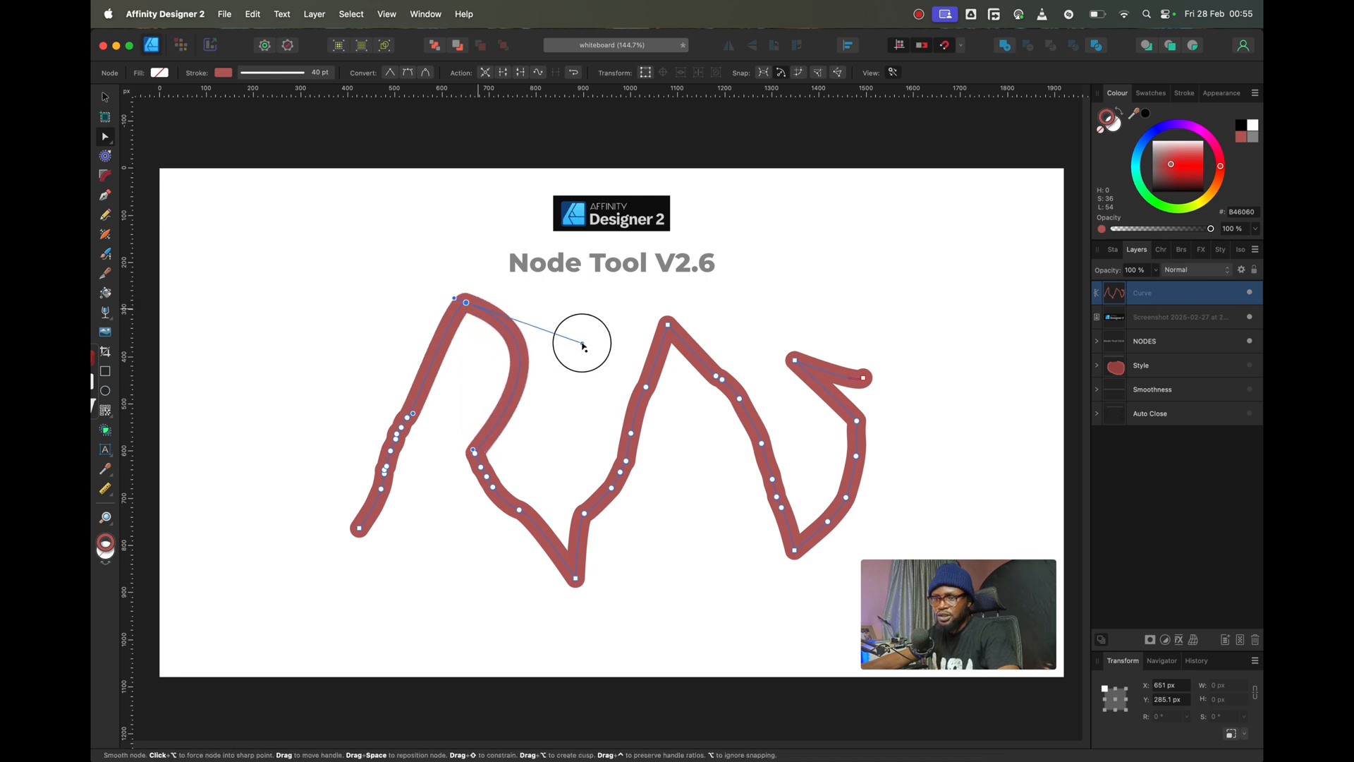
left_click_drag(581, 345, 373, 300)
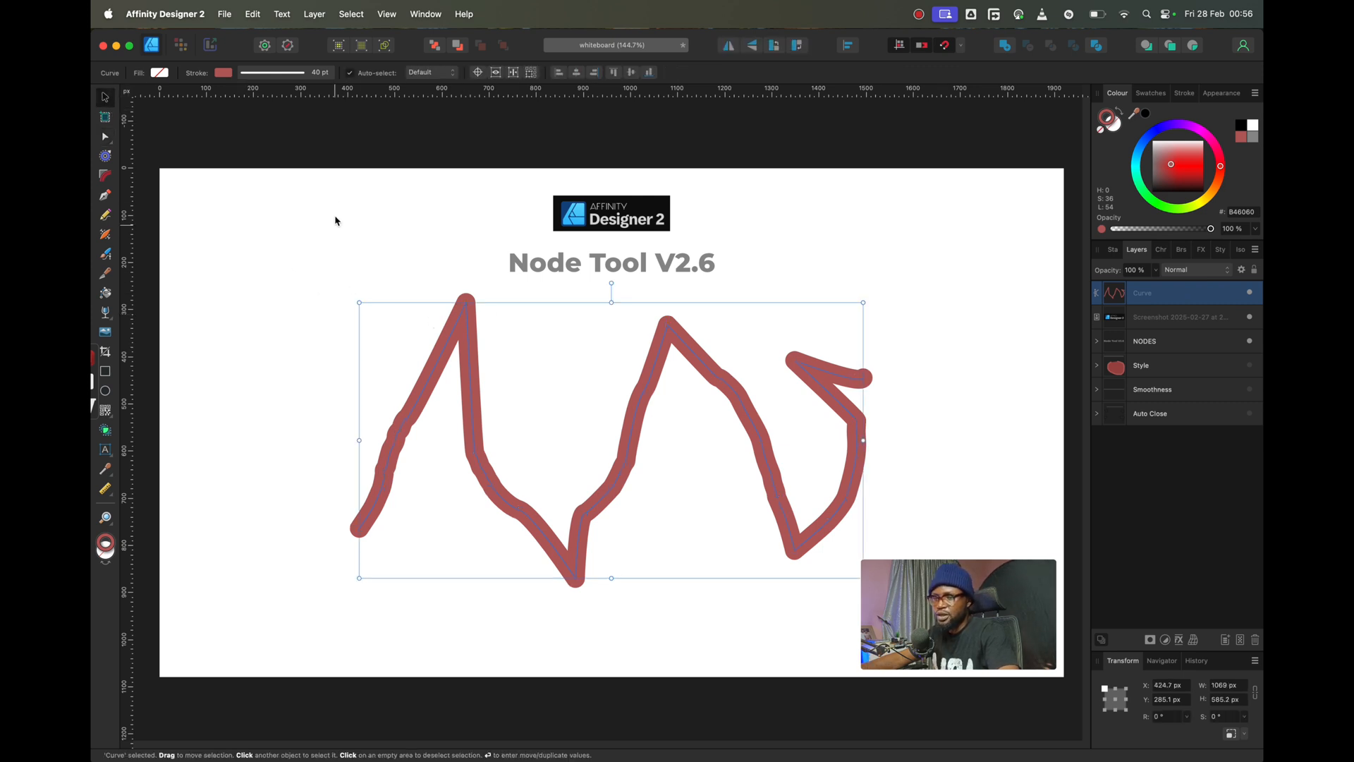
mouse_move(847, 243)
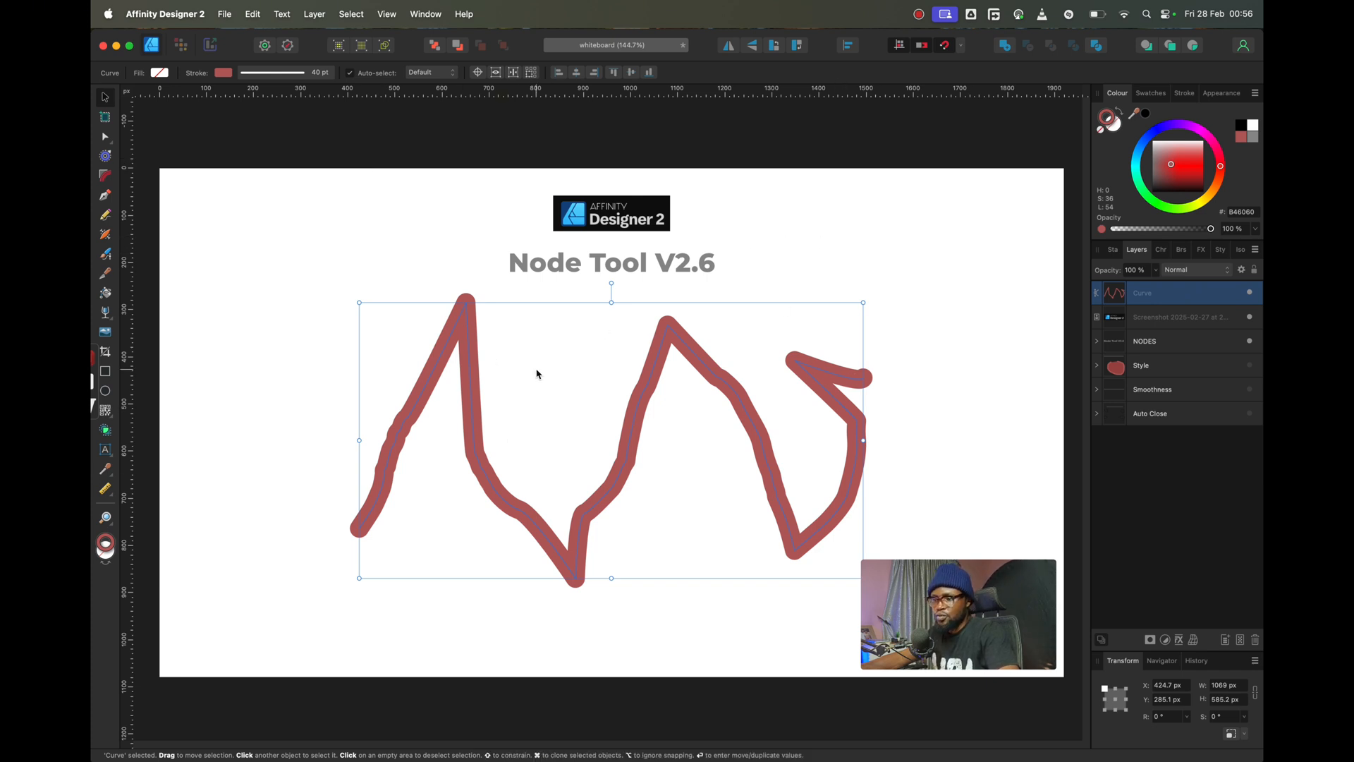
mouse_move(442, 347)
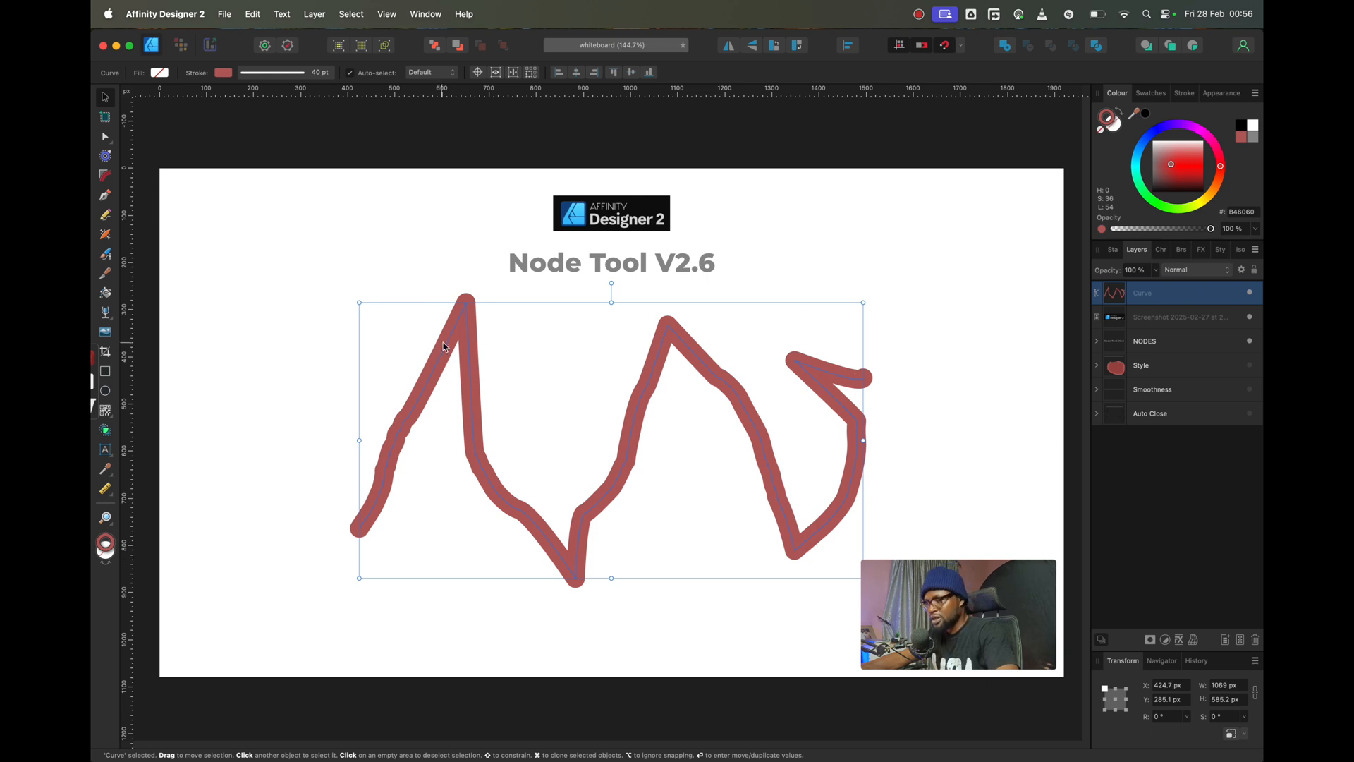
mouse_move(469, 310)
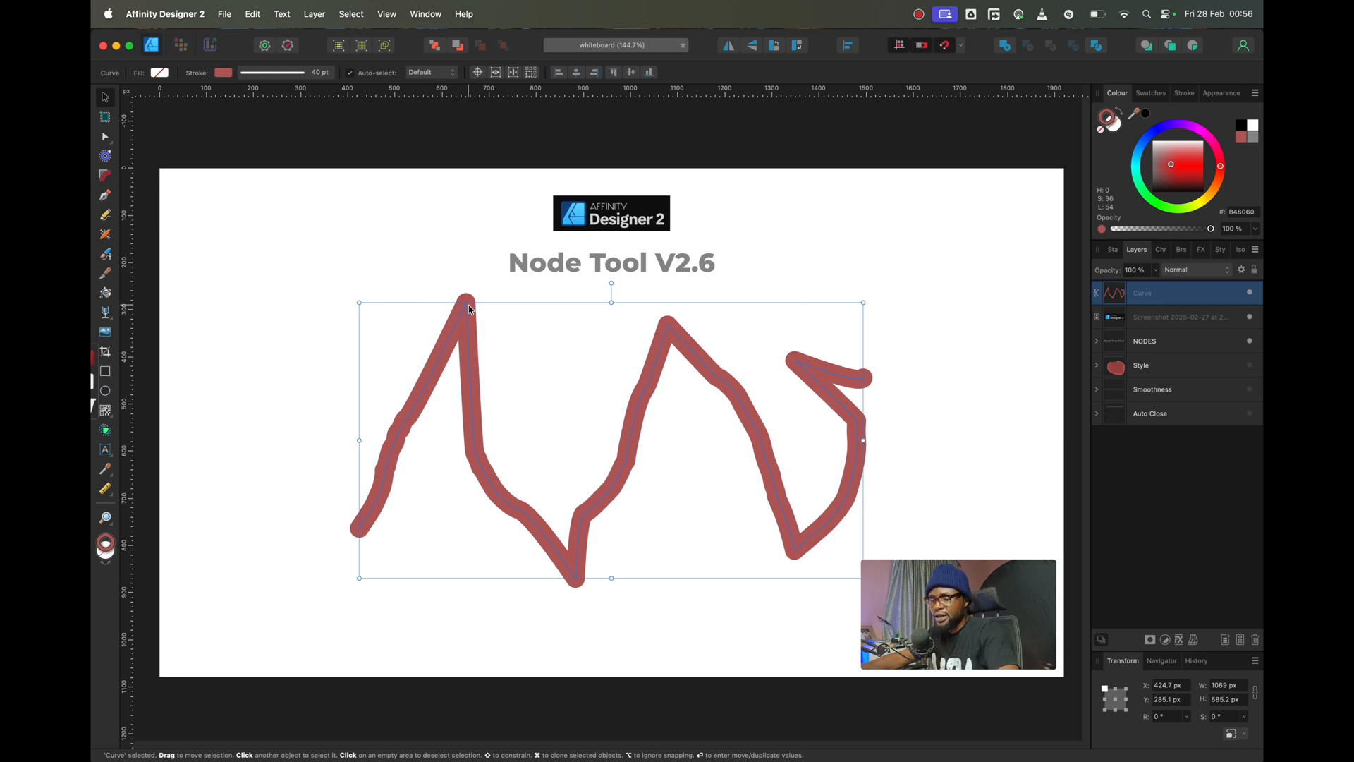
mouse_move(142, 165)
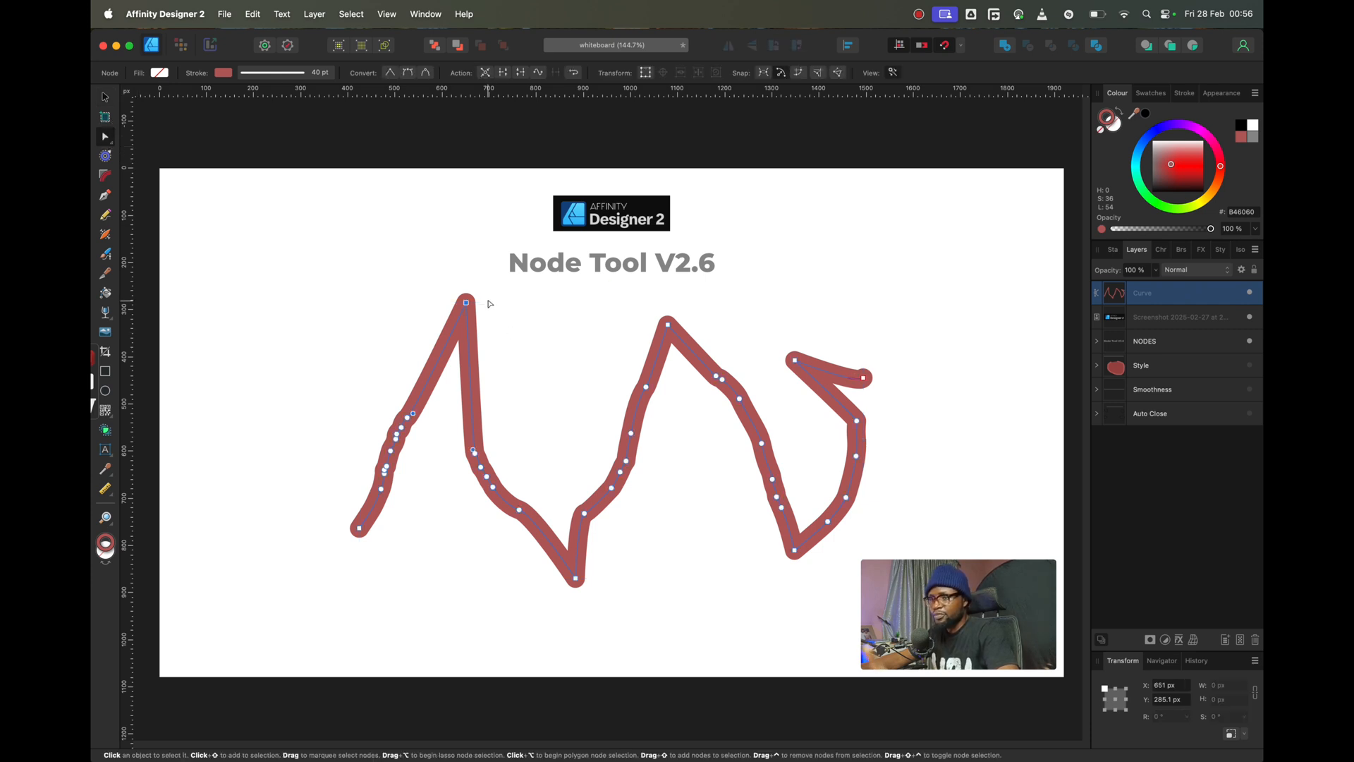
mouse_move(533, 365)
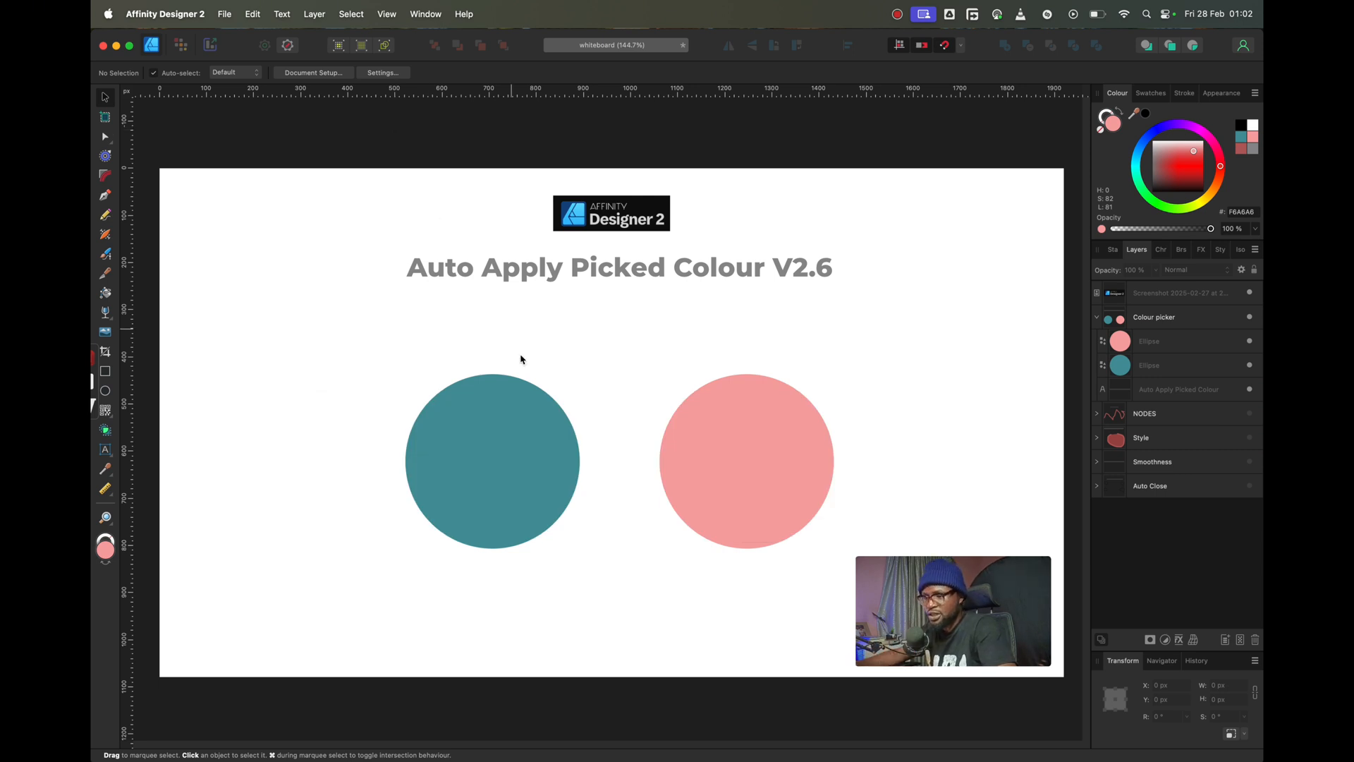
mouse_move(705, 447)
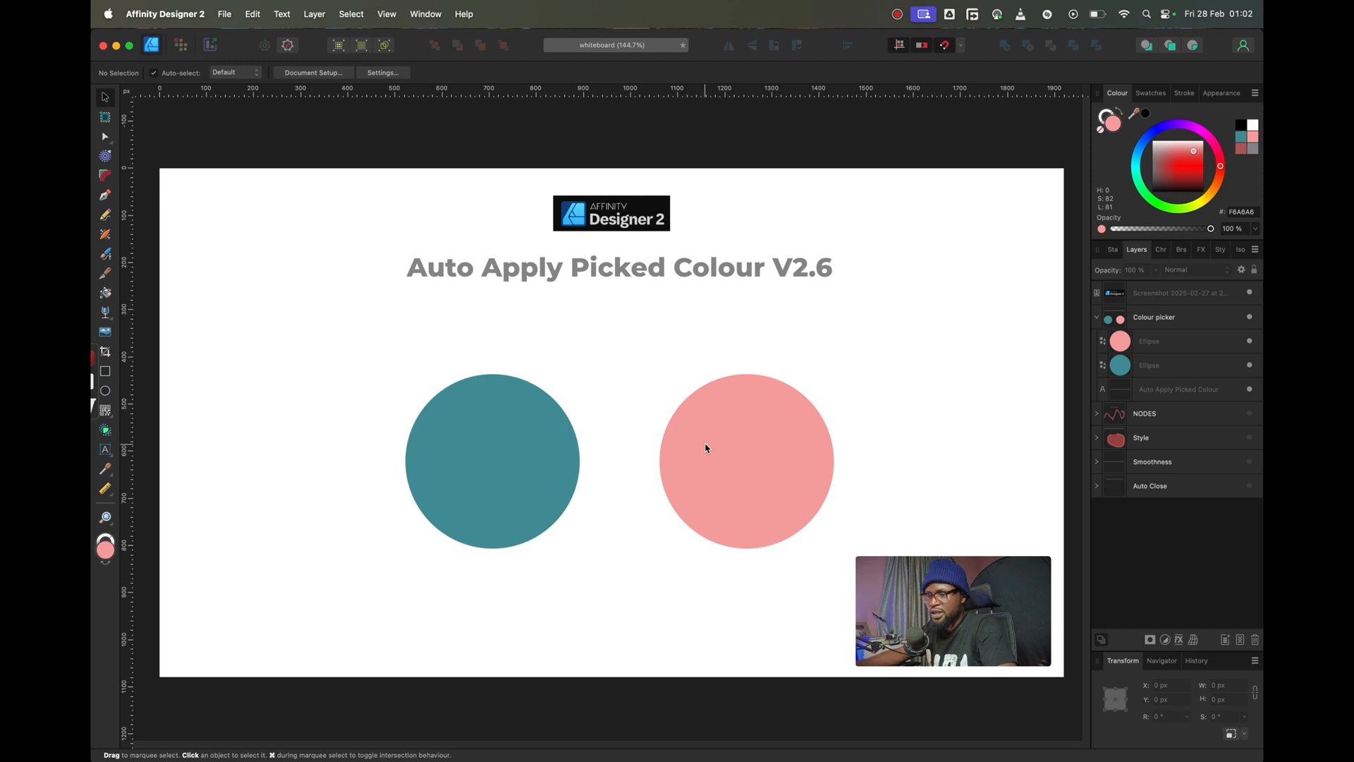
- Select the teal circle and sample the pink circle with the Colour Picker Tool
left_click(745, 459)
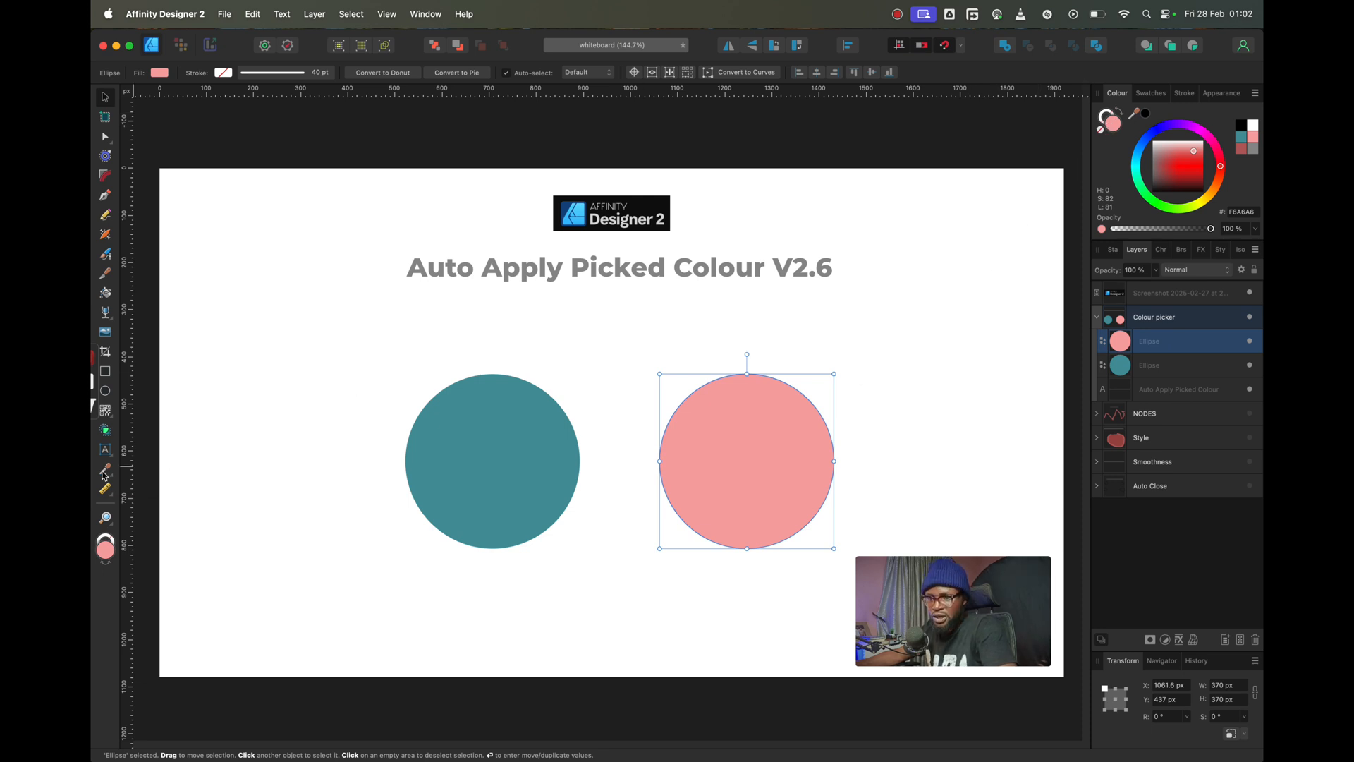
left_click(105, 468)
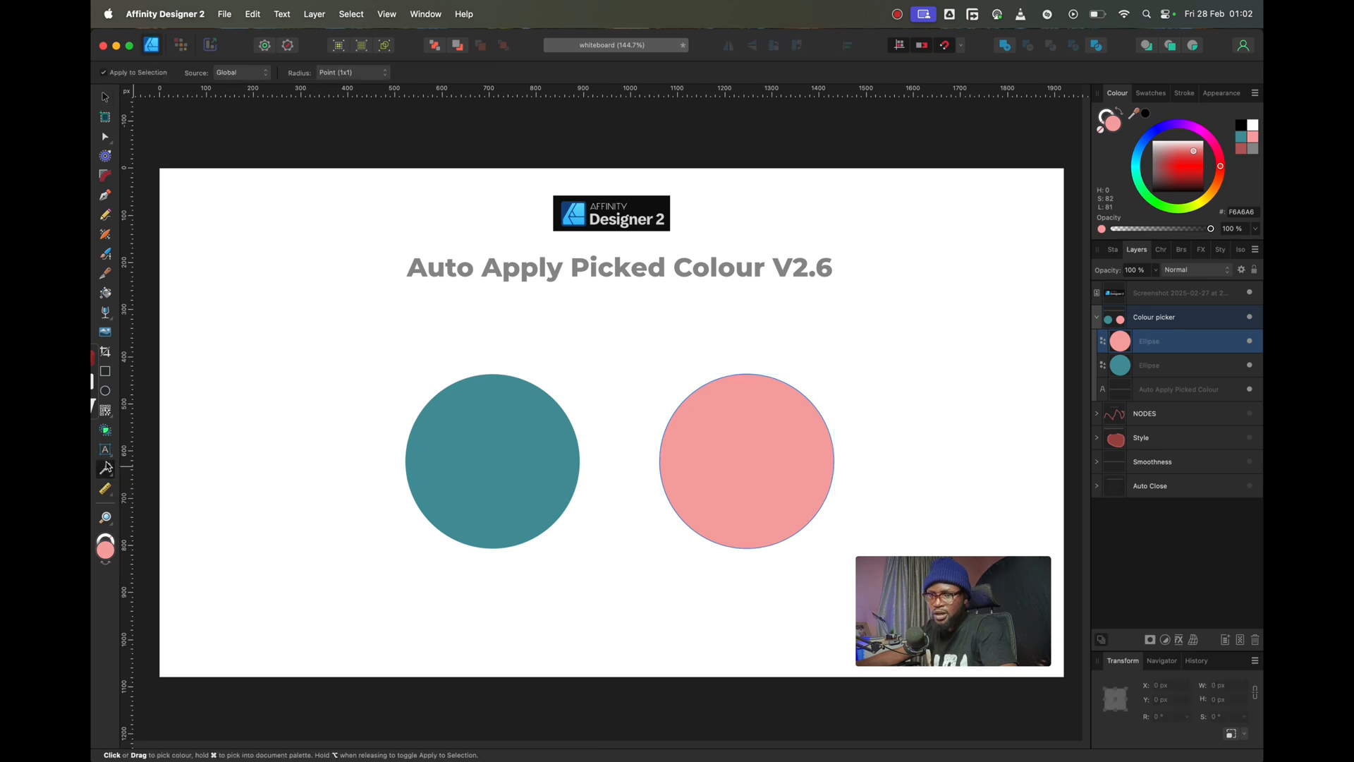
mouse_move(378, 459)
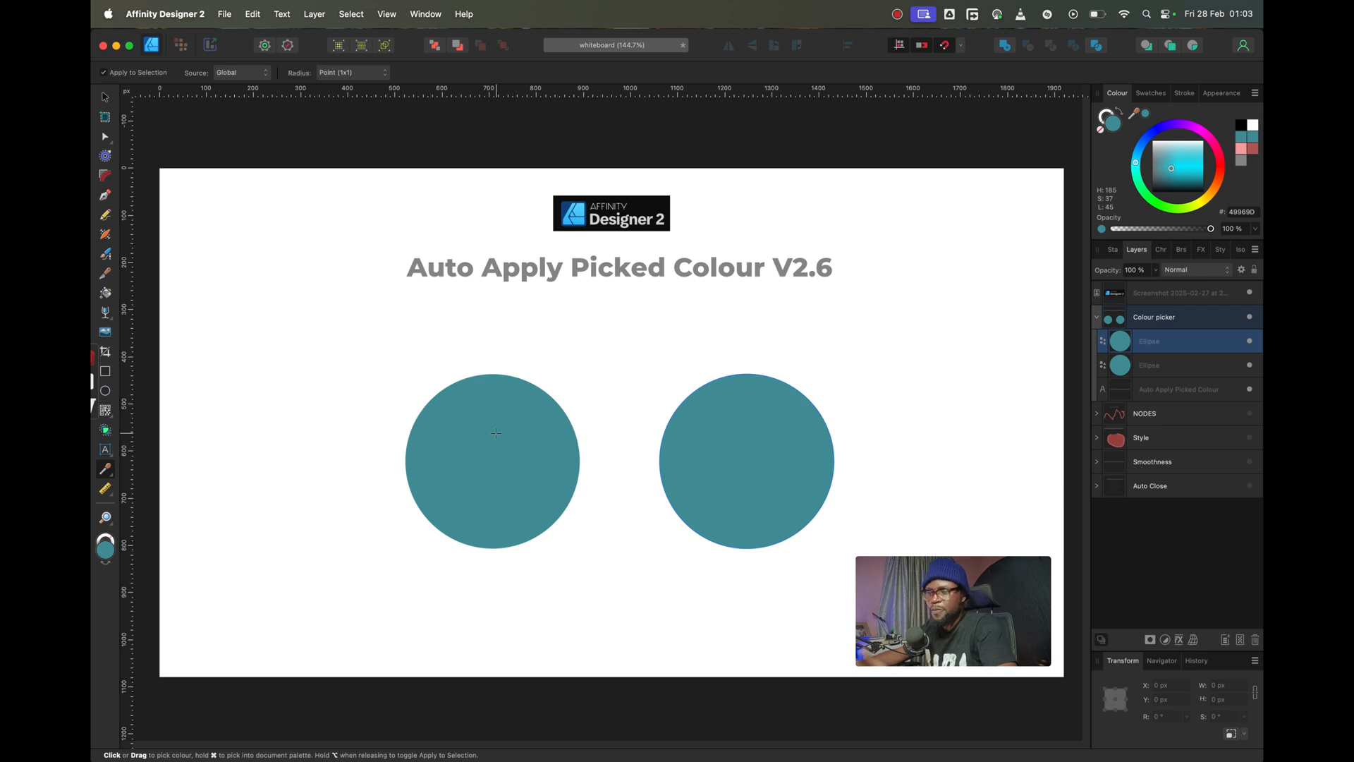
mouse_move(473, 408)
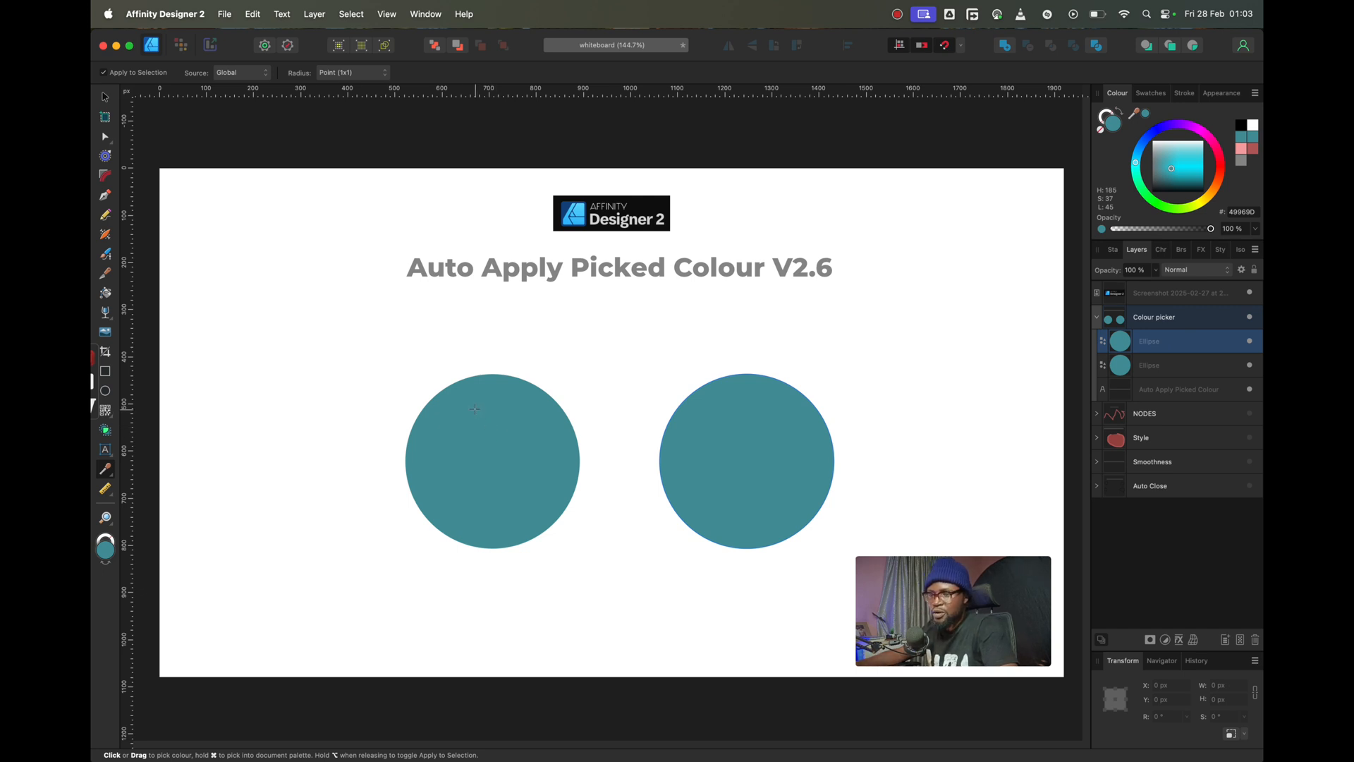
left_click(746, 460)
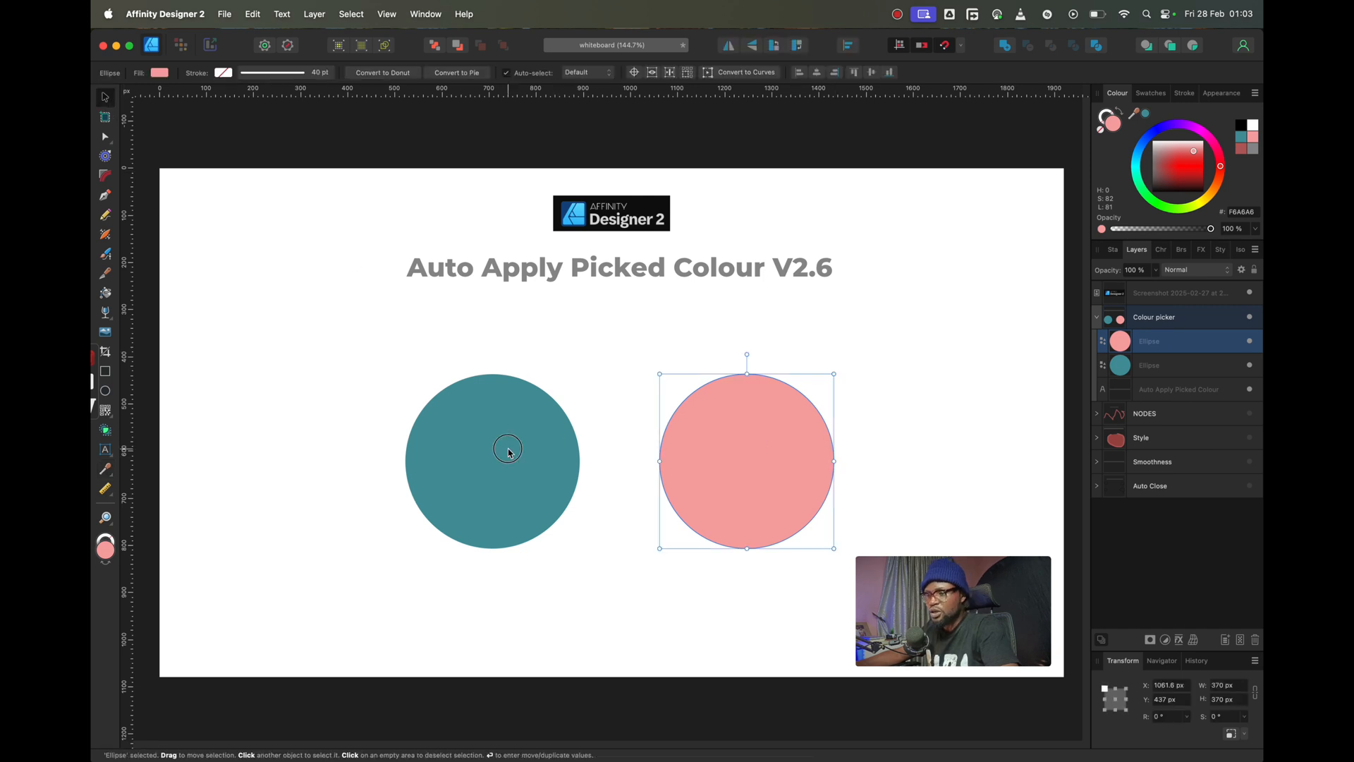
left_click(507, 451)
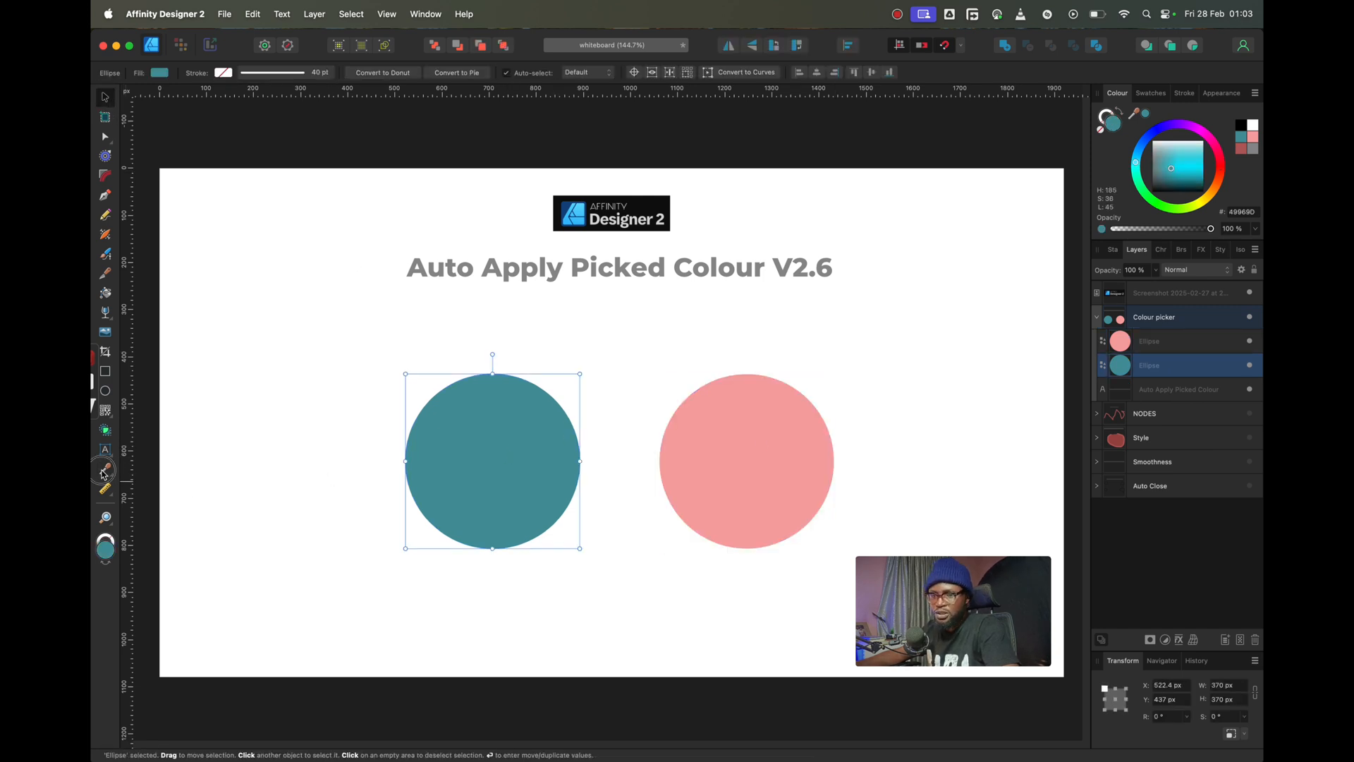
left_click(105, 470)
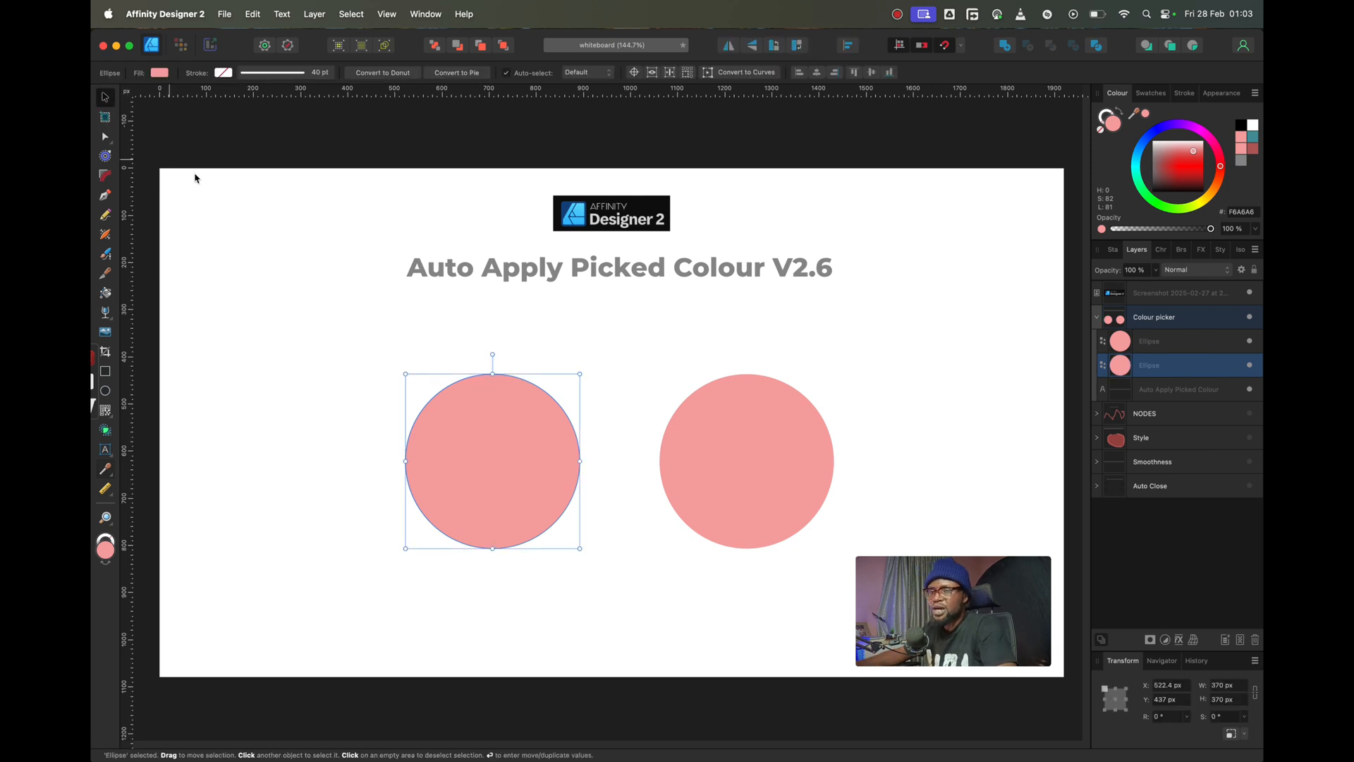
mouse_move(316, 337)
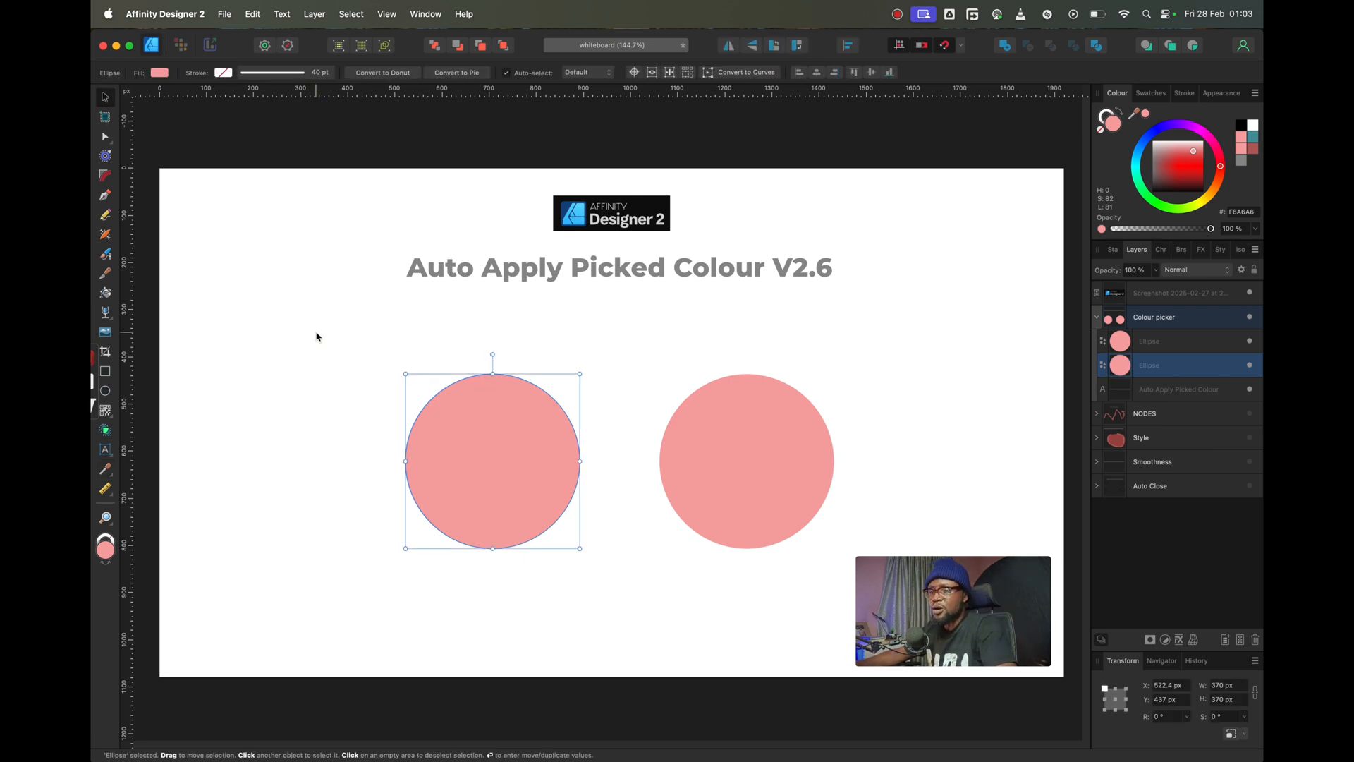
left_click(320, 335)
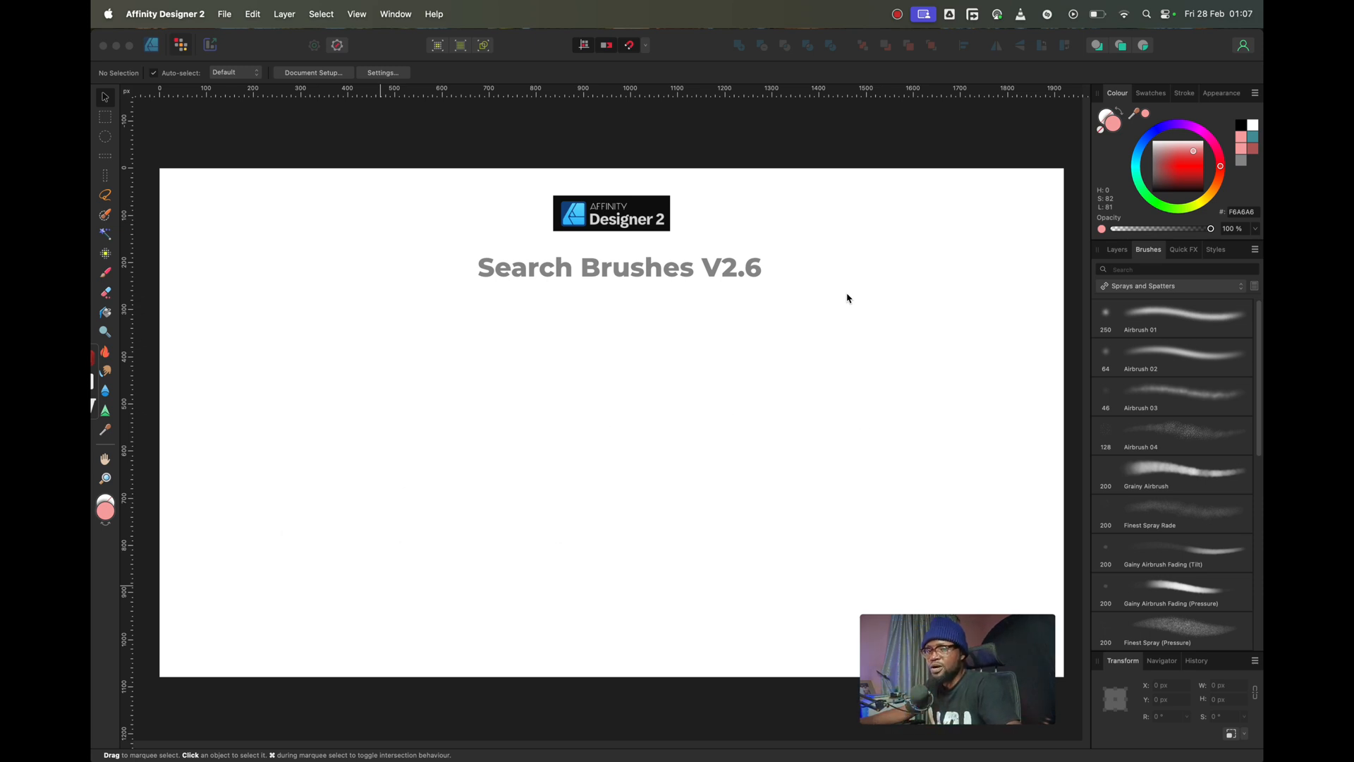
mouse_move(749, 301)
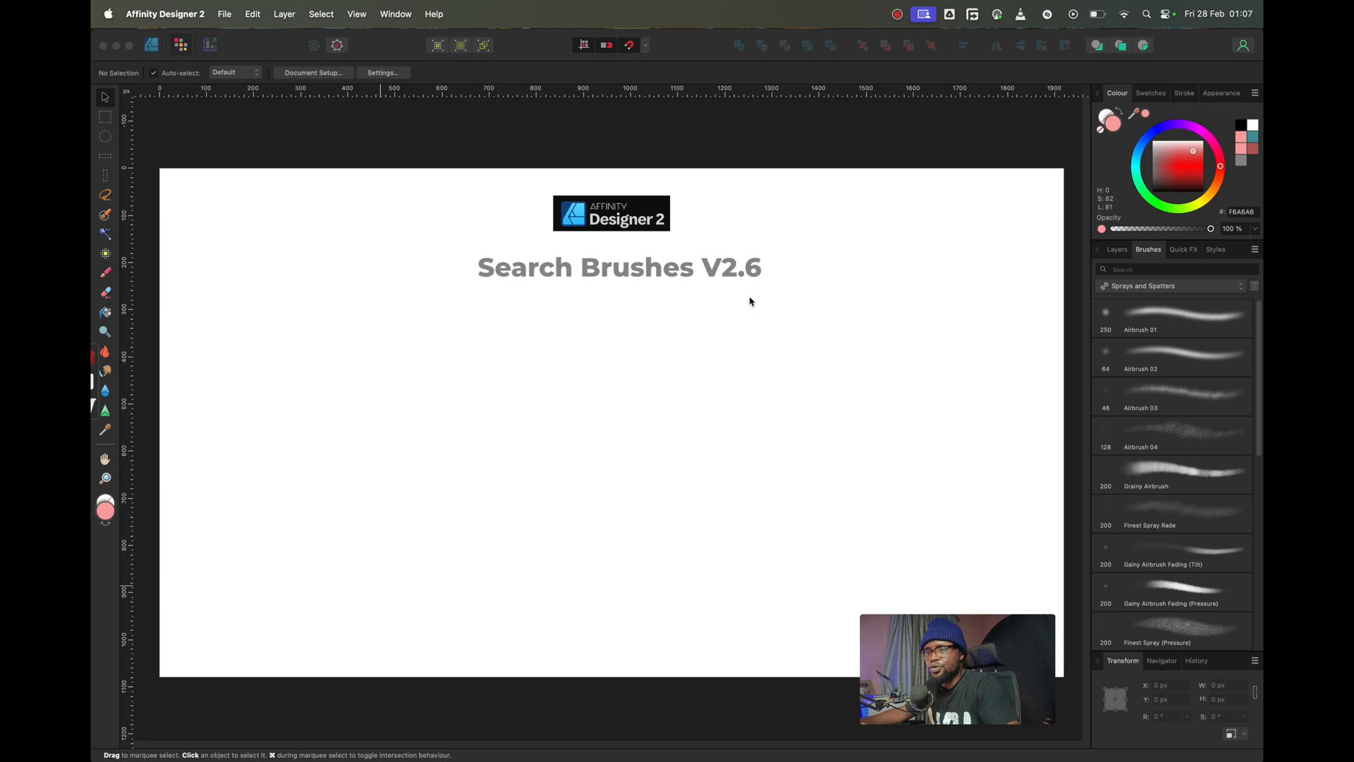
mouse_move(739, 315)
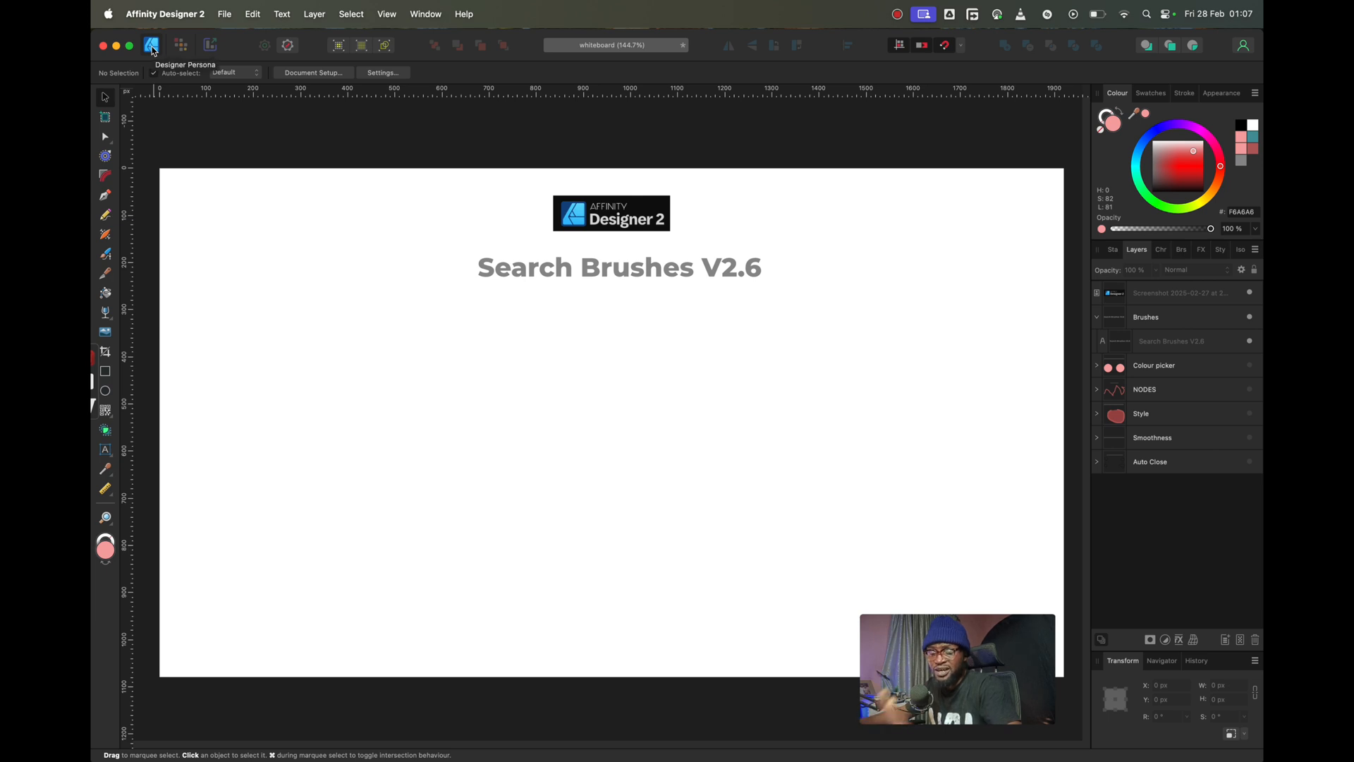
- Switch to the Pixel Persona and choose the Paint Brush Tool at 64 px
left_click(180, 45)
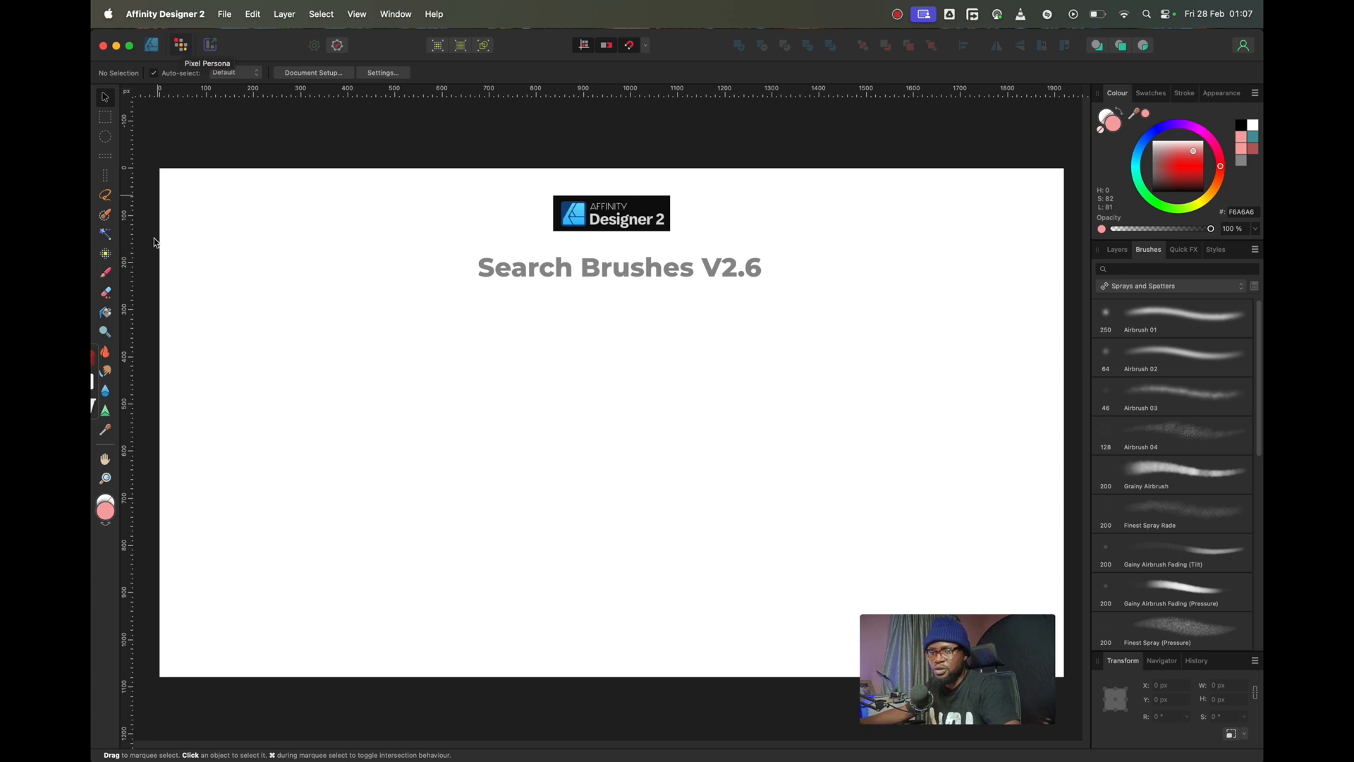
mouse_move(112, 280)
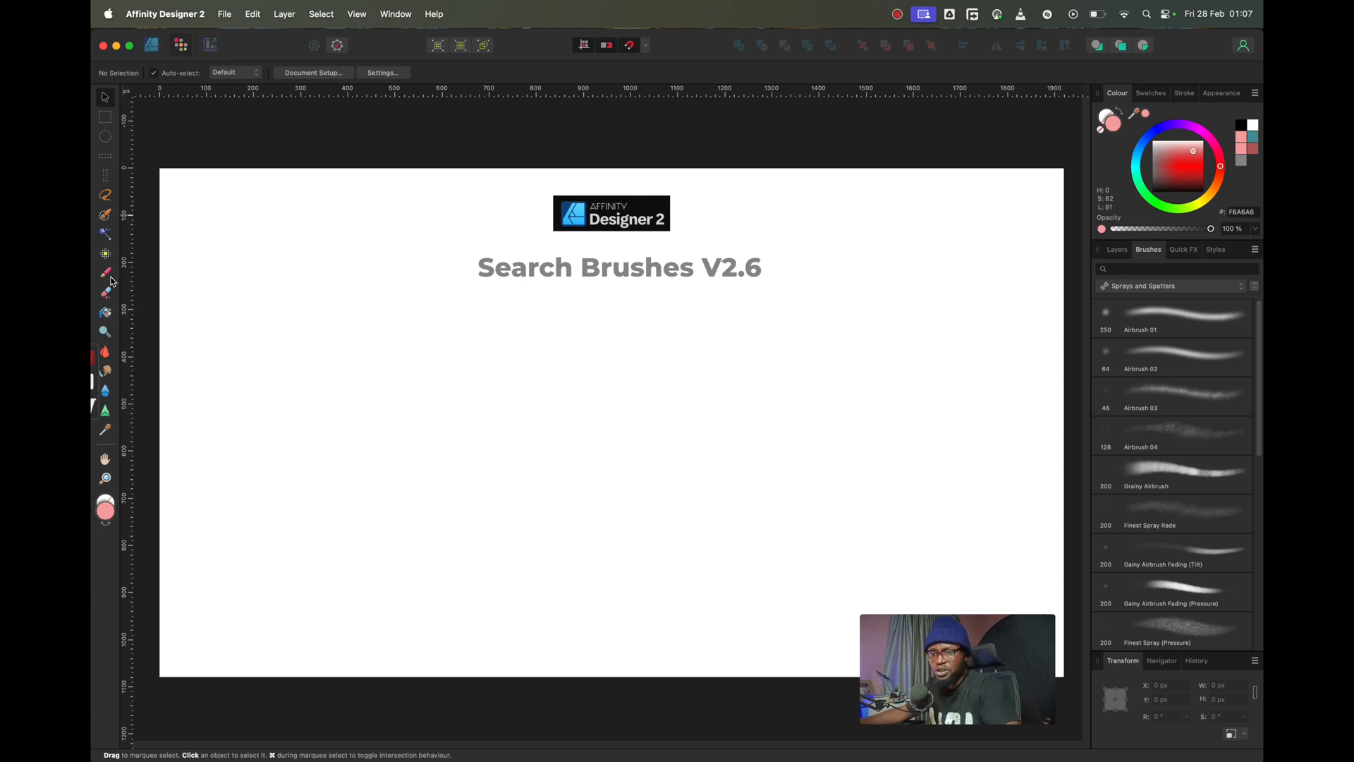
left_click(105, 273)
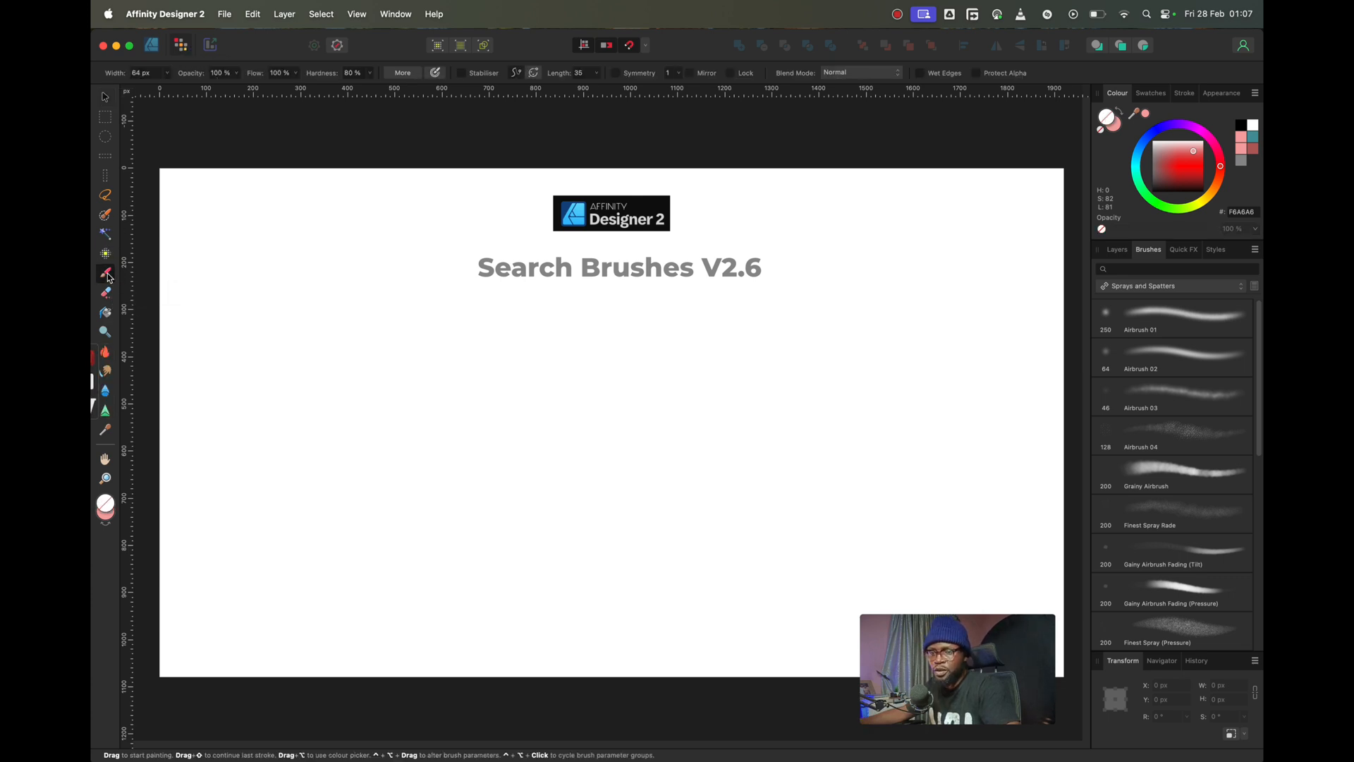
mouse_move(111, 274)
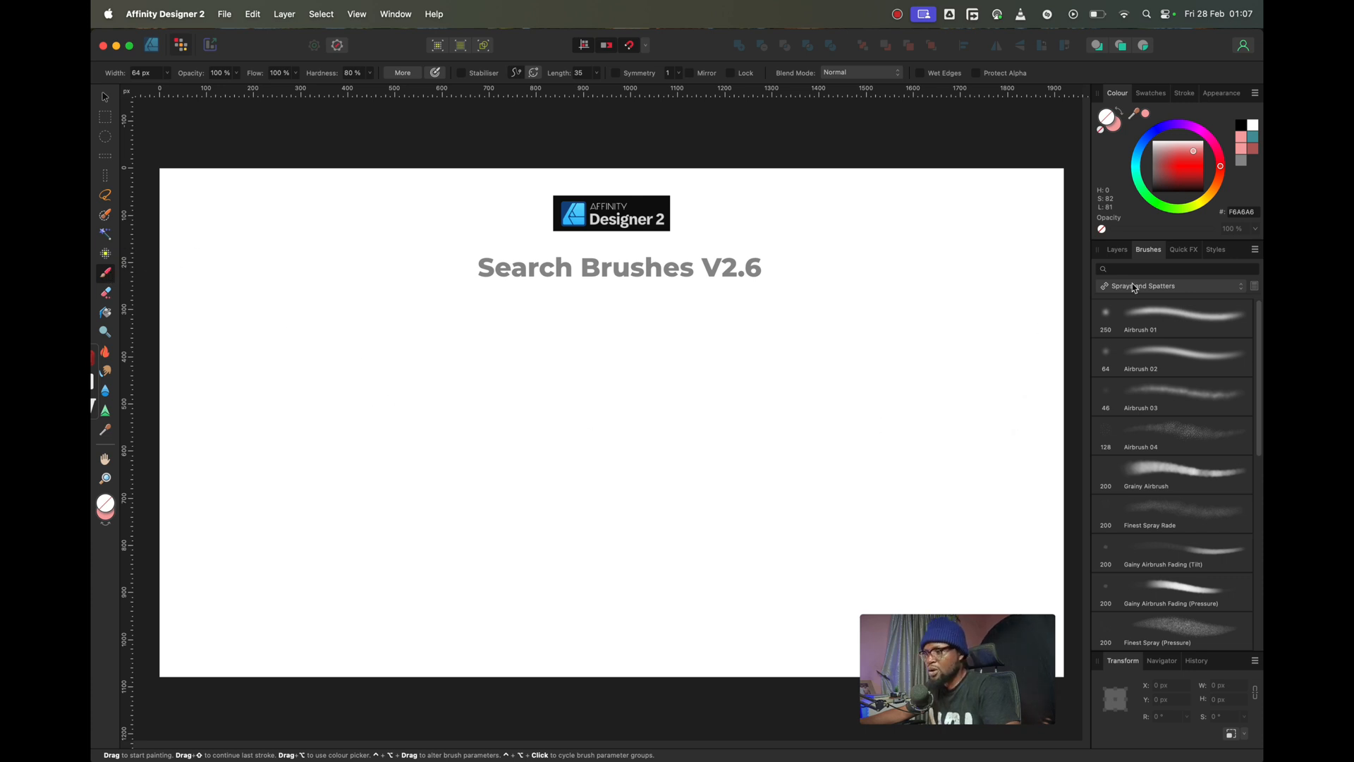
mouse_move(1183, 295)
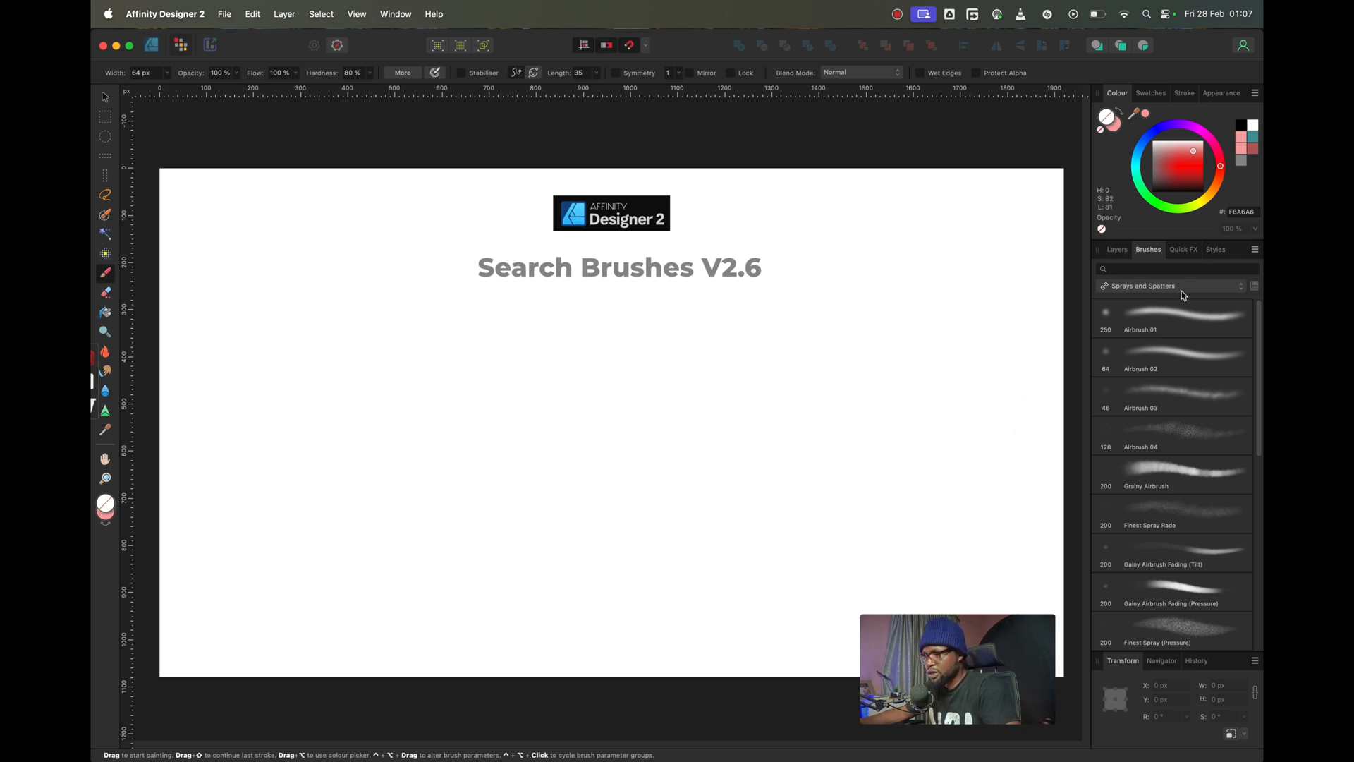
mouse_move(1220, 297)
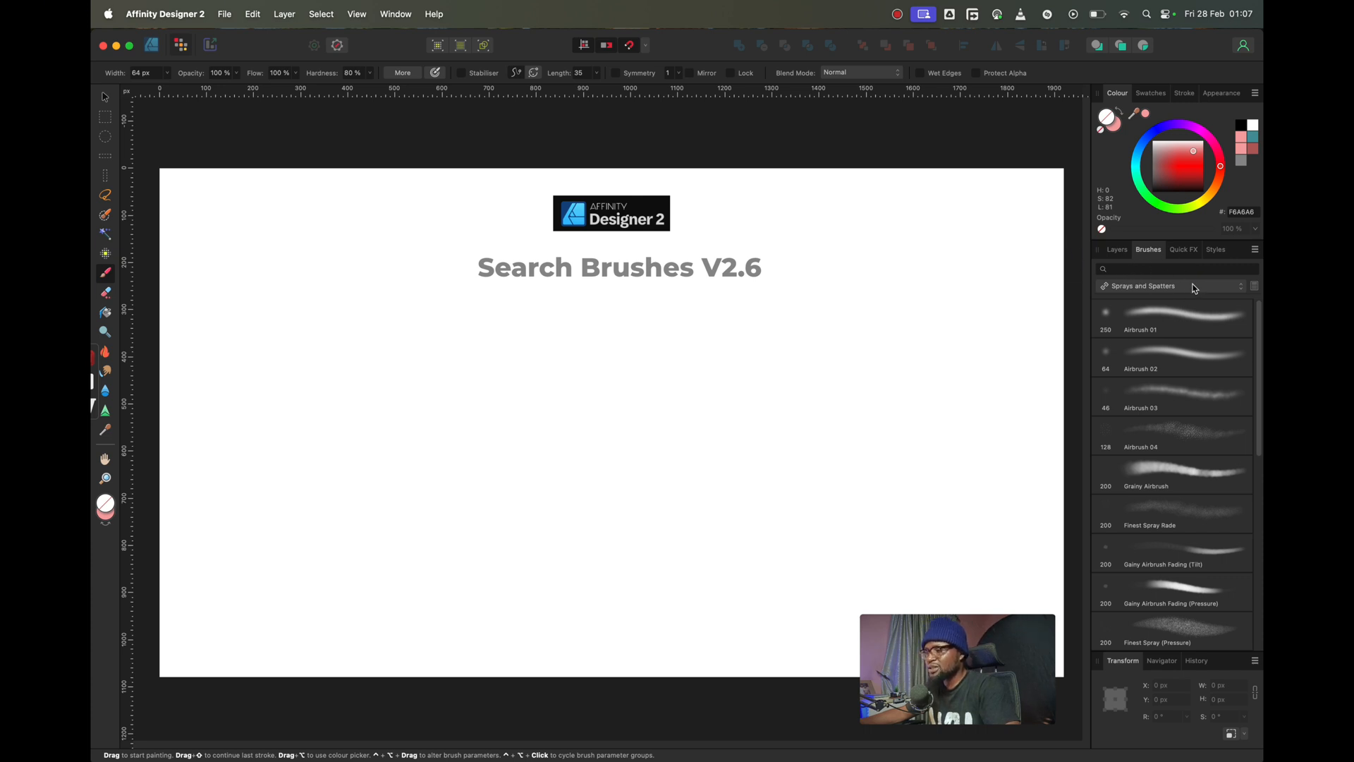
- Search the brushes for 'grain' and pick Grainy Airbrush
left_click(1149, 269)
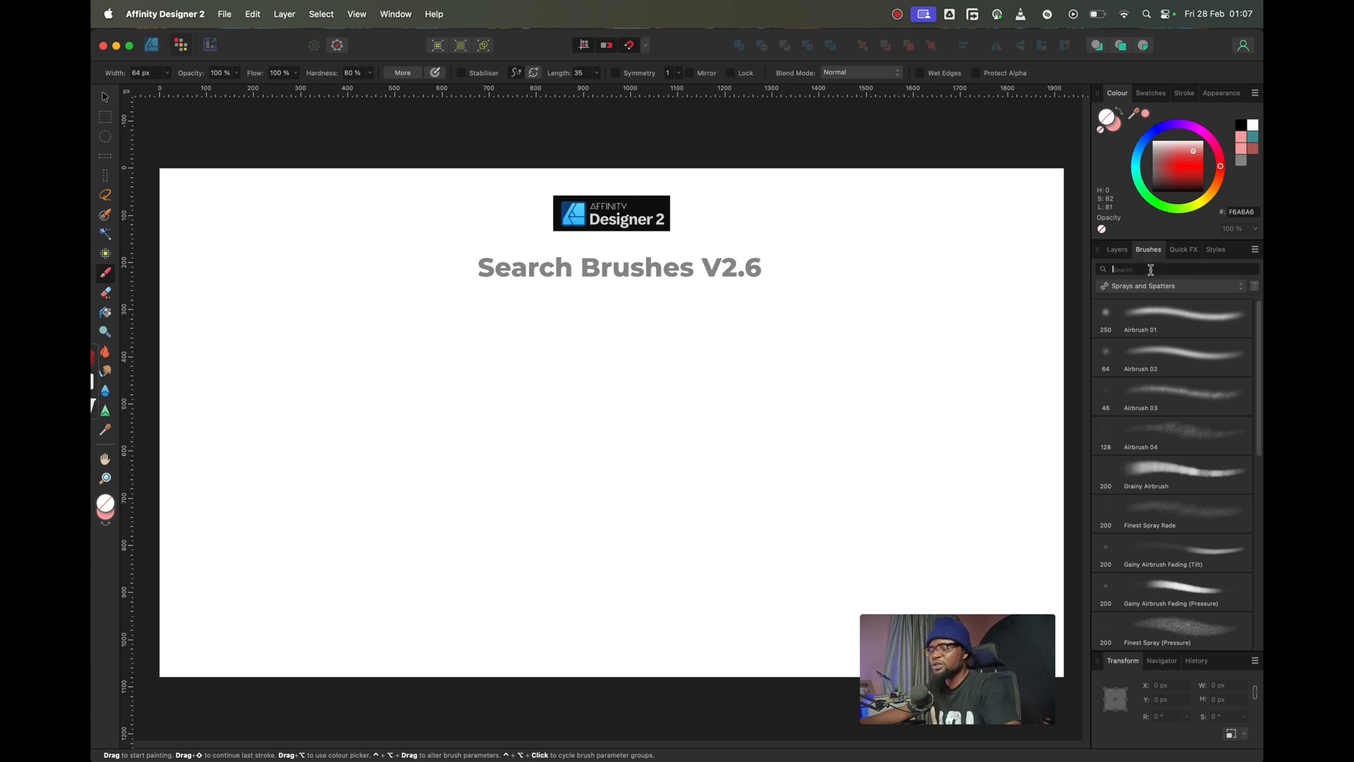
type("grain")
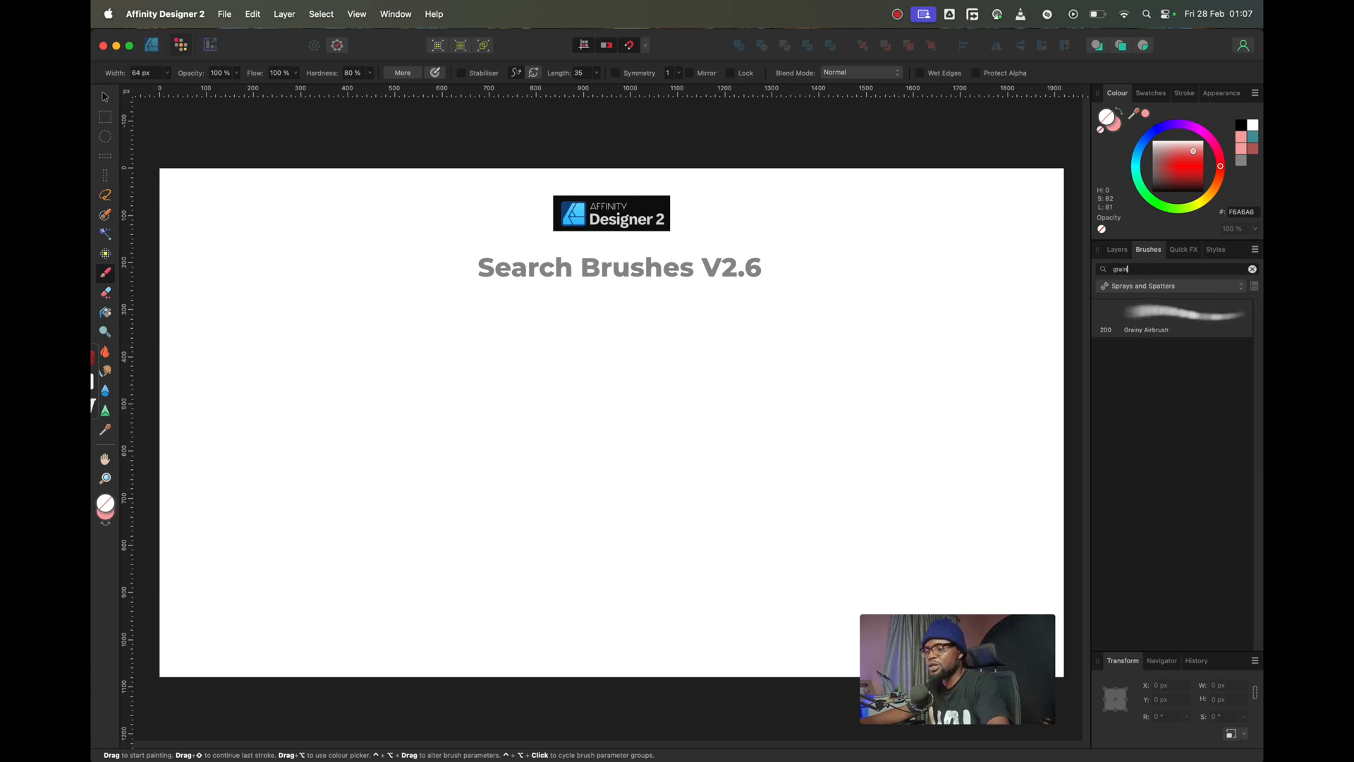
left_click(1172, 317)
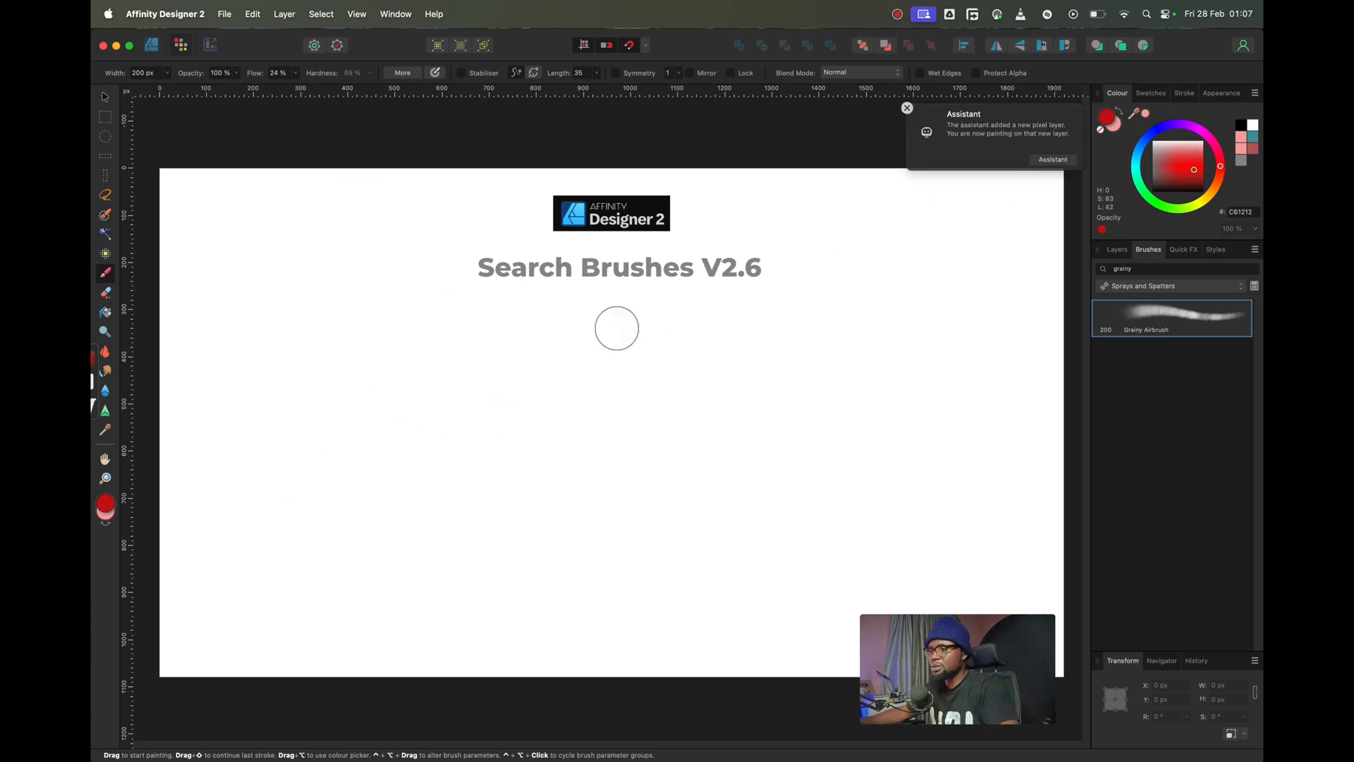
- Paint two curving red airbrush strokes, then grungy splatter to their right with Grunge Pattern 05
left_click_drag(616, 327, 587, 456)
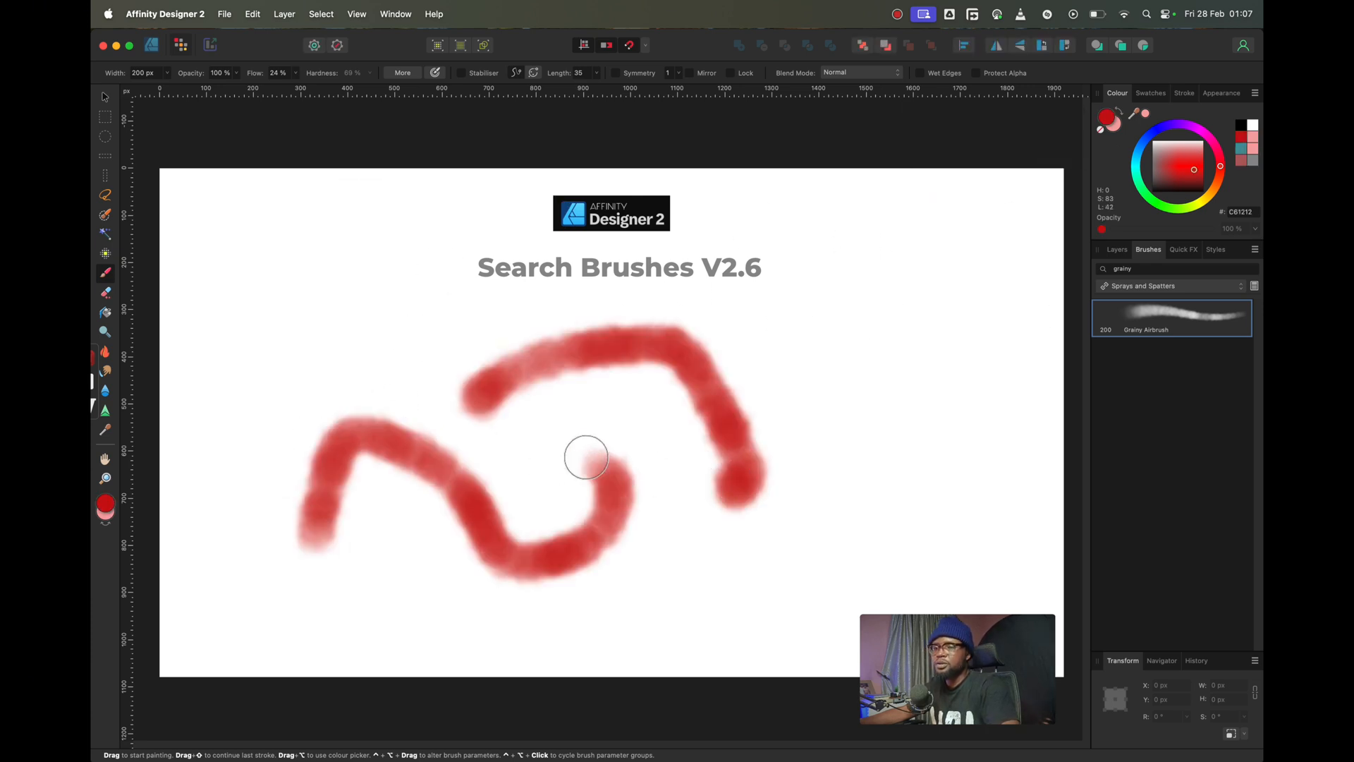
left_click_drag(588, 456, 799, 426)
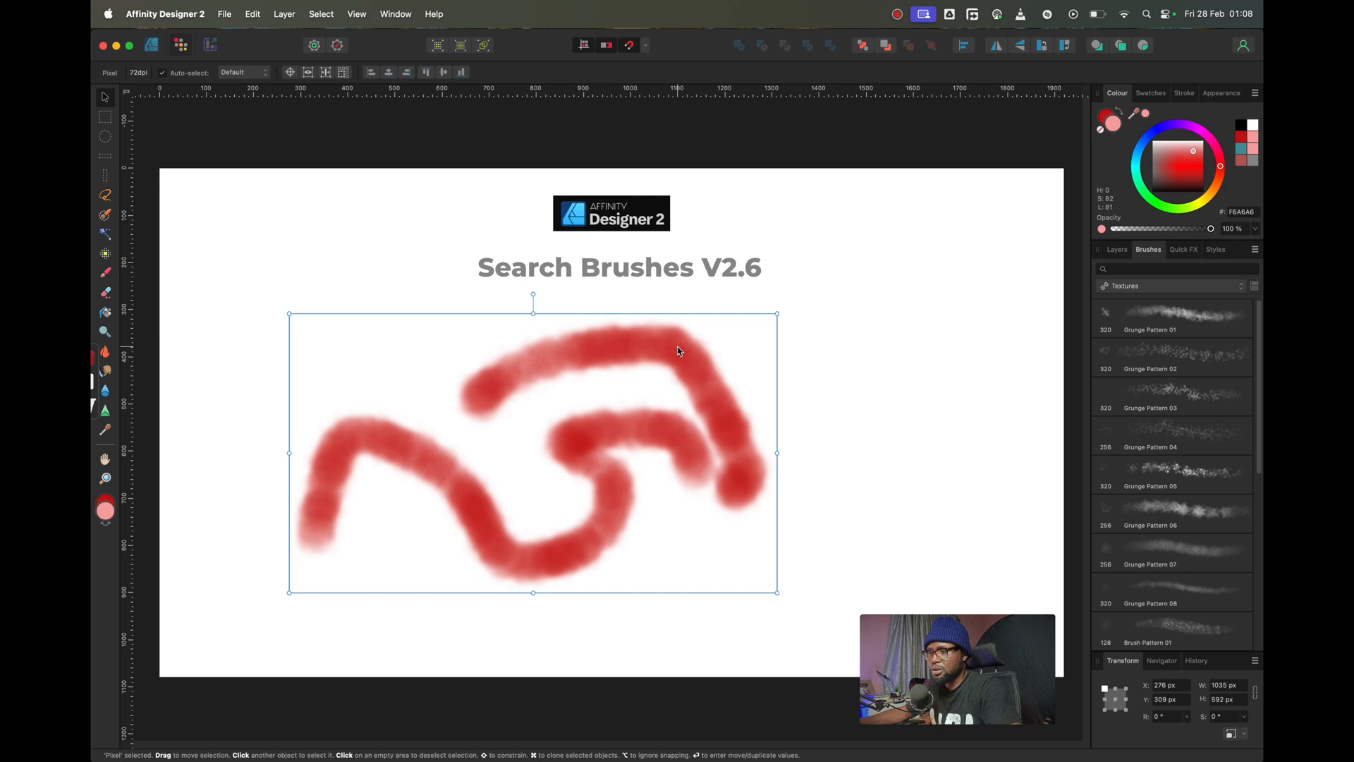
left_click(1170, 473)
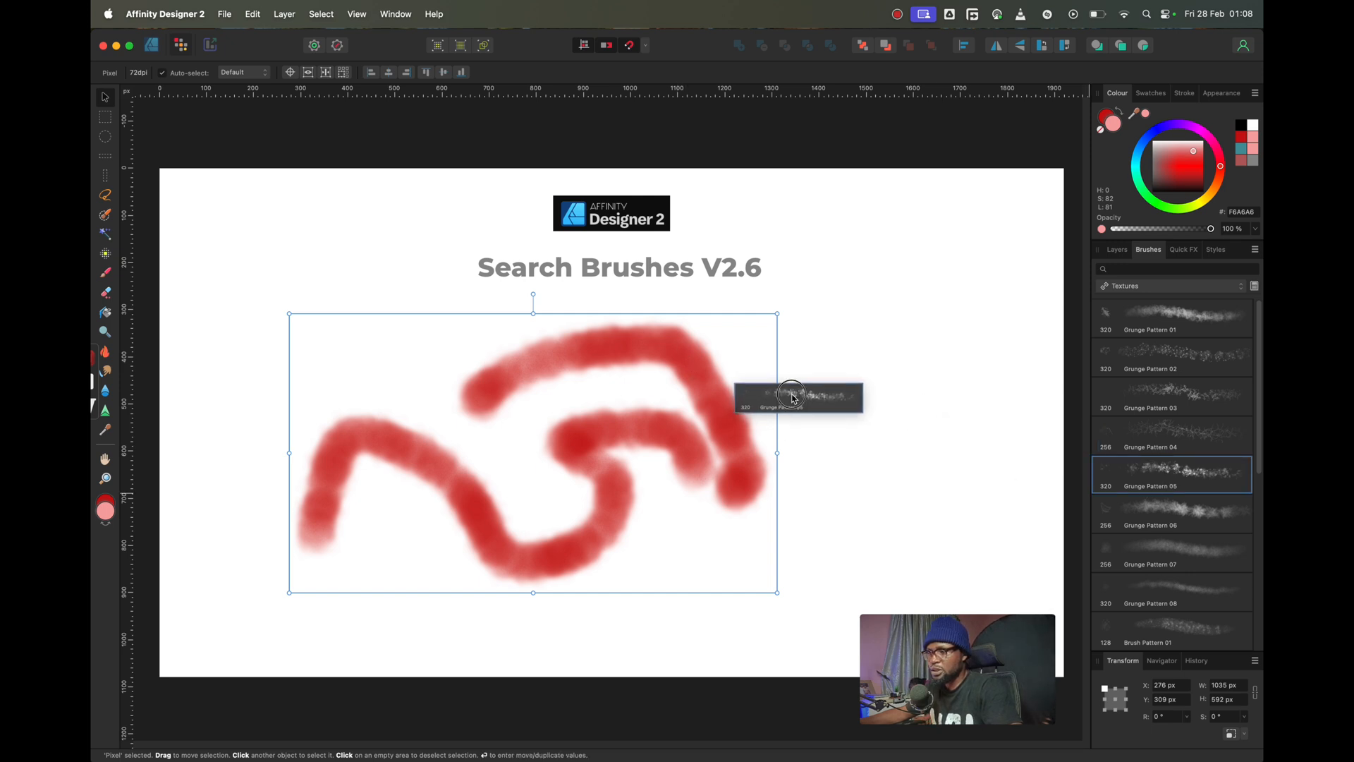
mouse_move(1148, 467)
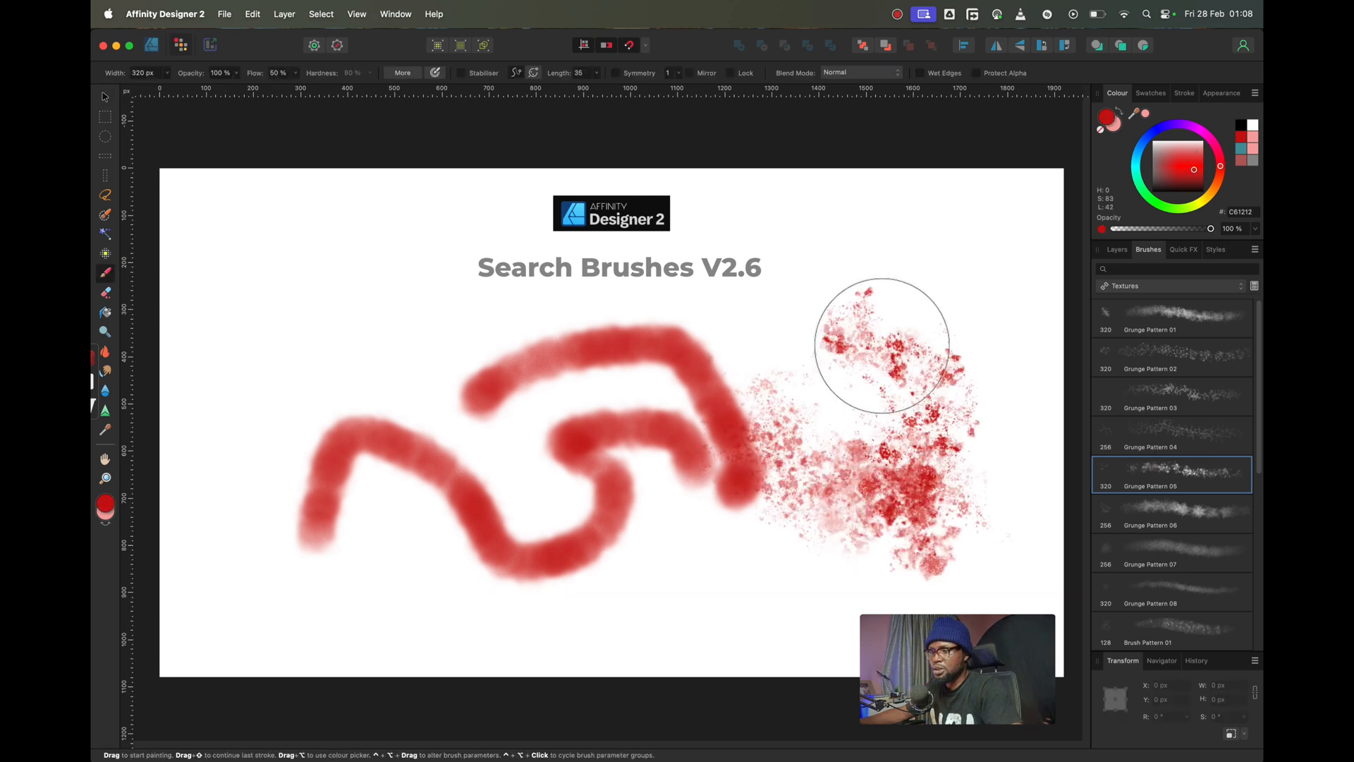
left_click_drag(880, 342, 708, 480)
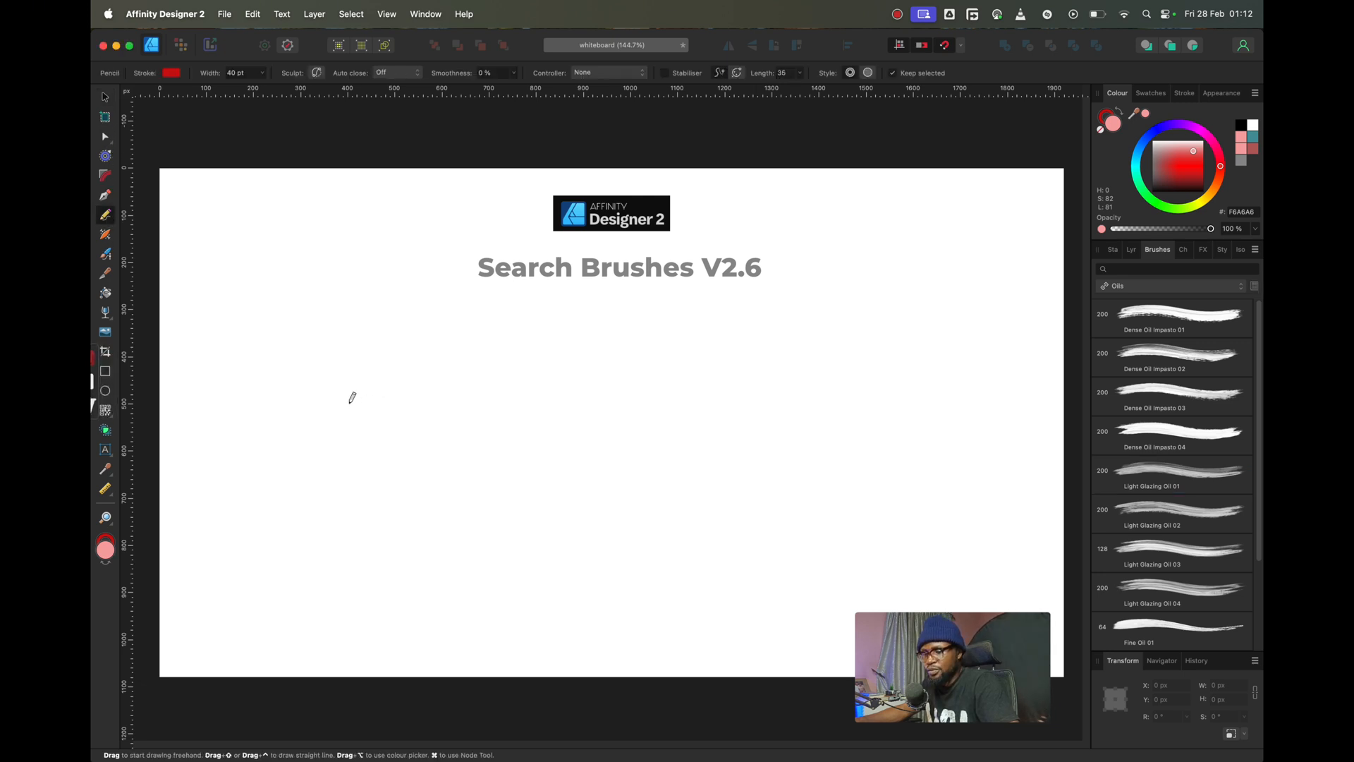
- Draw a straight horizontal red pencil line across the Search Brushes board
left_click_drag(350, 404, 714, 403)
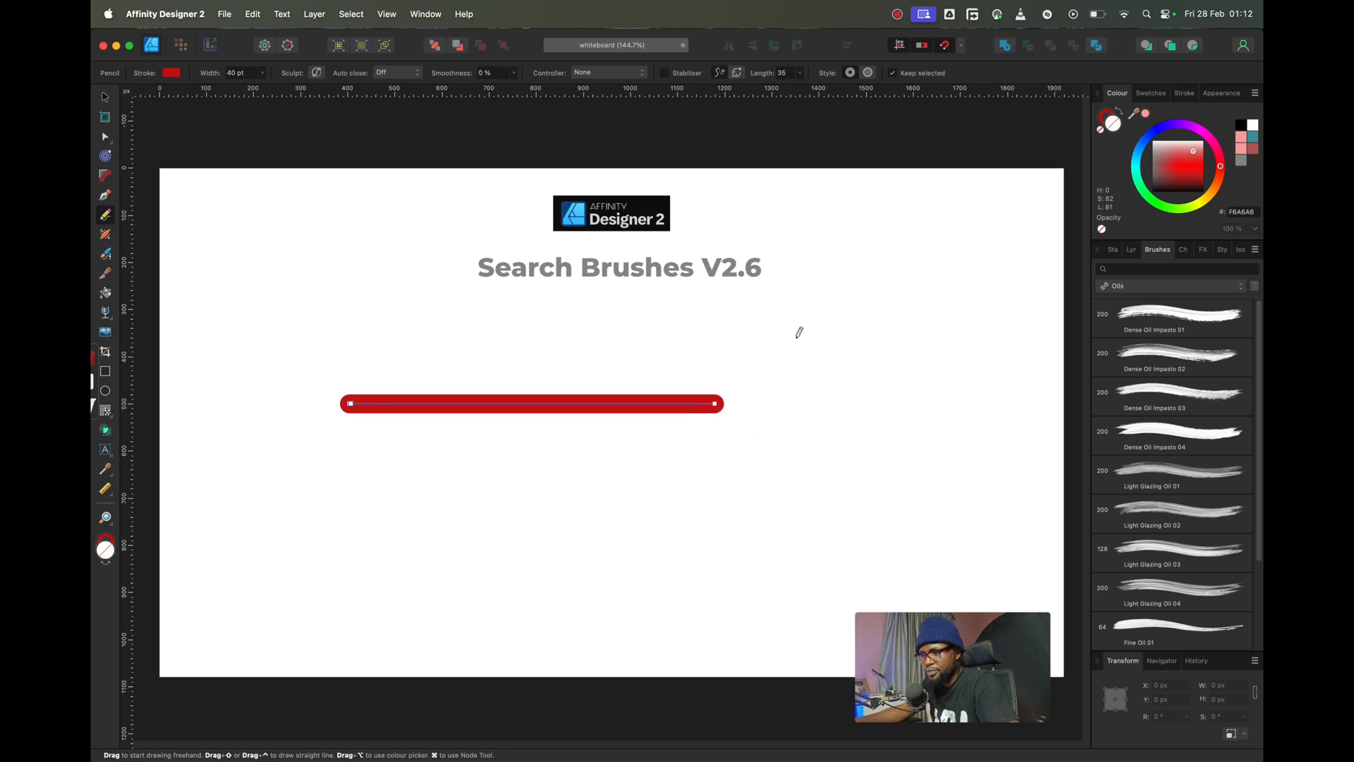
mouse_move(120, 245)
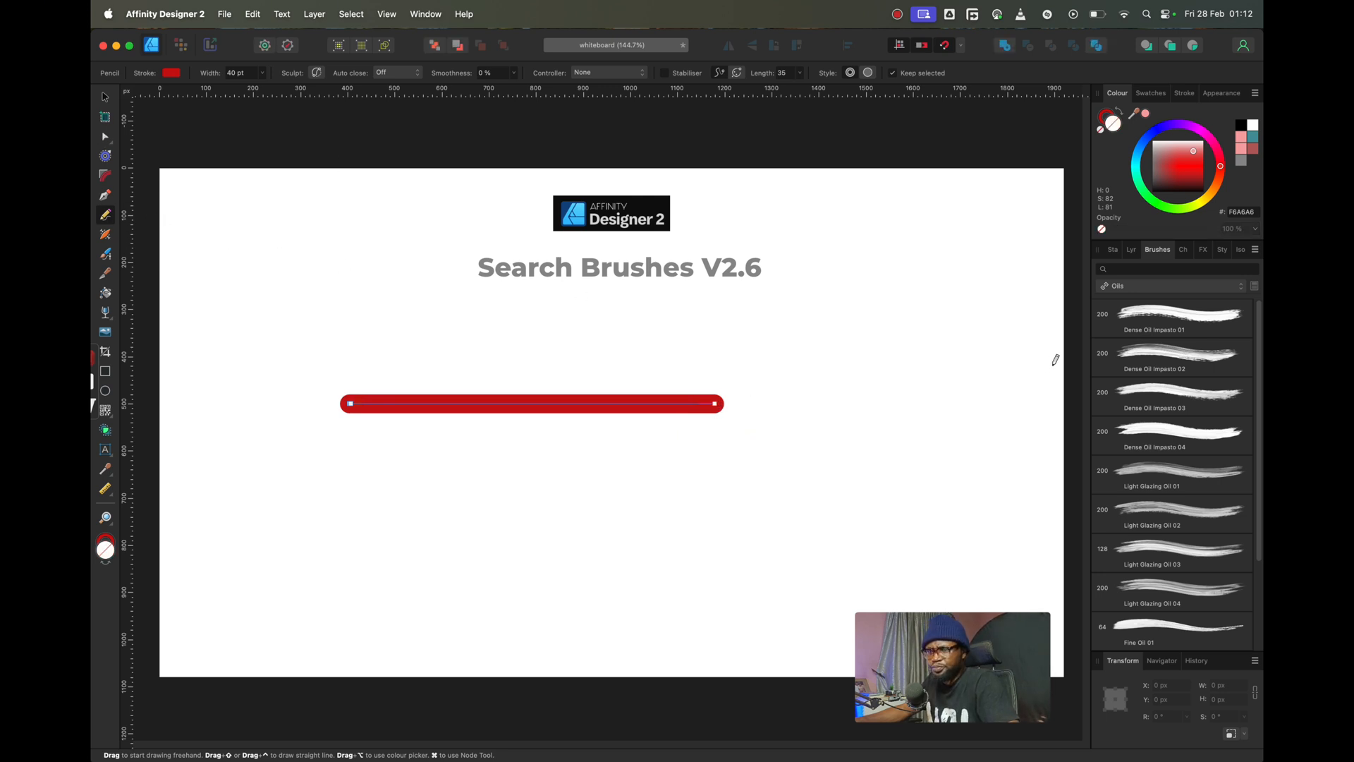
left_click(1170, 356)
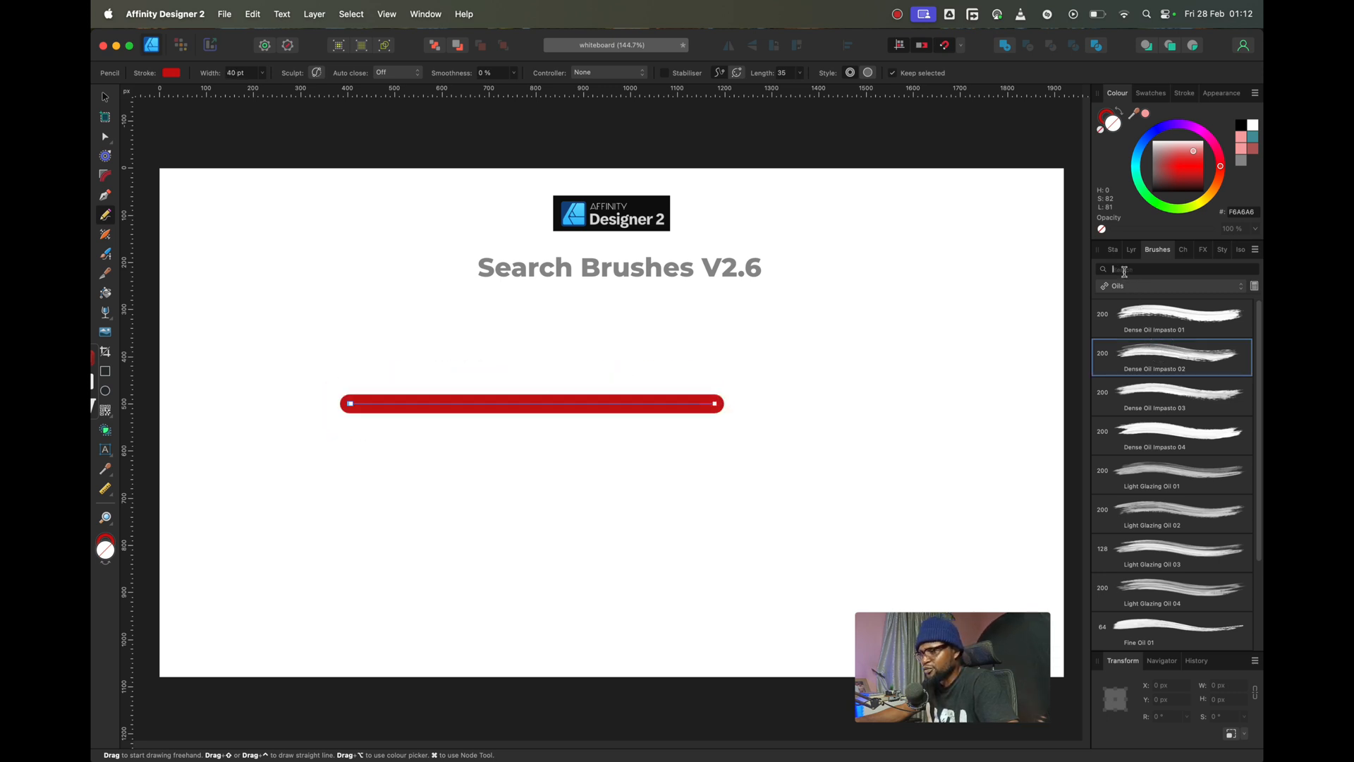
- Try Light Glazing Oil 01 and 04, Dense Oil Impasto 01 and Fine Oil 01 on the line
type("oil")
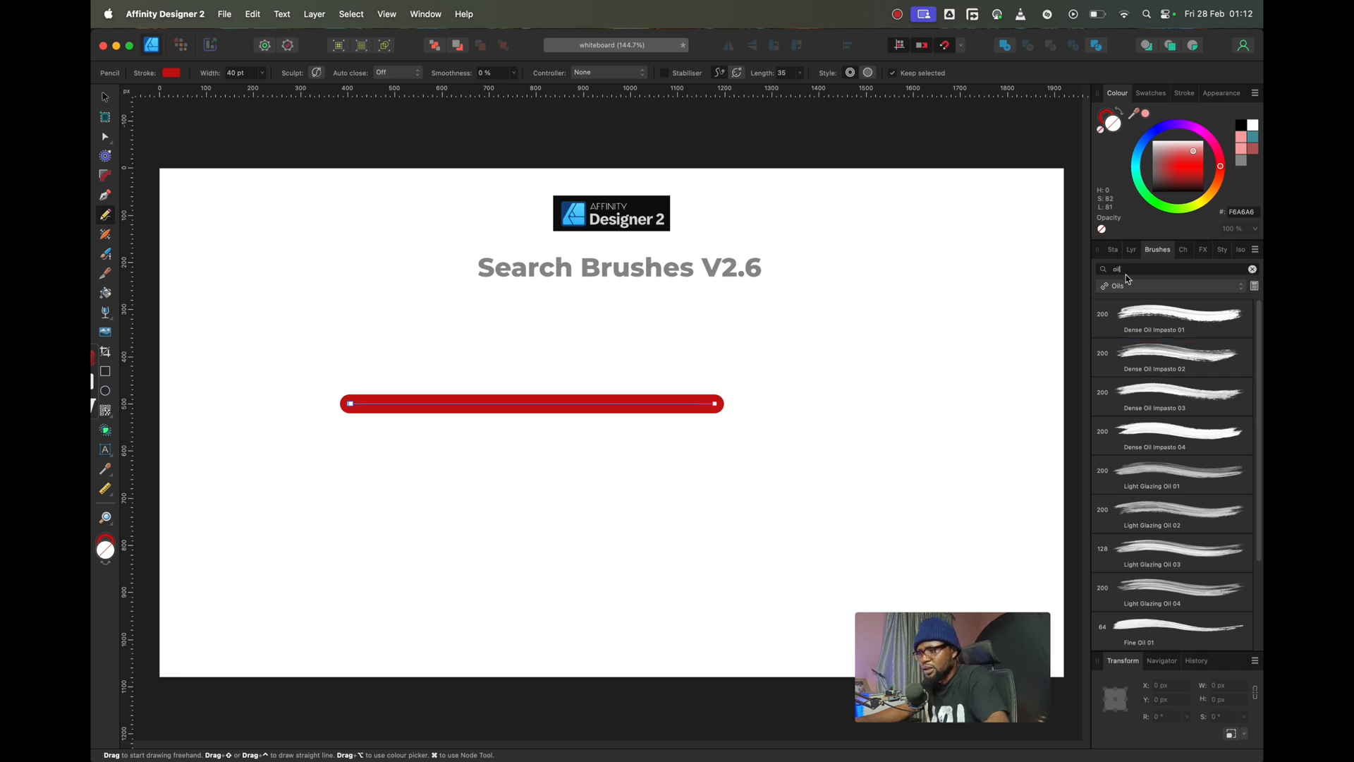
left_click(1116, 285)
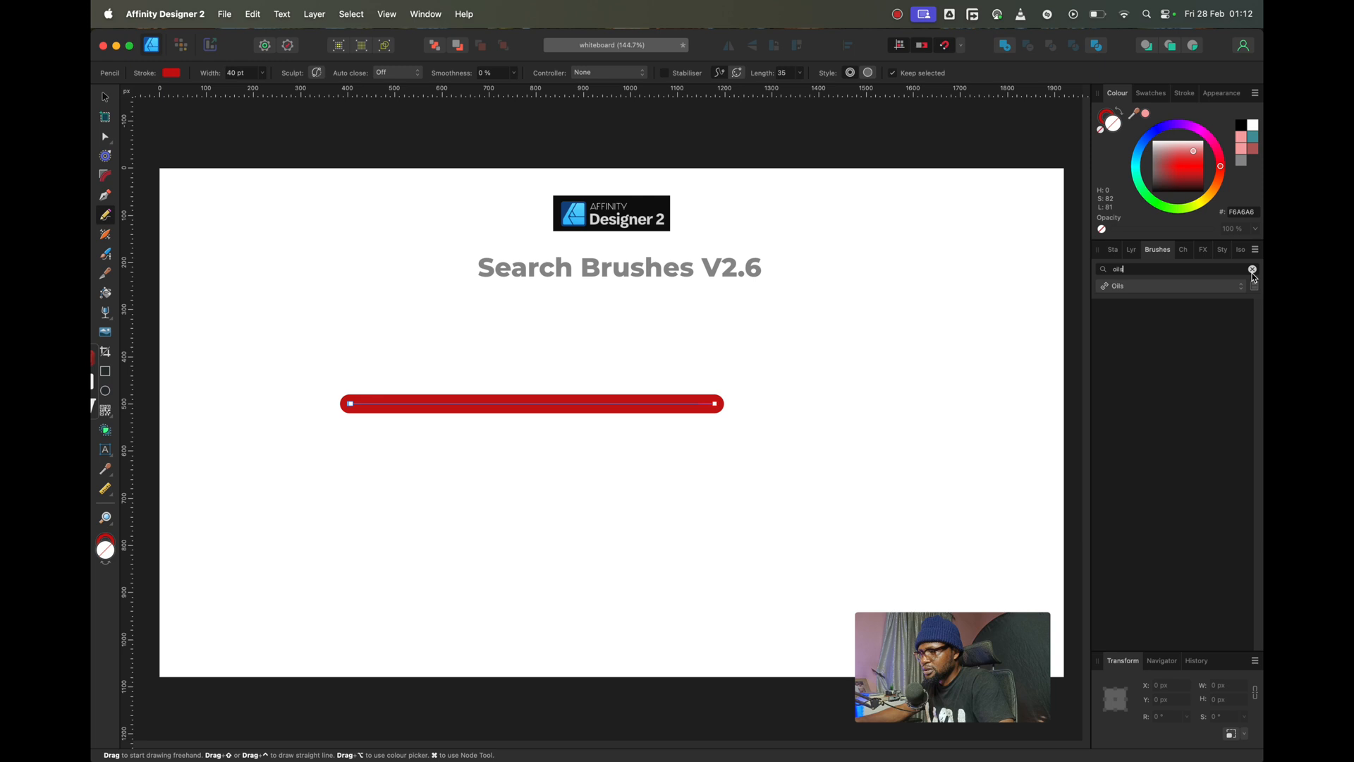
left_click(1251, 269)
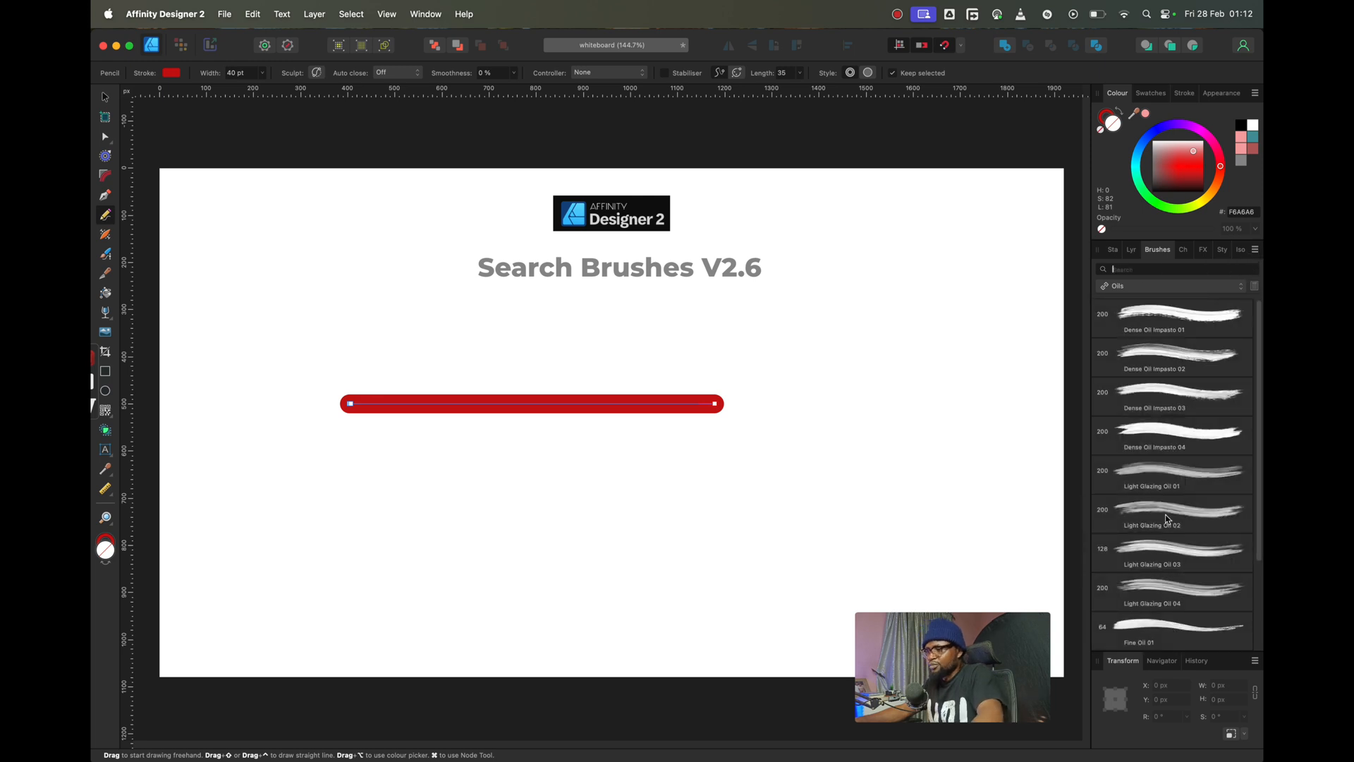
mouse_move(1153, 432)
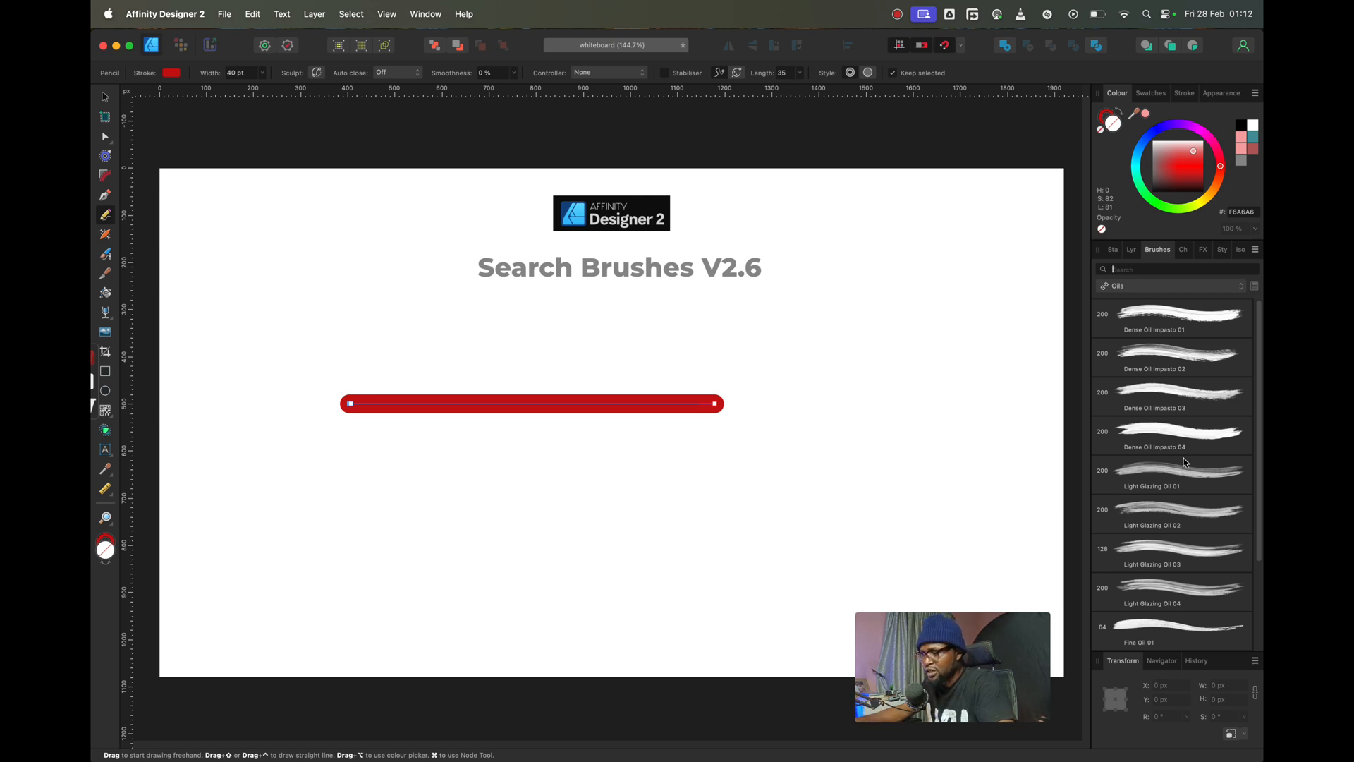
left_click(1170, 473)
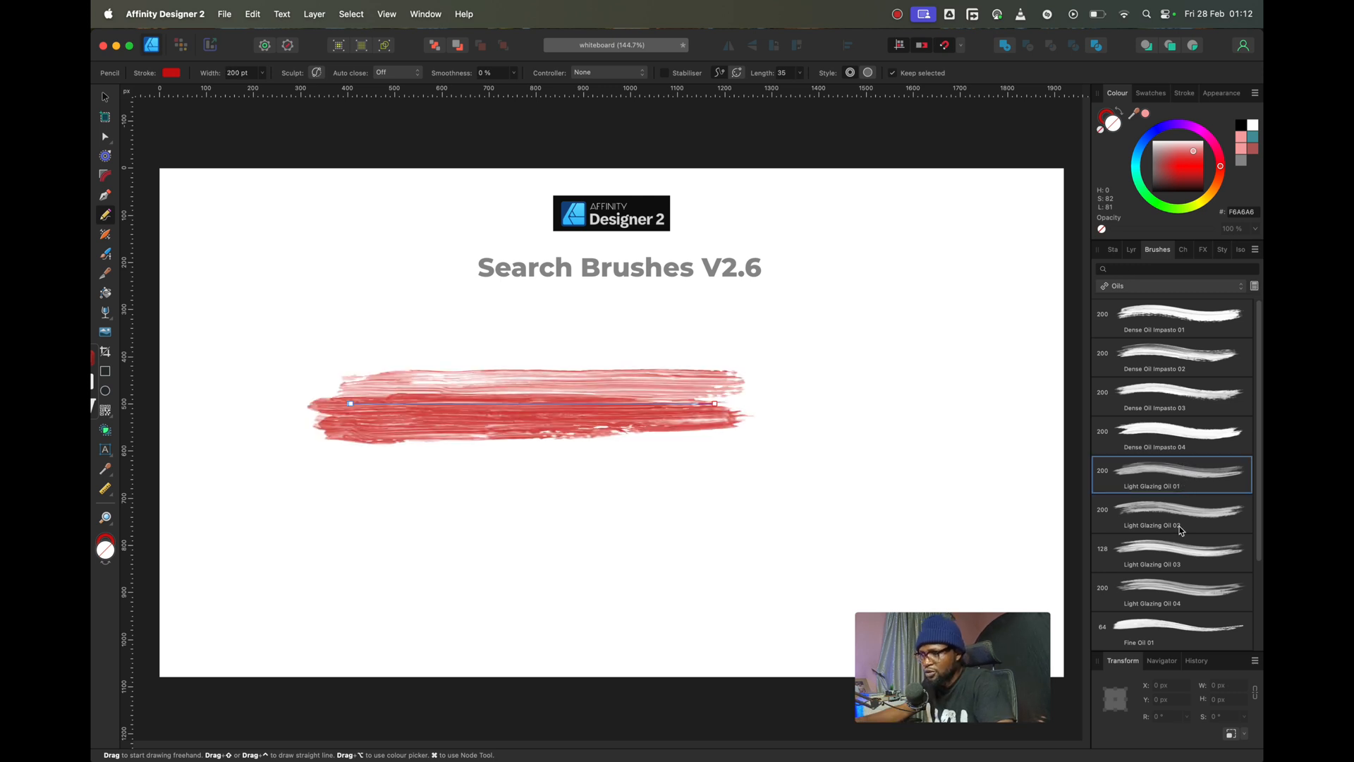
left_click(1171, 592)
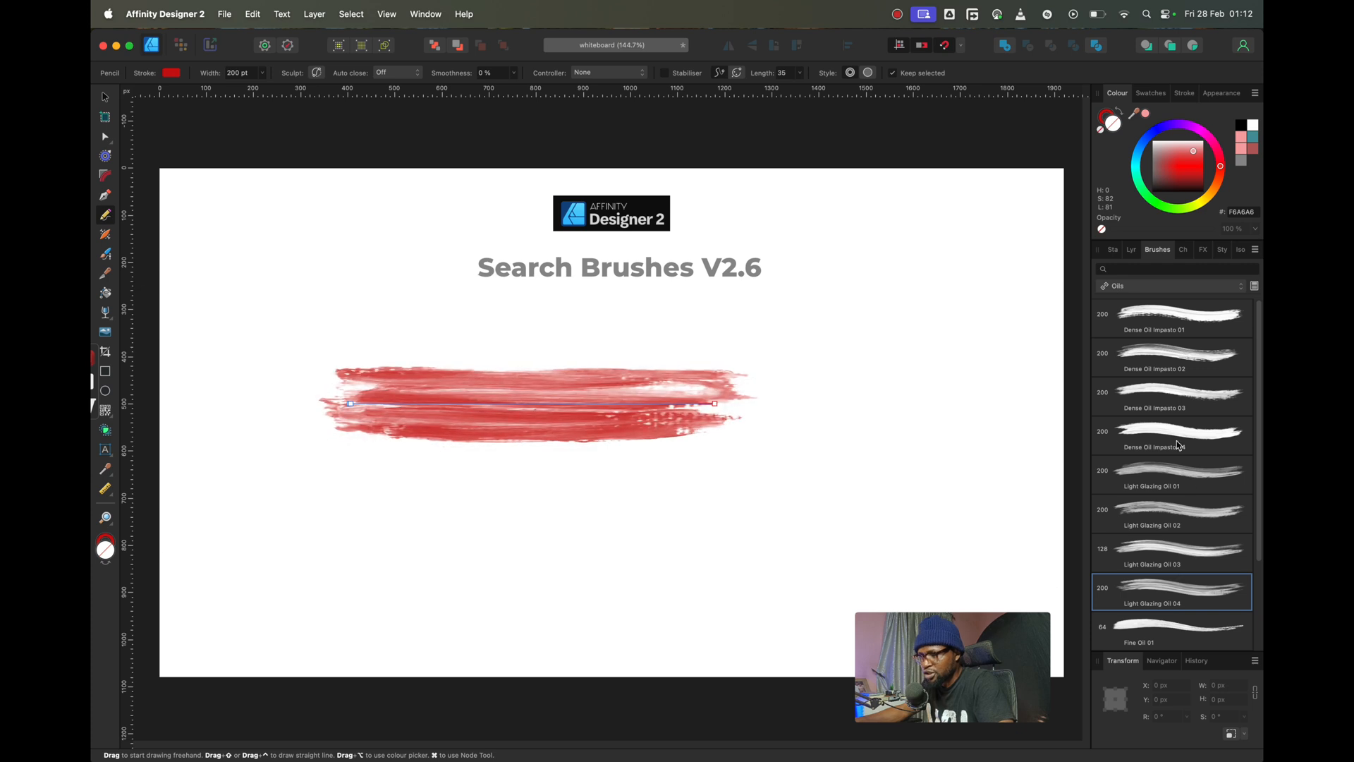
left_click(1170, 316)
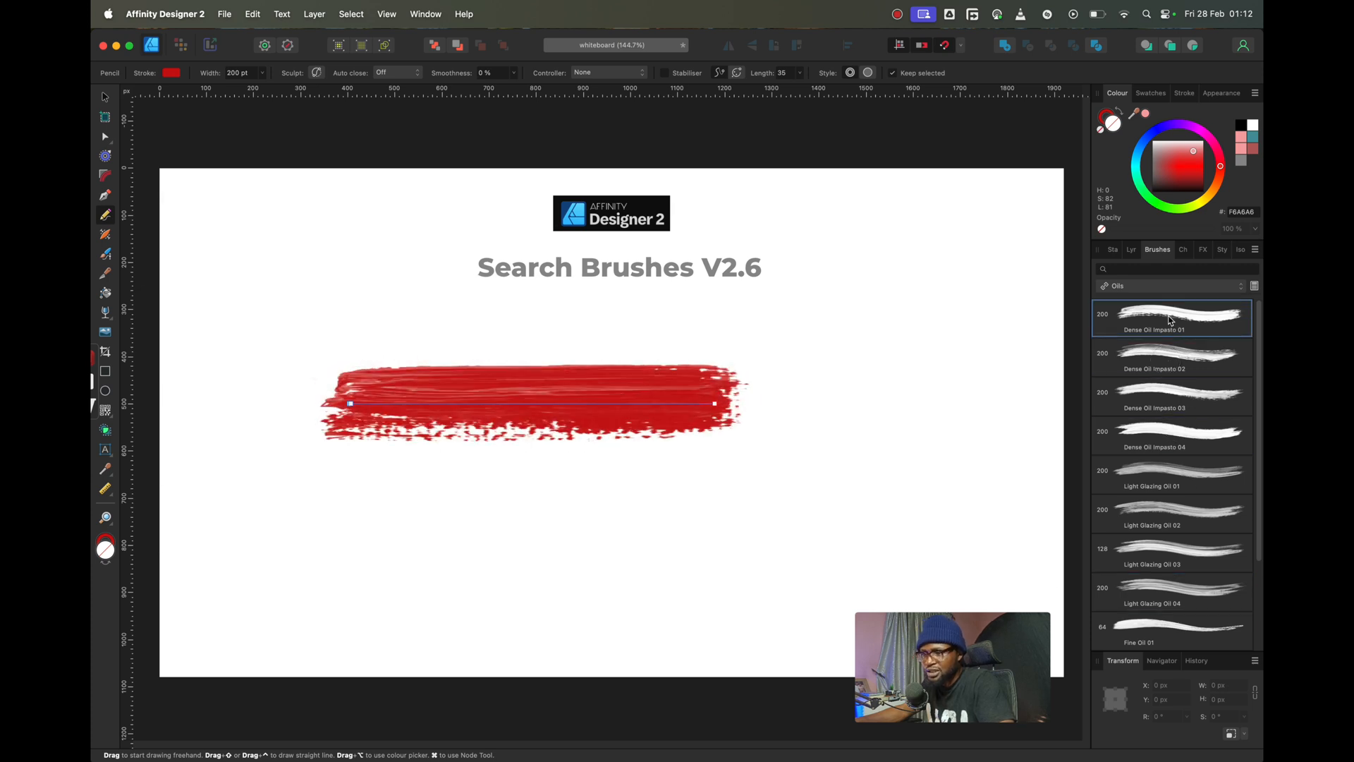
left_click(1170, 474)
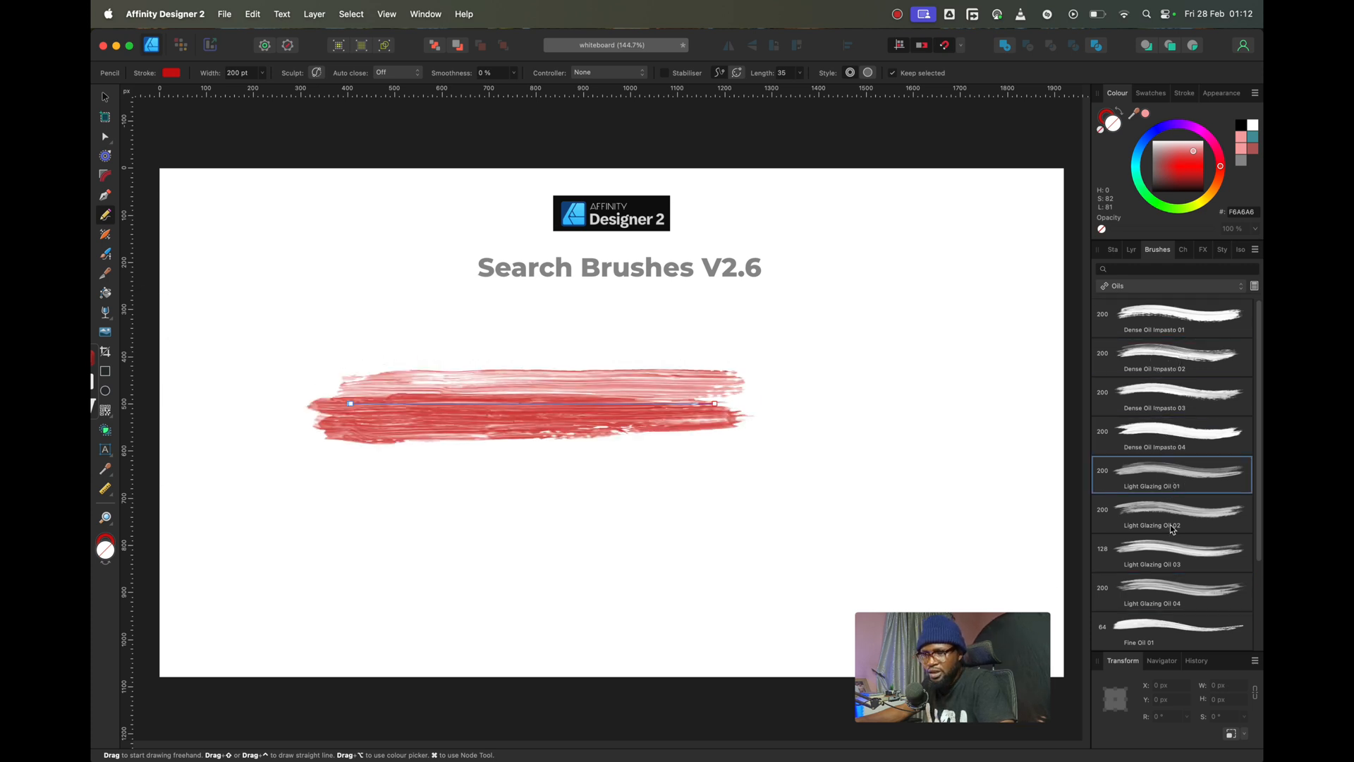
left_click(1170, 592)
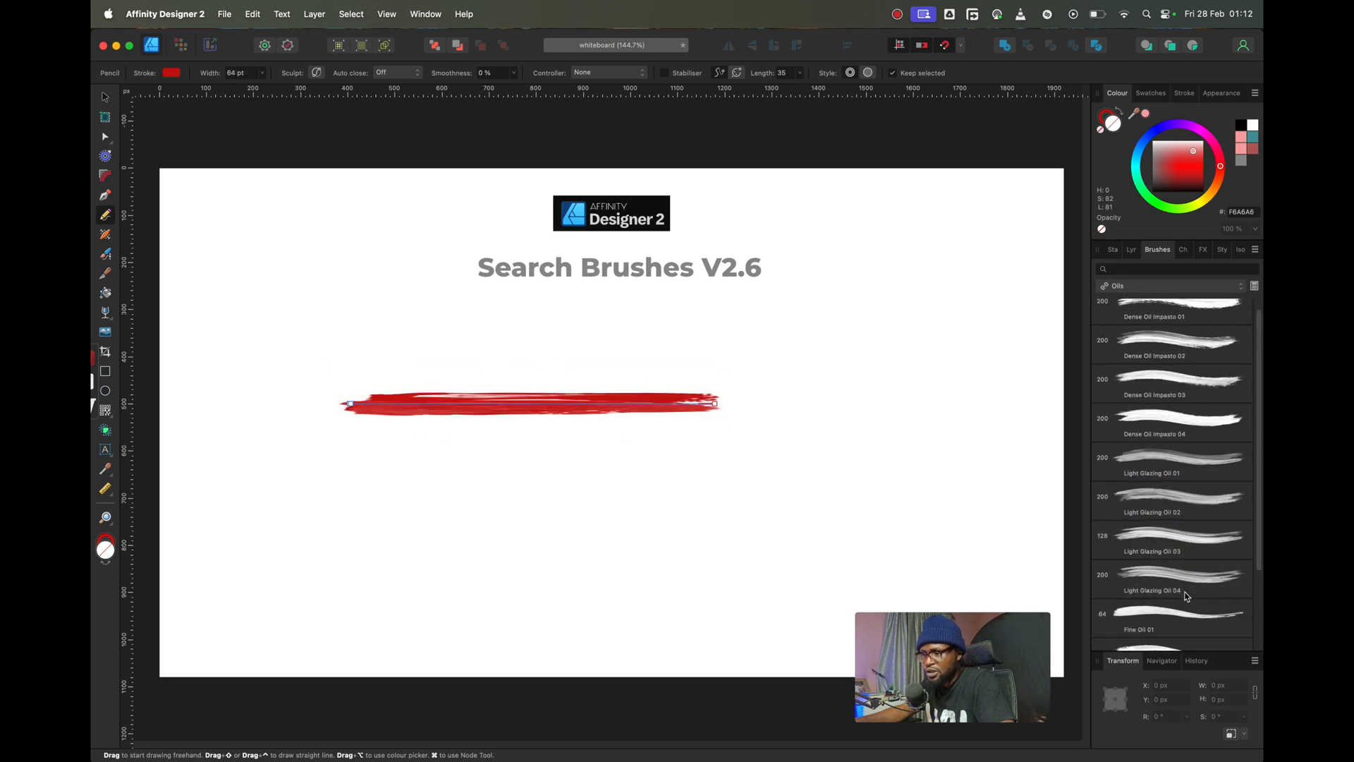
left_click(1171, 513)
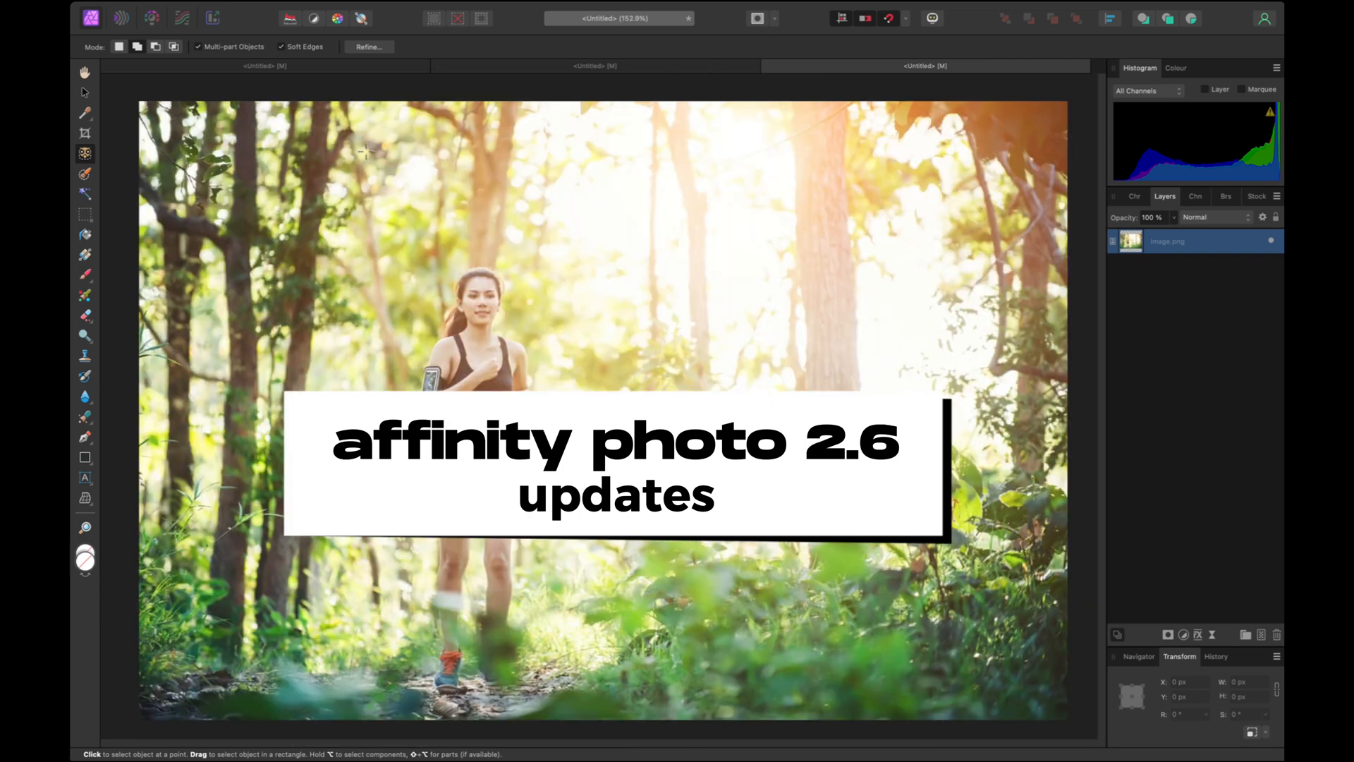
mouse_move(774, 73)
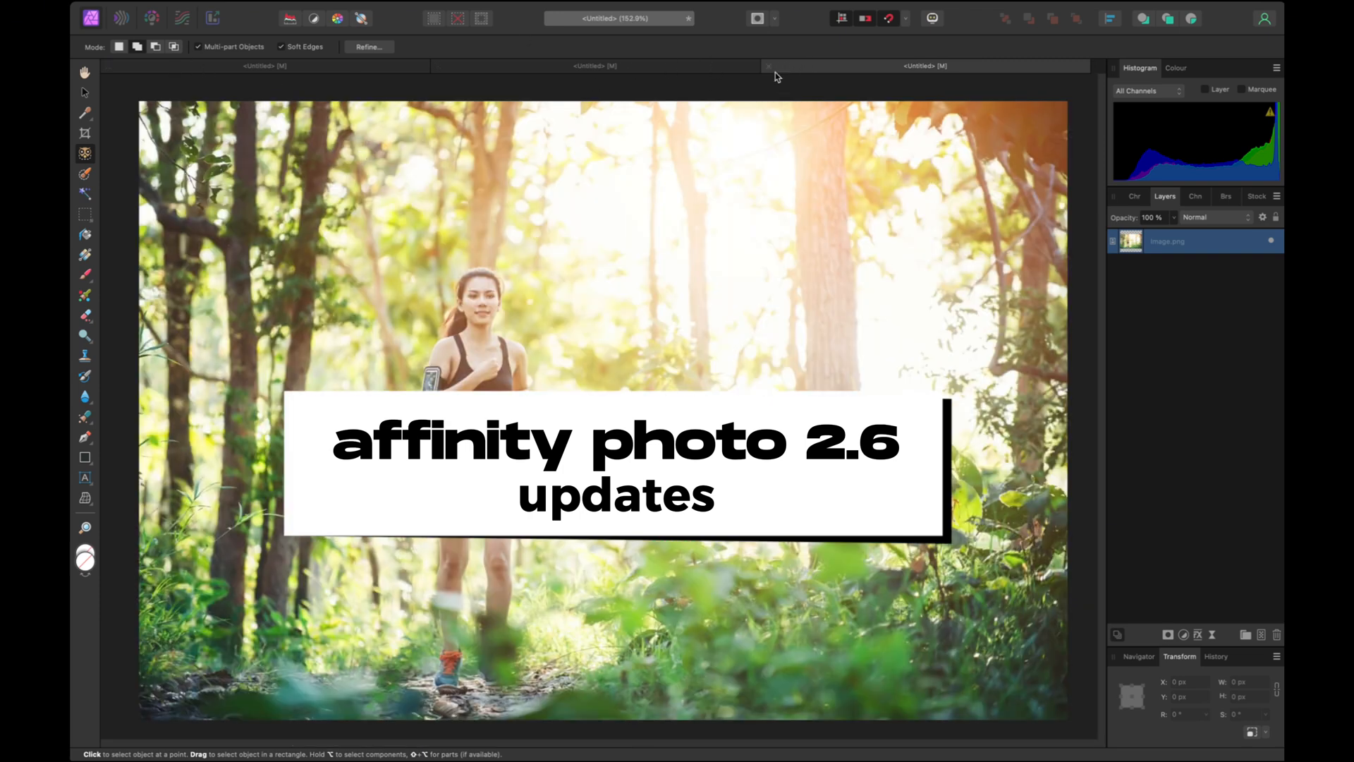
- Close the Untitled runner photo documents, choosing Don't Save for each
left_click(766, 66)
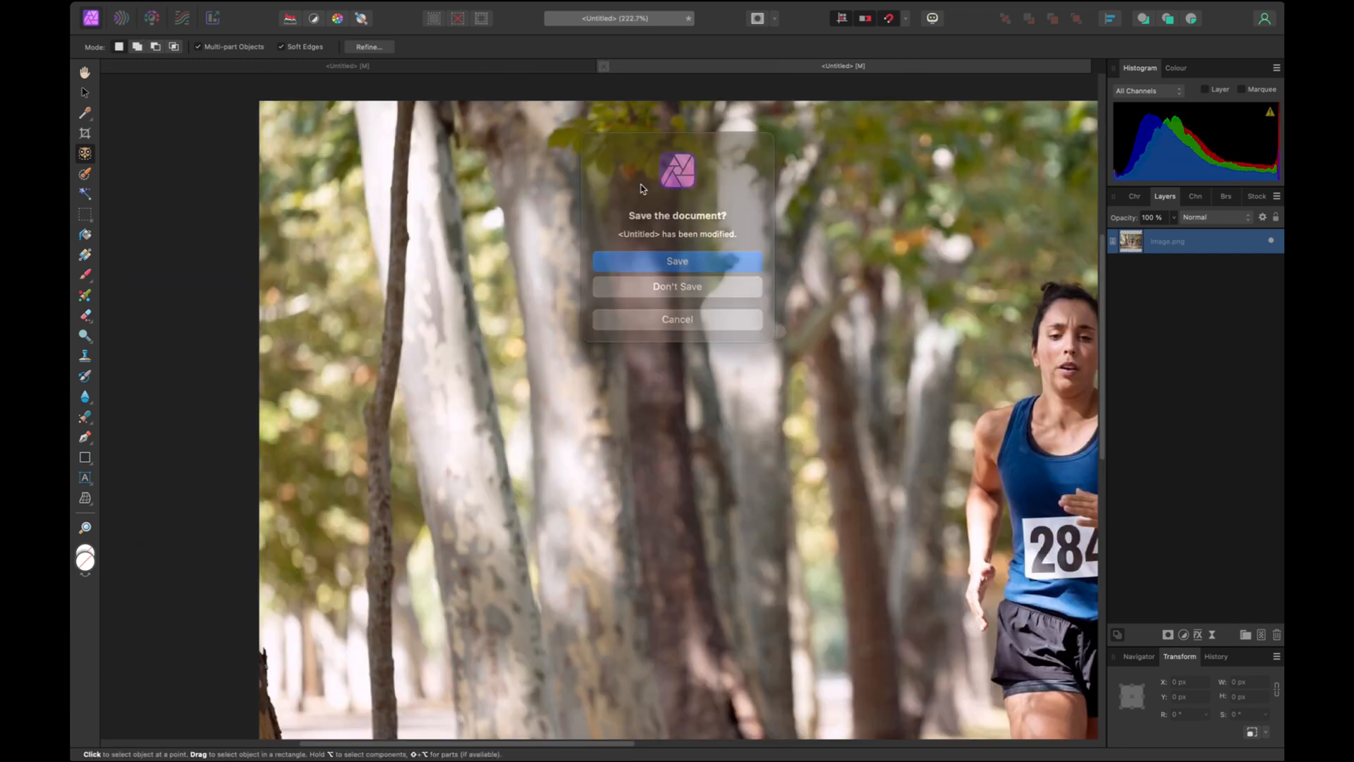
left_click(677, 286)
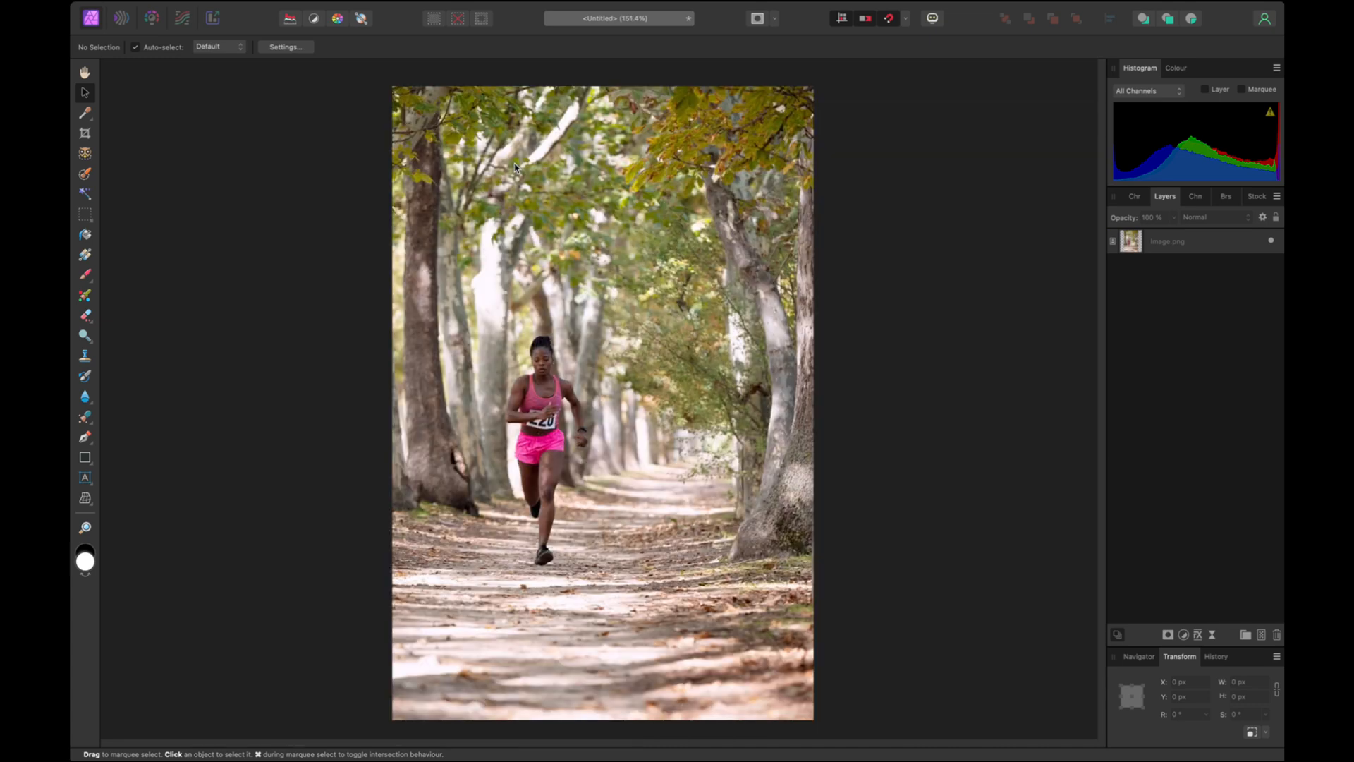
mouse_move(357, 5)
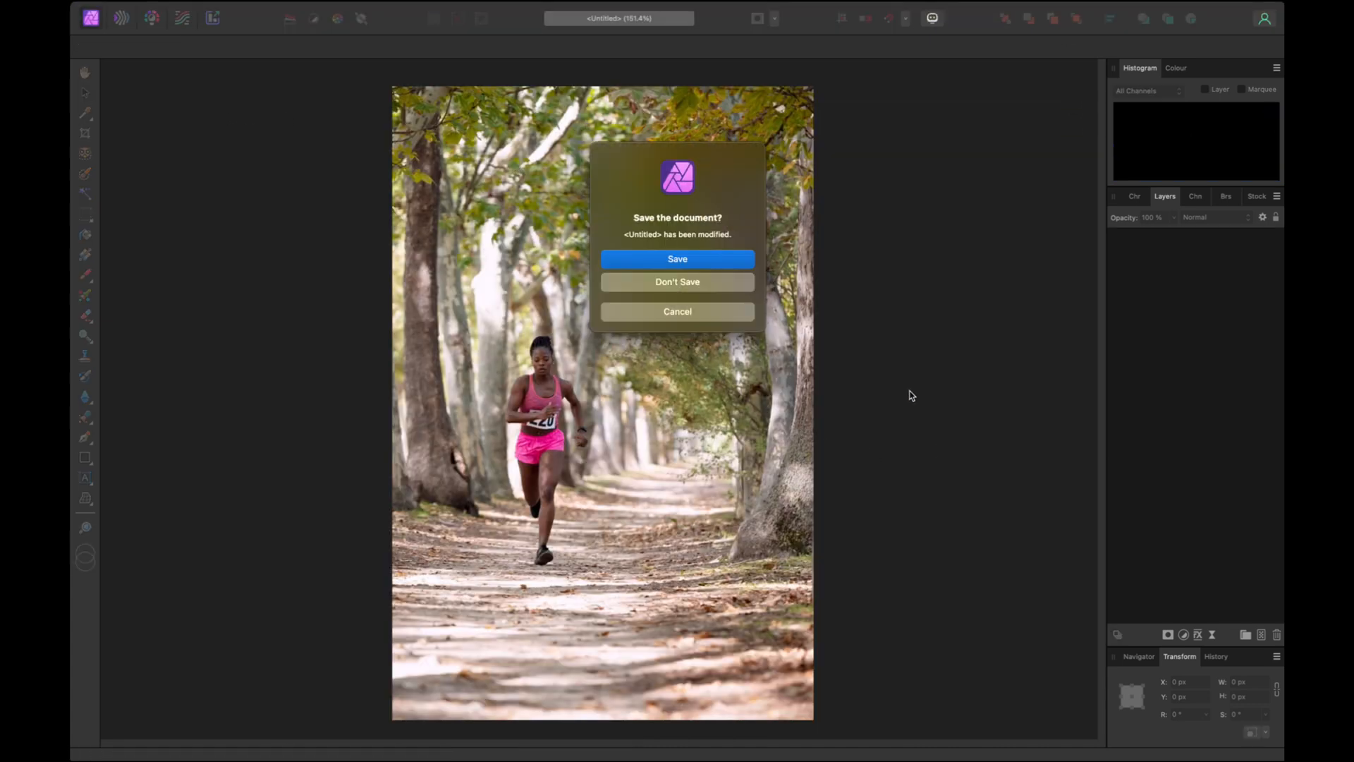
left_click(677, 281)
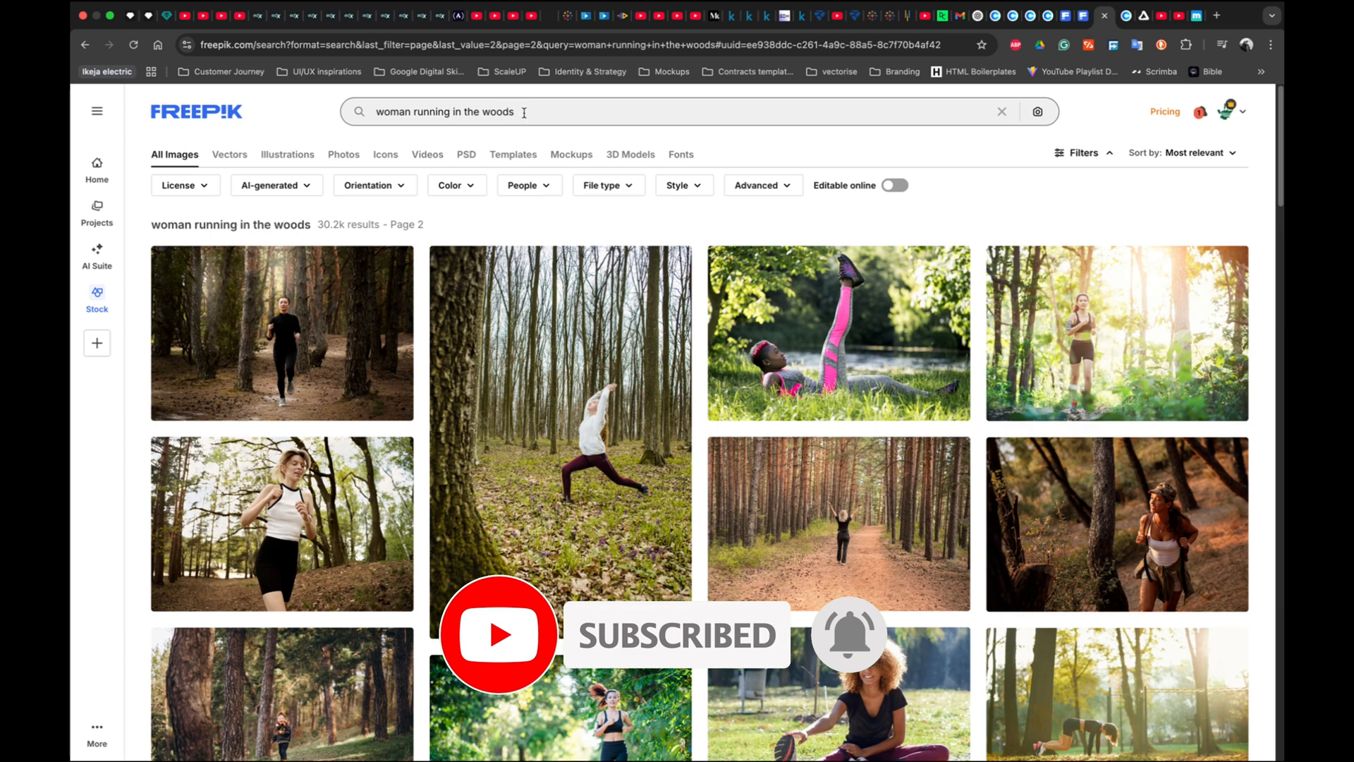
- Change the Freepik search to 'man running in the woods' and browse the results
triple_click(445, 112)
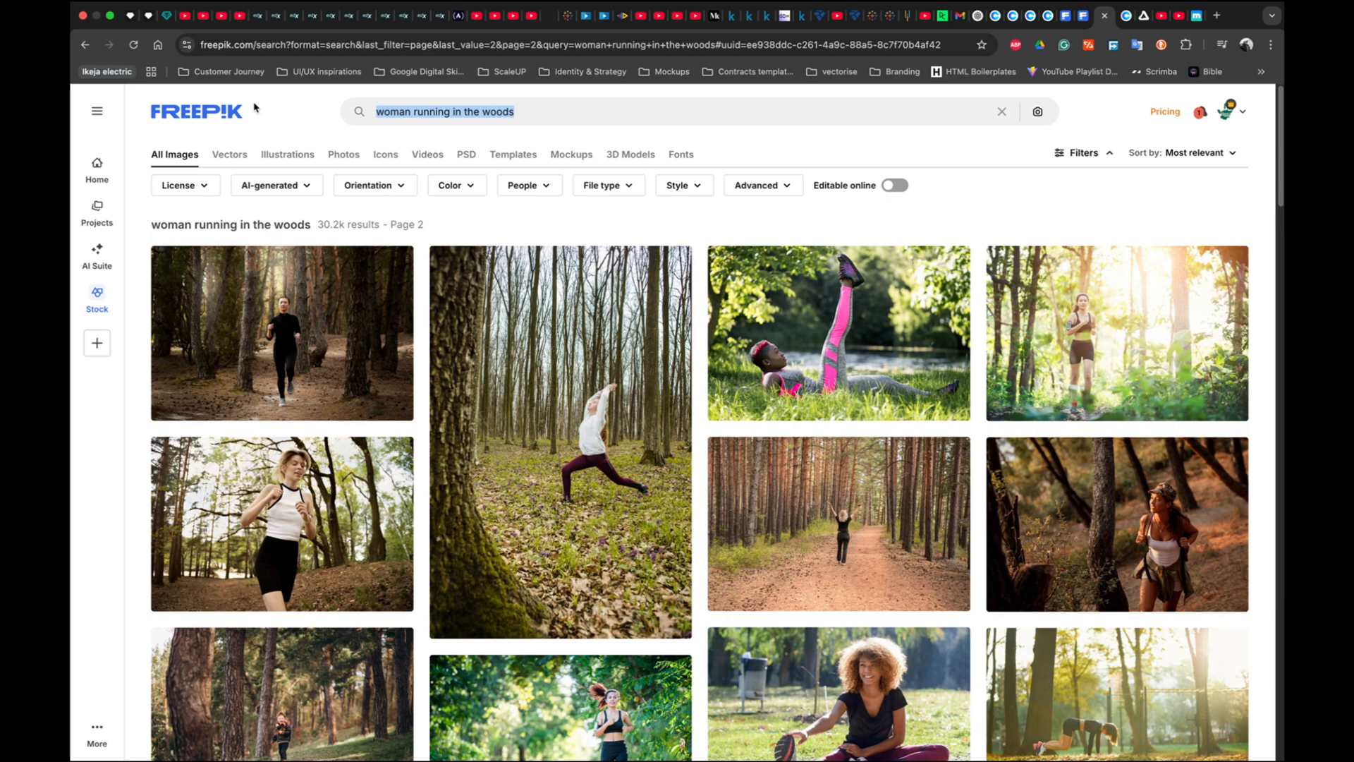
type("ma")
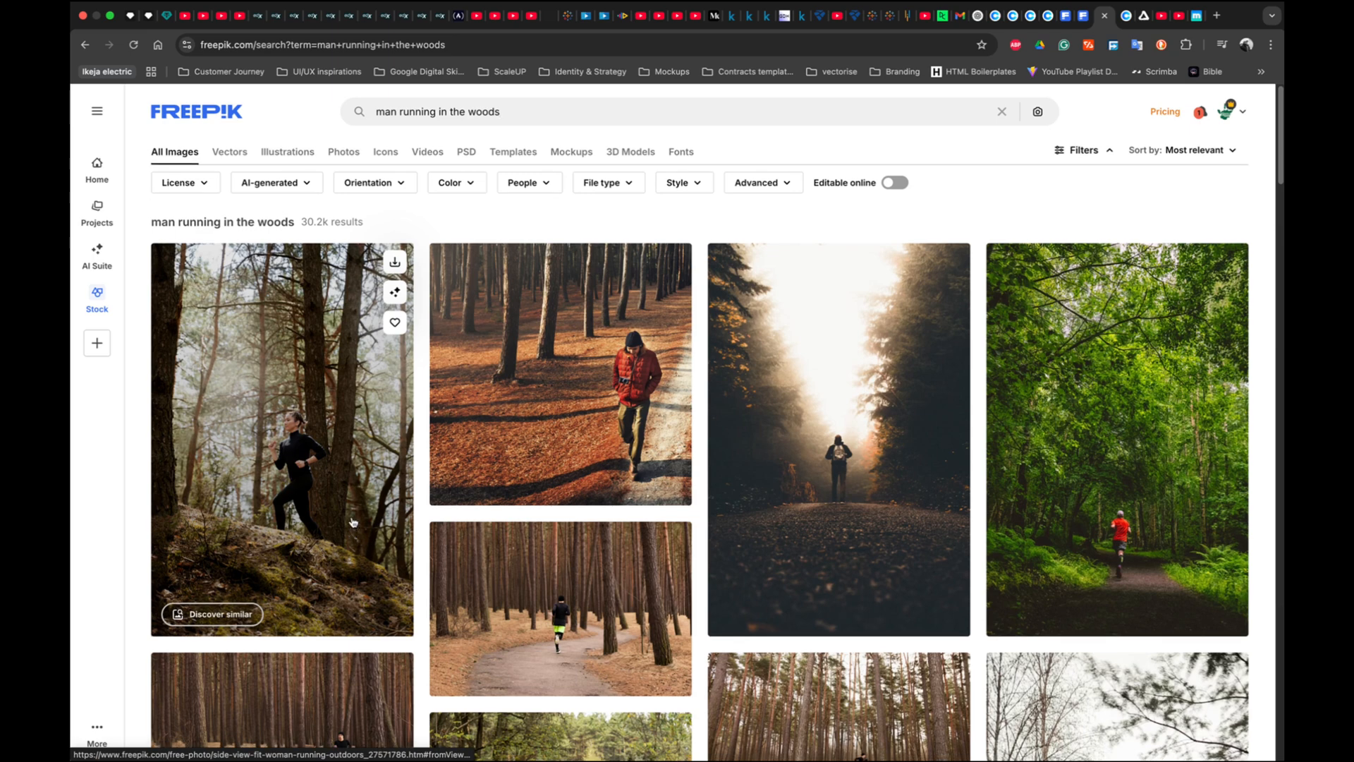
scroll("down", 3)
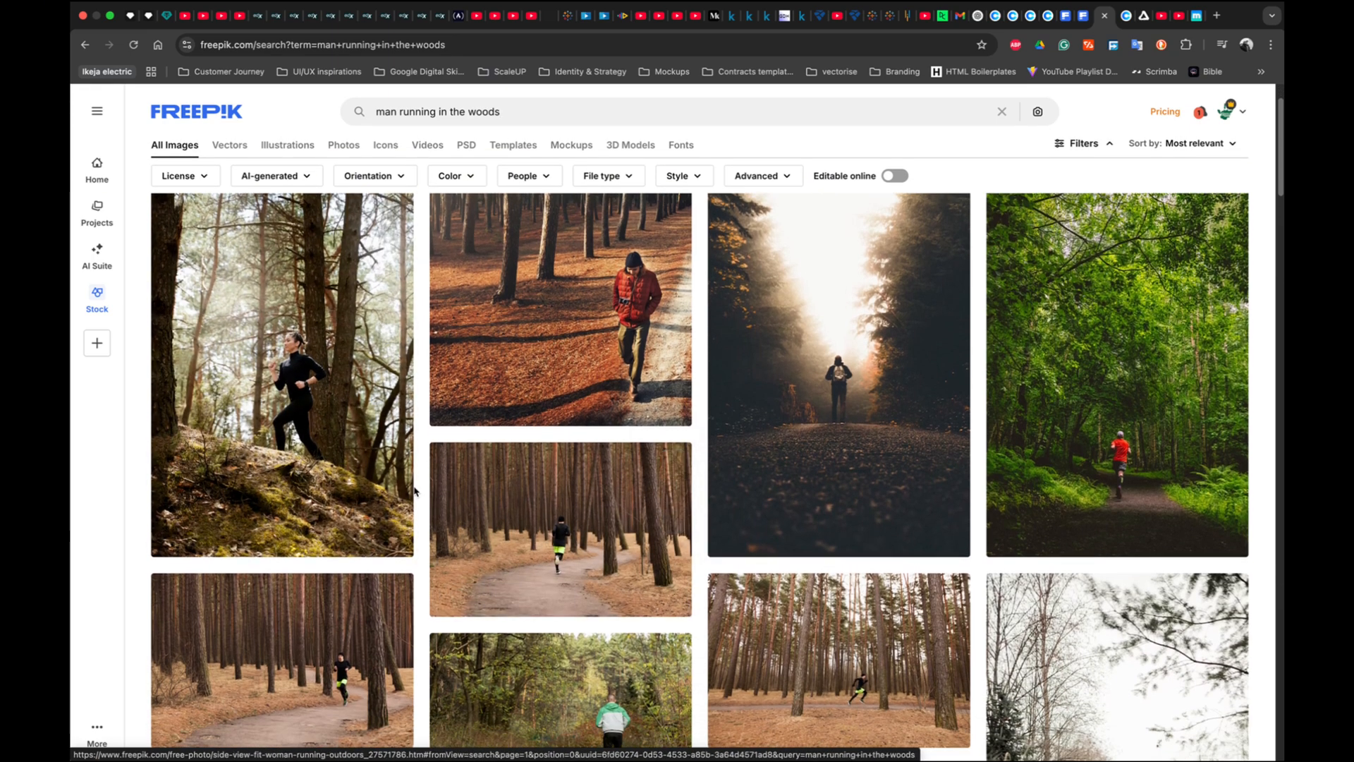
scroll("down", 3)
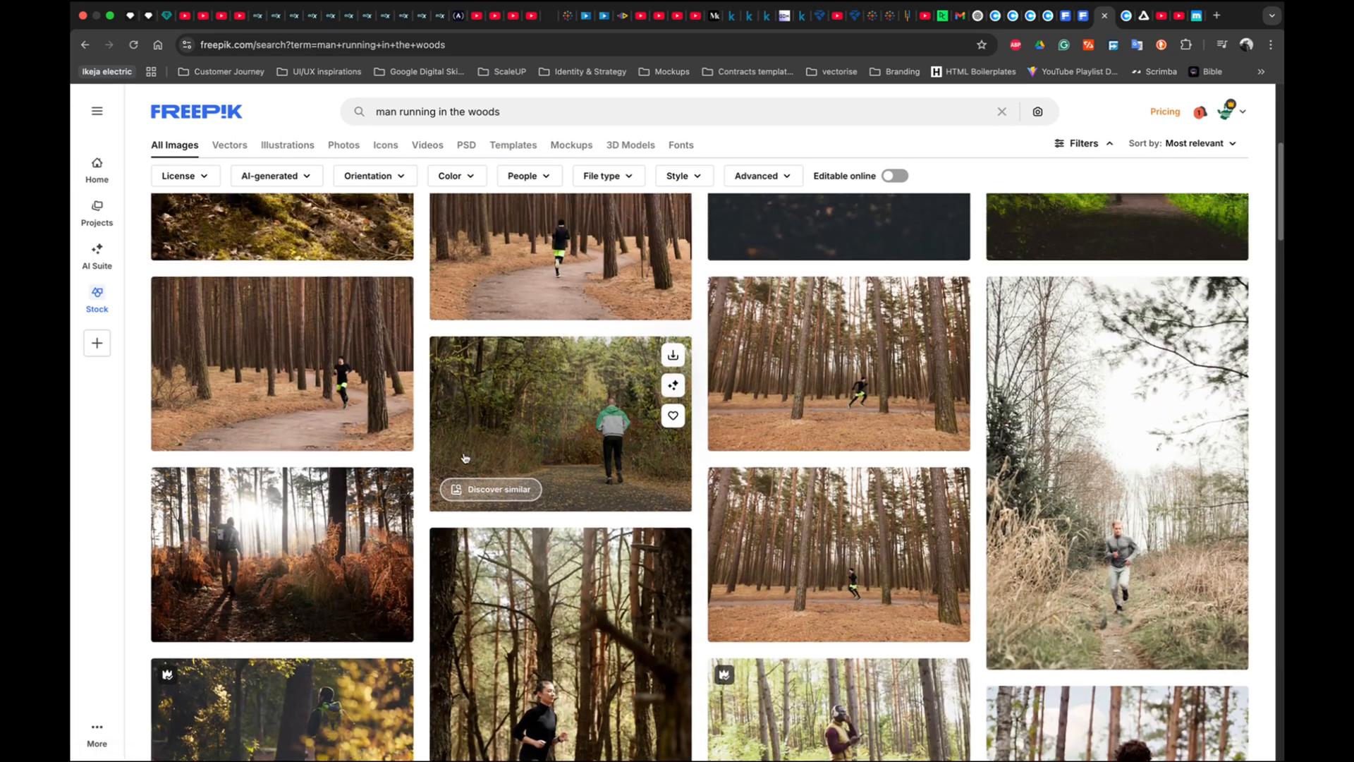
scroll("down", 3)
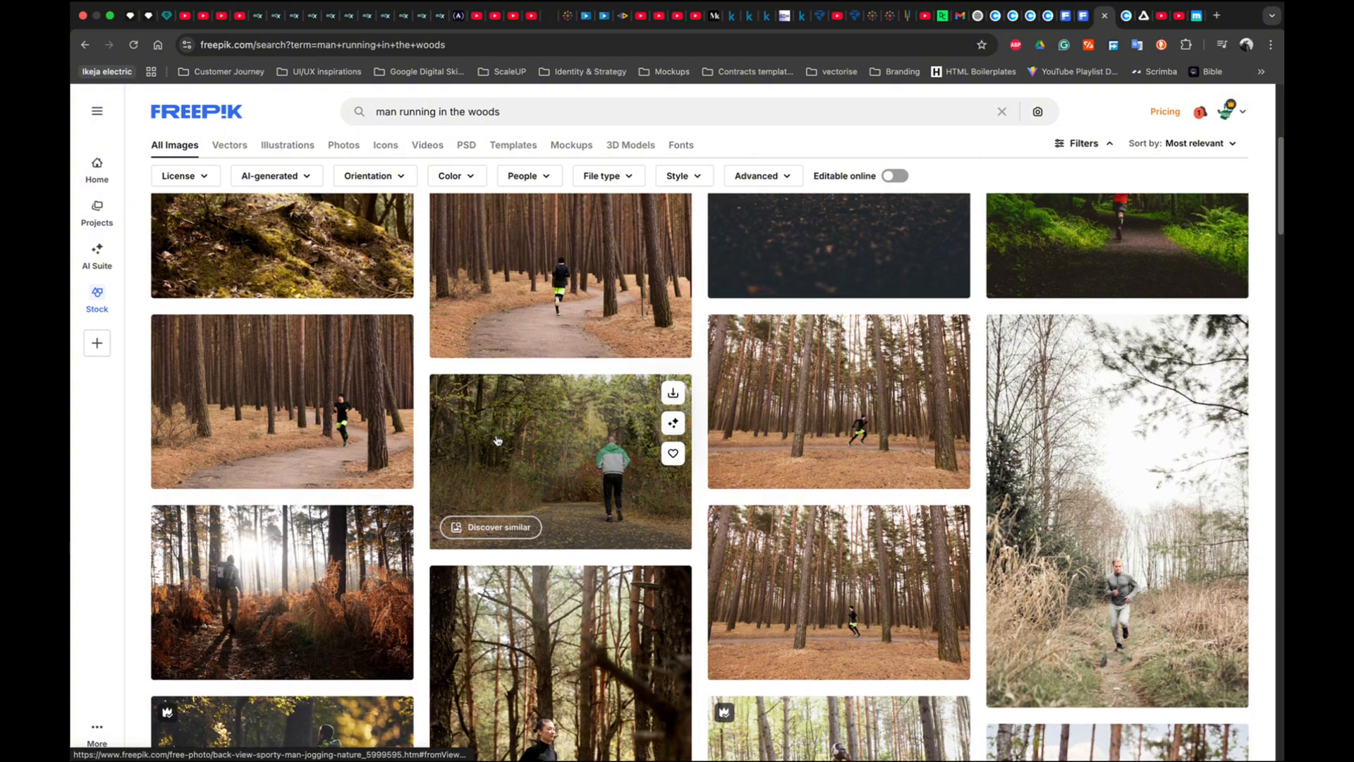
scroll("down", 3)
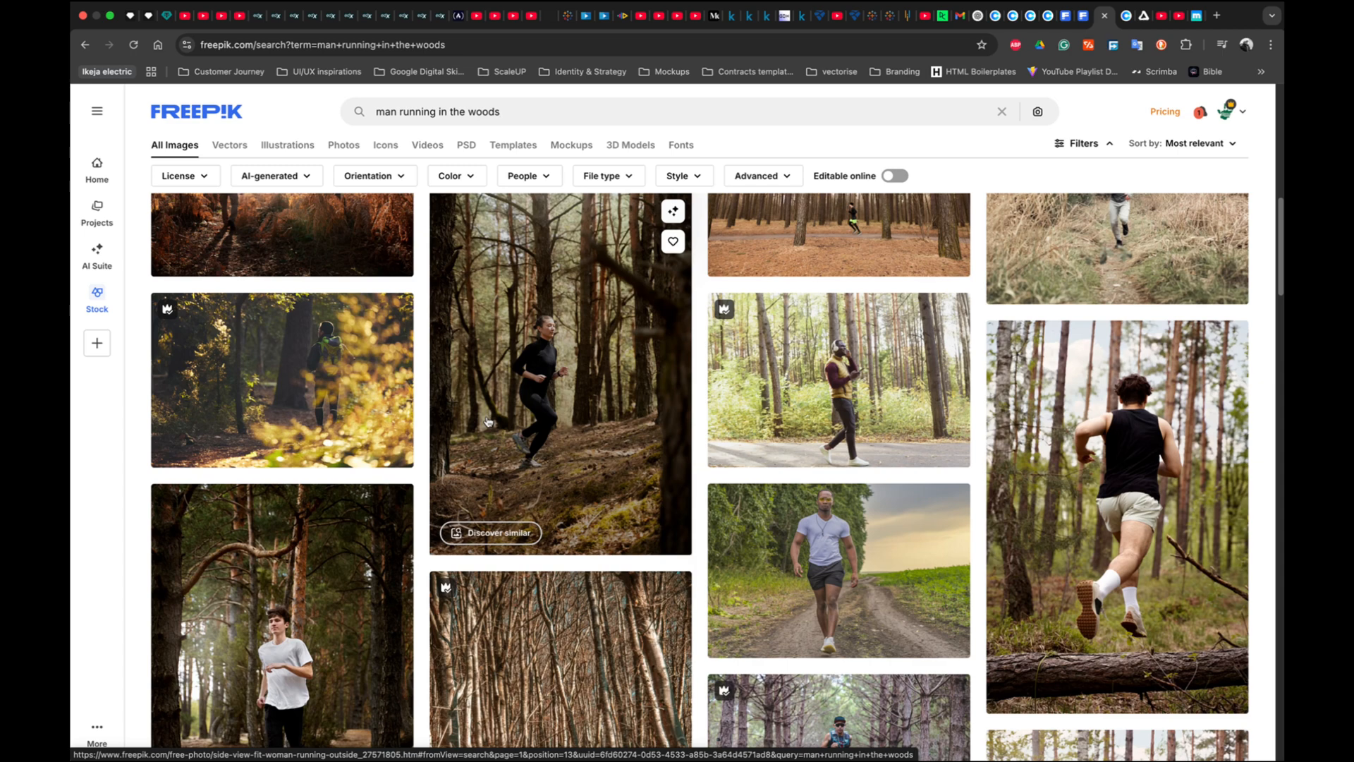
scroll("down", 3)
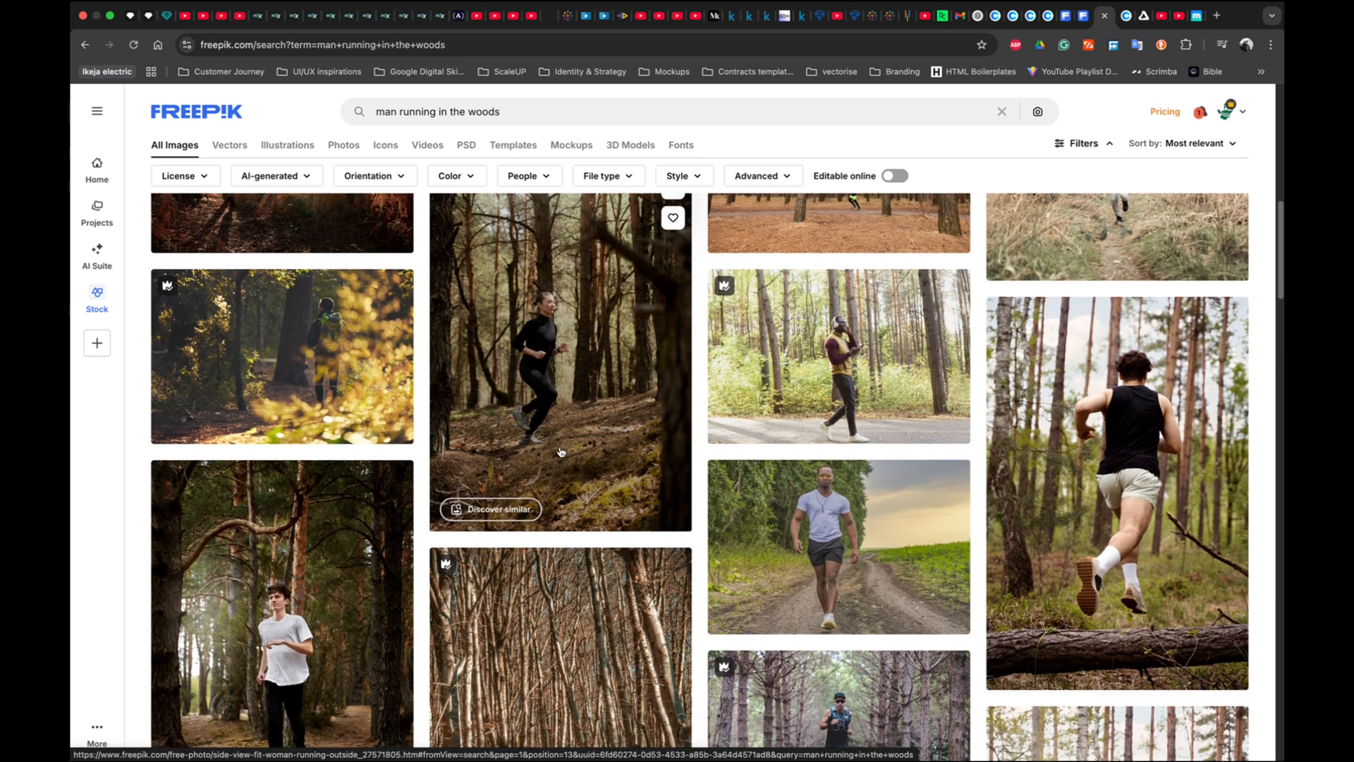
scroll("down", 3)
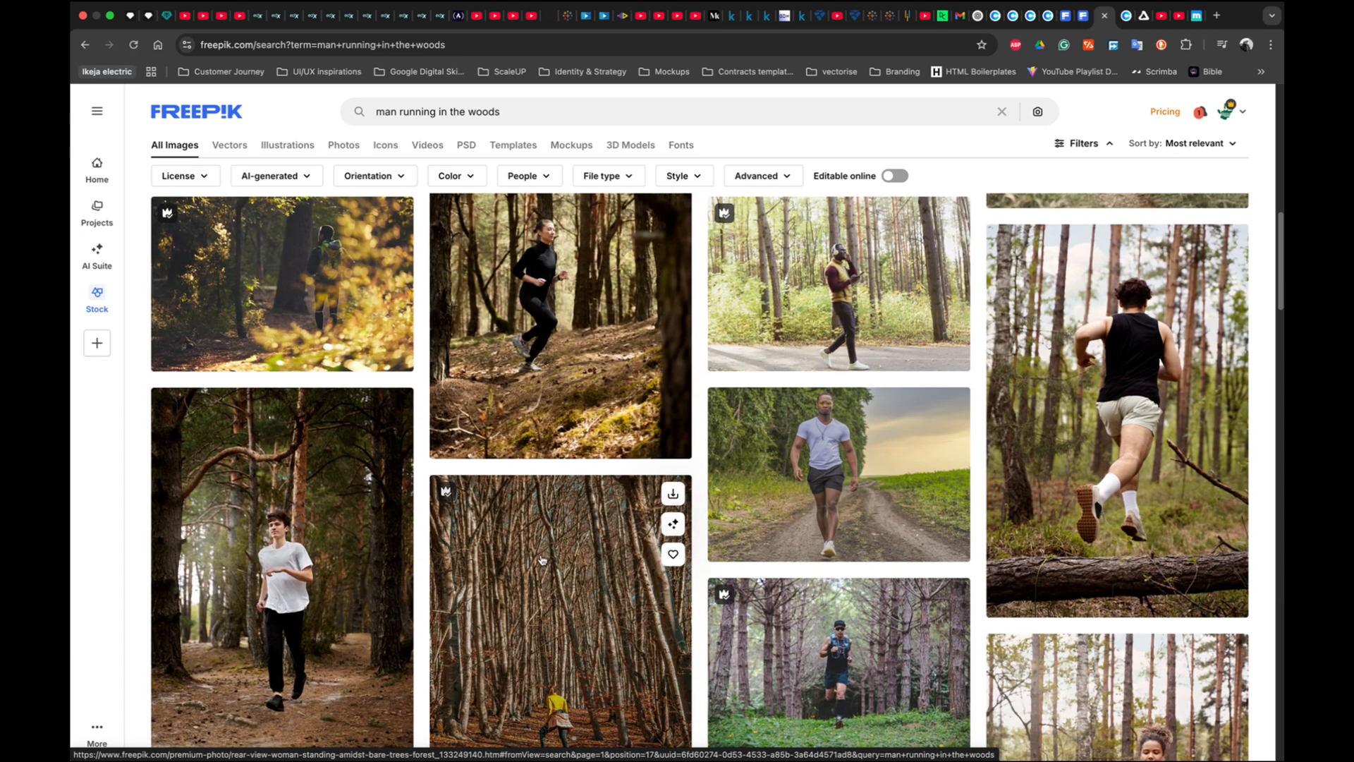
scroll("down", 3)
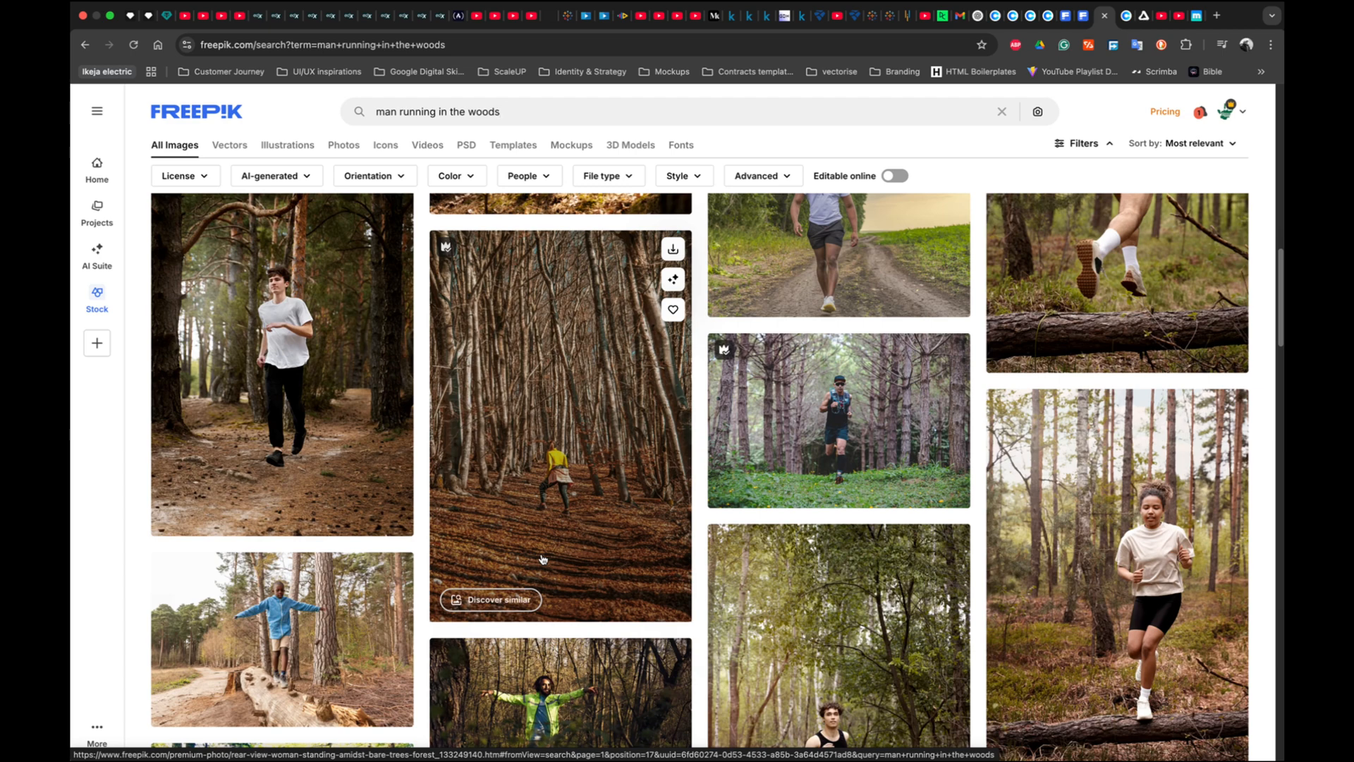
mouse_move(584, 489)
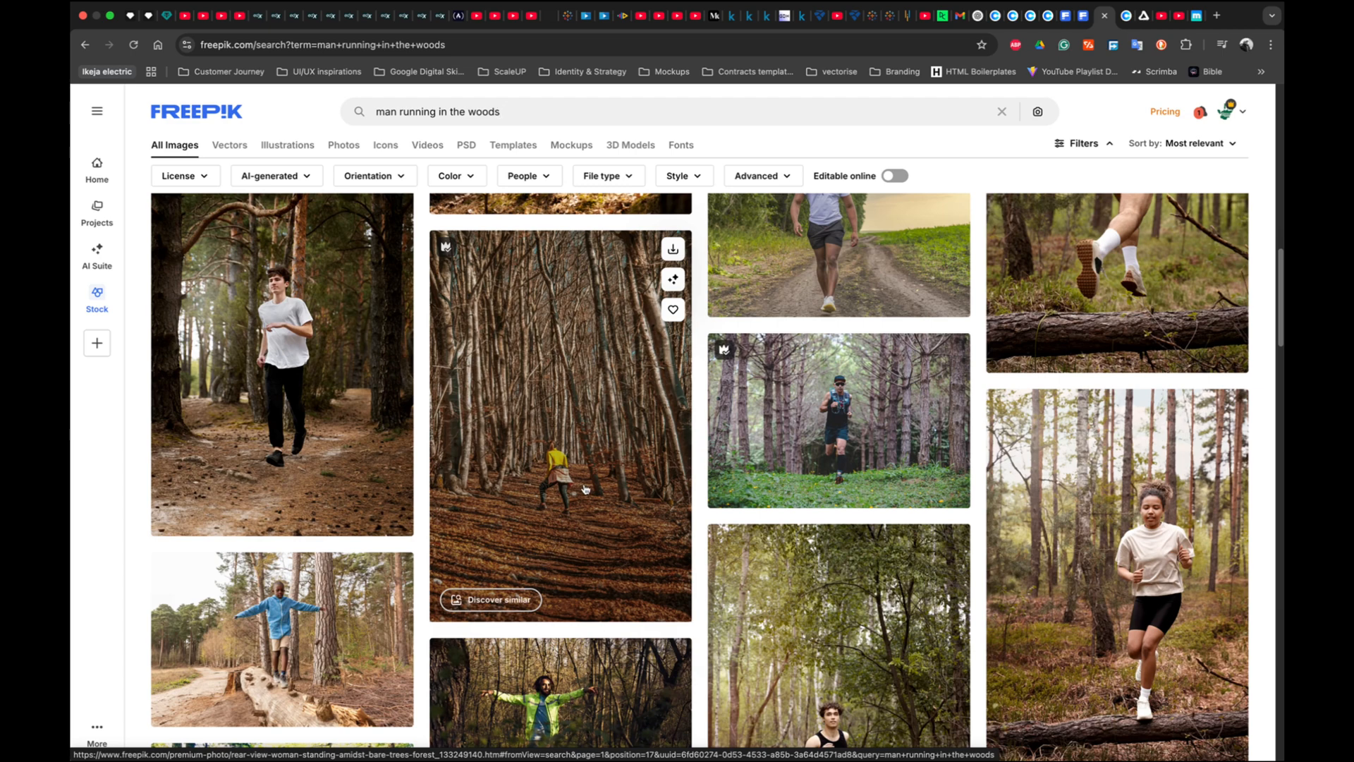
- Scroll further and open the 'Cute little boy in forest alone' photo preview
scroll("down", 3)
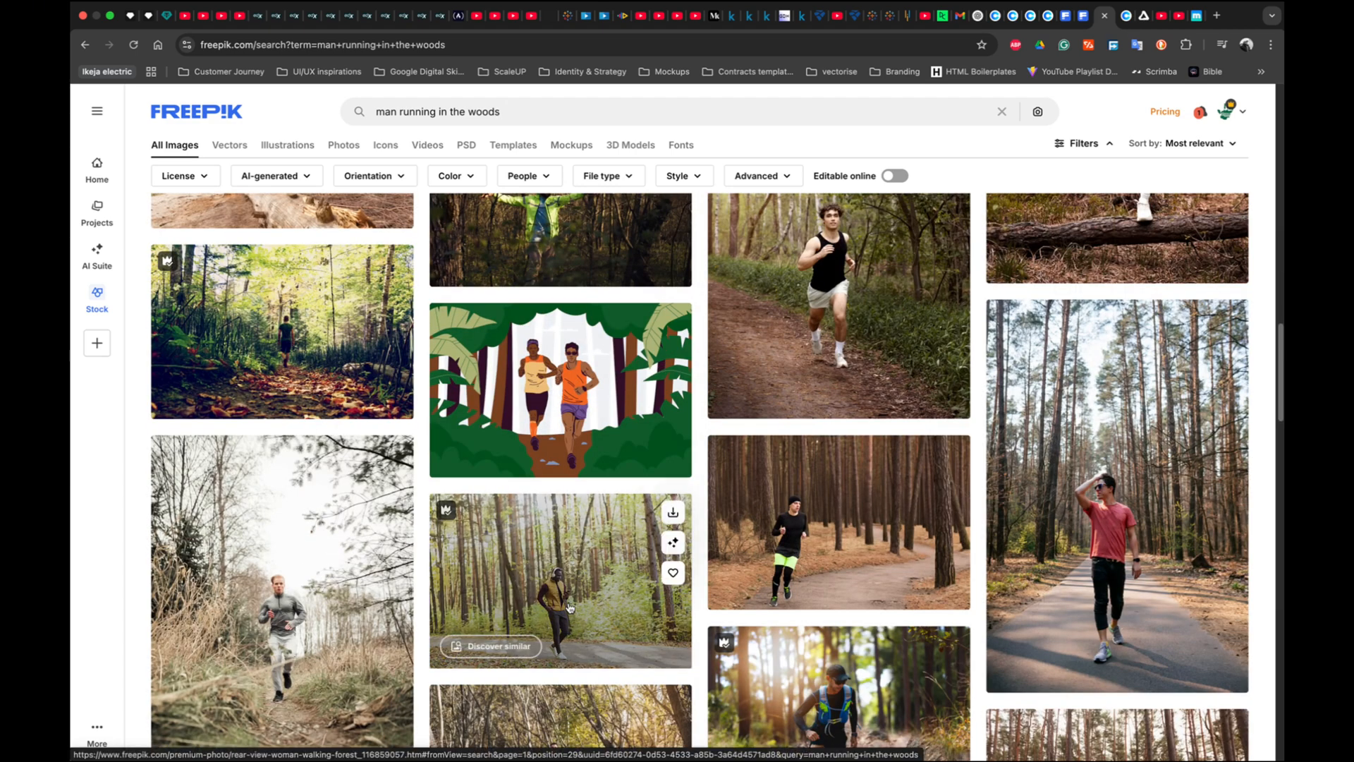
scroll("down", 3)
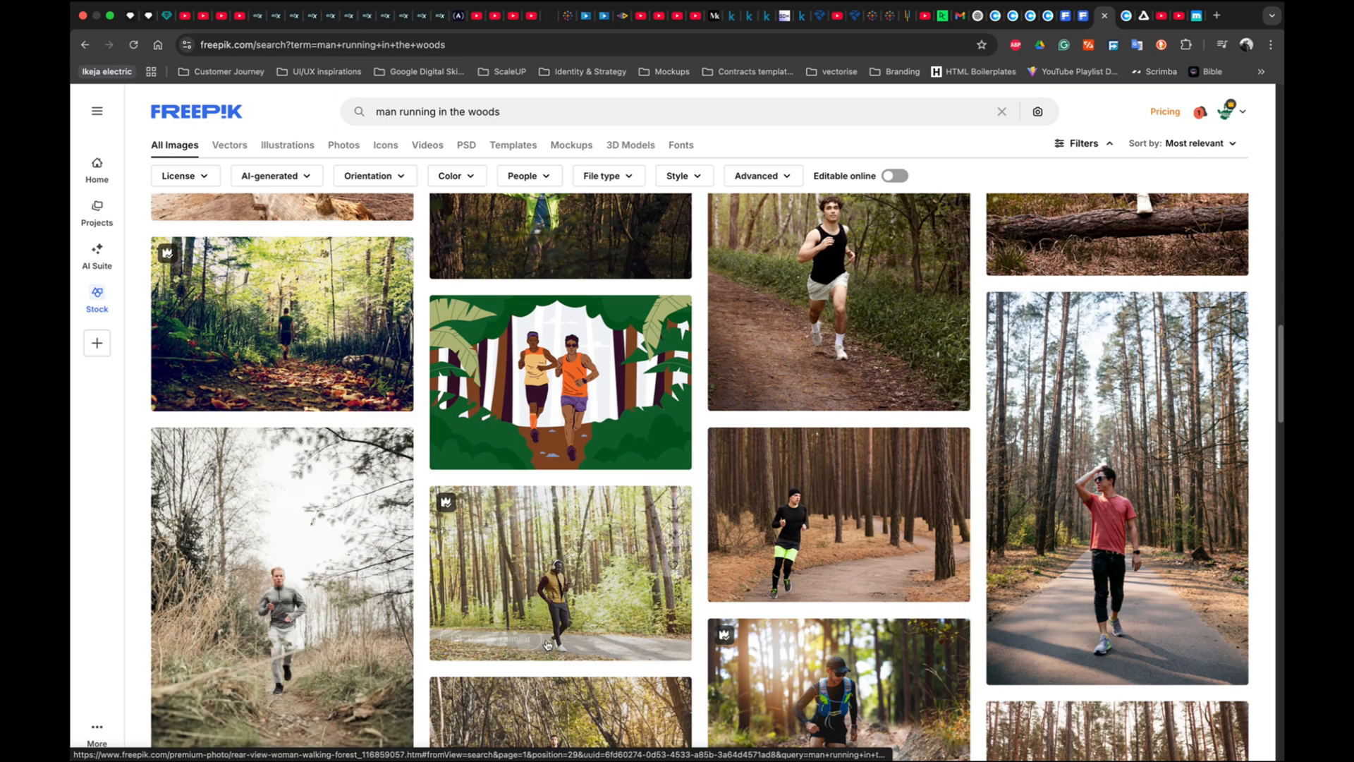
scroll("down", 3)
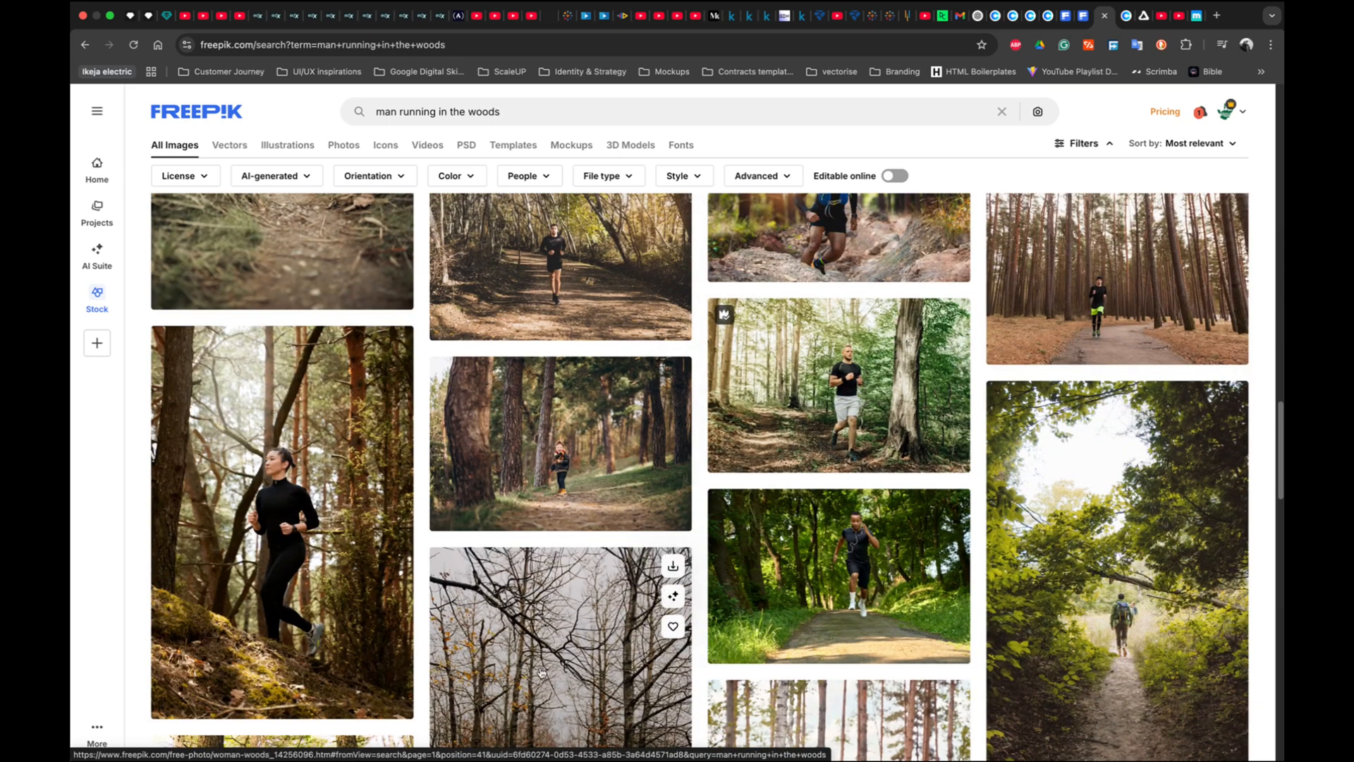
scroll("down", 3)
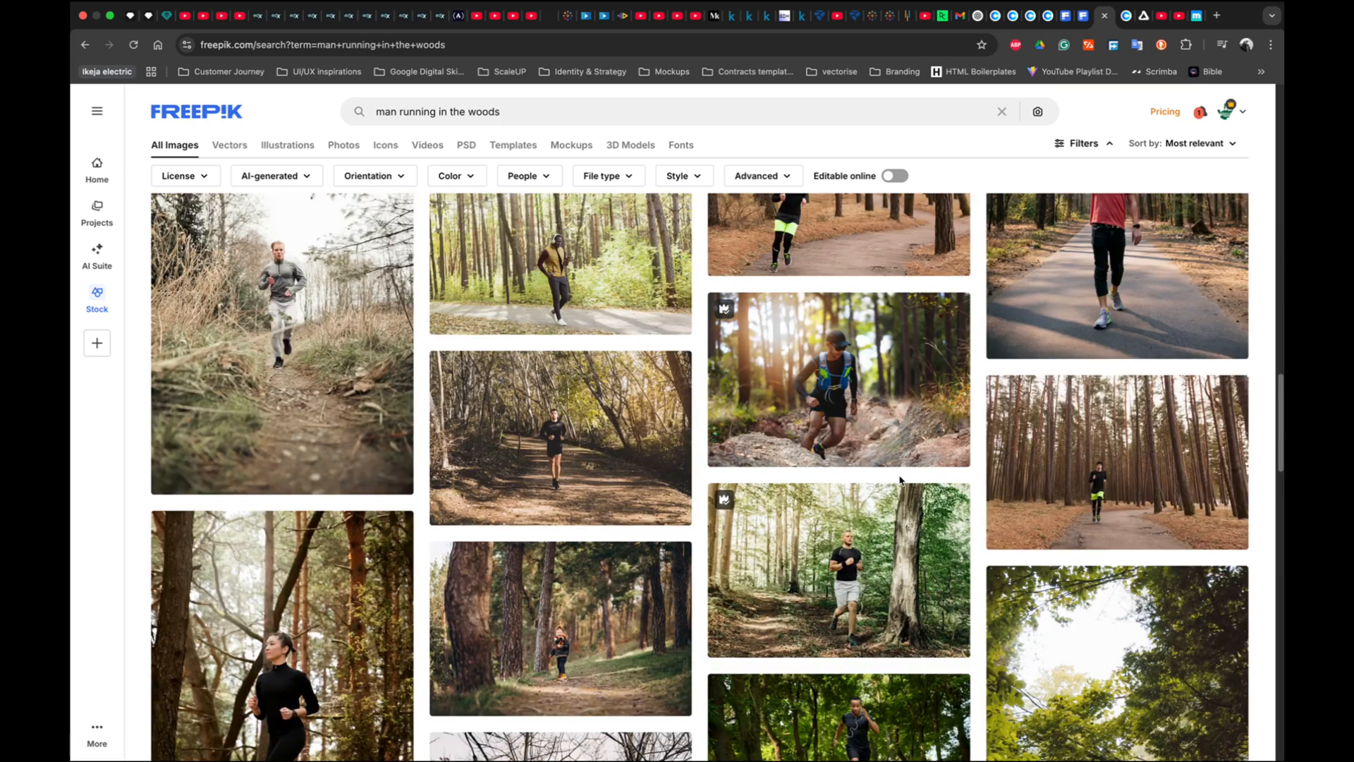
scroll("down", 3)
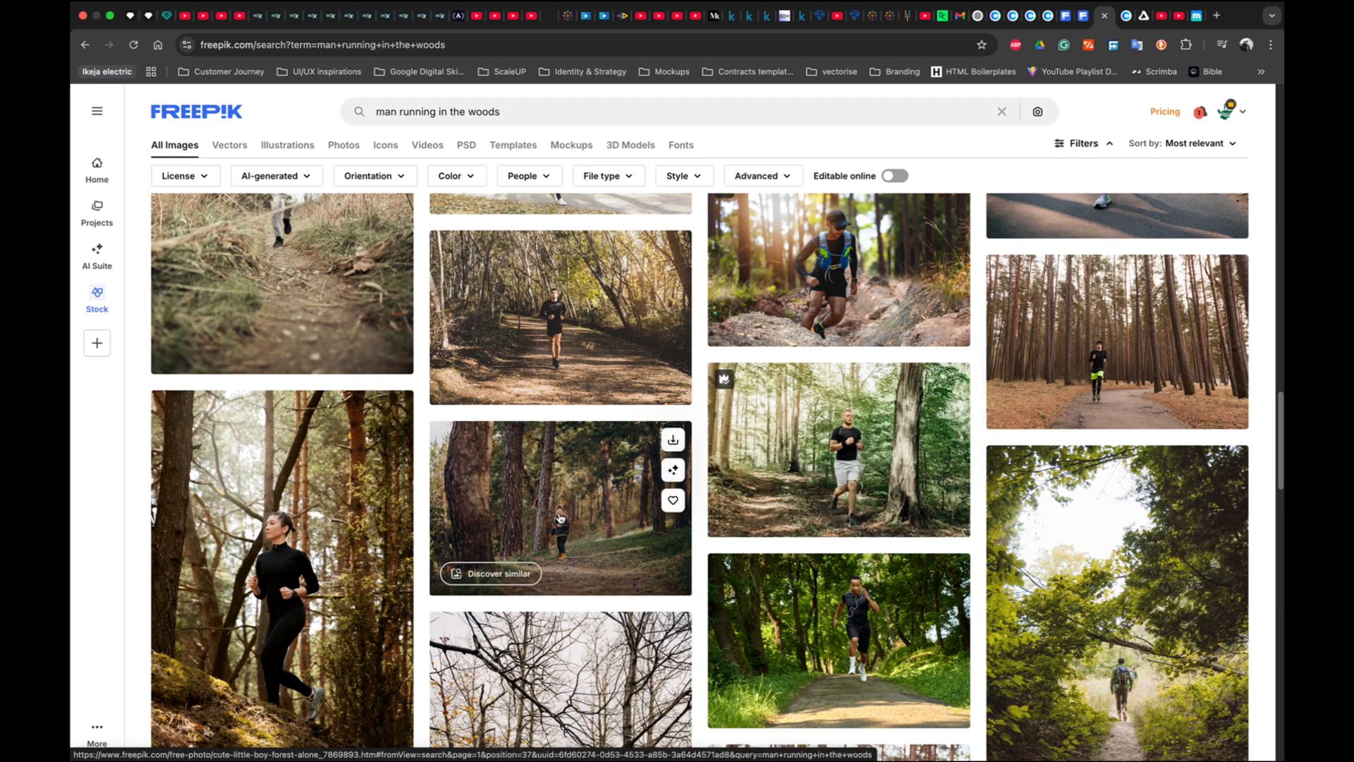
left_click(559, 507)
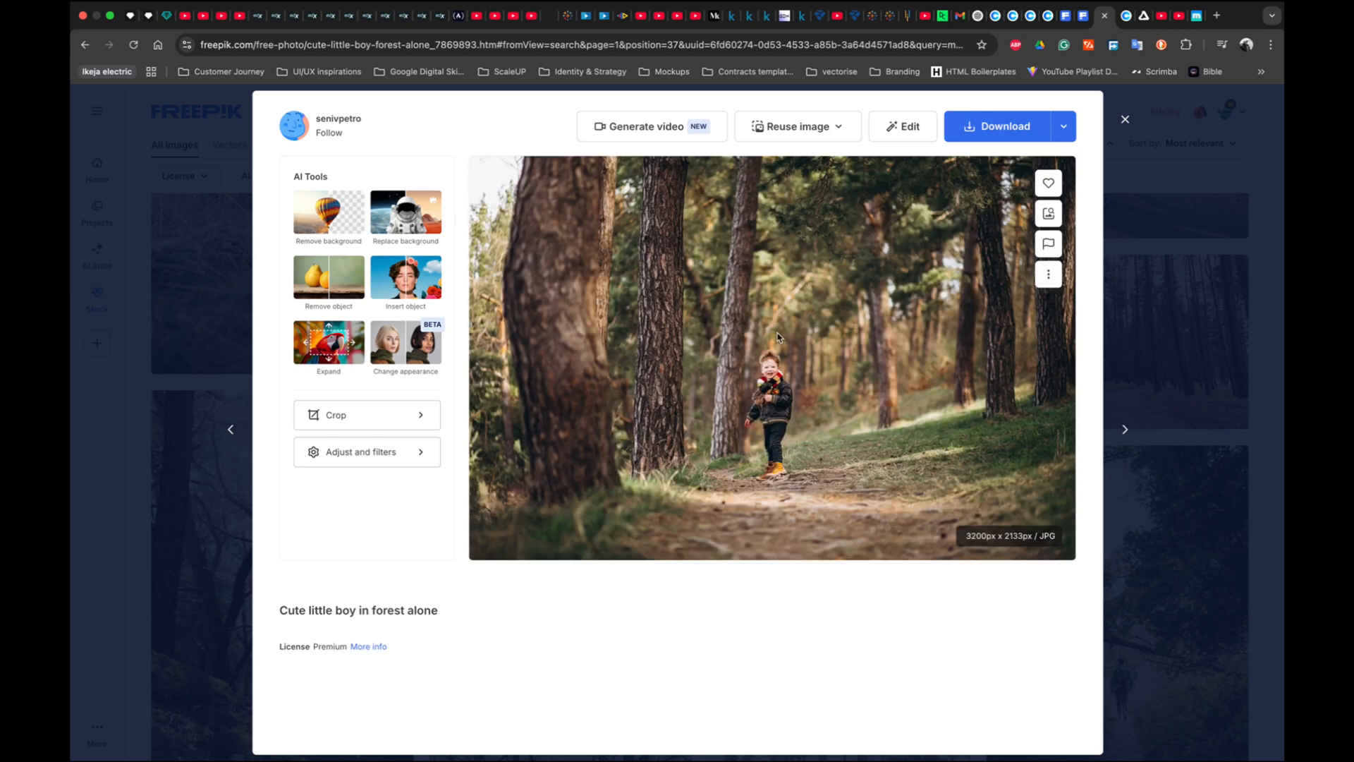
- Copy the Freepik boy-in-forest photo and paste it into Affinity Photo 2 as a new document
right_click(777, 337)
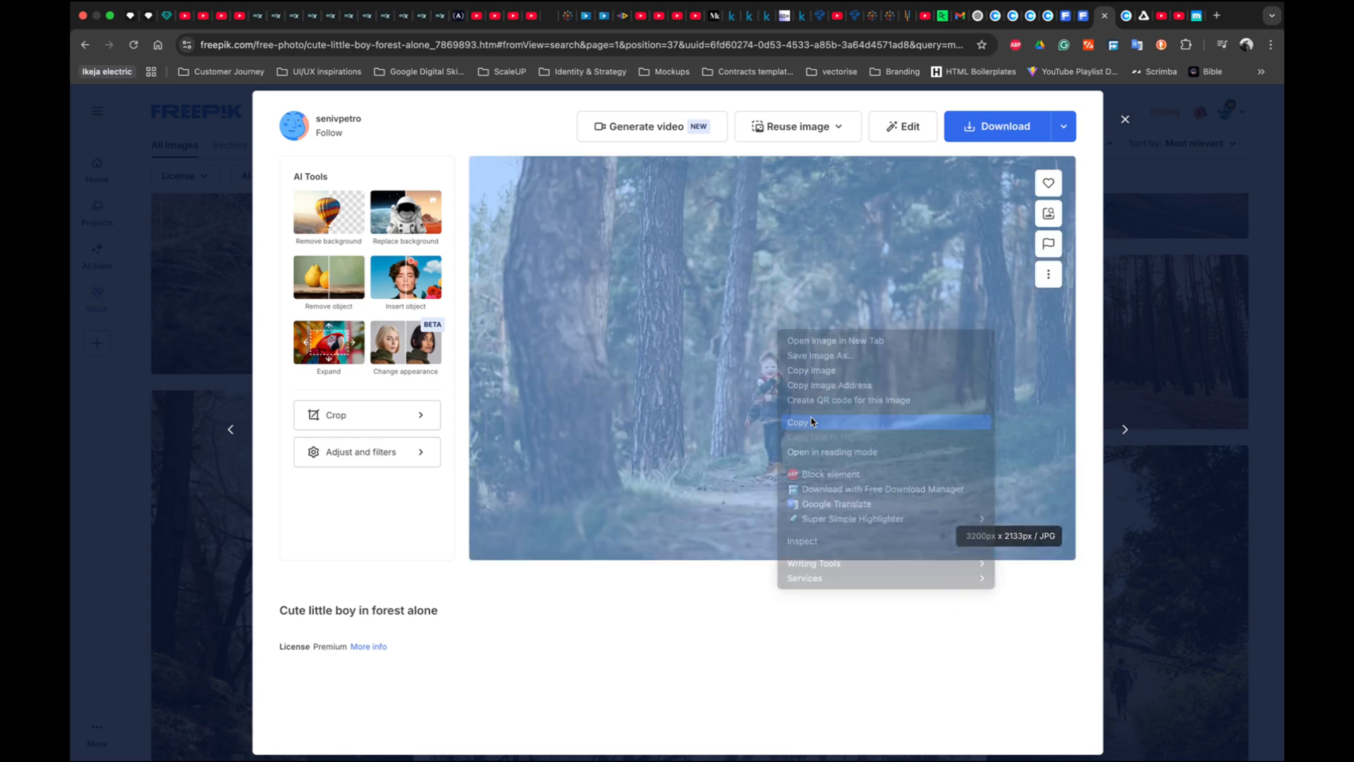
left_click(798, 422)
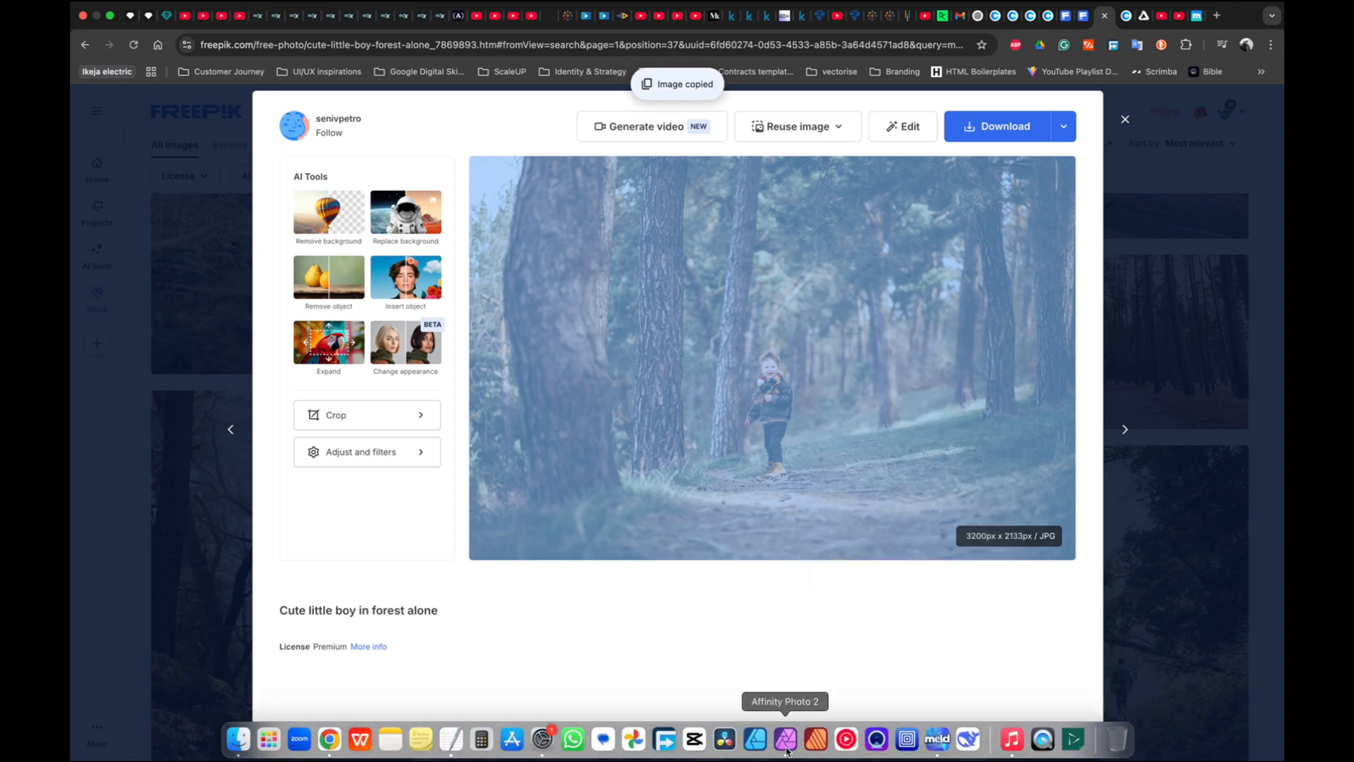
left_click(785, 740)
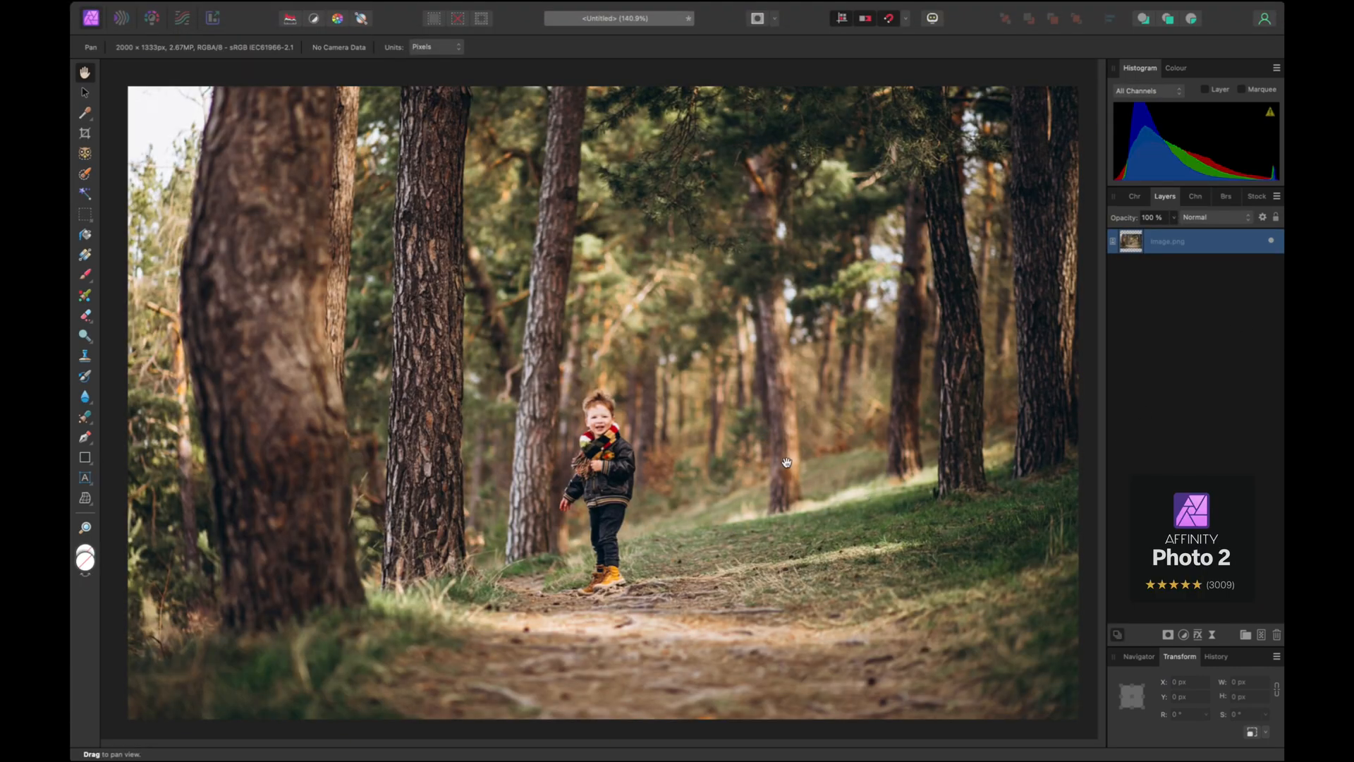
mouse_move(780, 462)
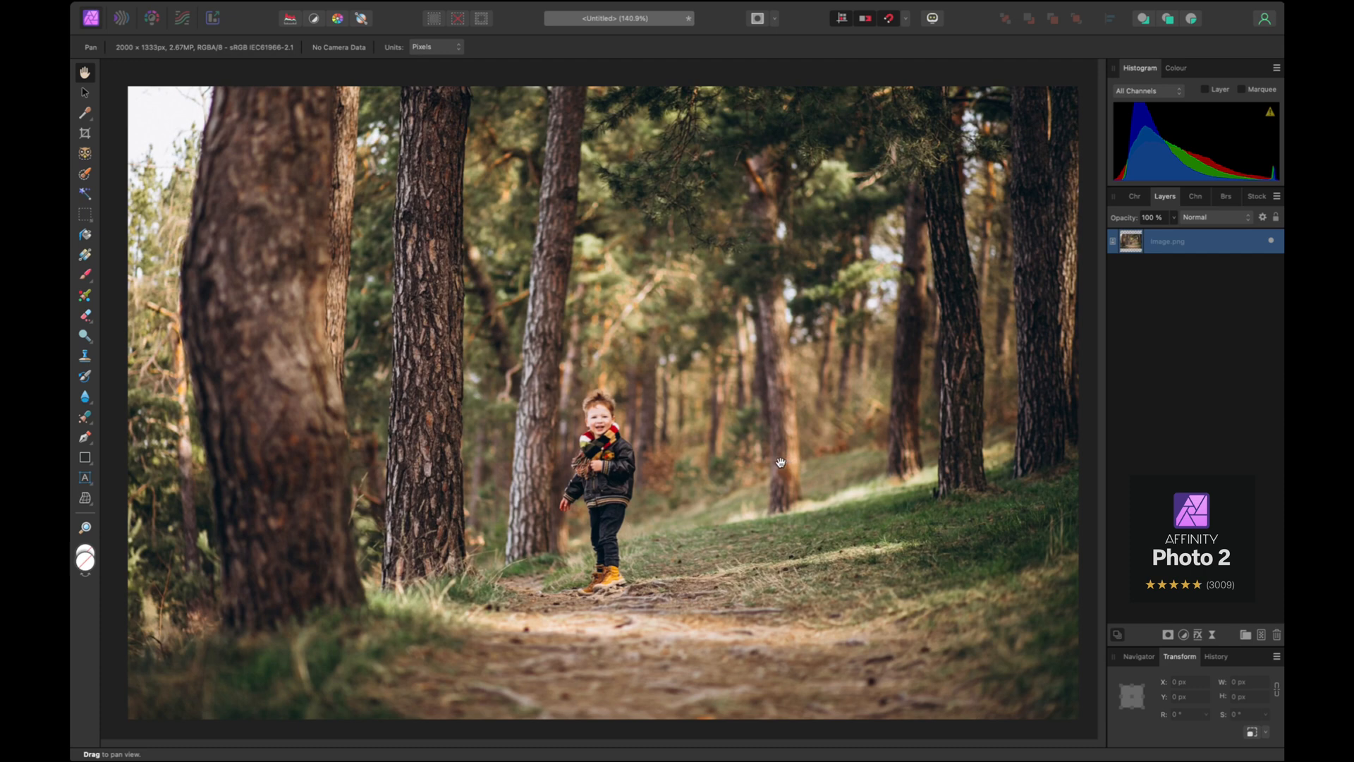
mouse_move(773, 460)
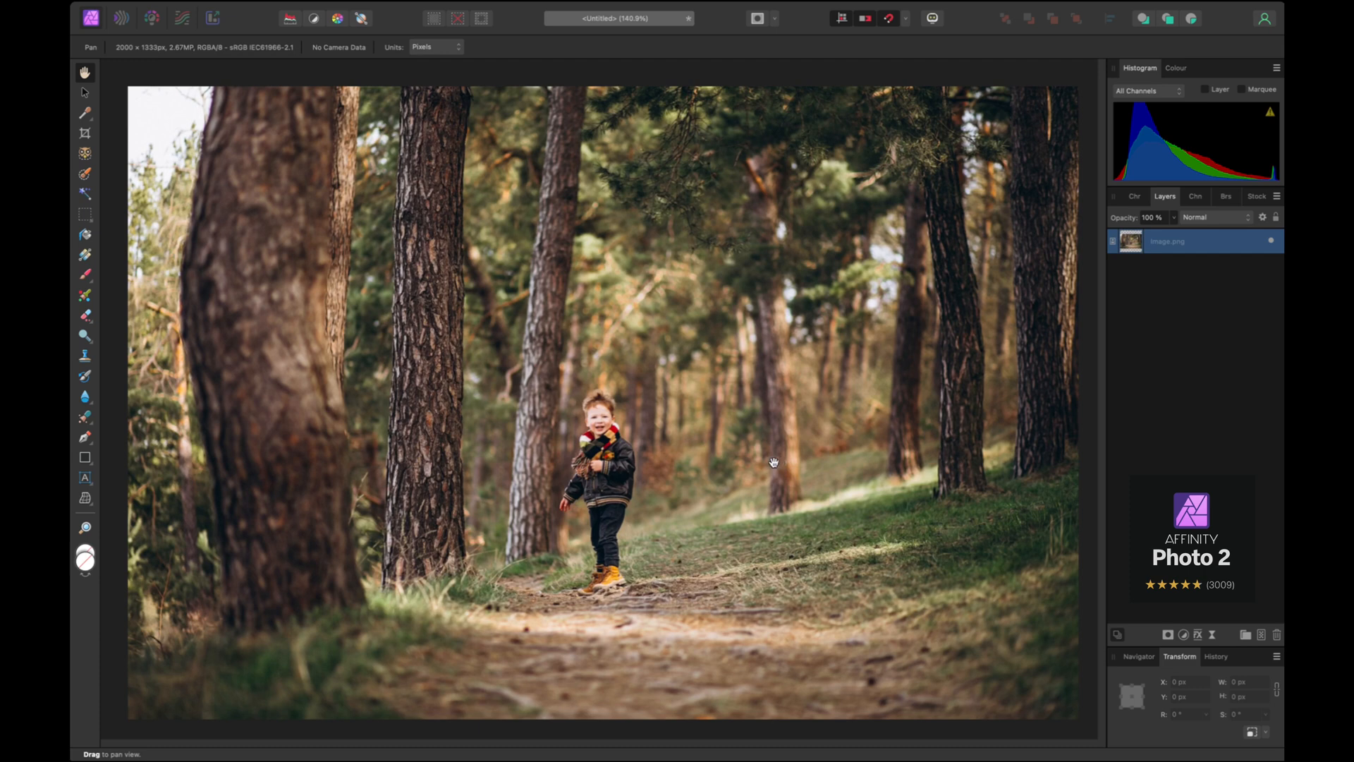
mouse_move(418, 514)
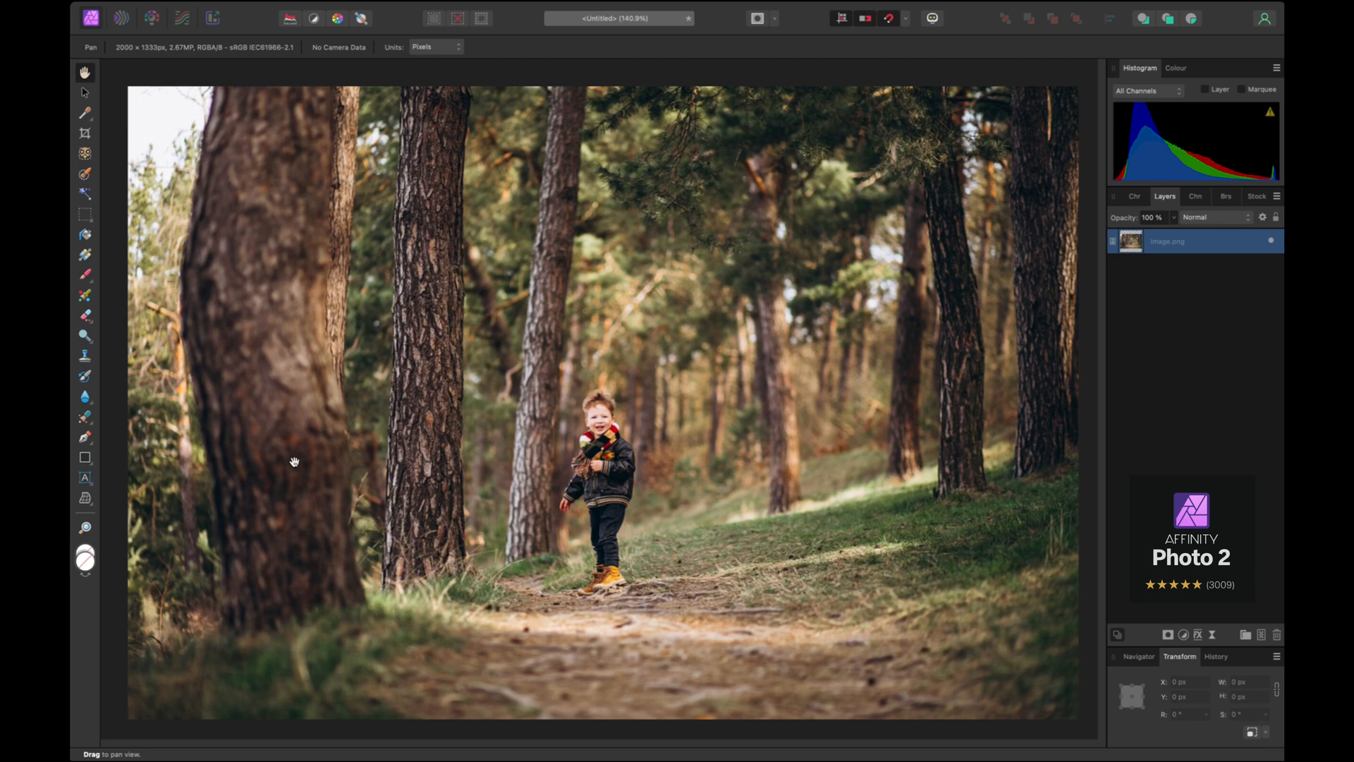
mouse_move(313, 428)
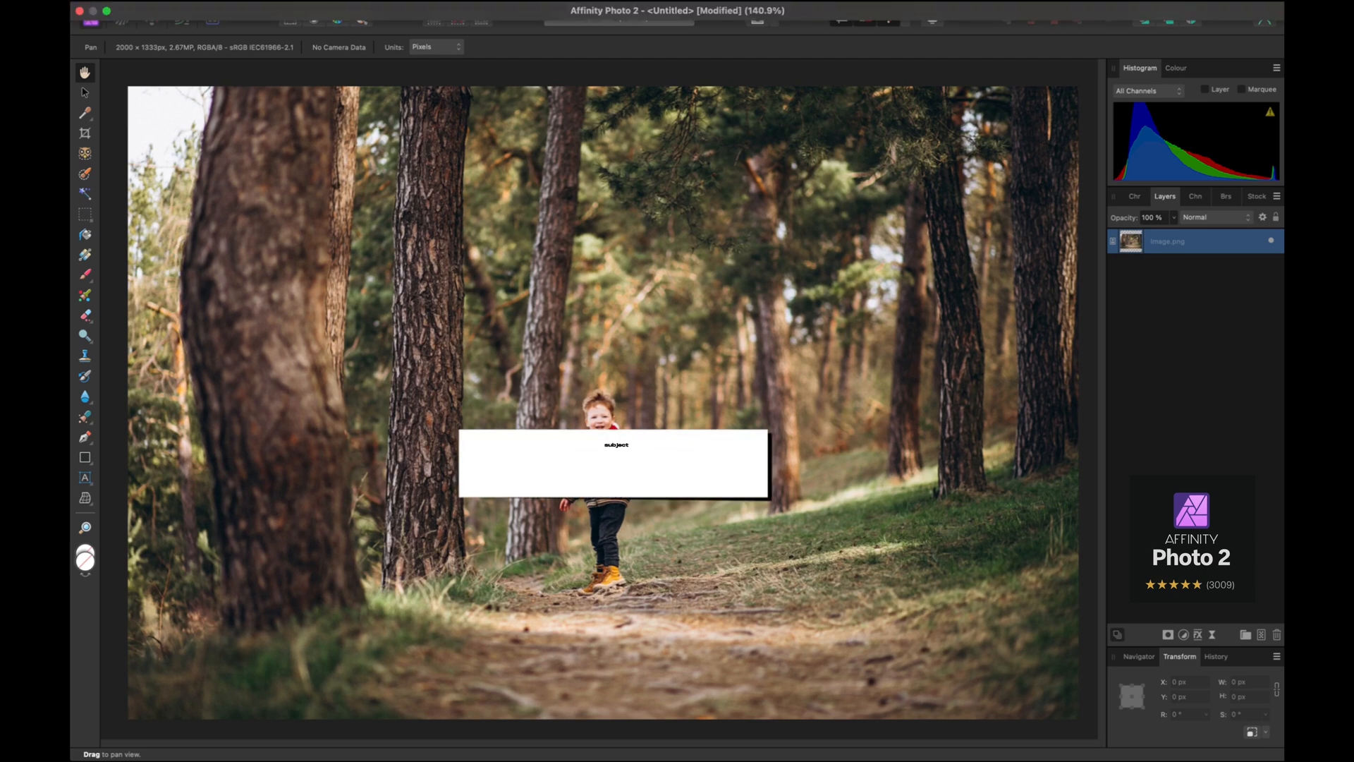
- Run Select Subject from the Select menu on the boy-in-forest photo
left_click(432, 11)
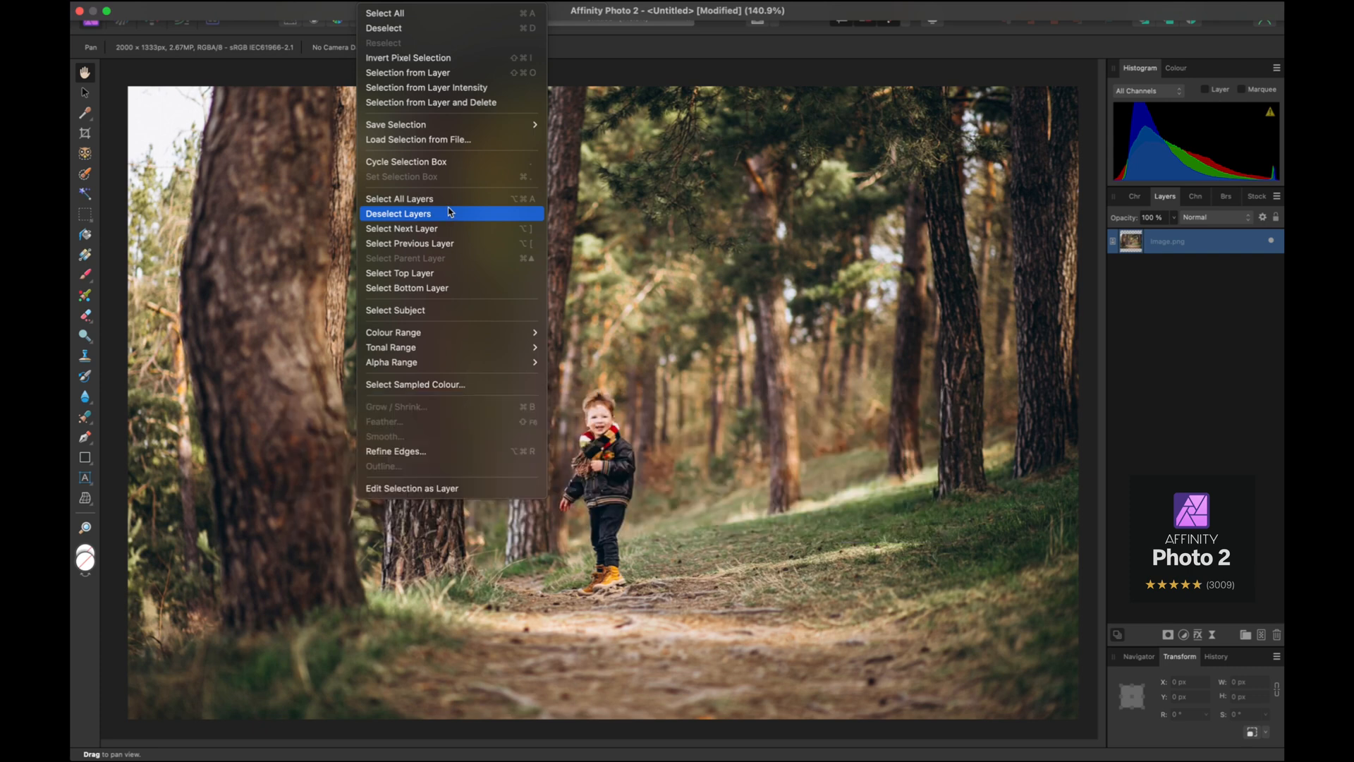
mouse_move(435, 310)
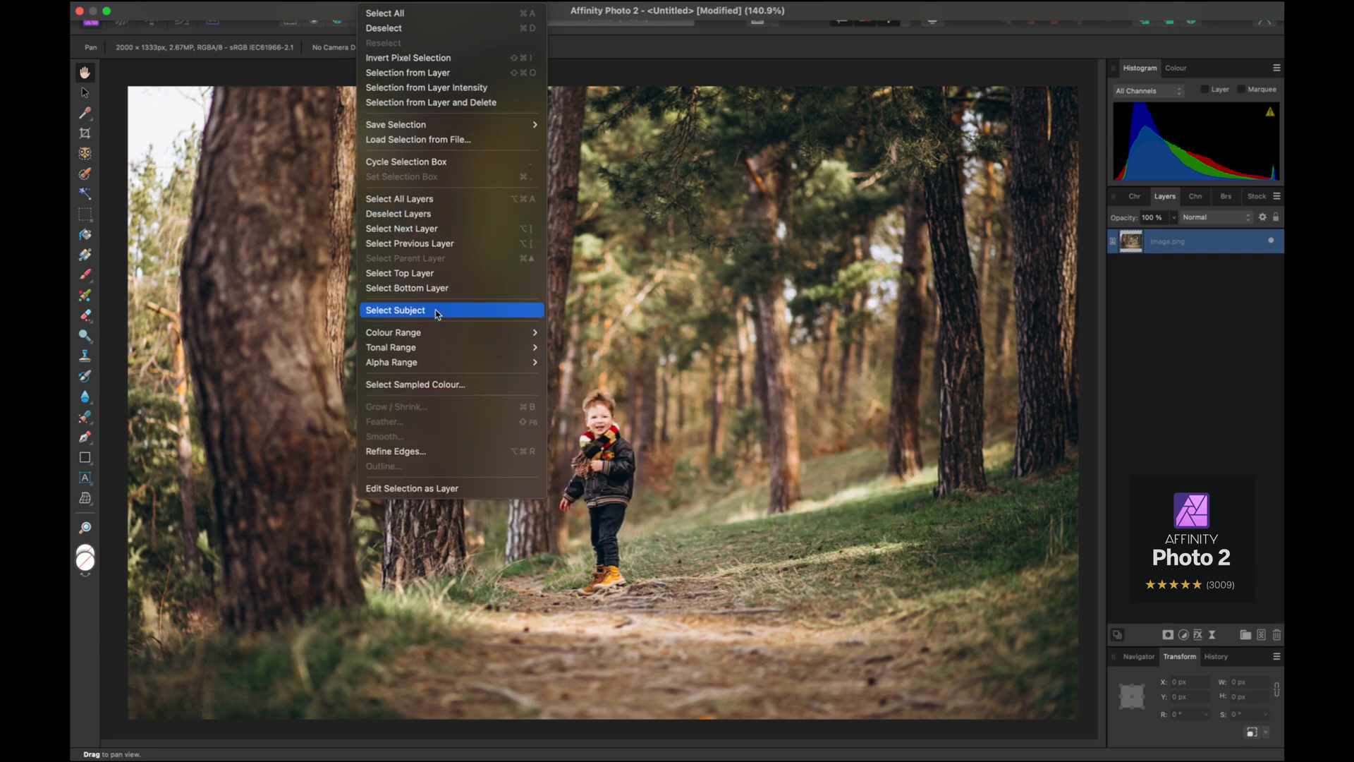
left_click(396, 311)
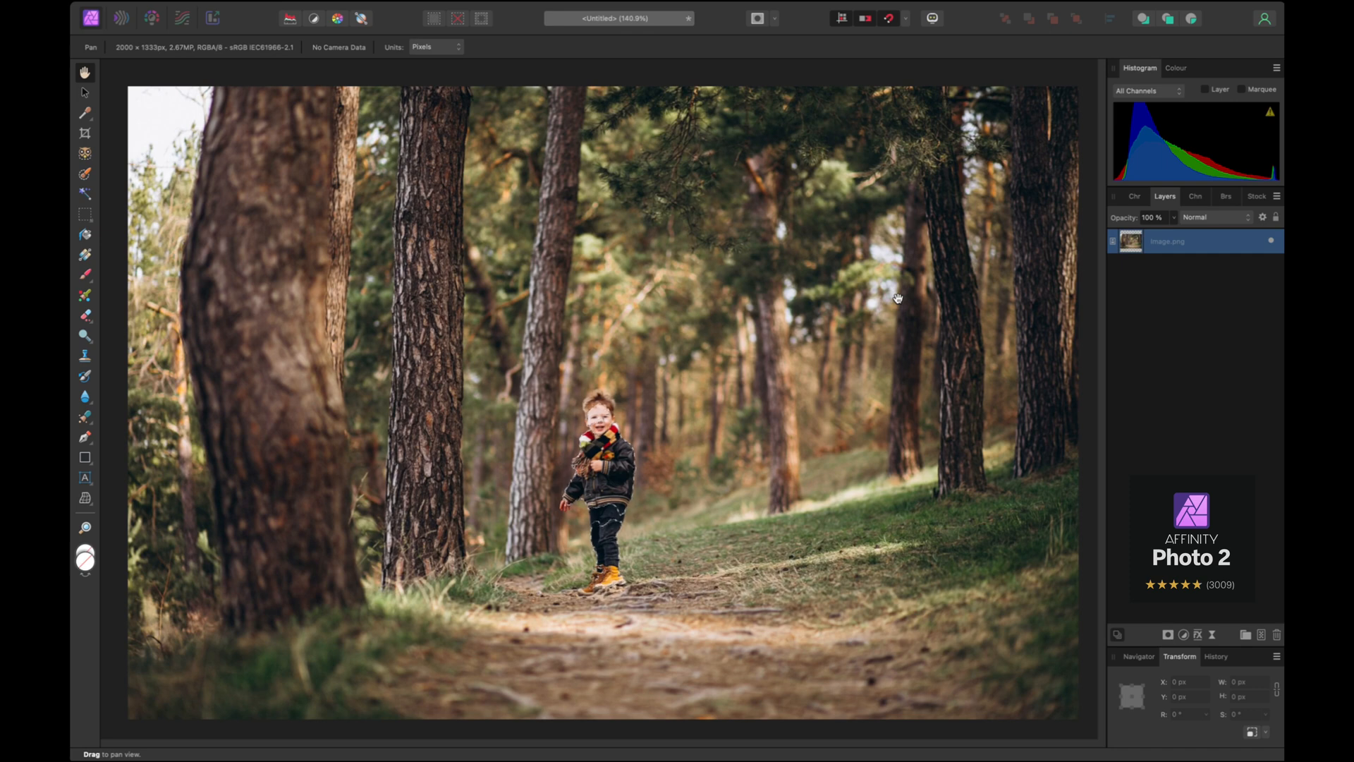
mouse_move(873, 318)
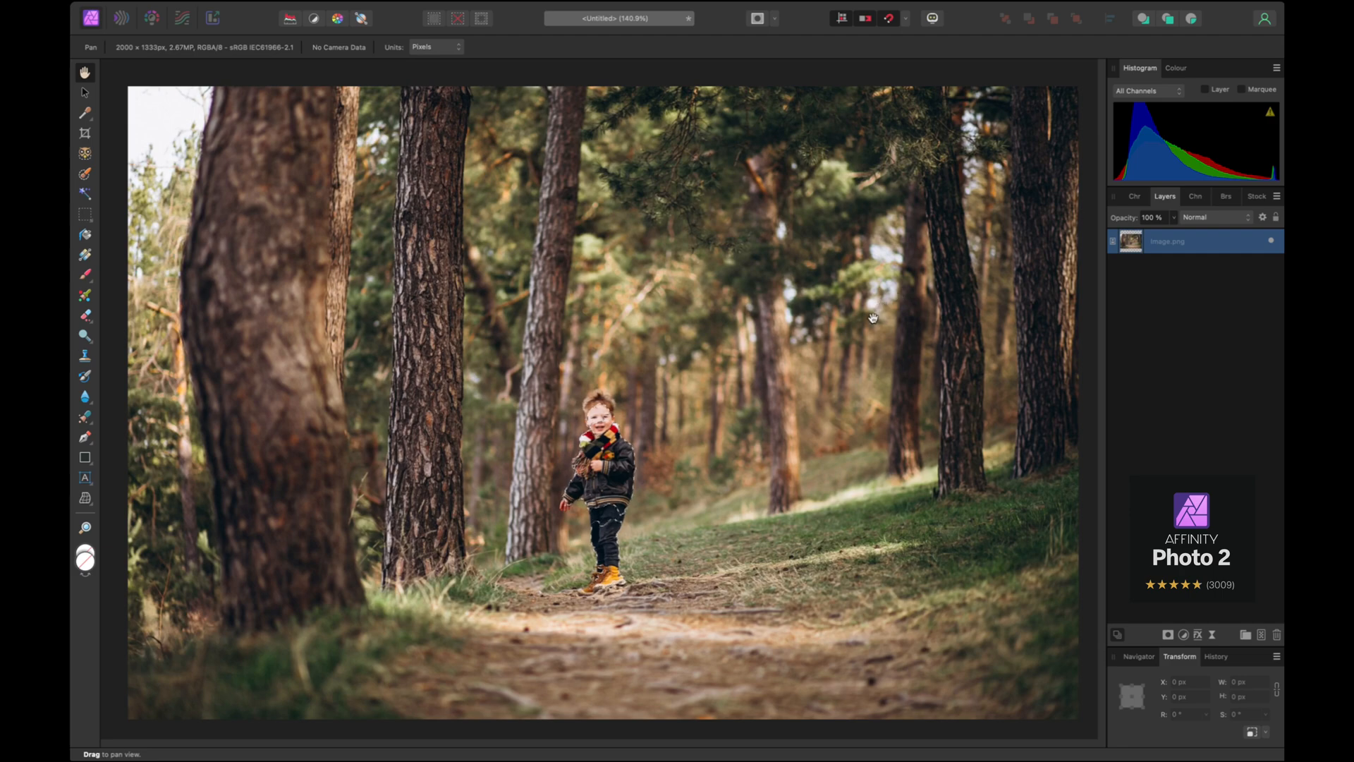
mouse_move(693, 470)
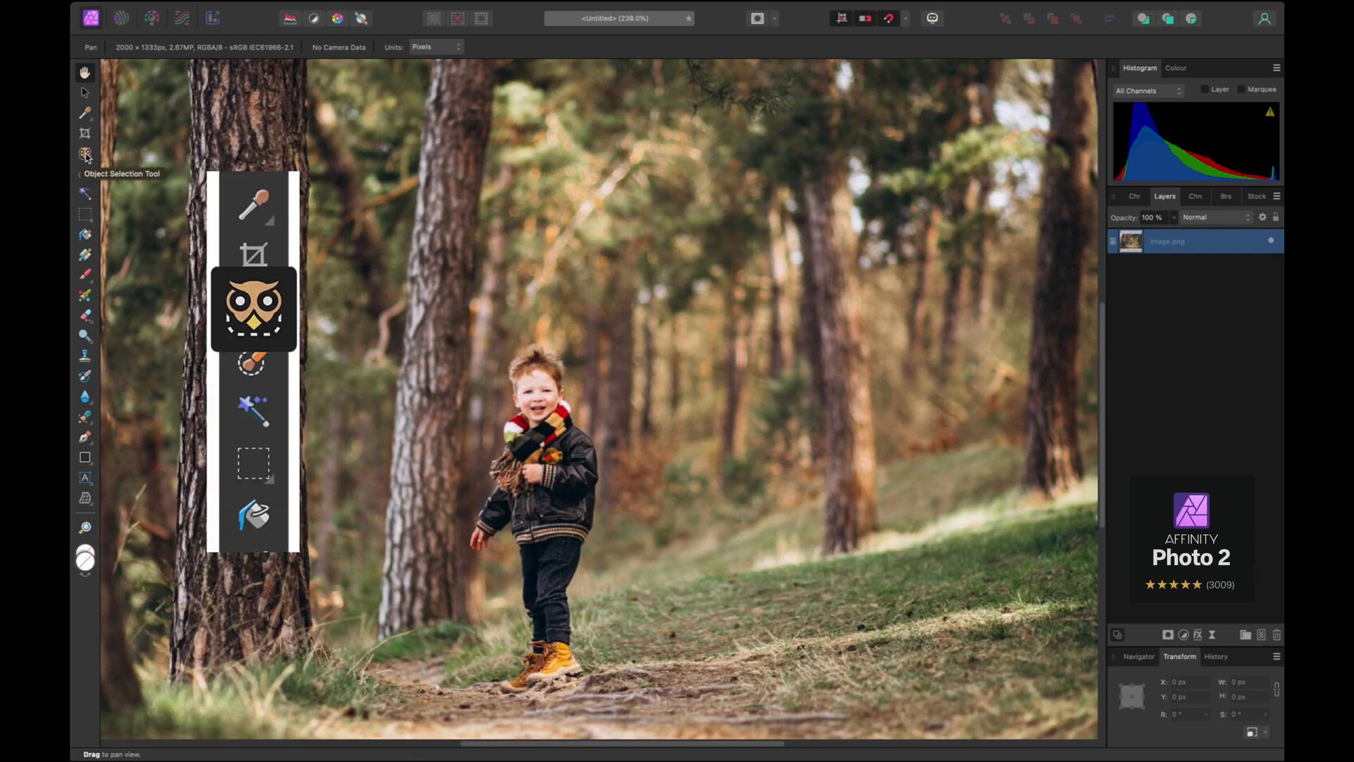
- Select the boy standing on the forest path with the Object Selection Tool
left_click(85, 154)
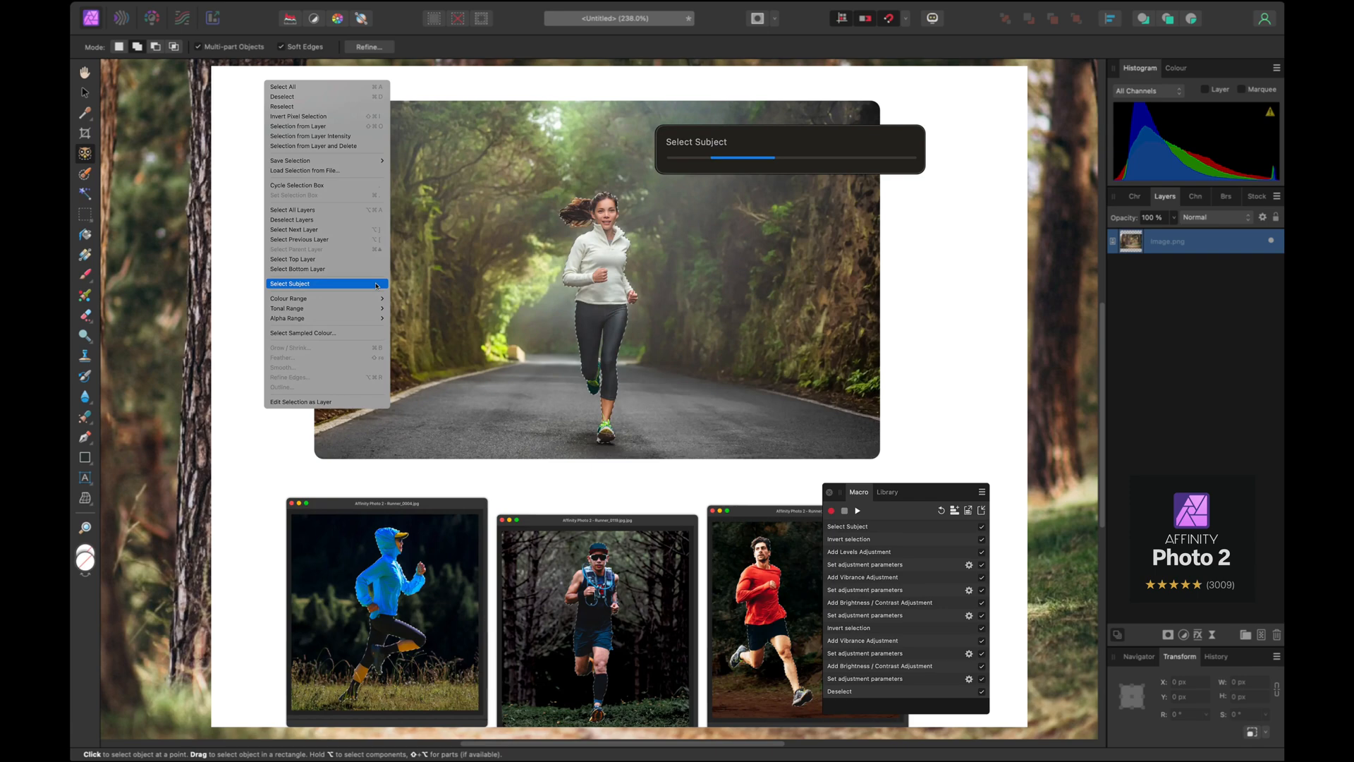
left_click(289, 284)
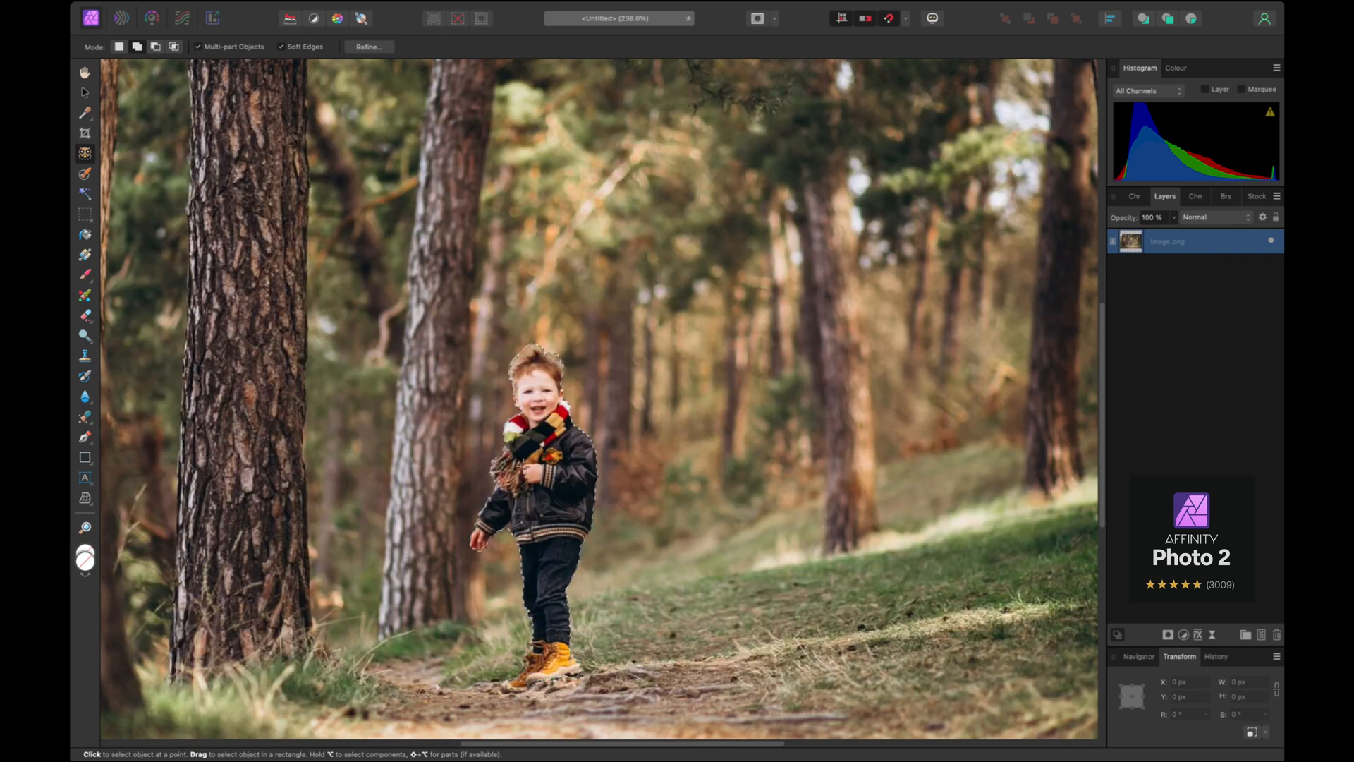
left_click(527, 457)
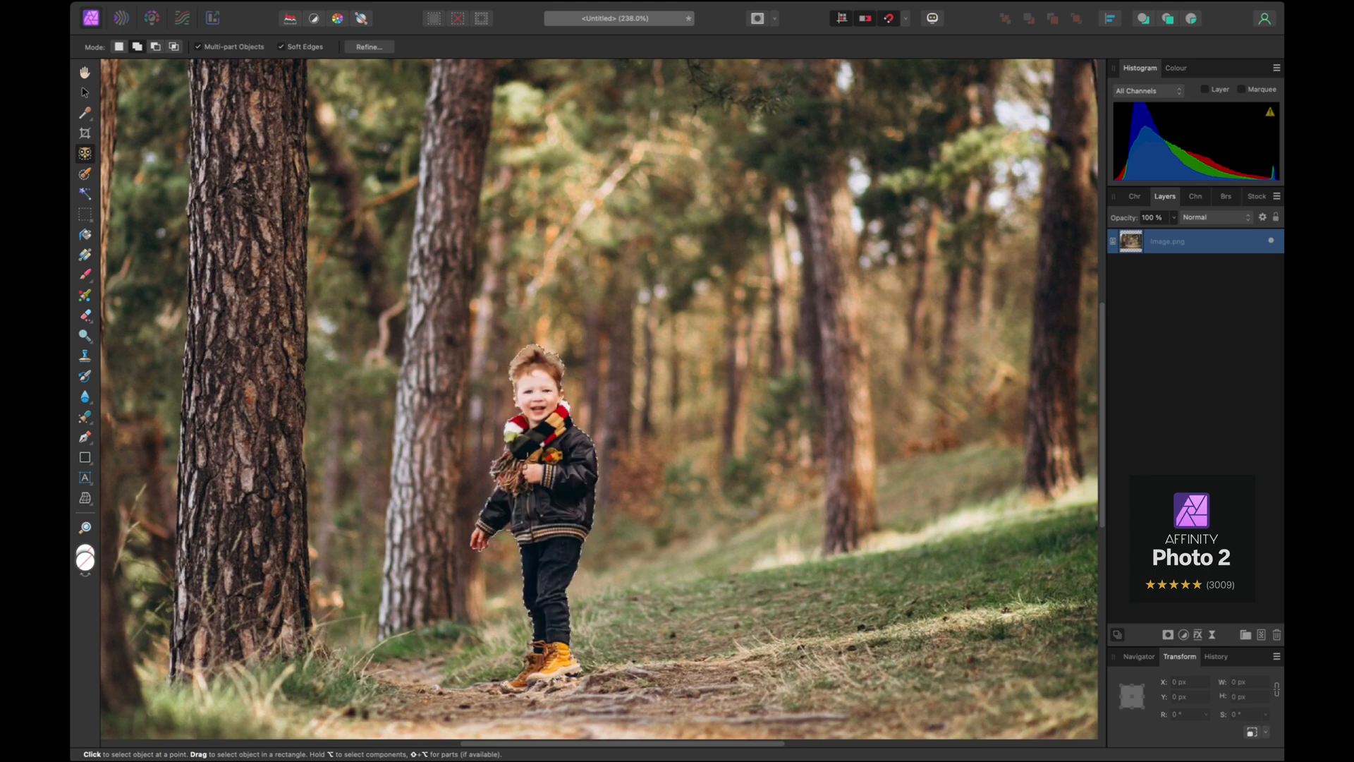
left_click(531, 475)
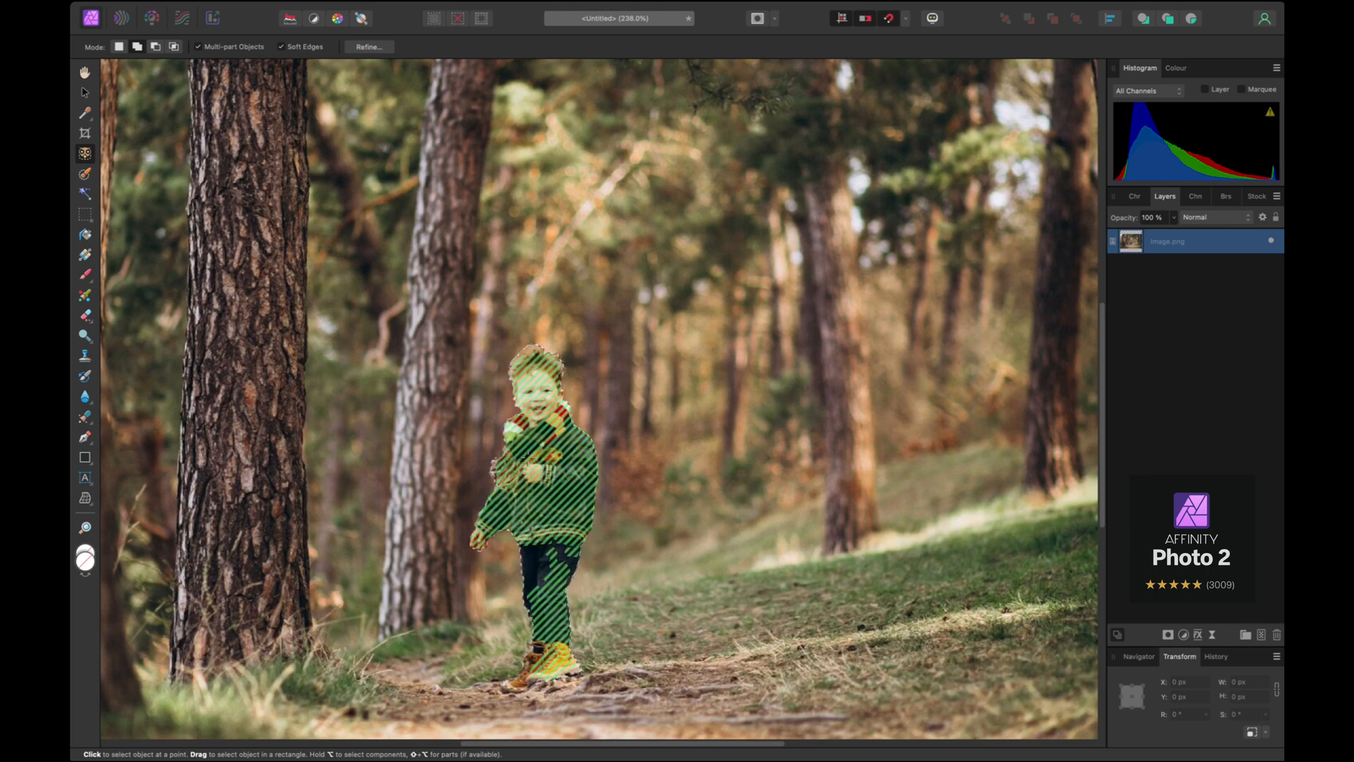